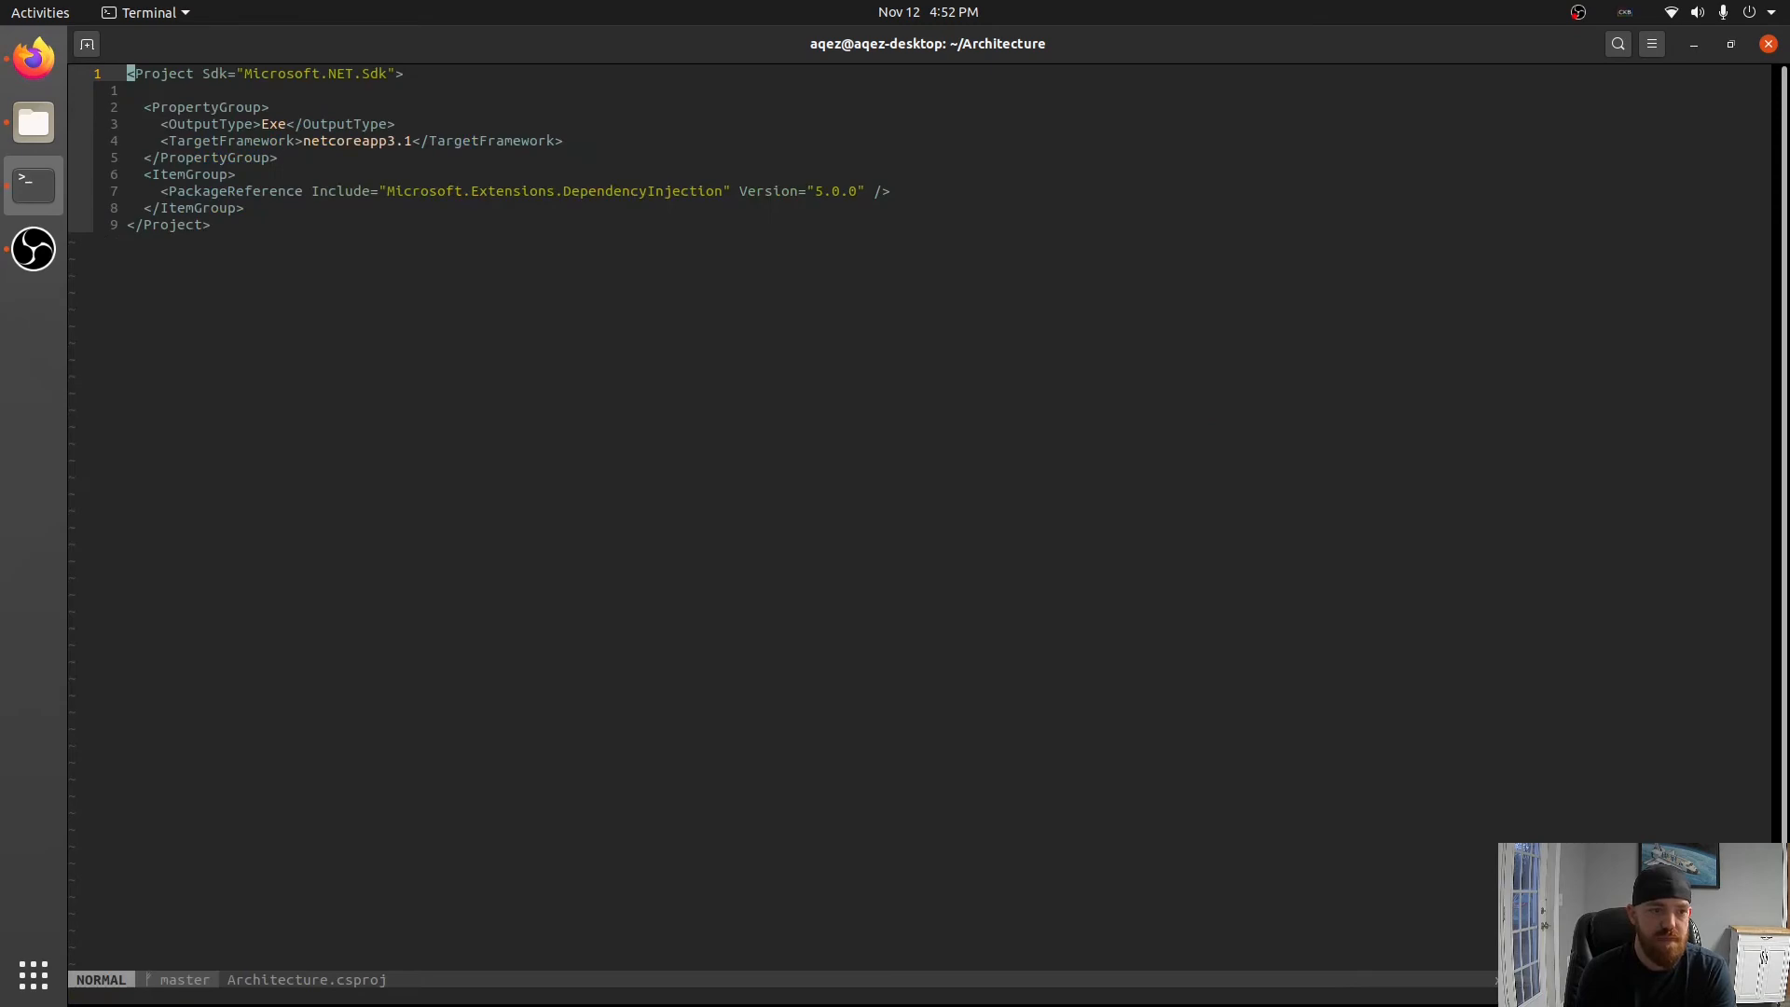
Highlight the DependencyInjection PackageReference block in Architecture.csproj for review.
key("V")
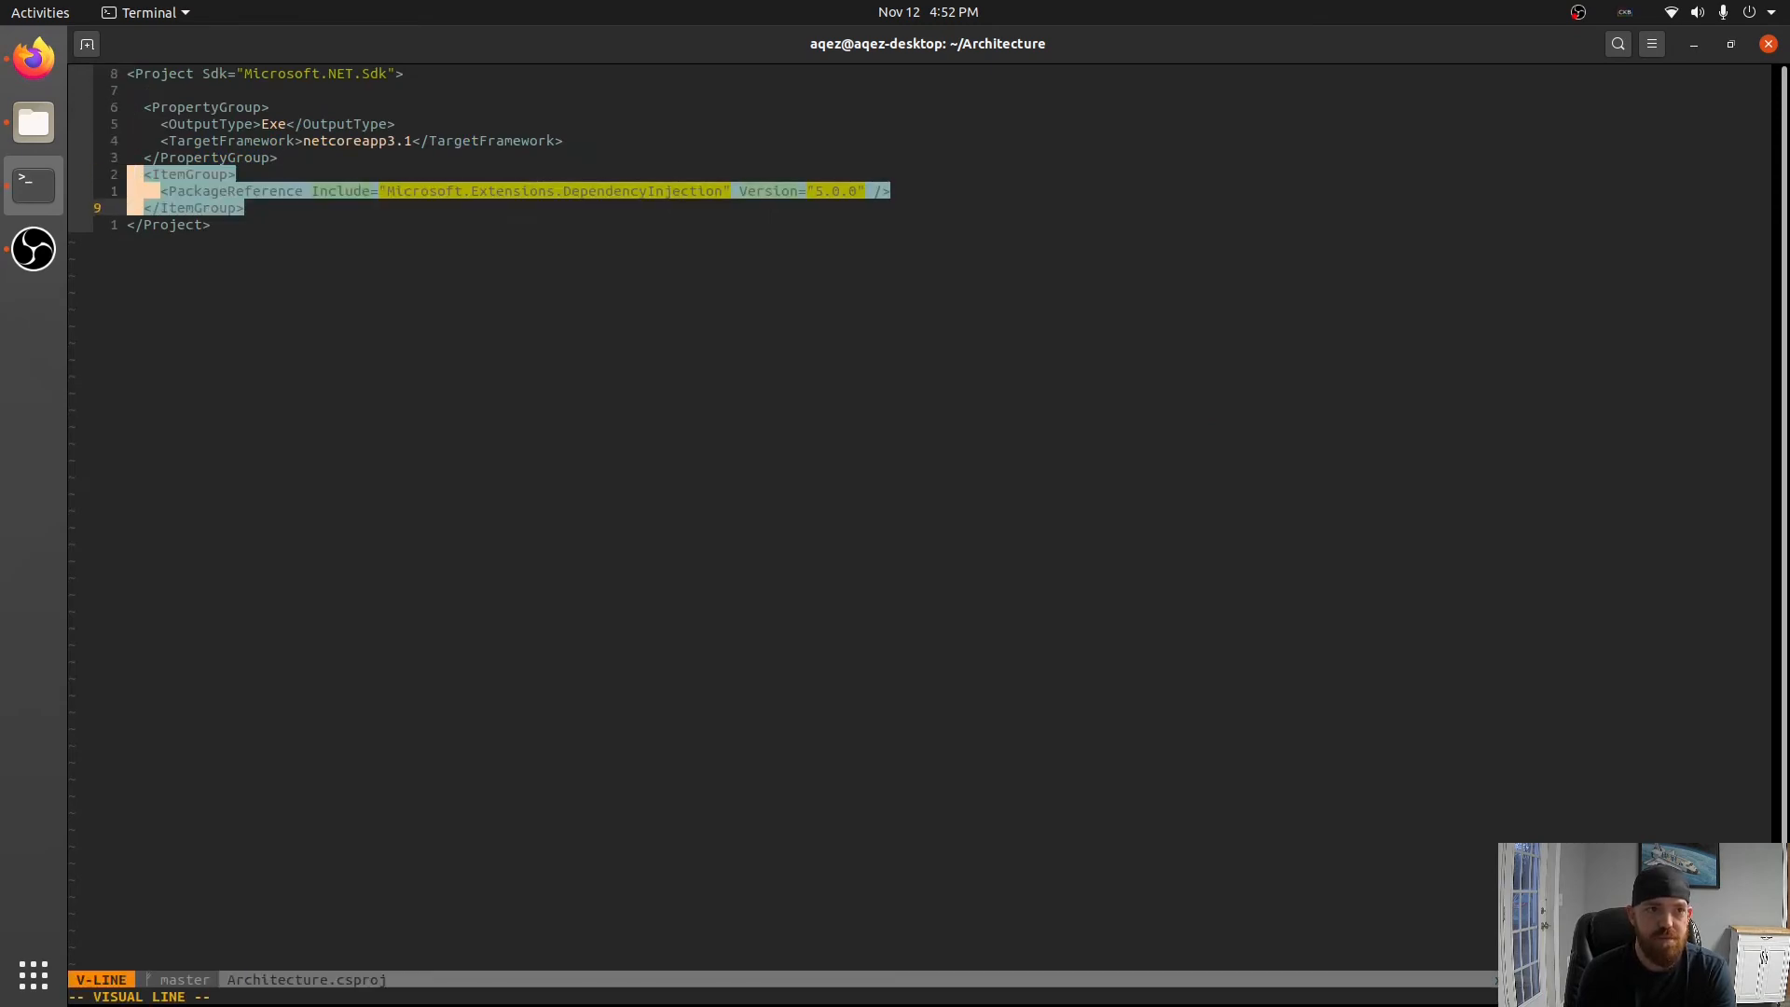
key("Escape")
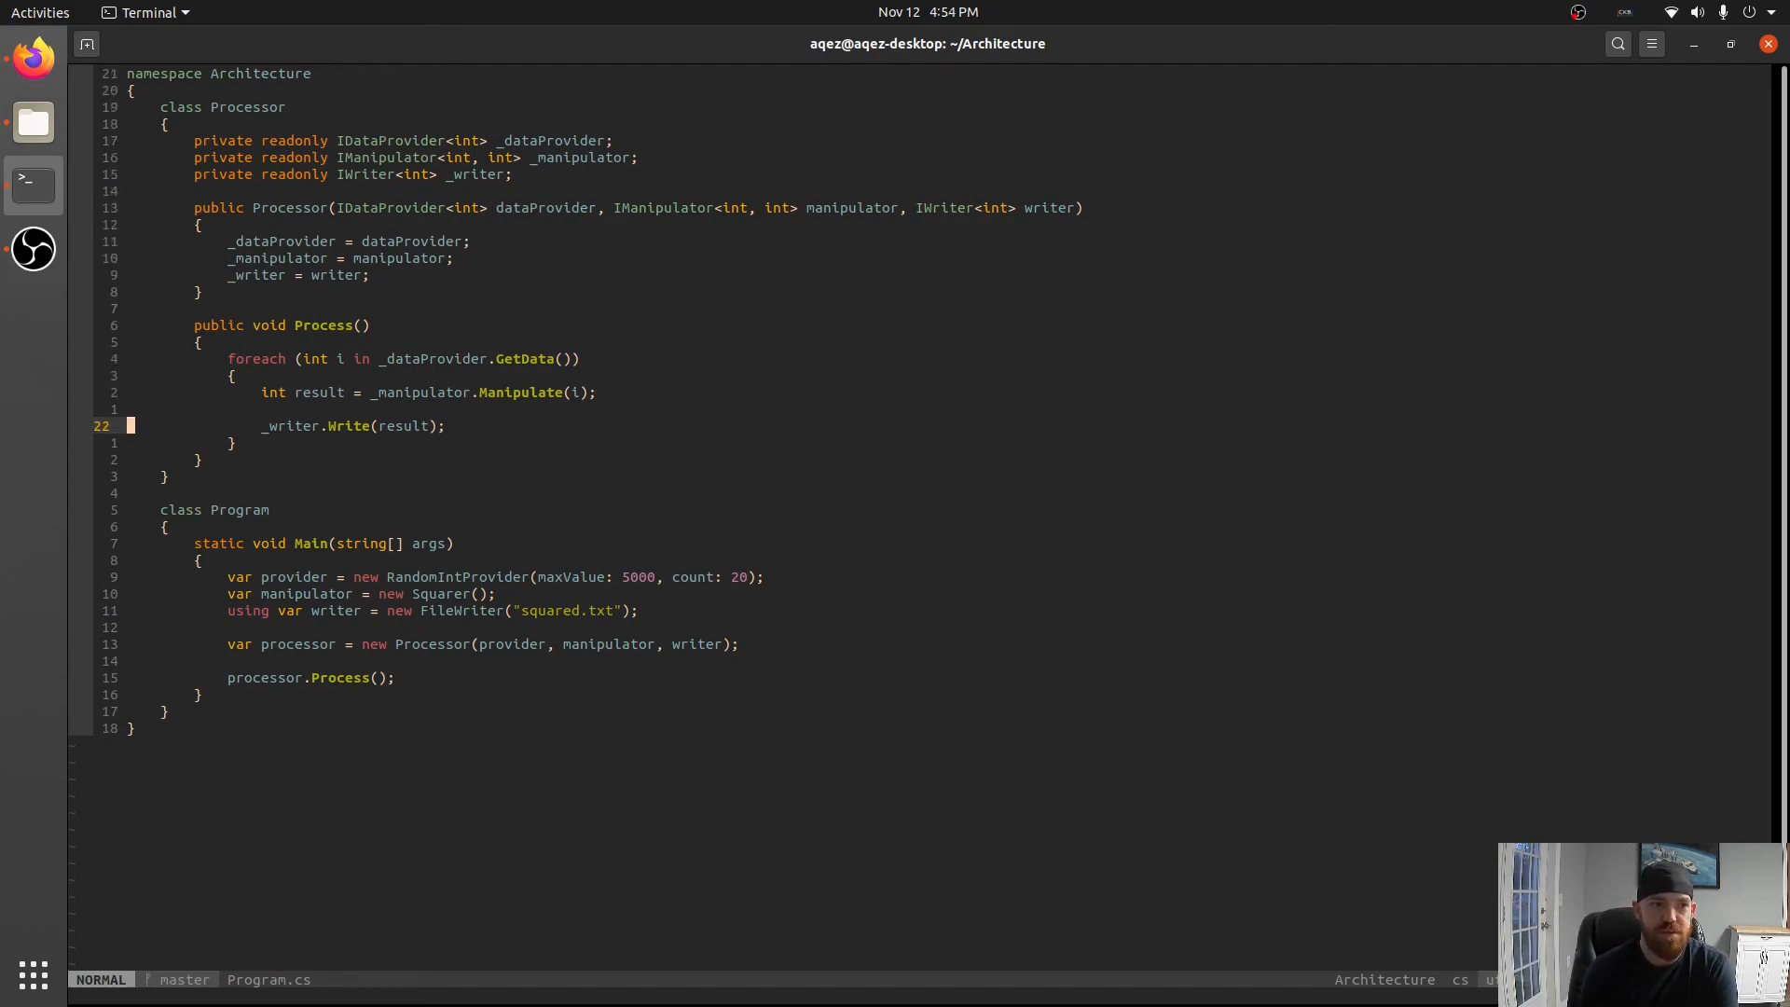
Add an empty static IServiceProvider BuildServiceProvider() method below Main.
key("o")
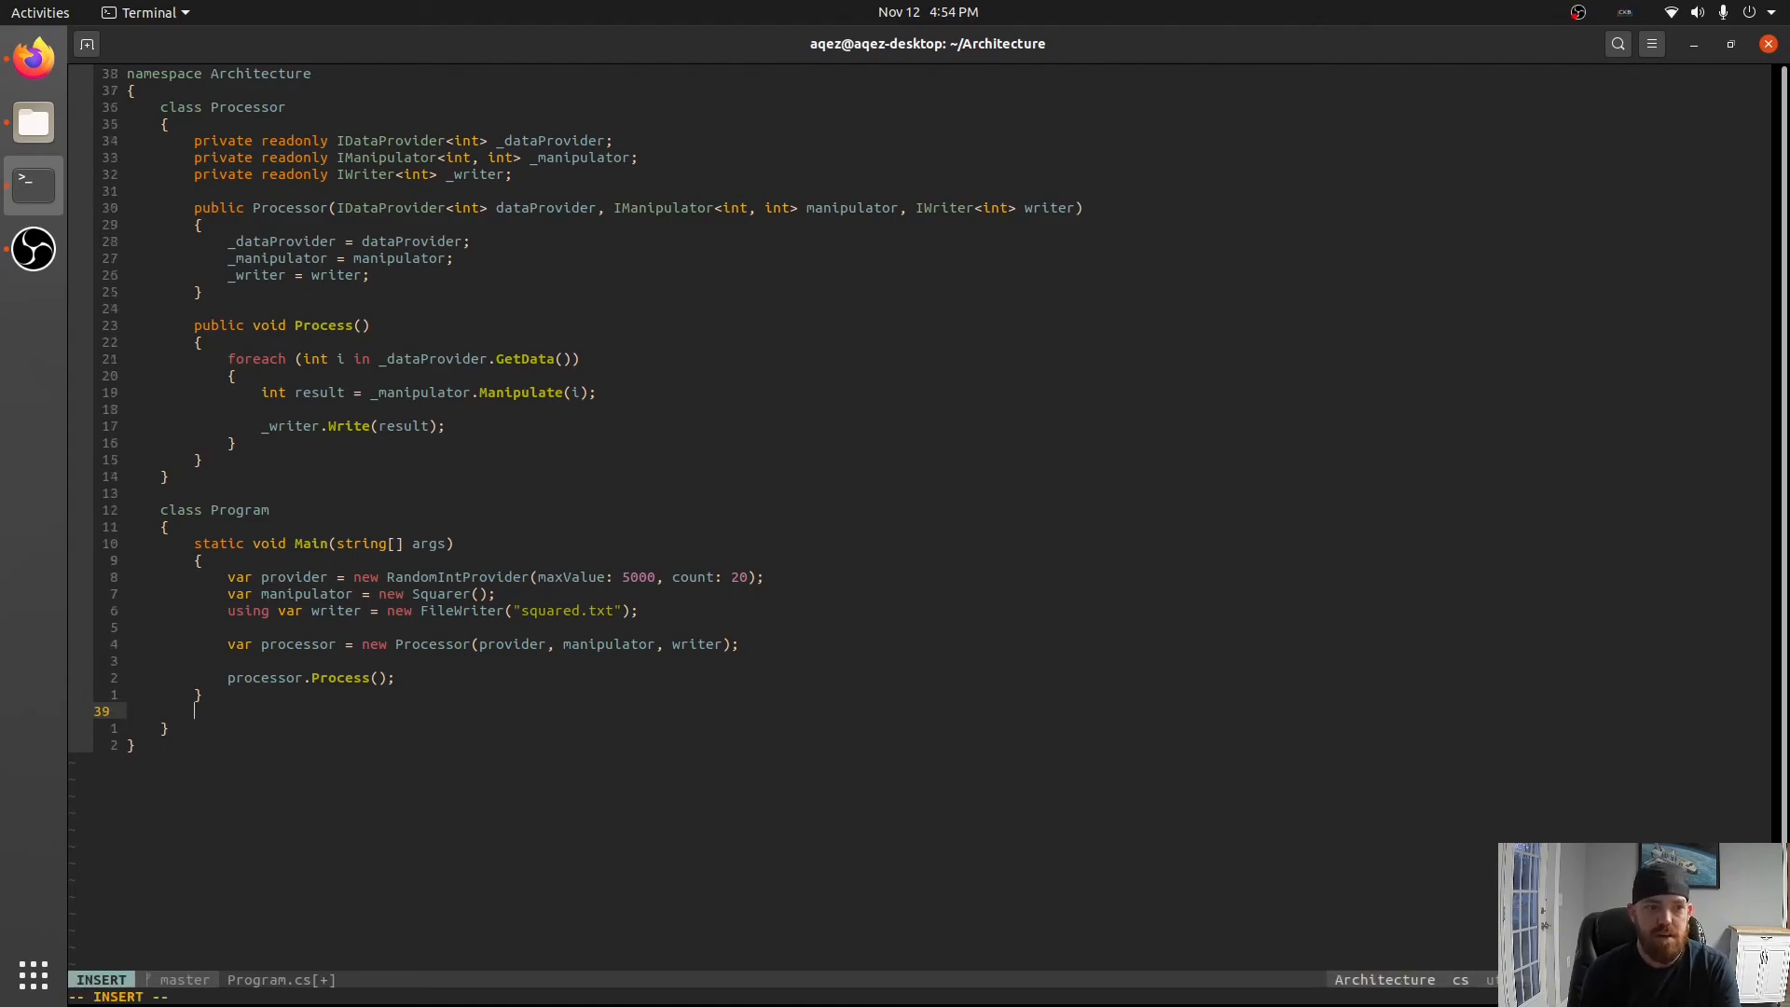
type("static")
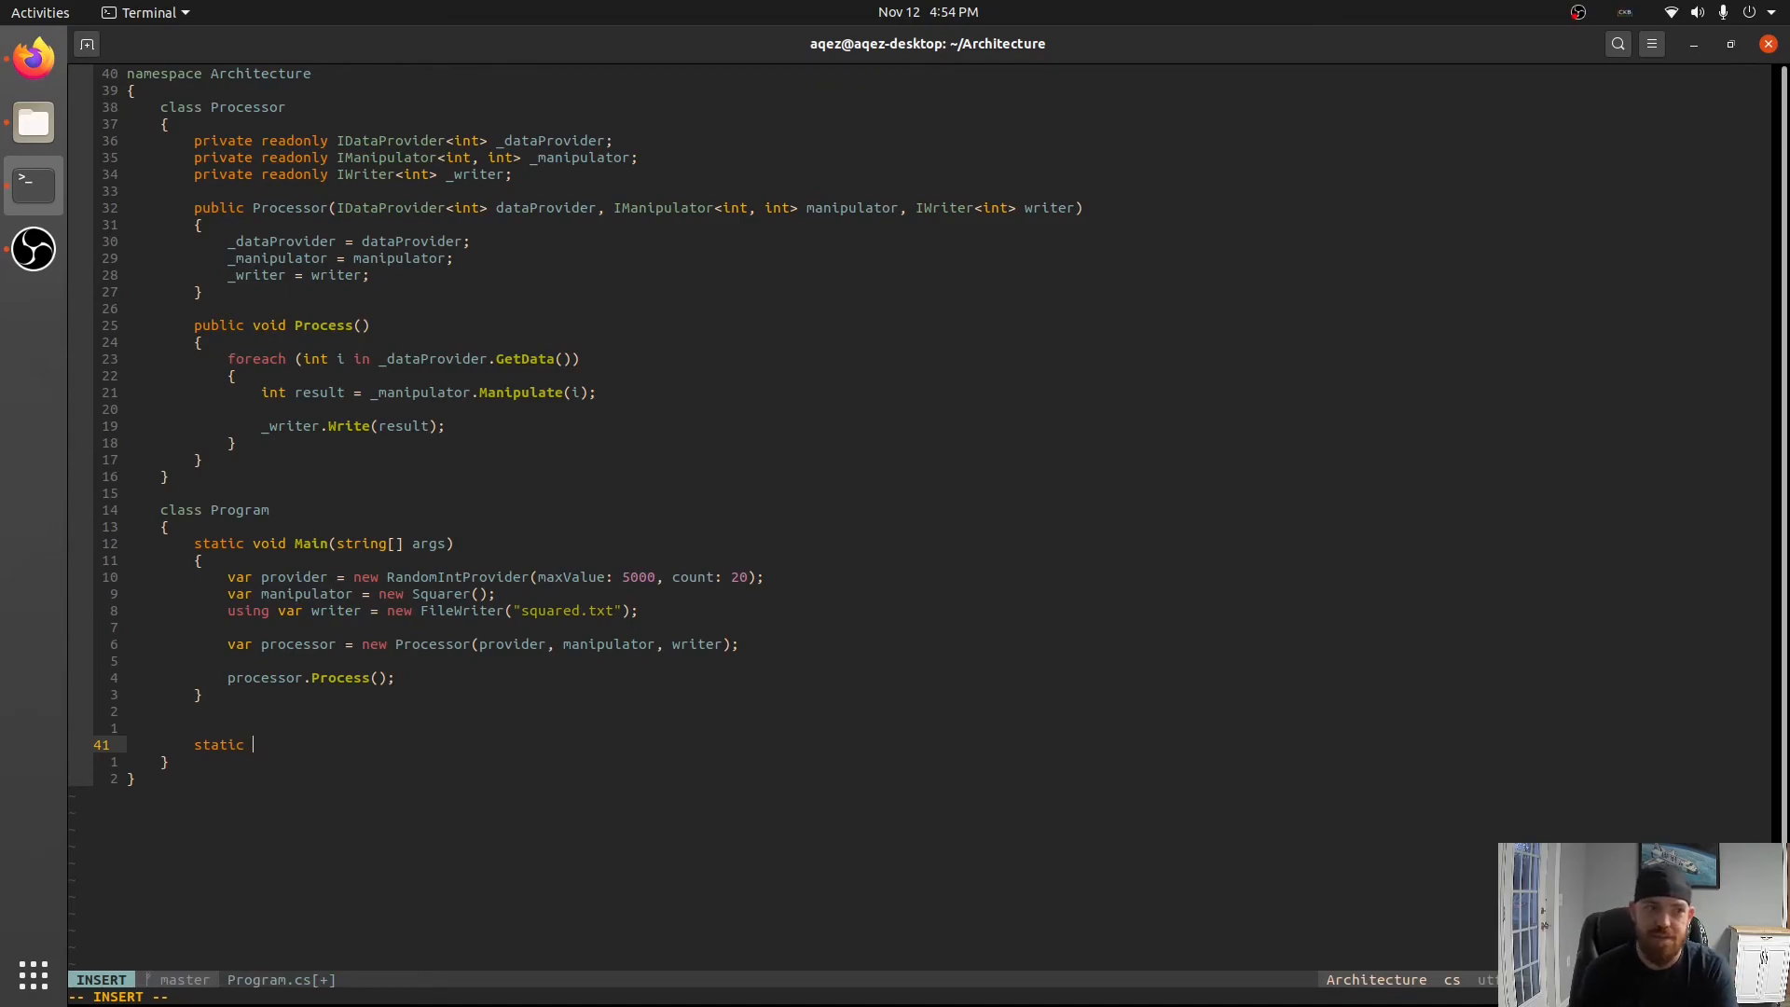
type("IServiceP")
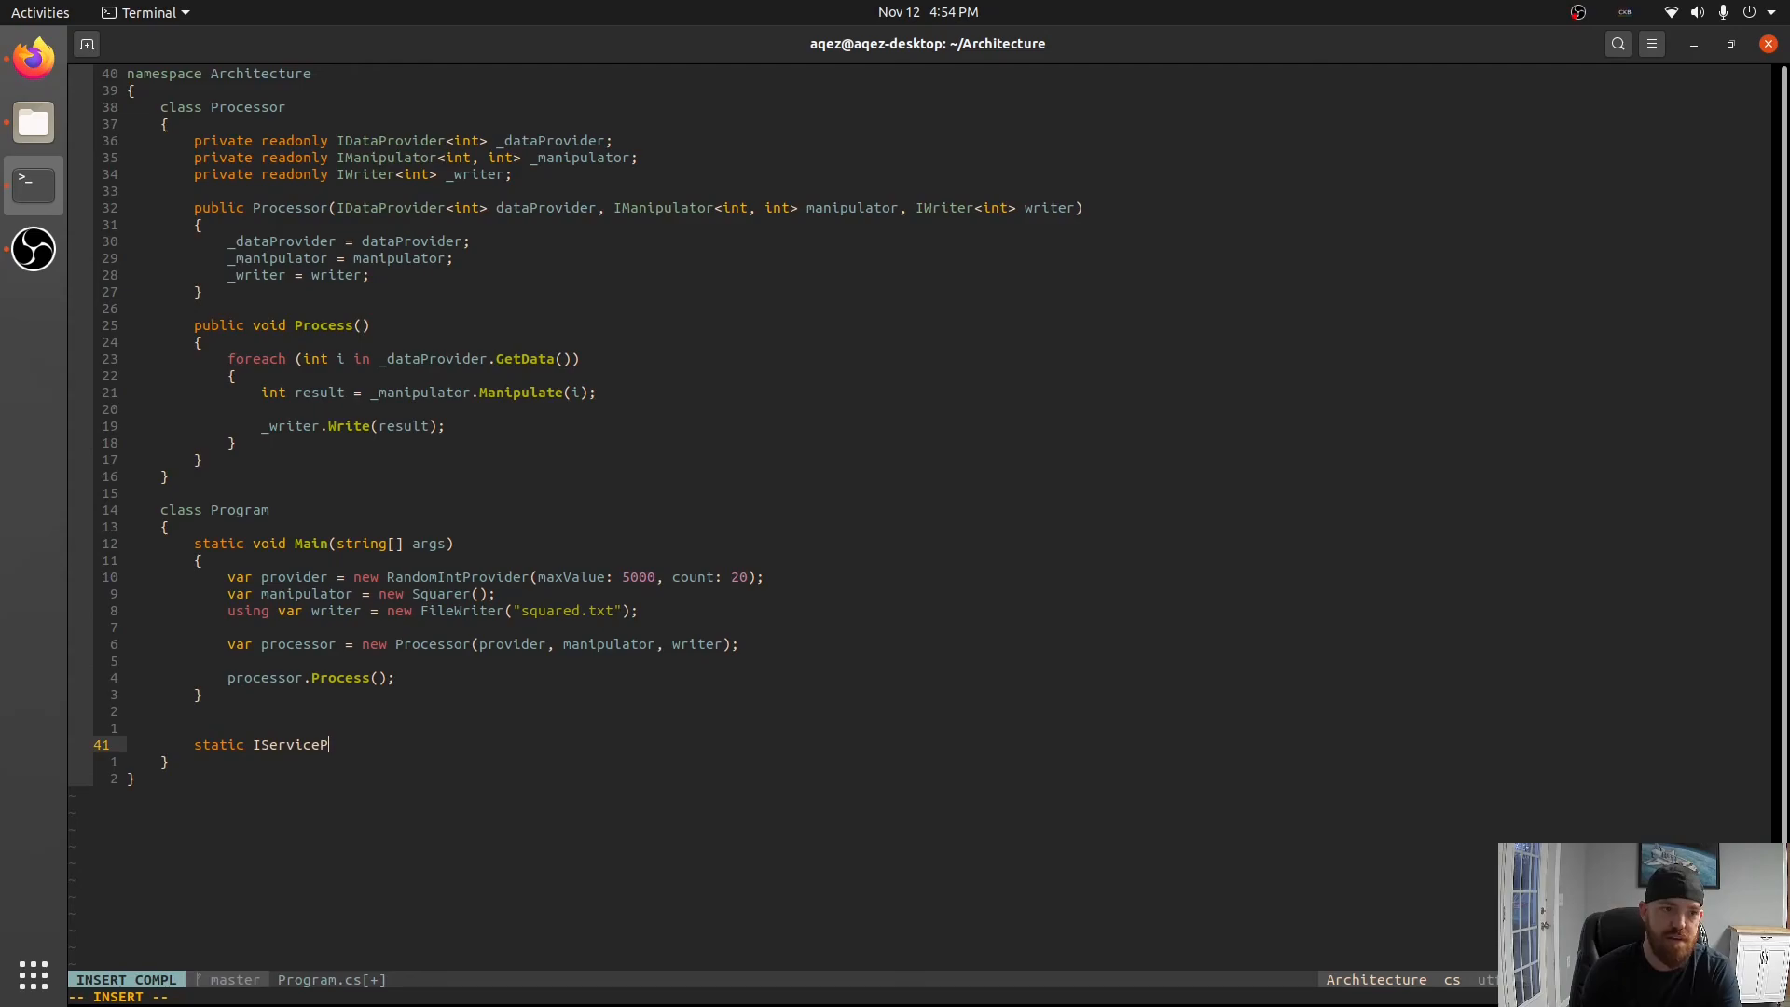
type("rovider Build")
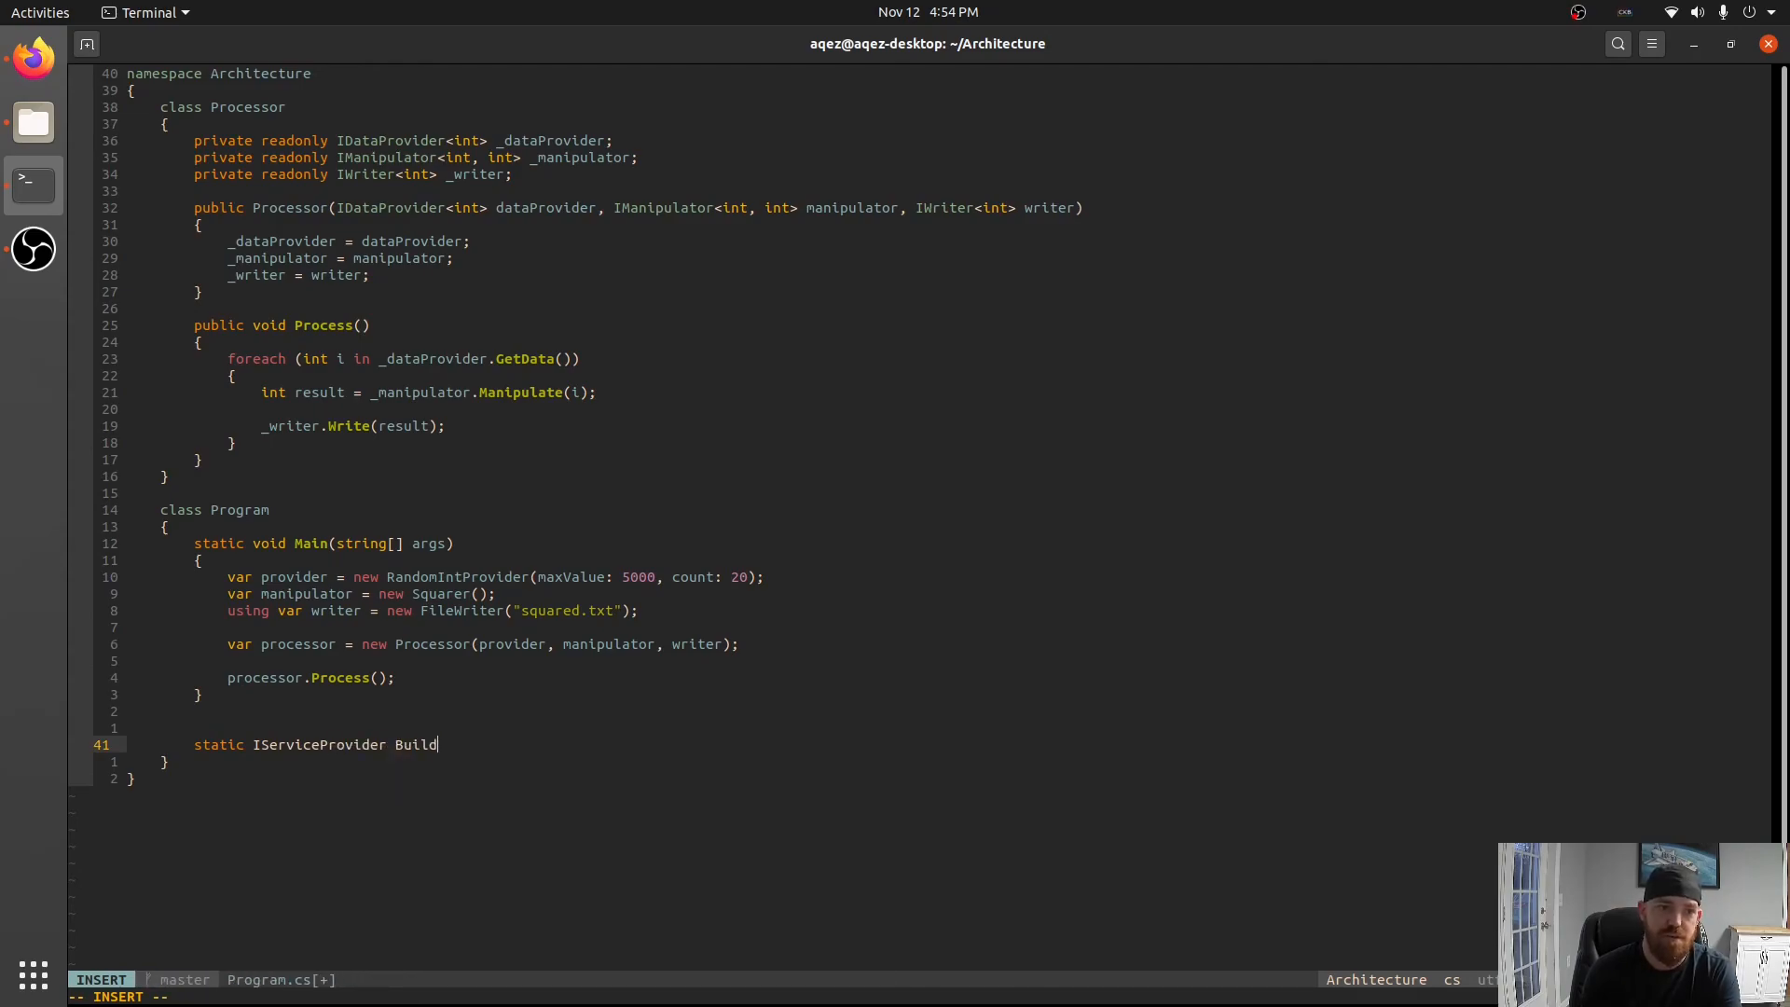
type("ServiceProvider(")
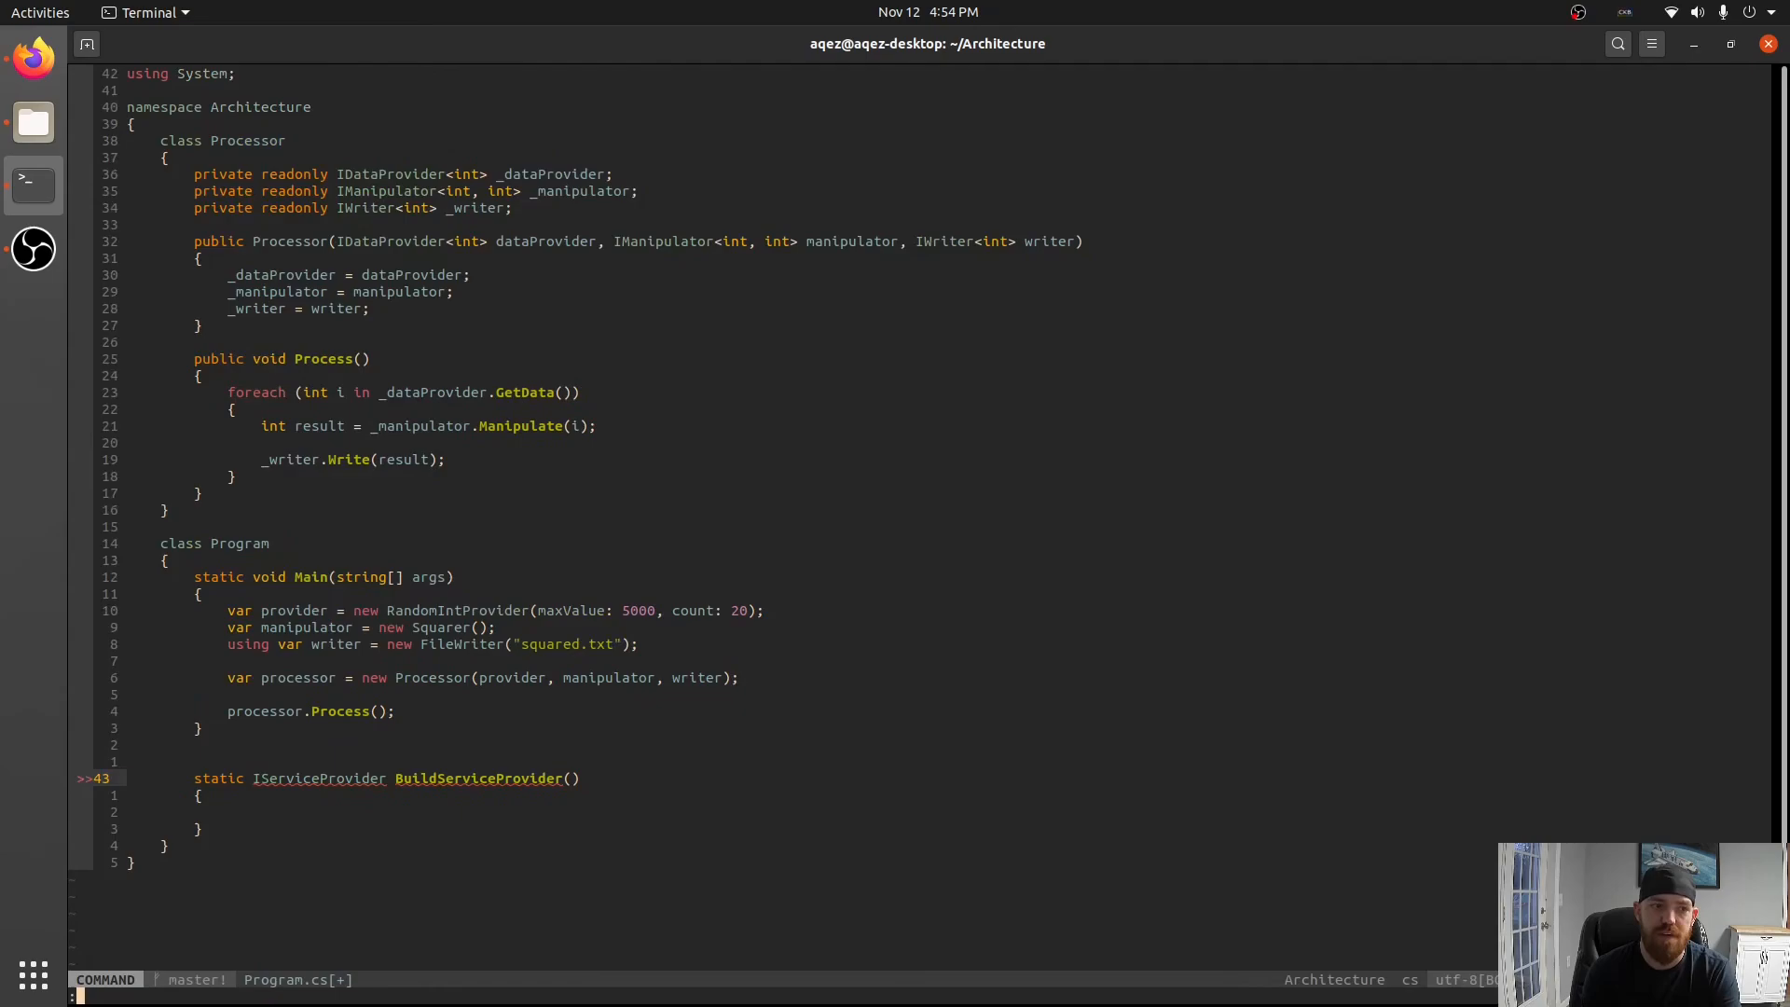
key("o")
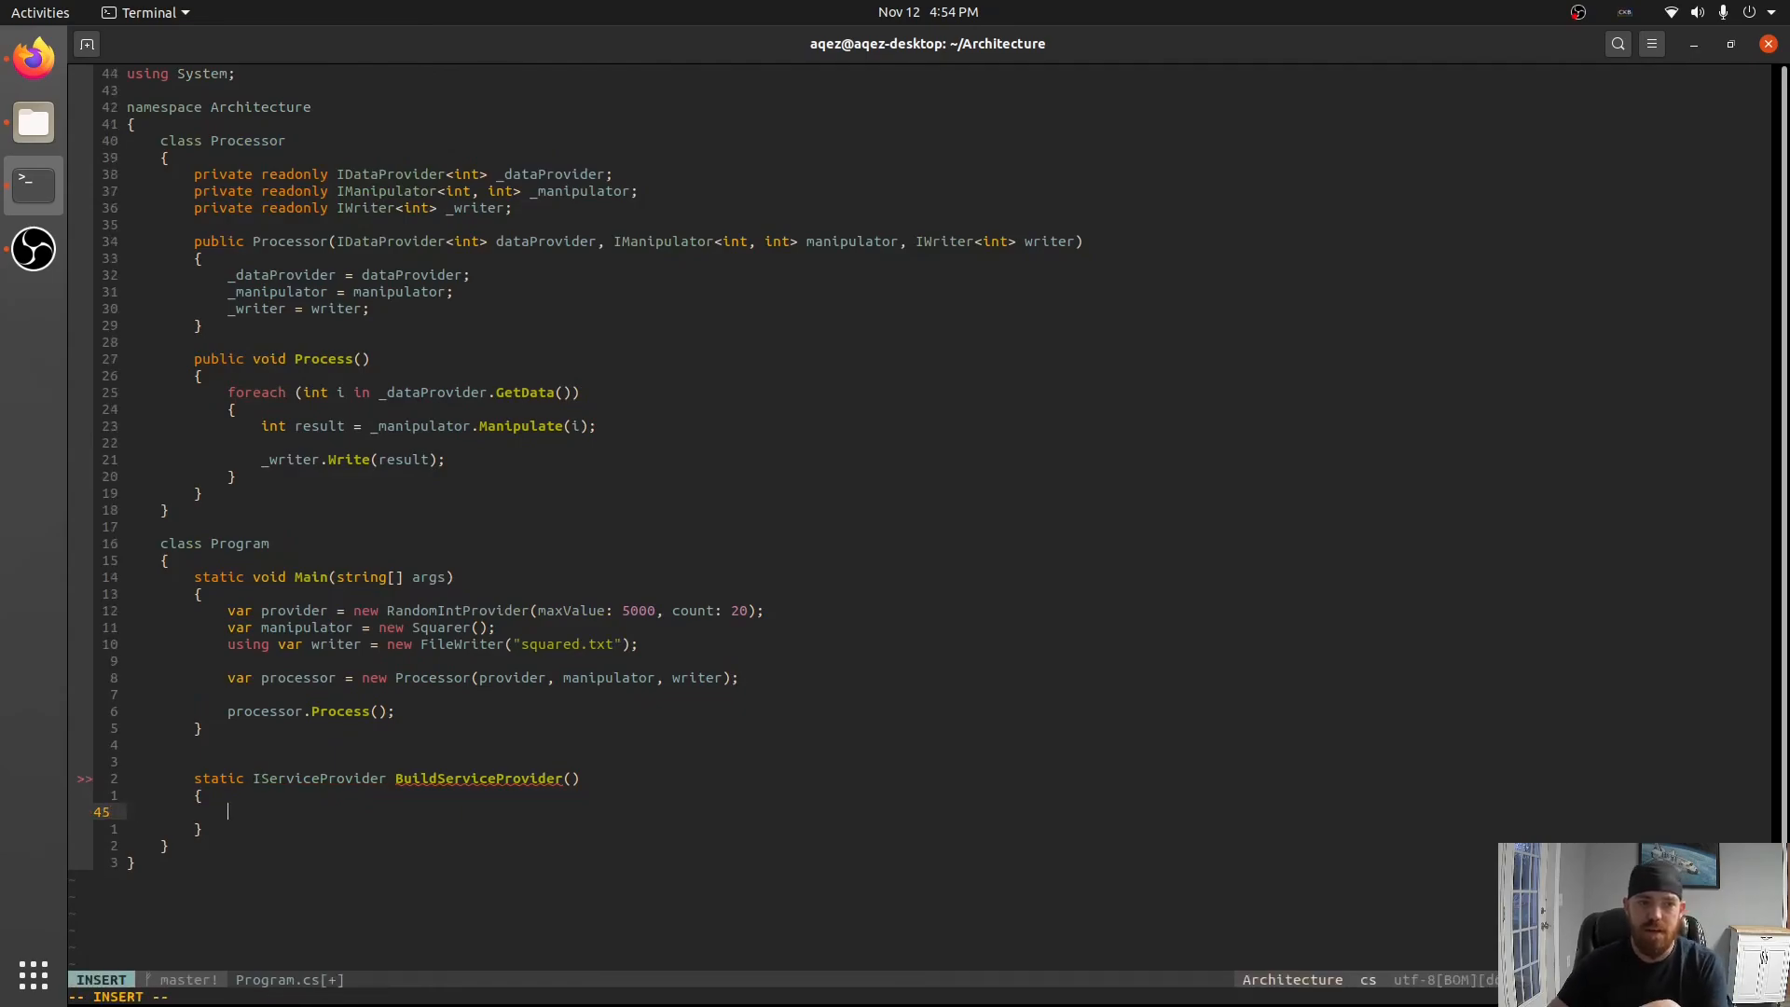
key("Escape")
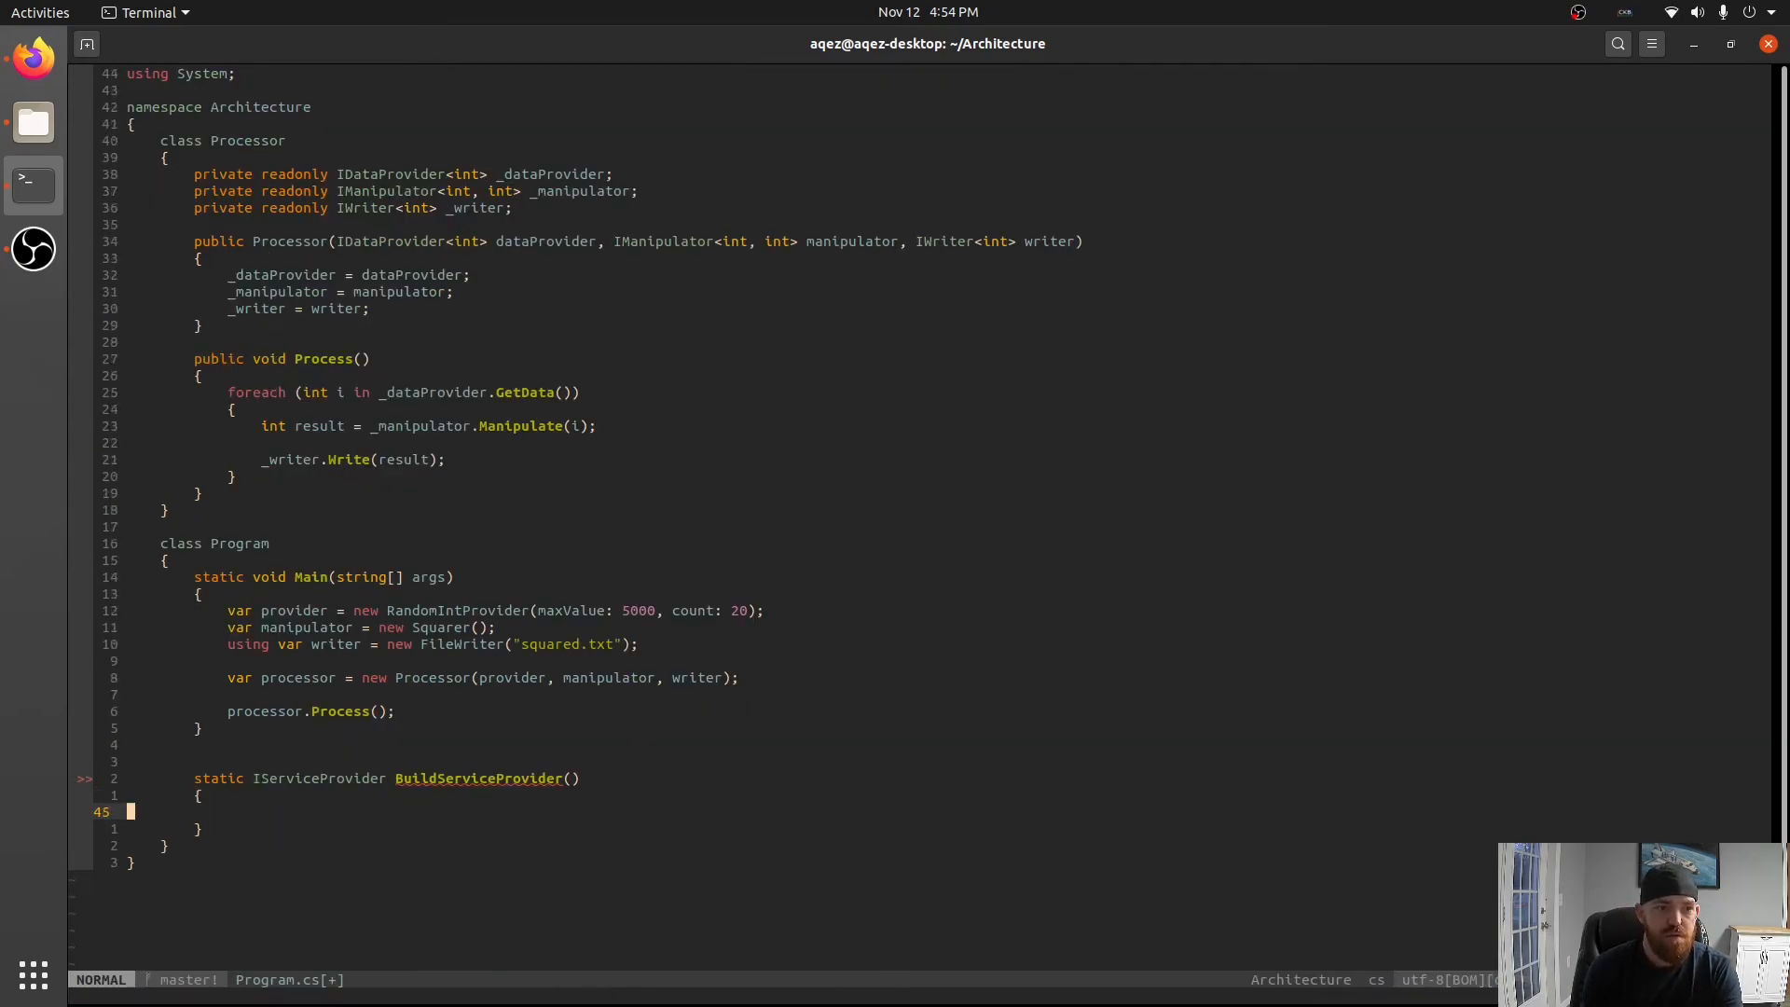
Declare IServiceCollection collection = new ServiceCollection() as the method's first statement.
key("i")
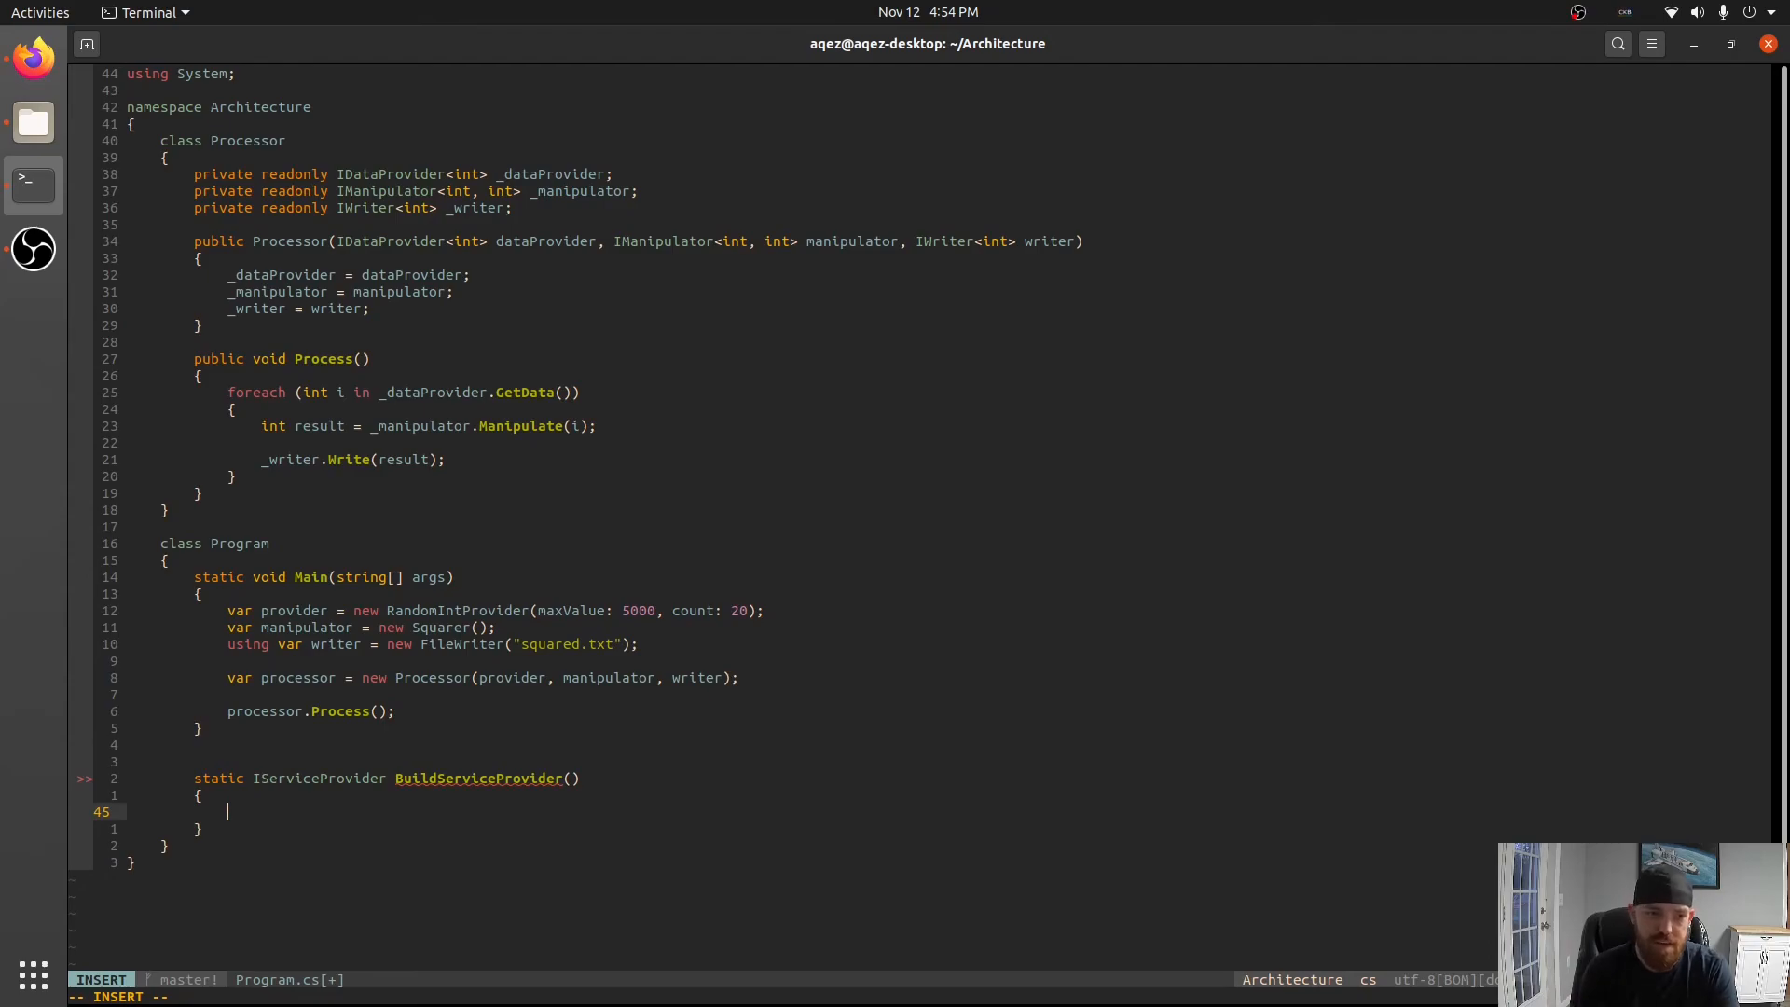
type("IS")
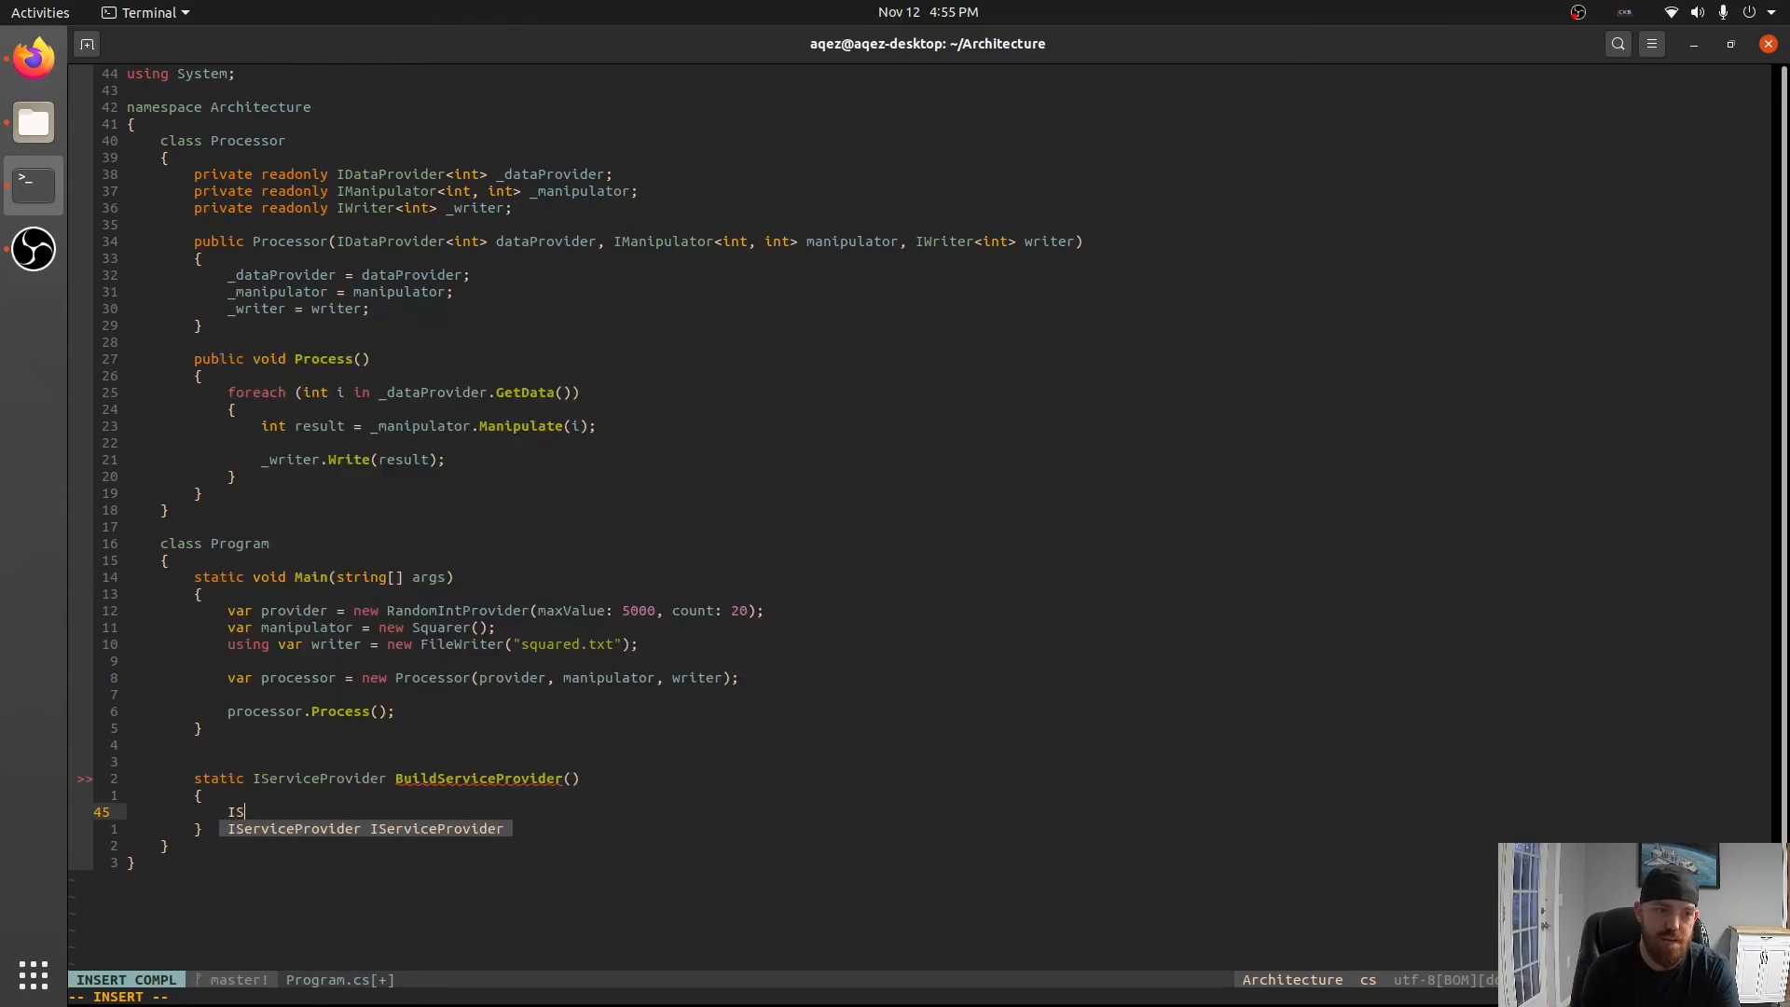
type("erviceCollection collectio")
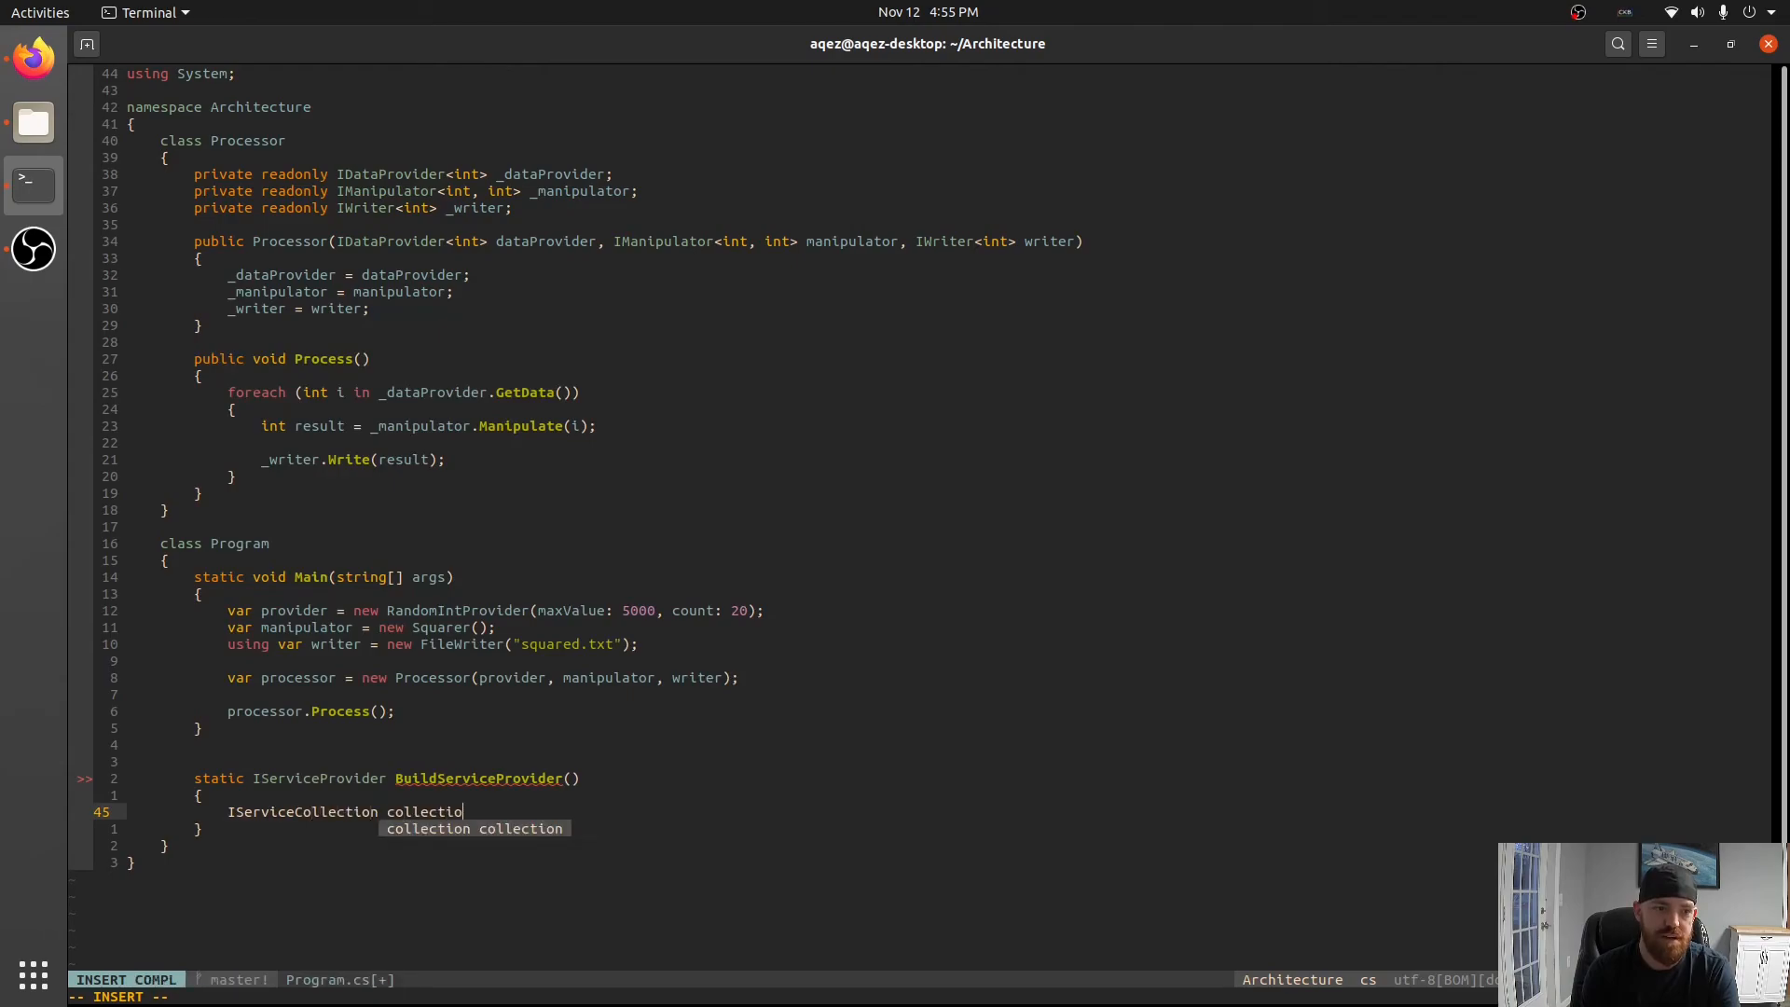
type("= new ServiceCollec")
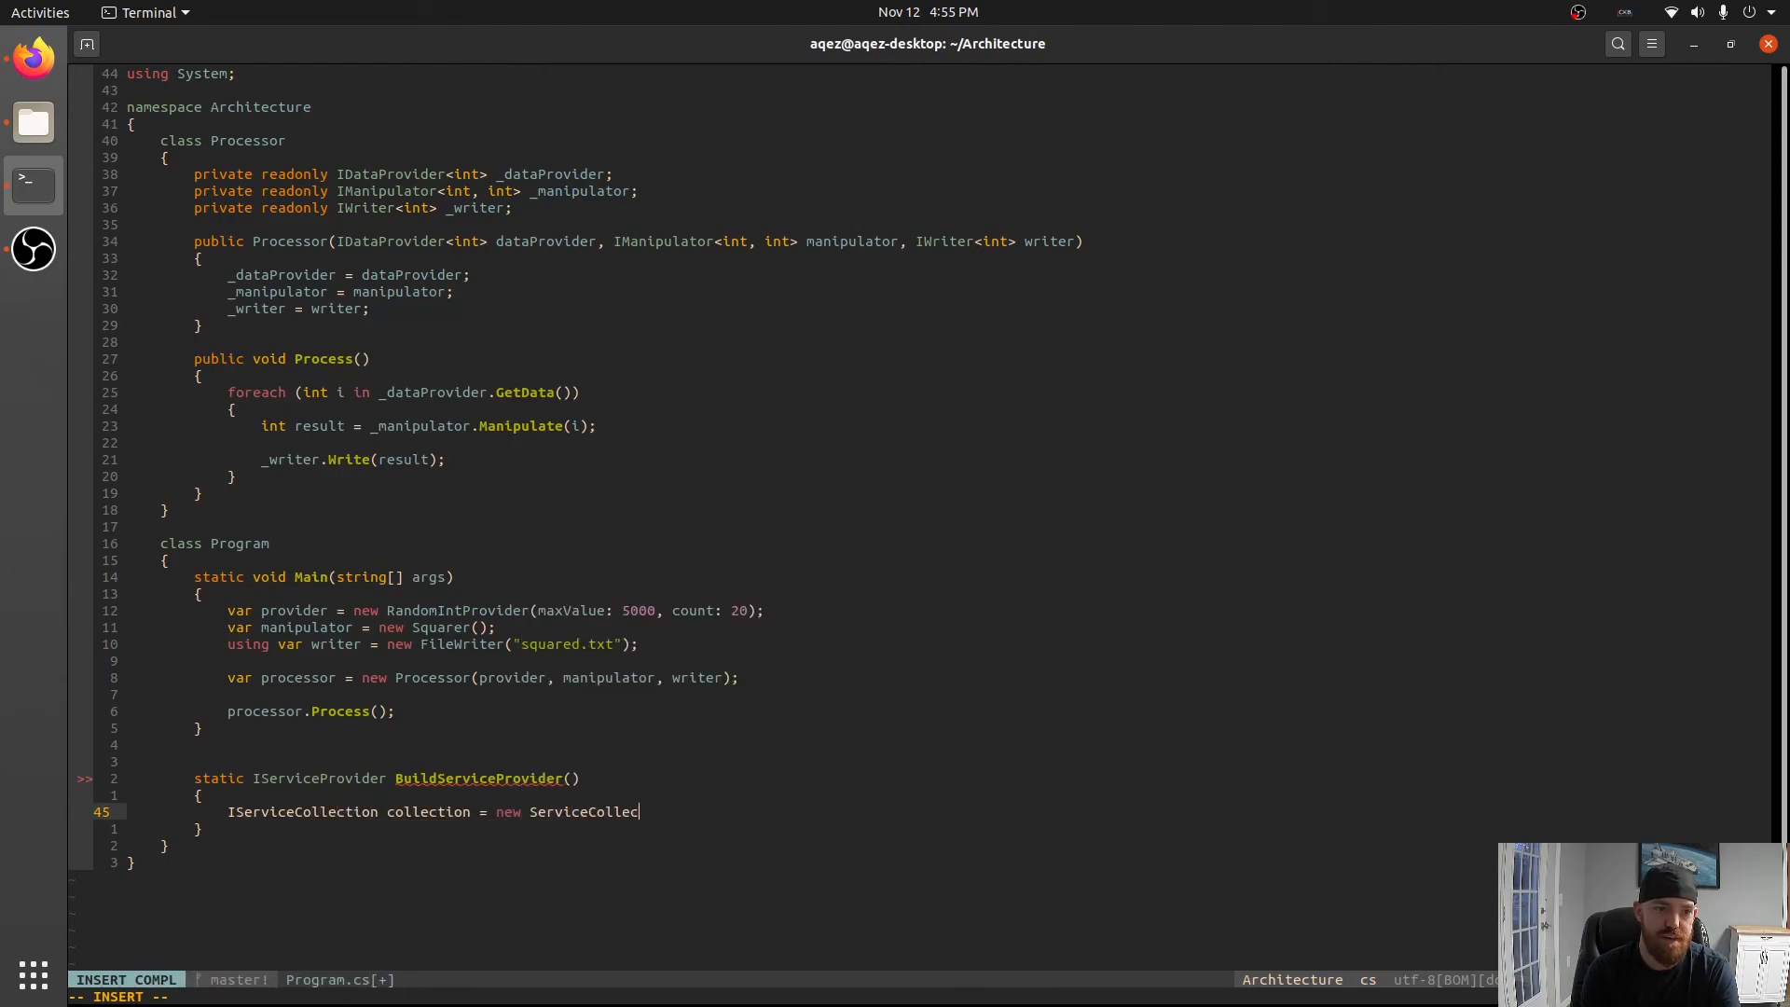
key("Escape")
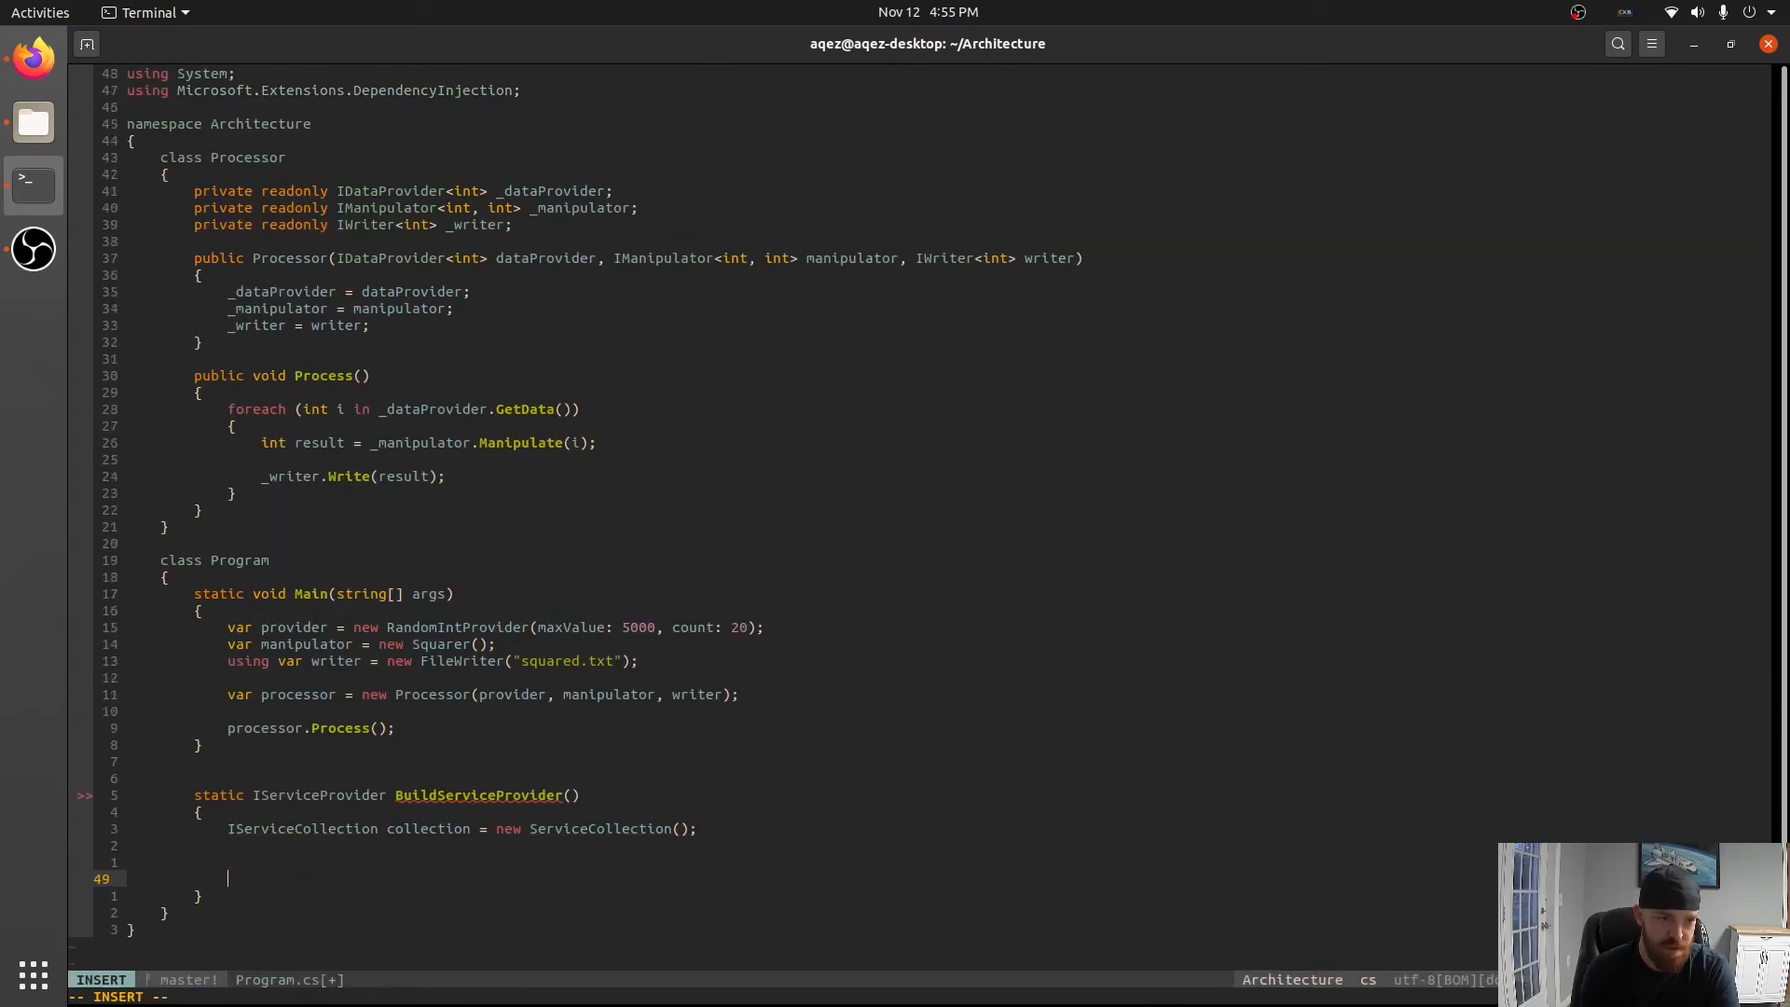
Return collection.BuildServiceProvider() from the method.
type("return")
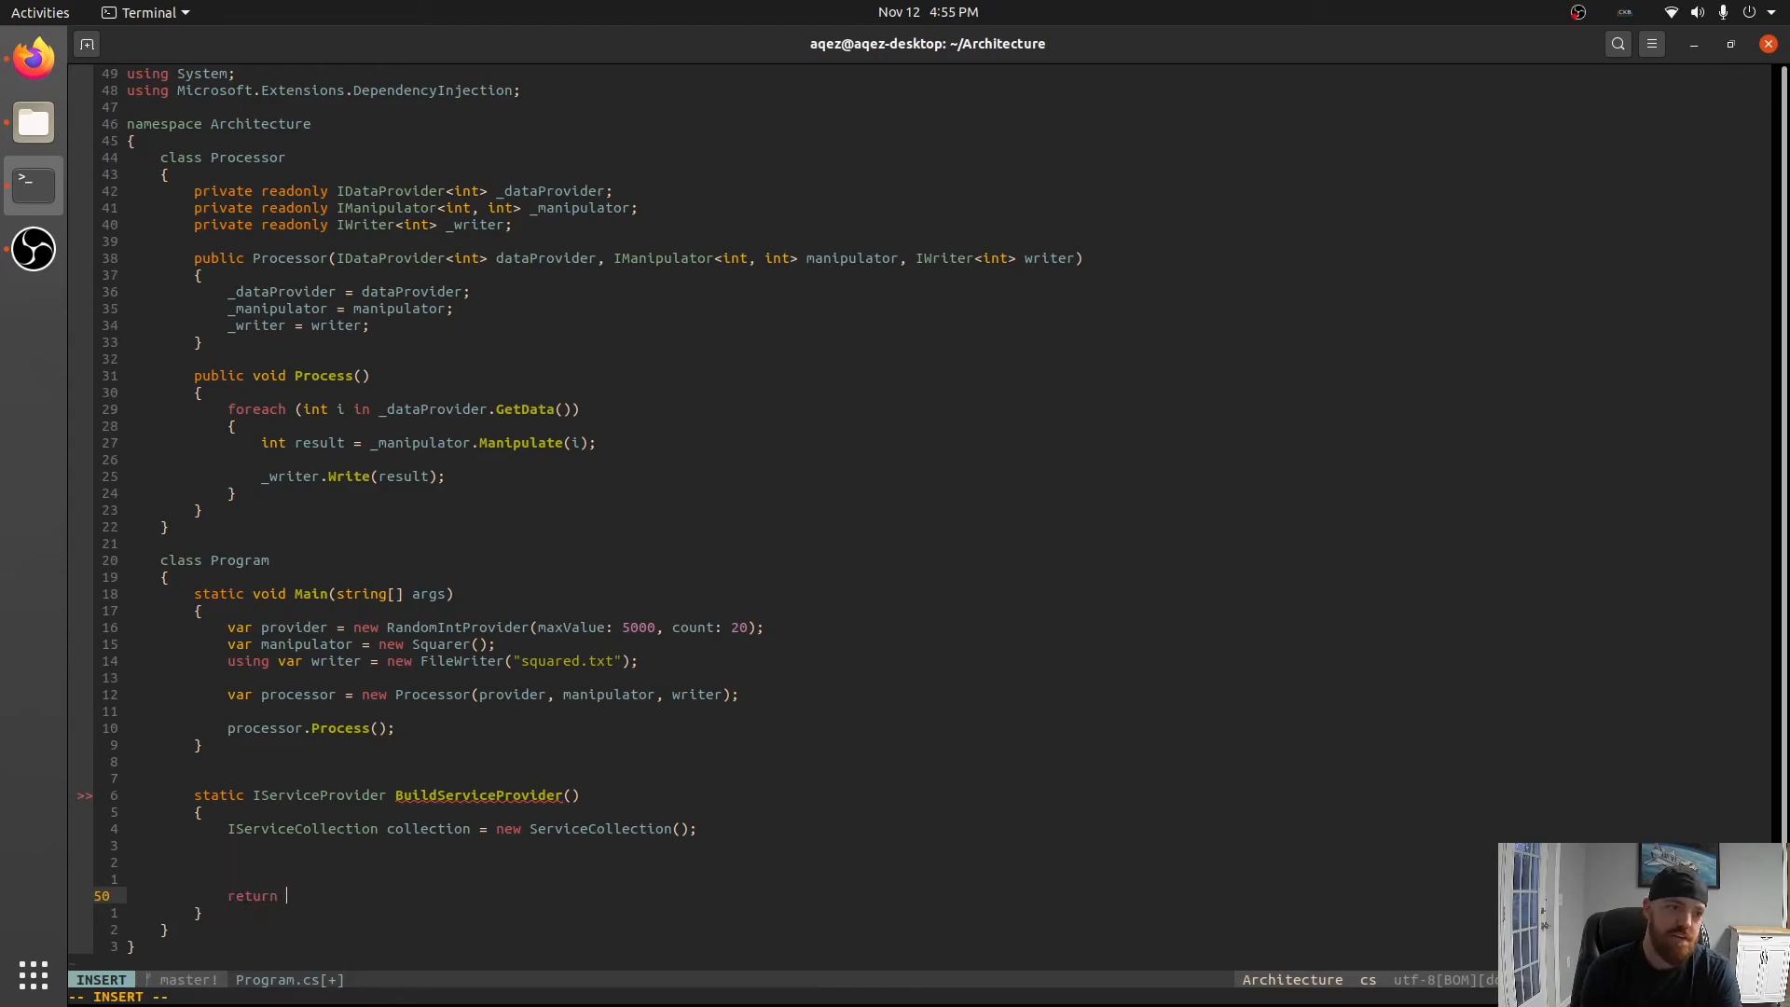
type("collection.BuildServiceProvider();")
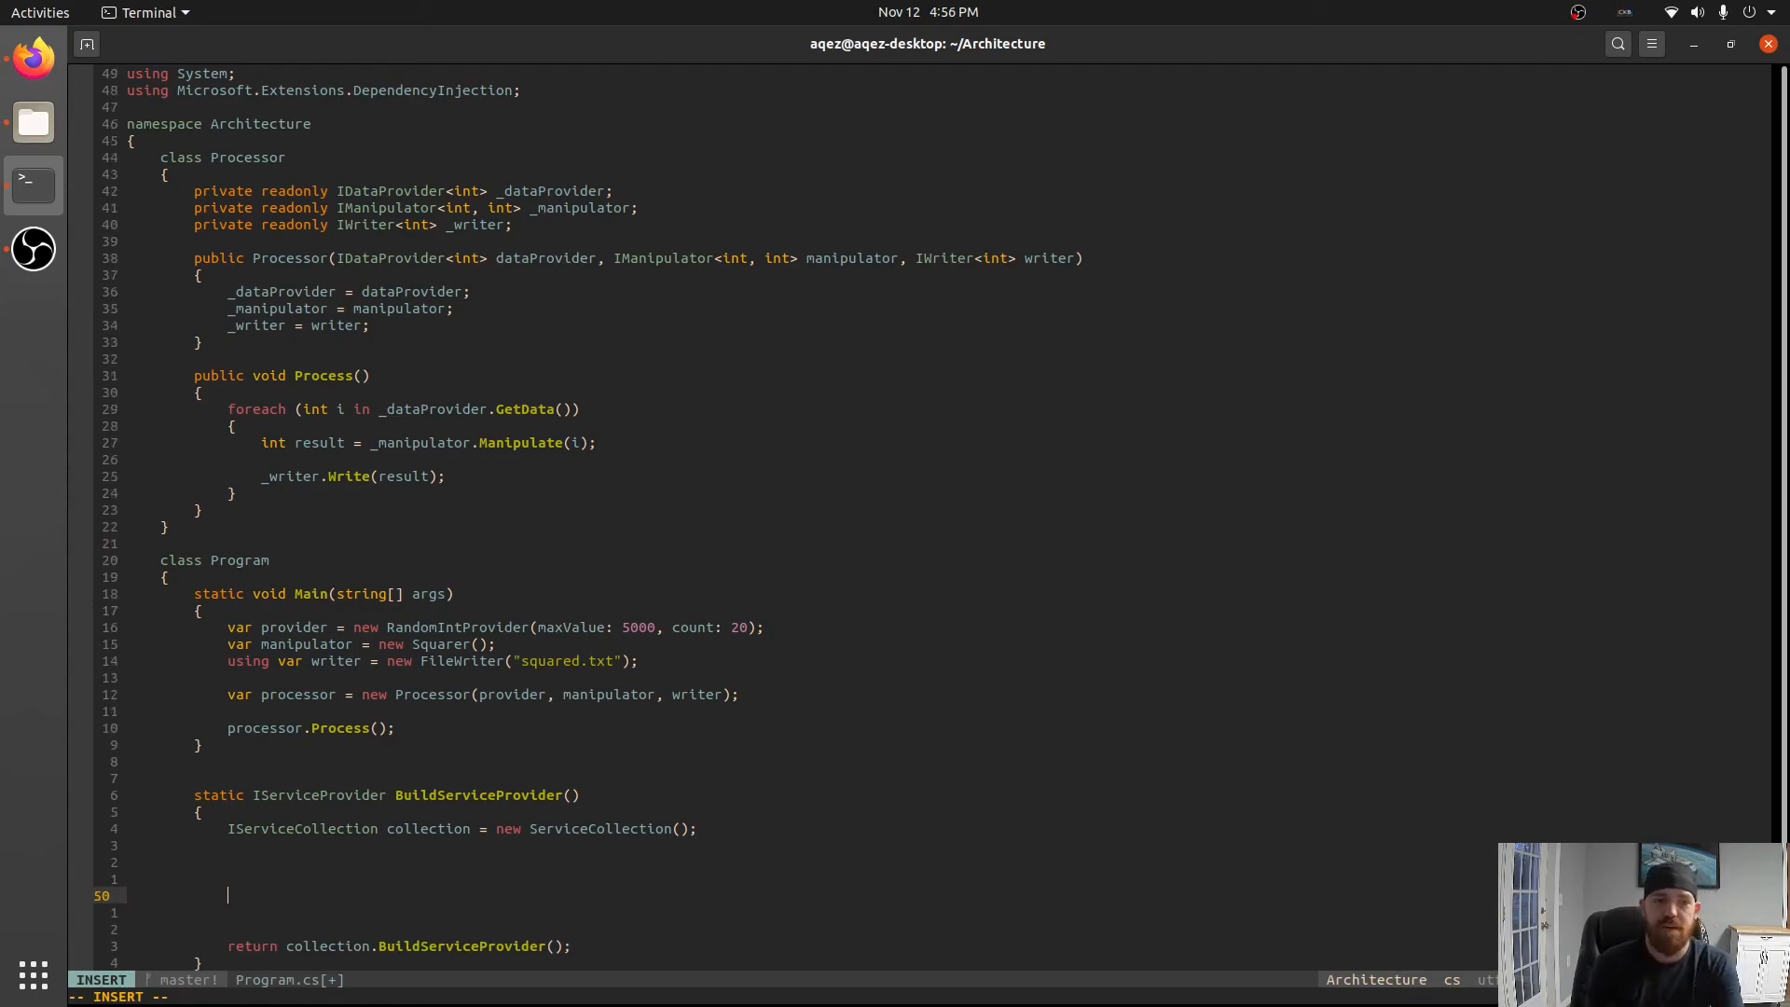
Add collection.AddSingleton<Processor>() before the return statement.
type("collectio")
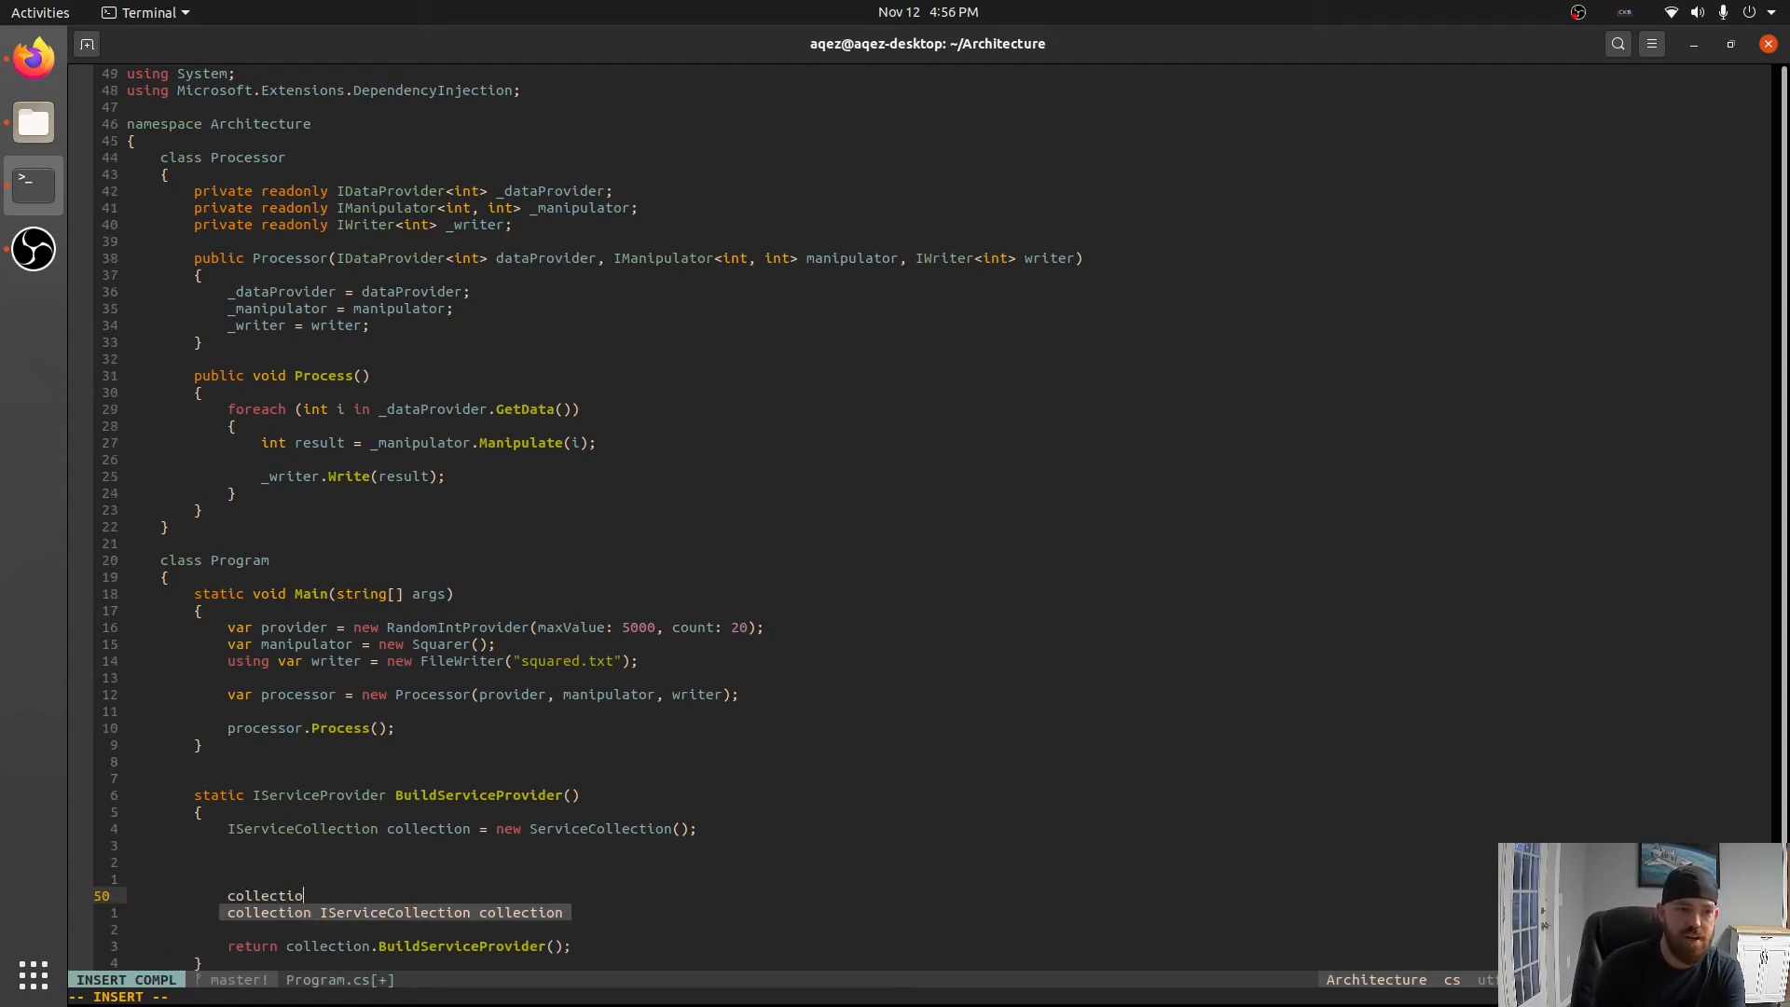
type(".AddSingleton<Processor>();")
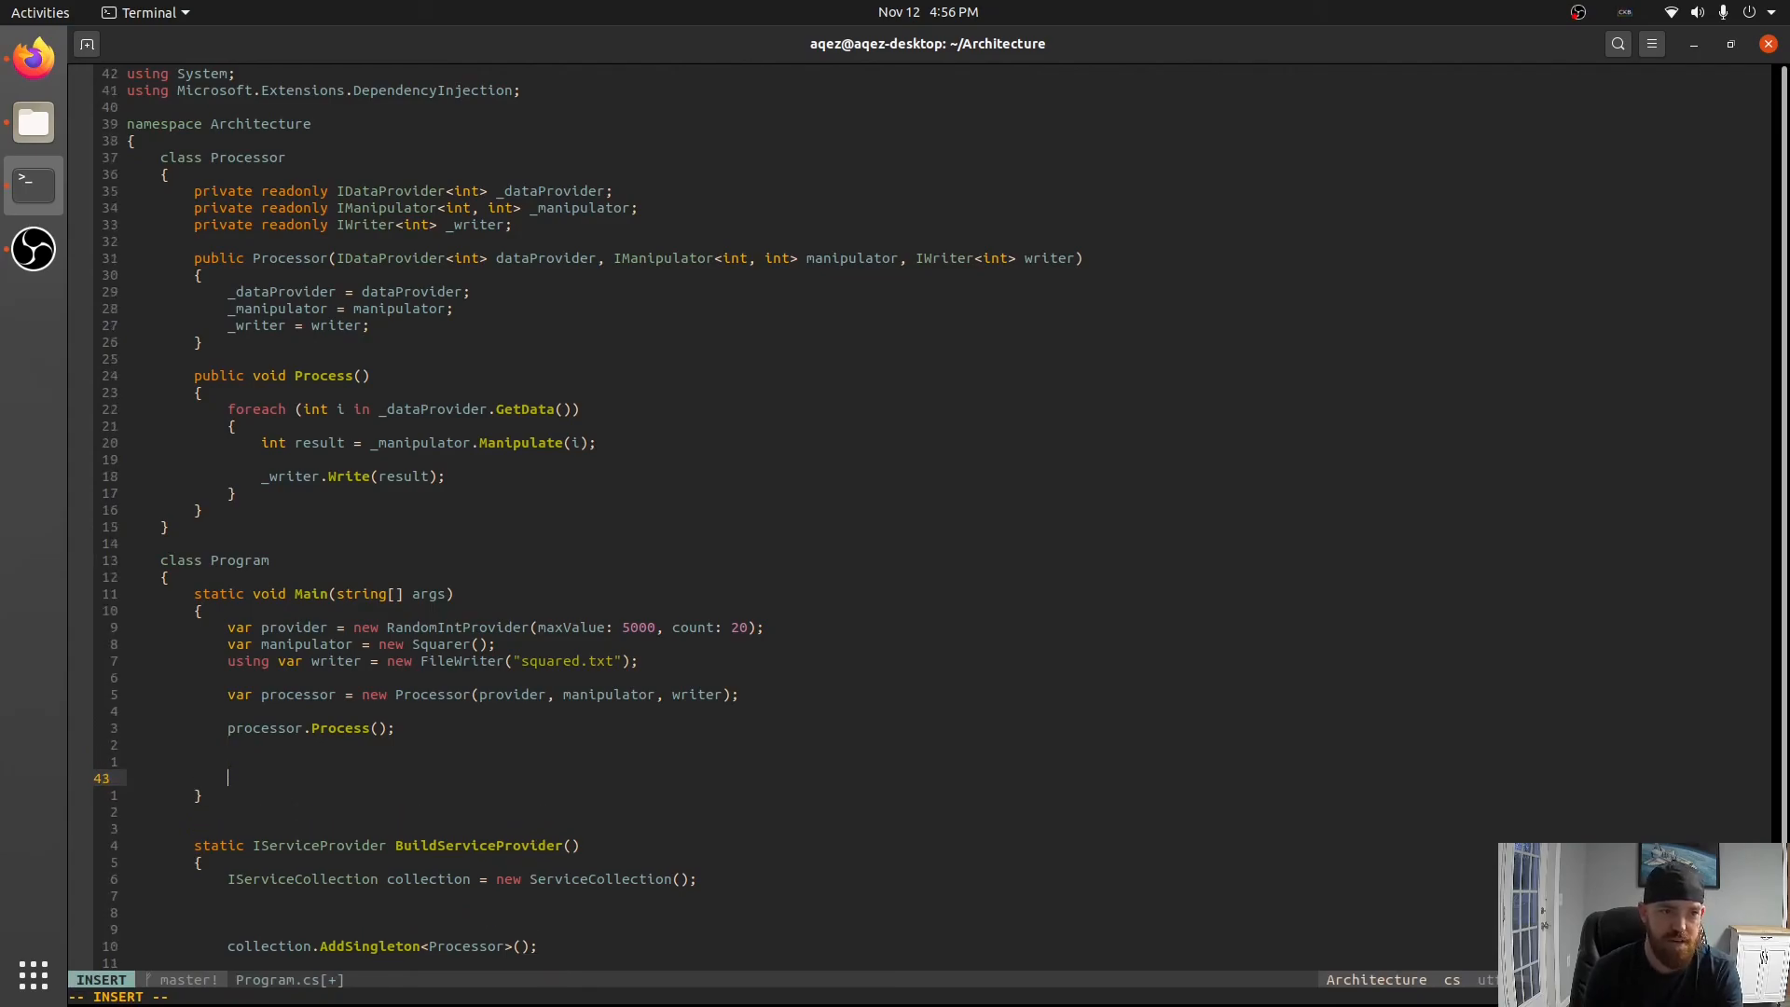
In Main, assign IServiceProvider serviceProvider = BuildServiceProvider(), dropping the mistaken new keyword.
type("IServiceProvider s")
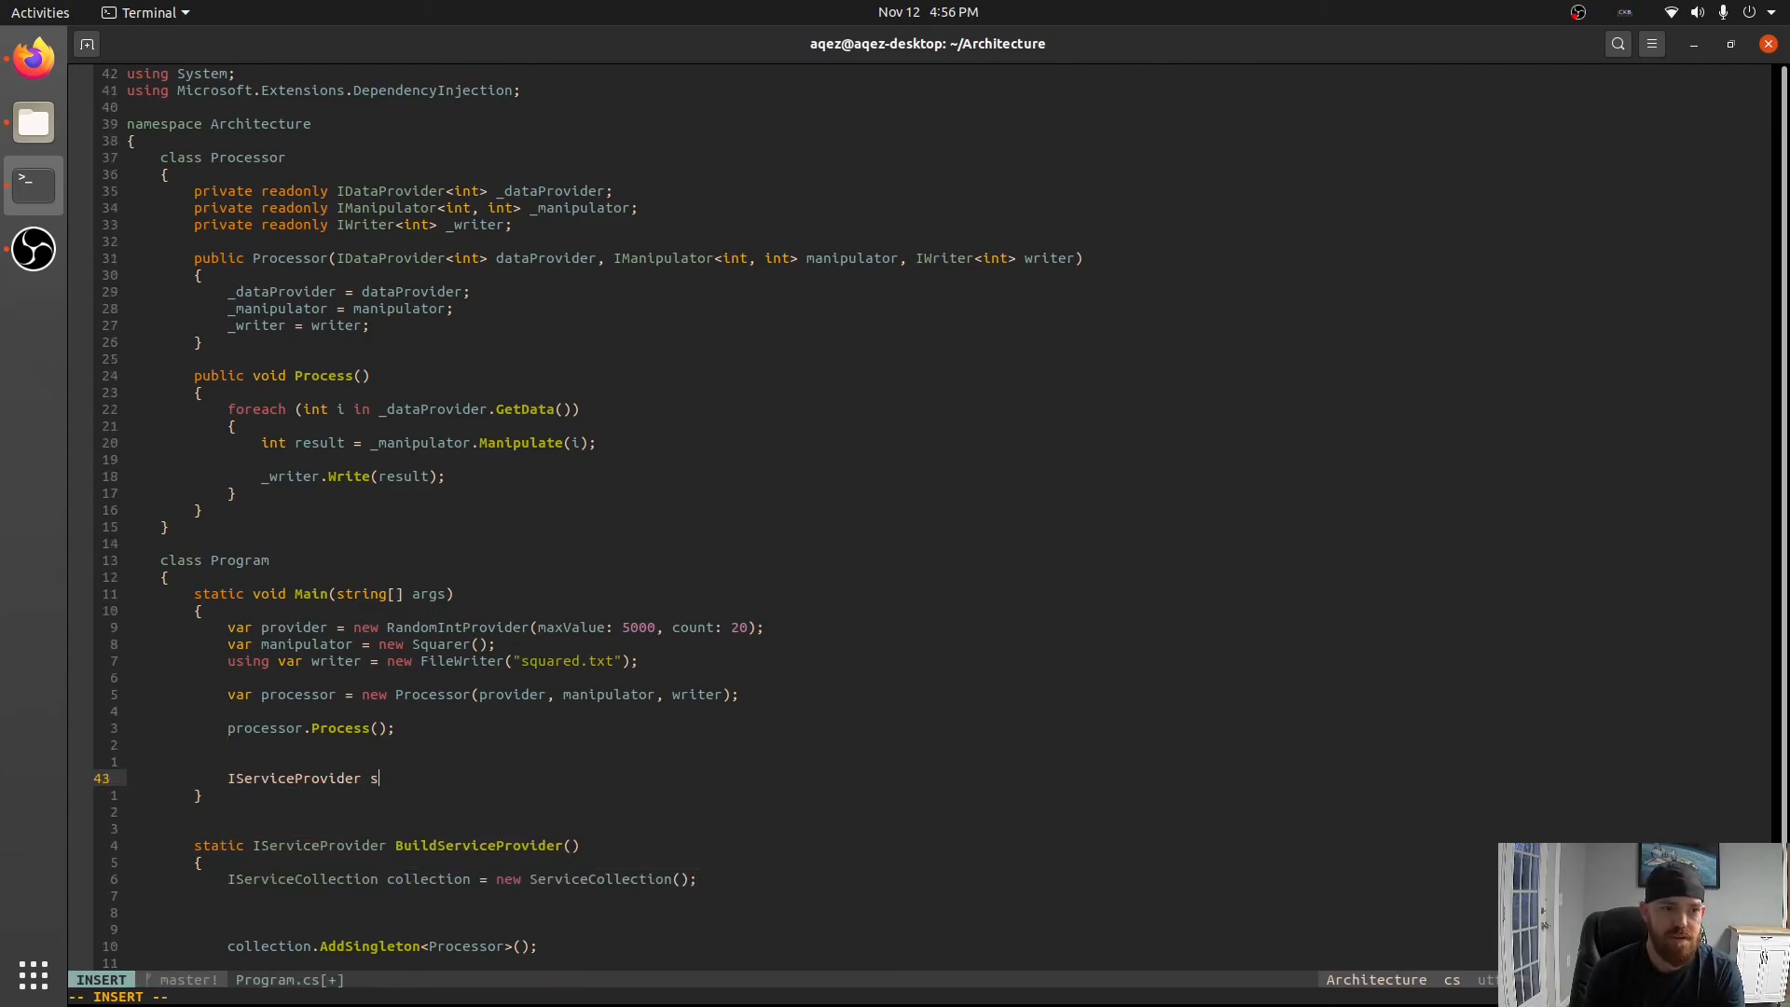
type("erviceProvider = new Build")
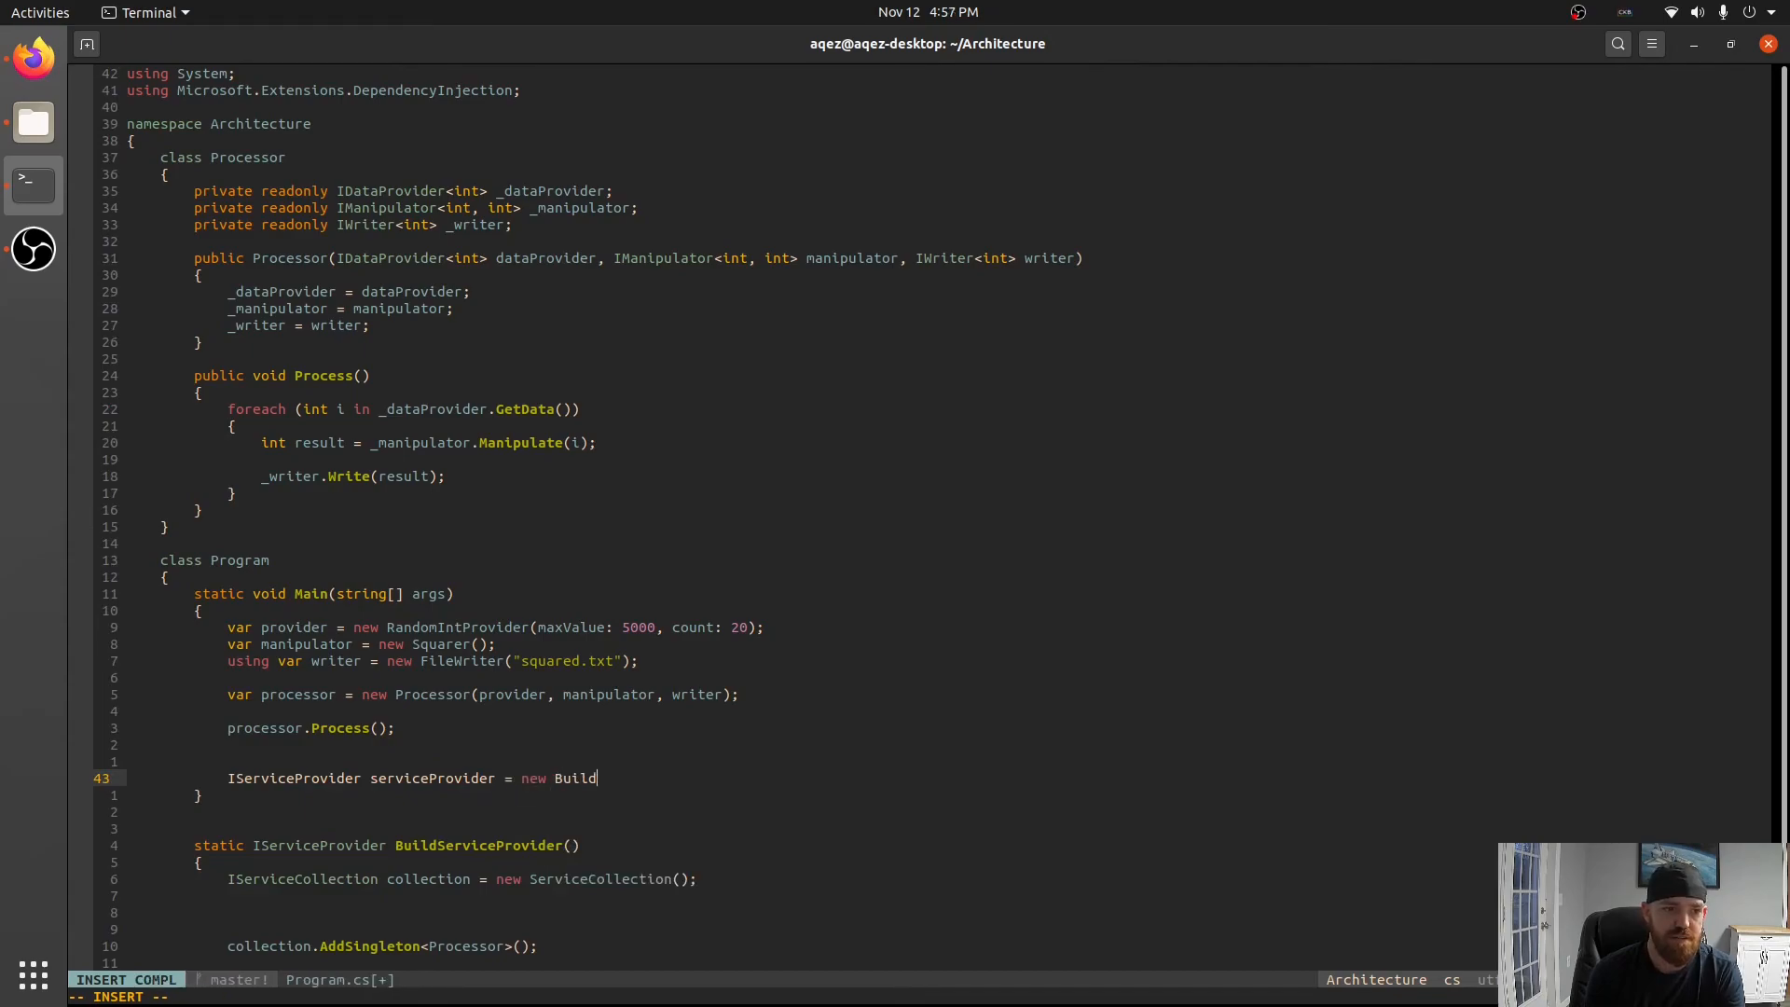
key("BackSpace")
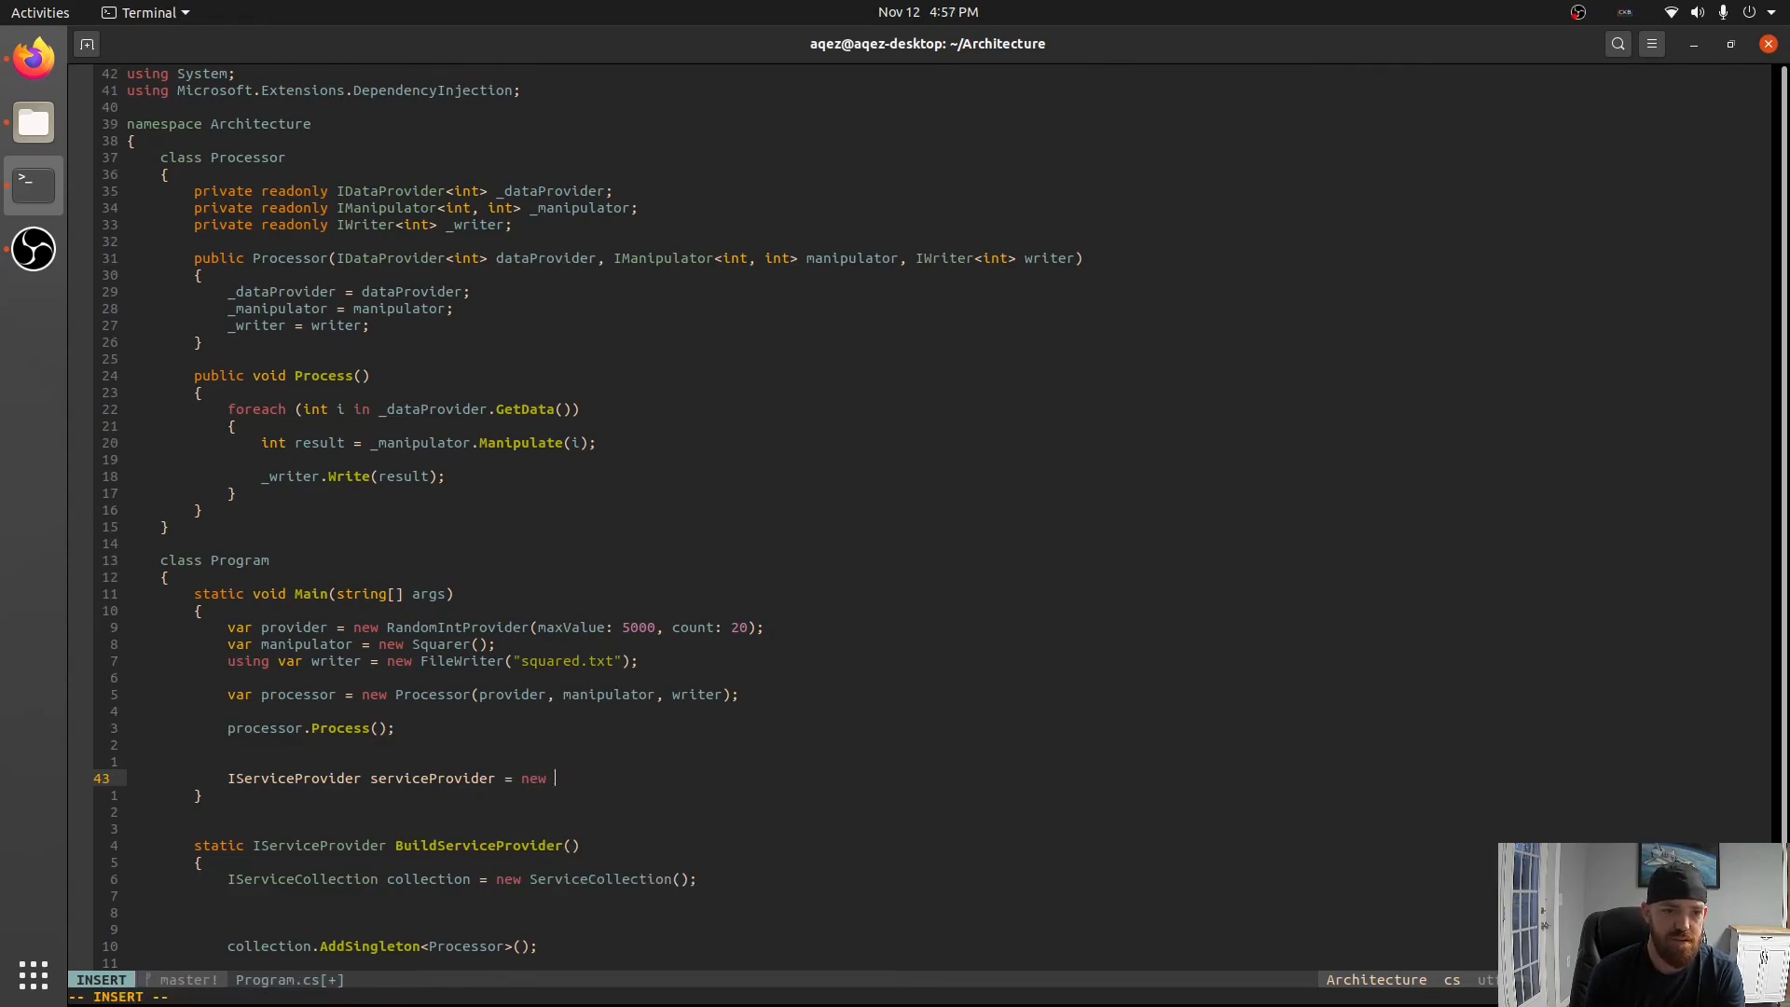
key("Escape")
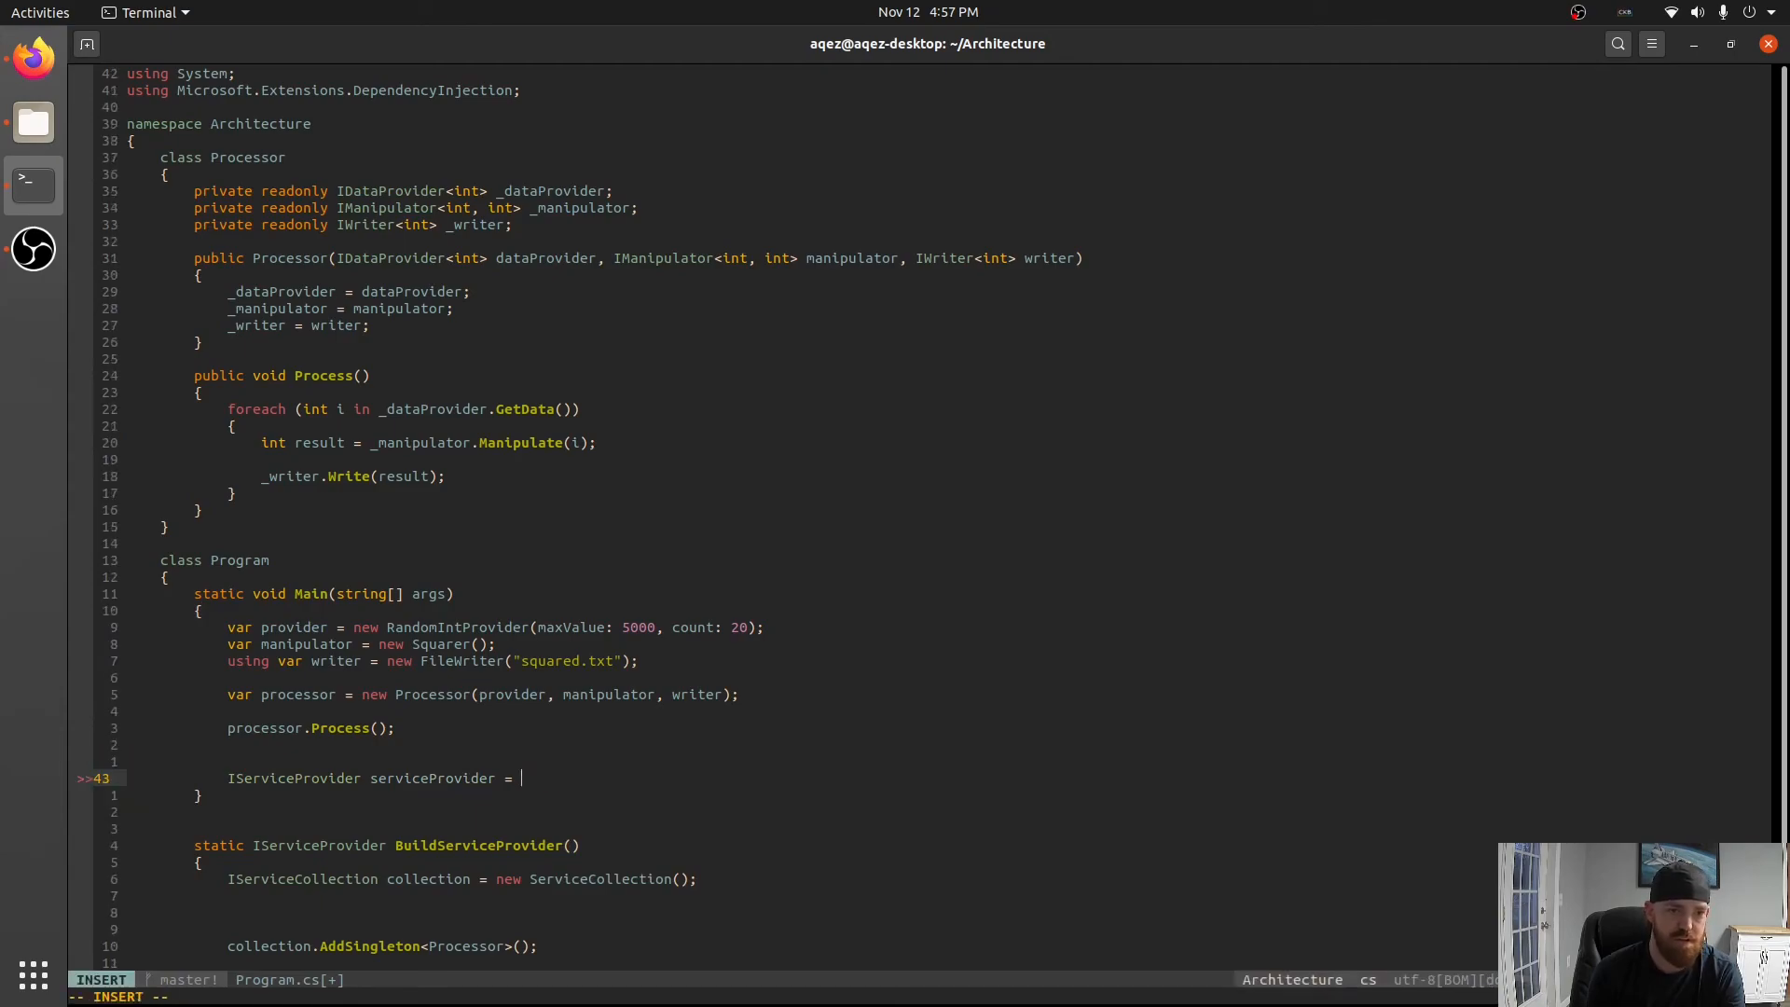
type("BuildServiceProvider();")
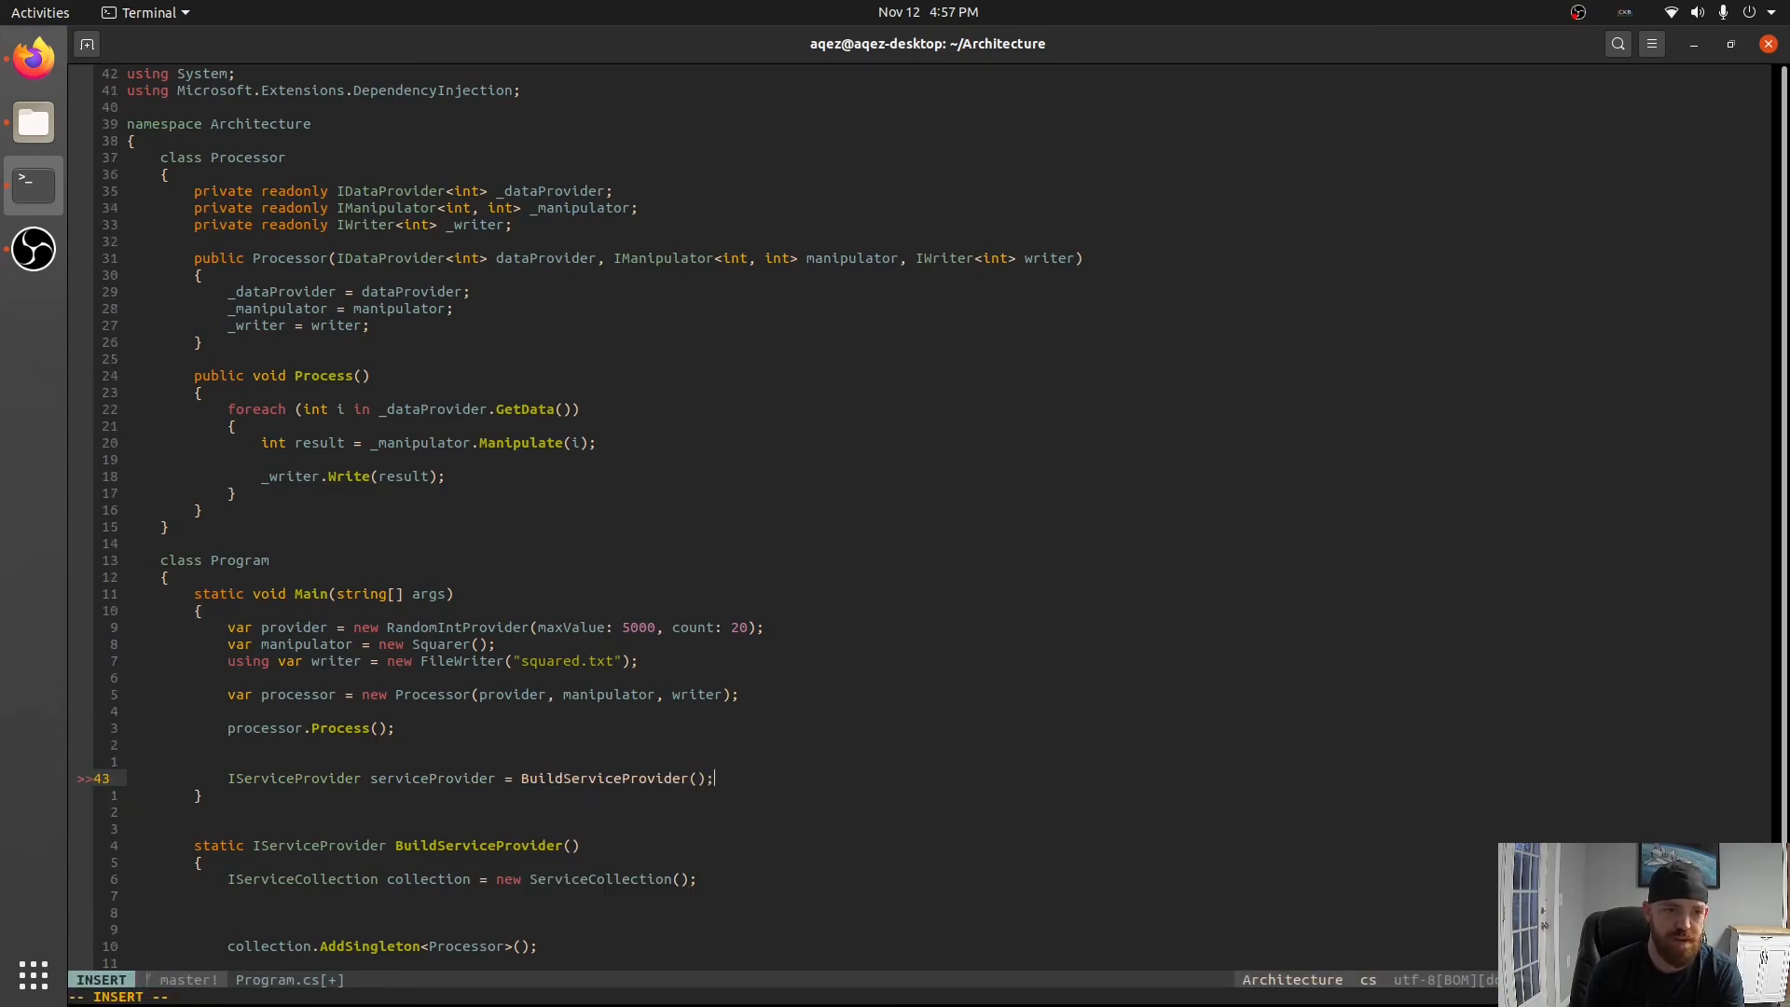
Add a serviceProvider.CreateScope() using block resolving var p = serviceProvider.GetService<Processor>(), and save.
type("serviceProvider")
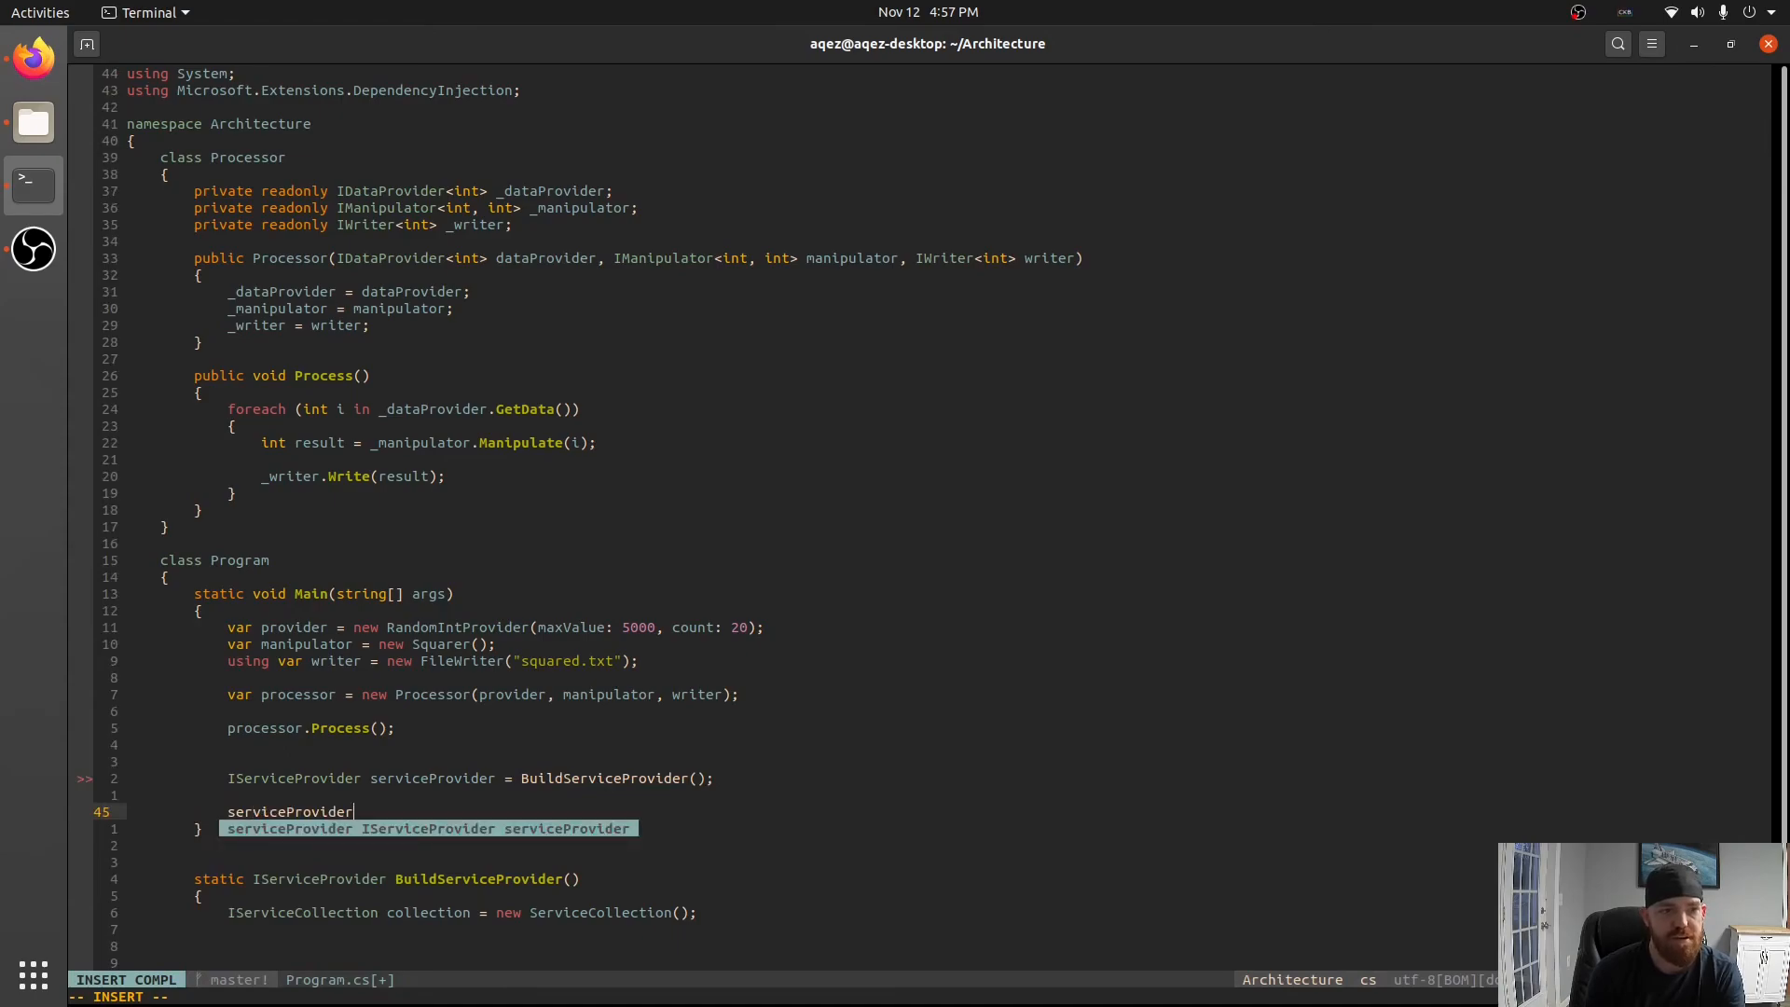
type(".CreateScope())")
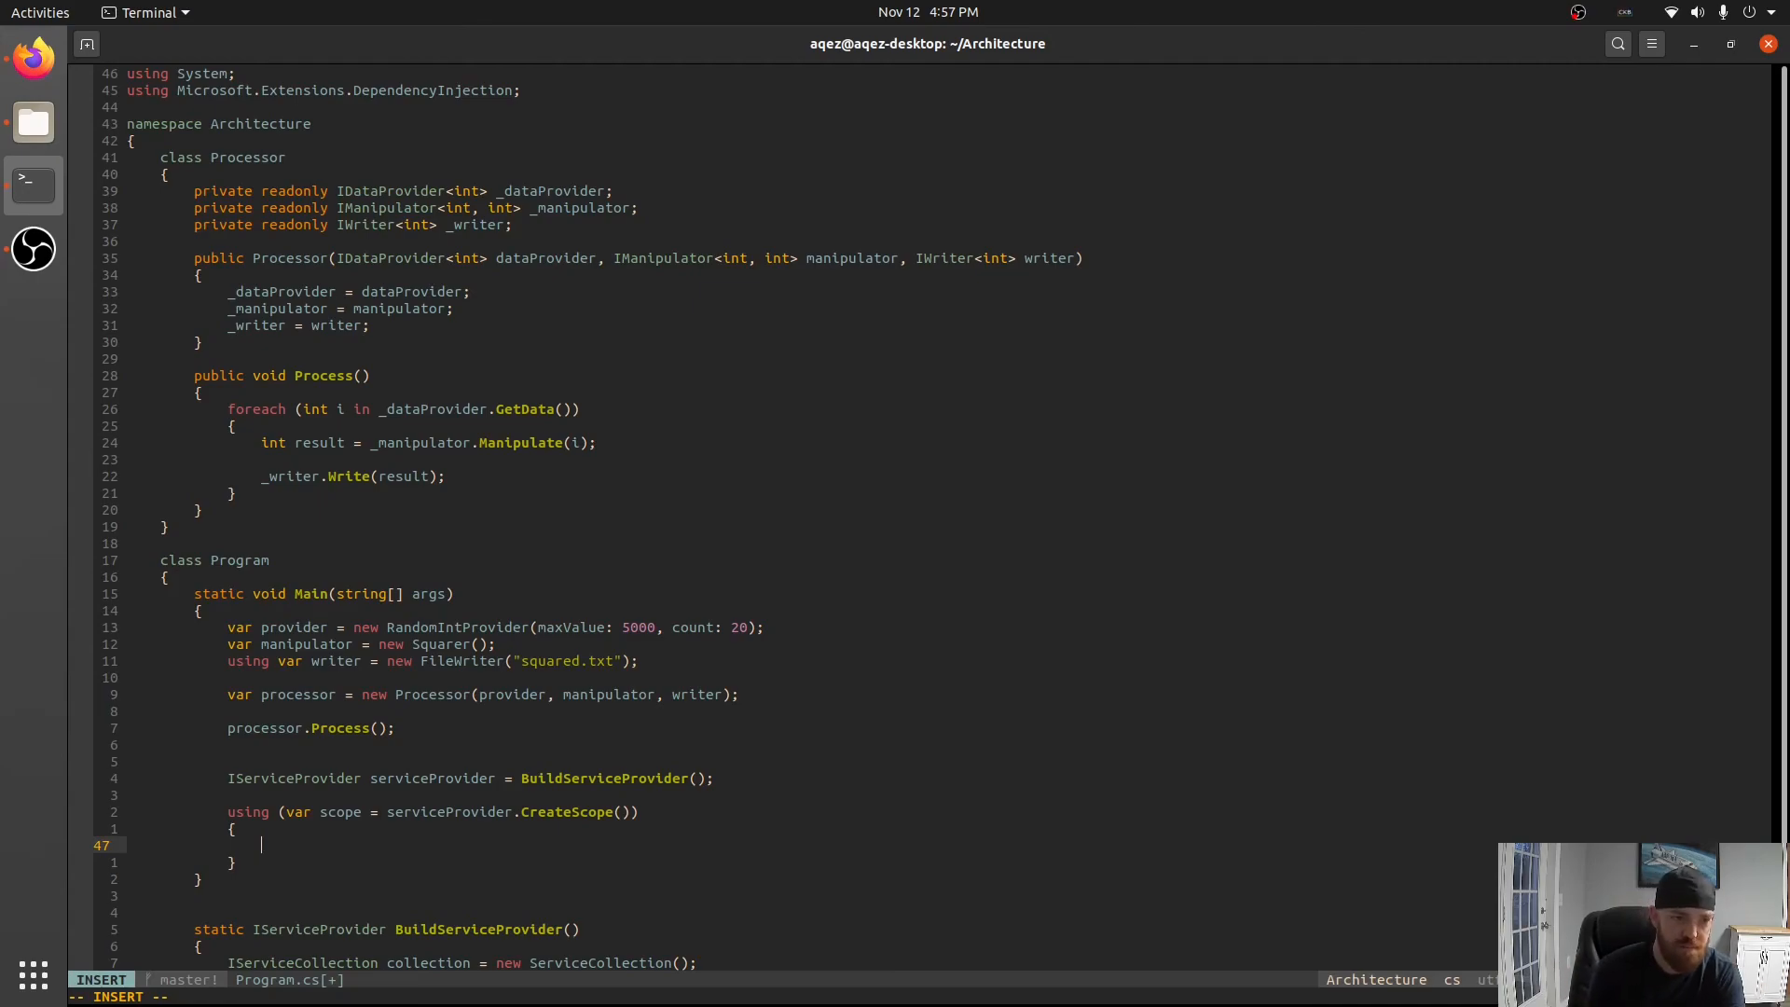
type("var p = s")
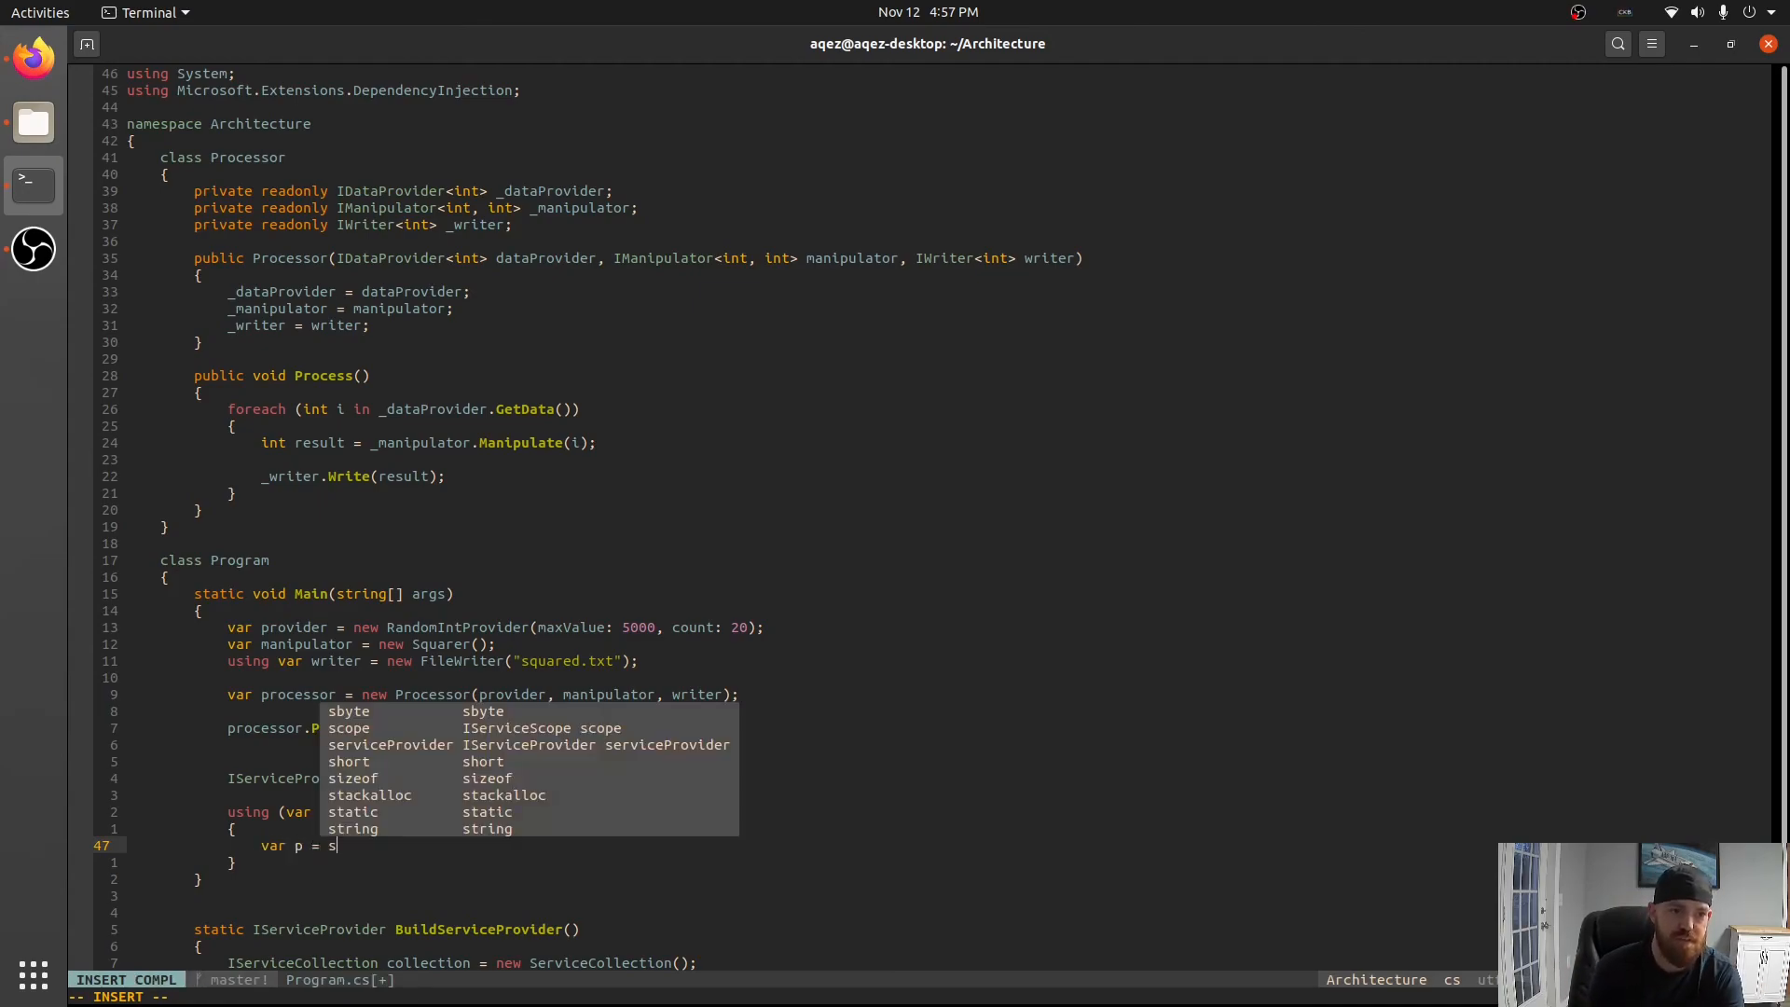
type("erviceProvider.")
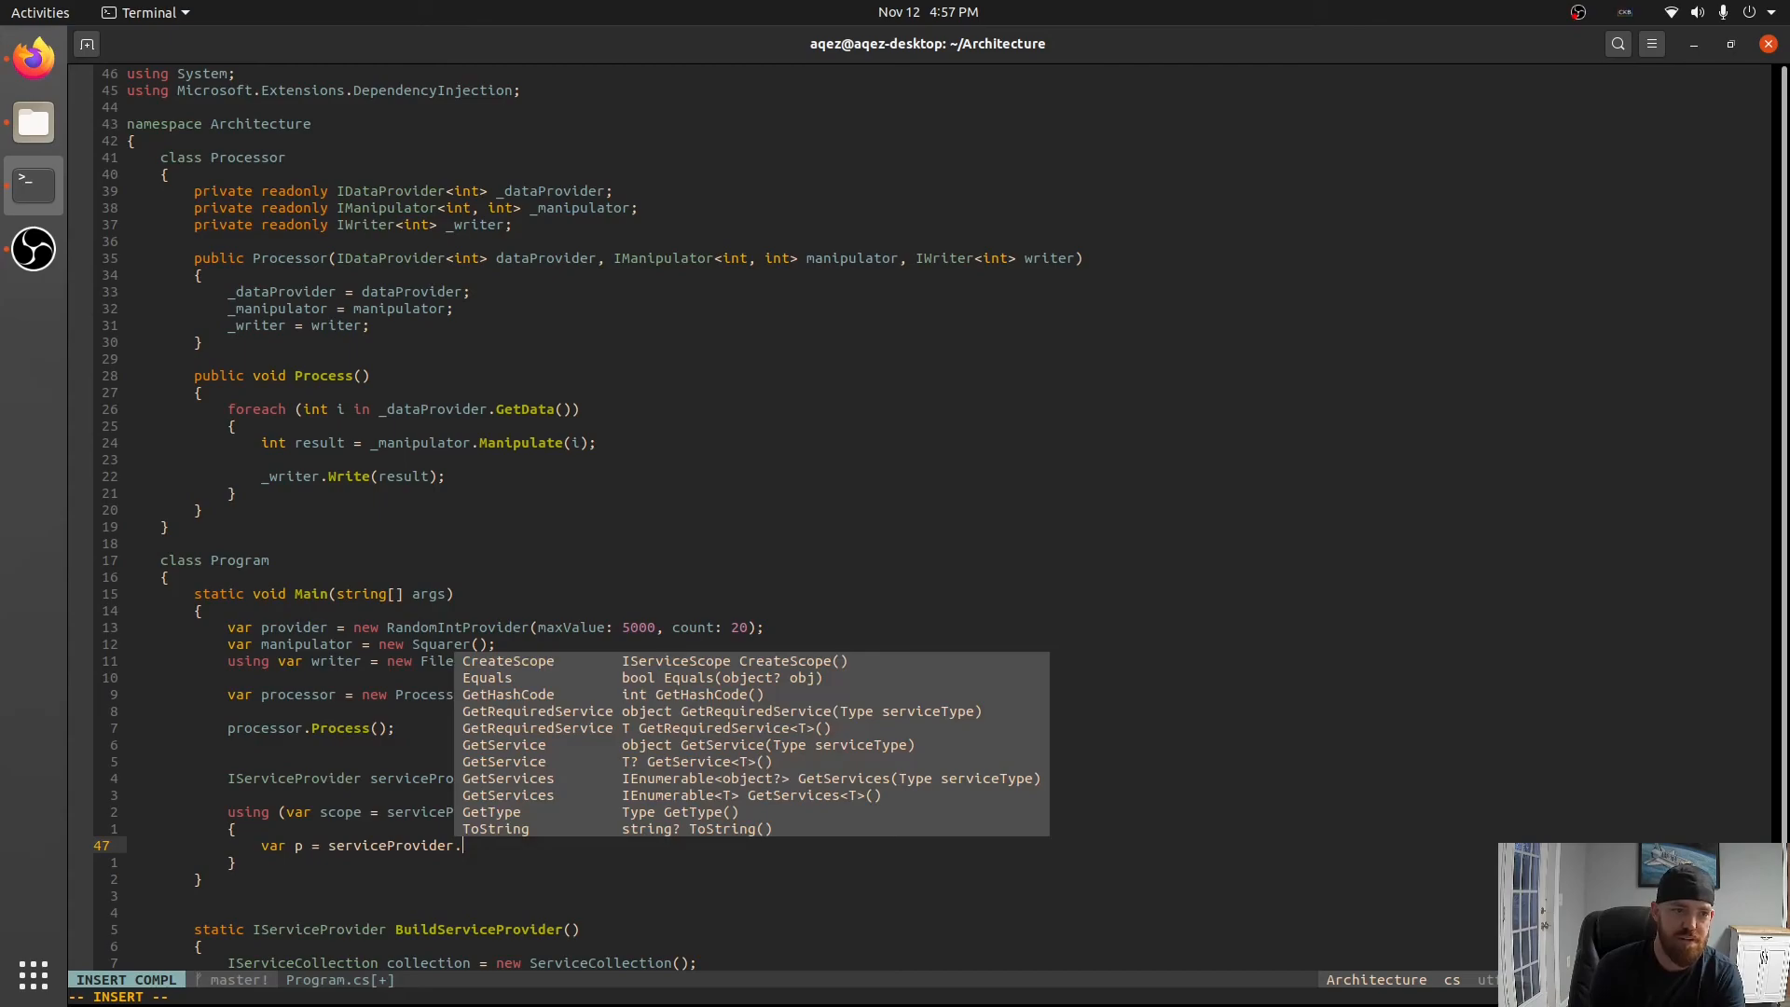
type("GetService<Processor>(")
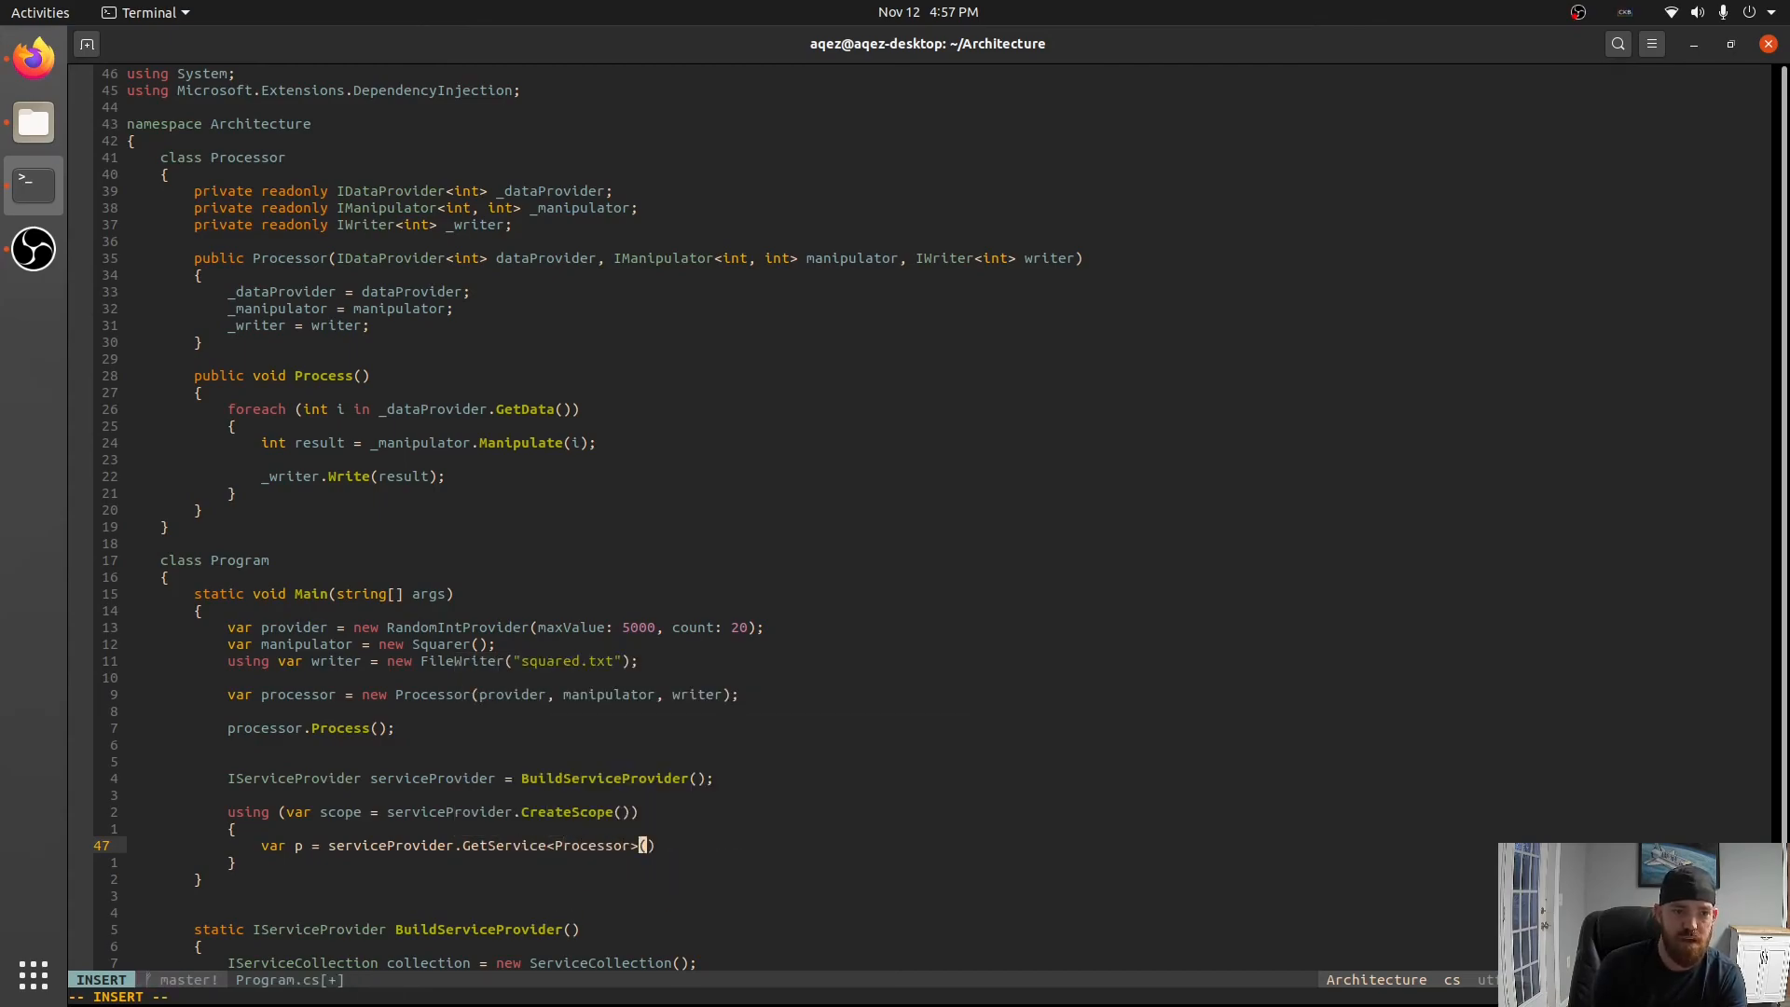
key("Escape")
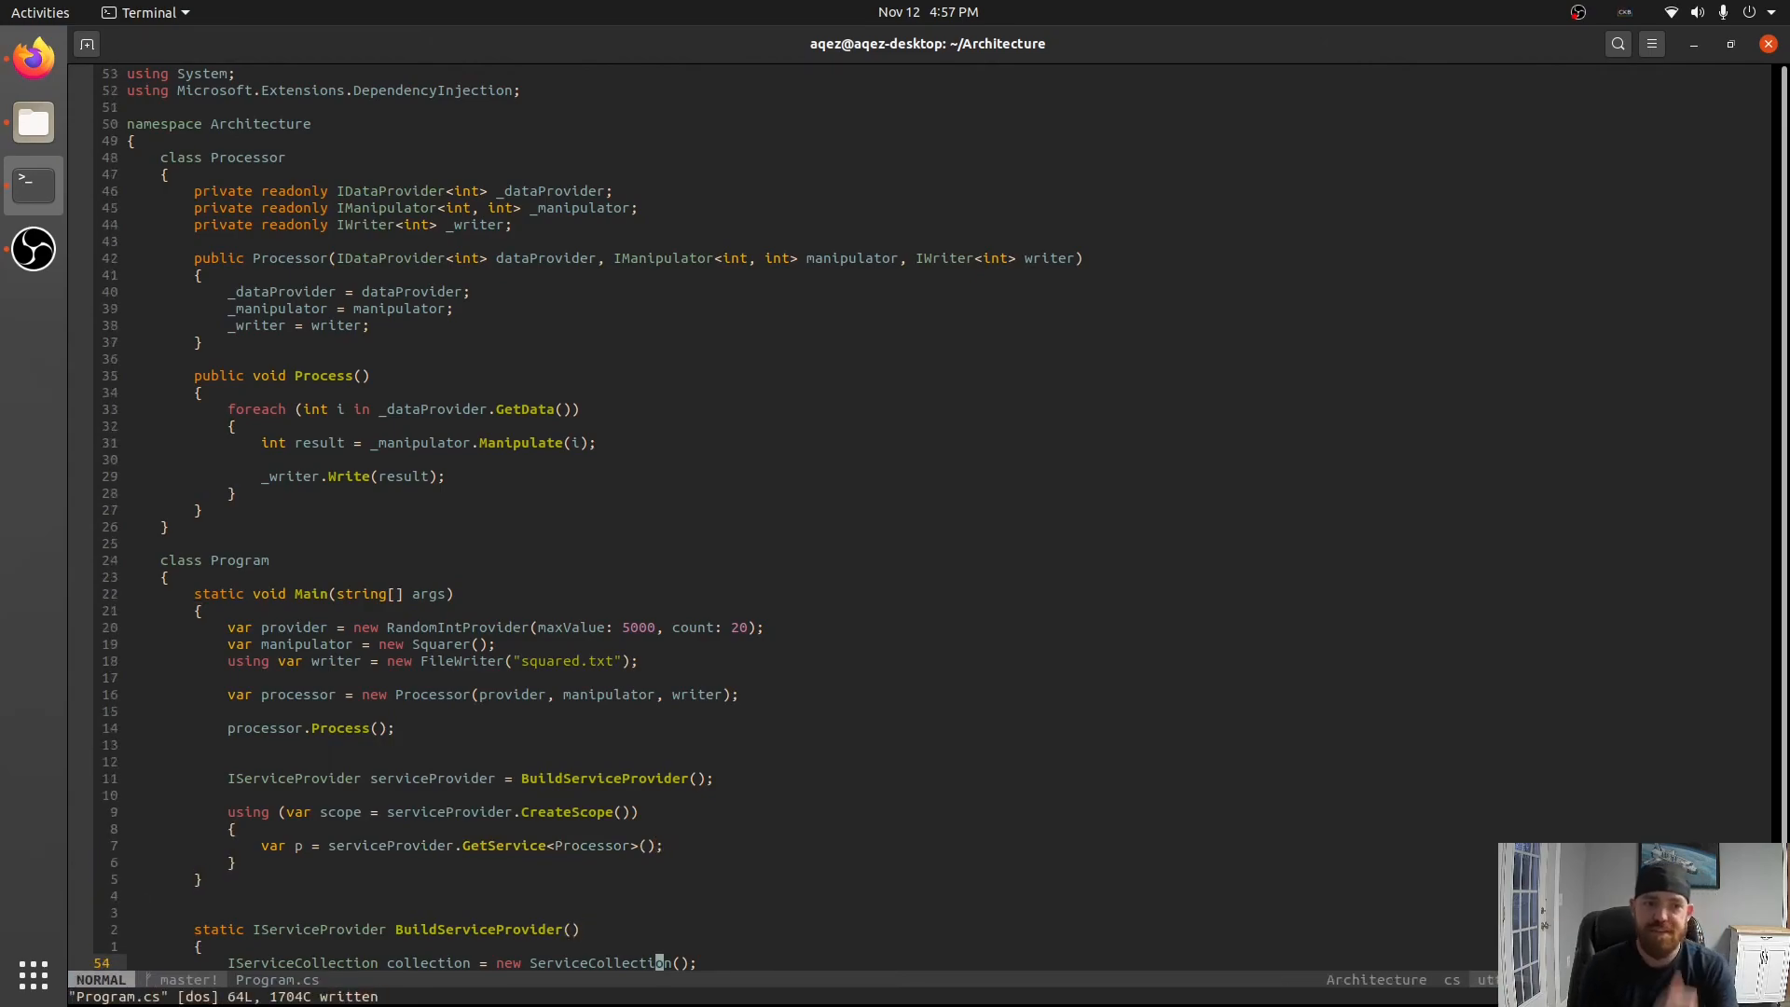
Experiment with a second GetService<Processor> resolution and duplicated scope block, then remove both scope blocks.
scroll("down", 3)
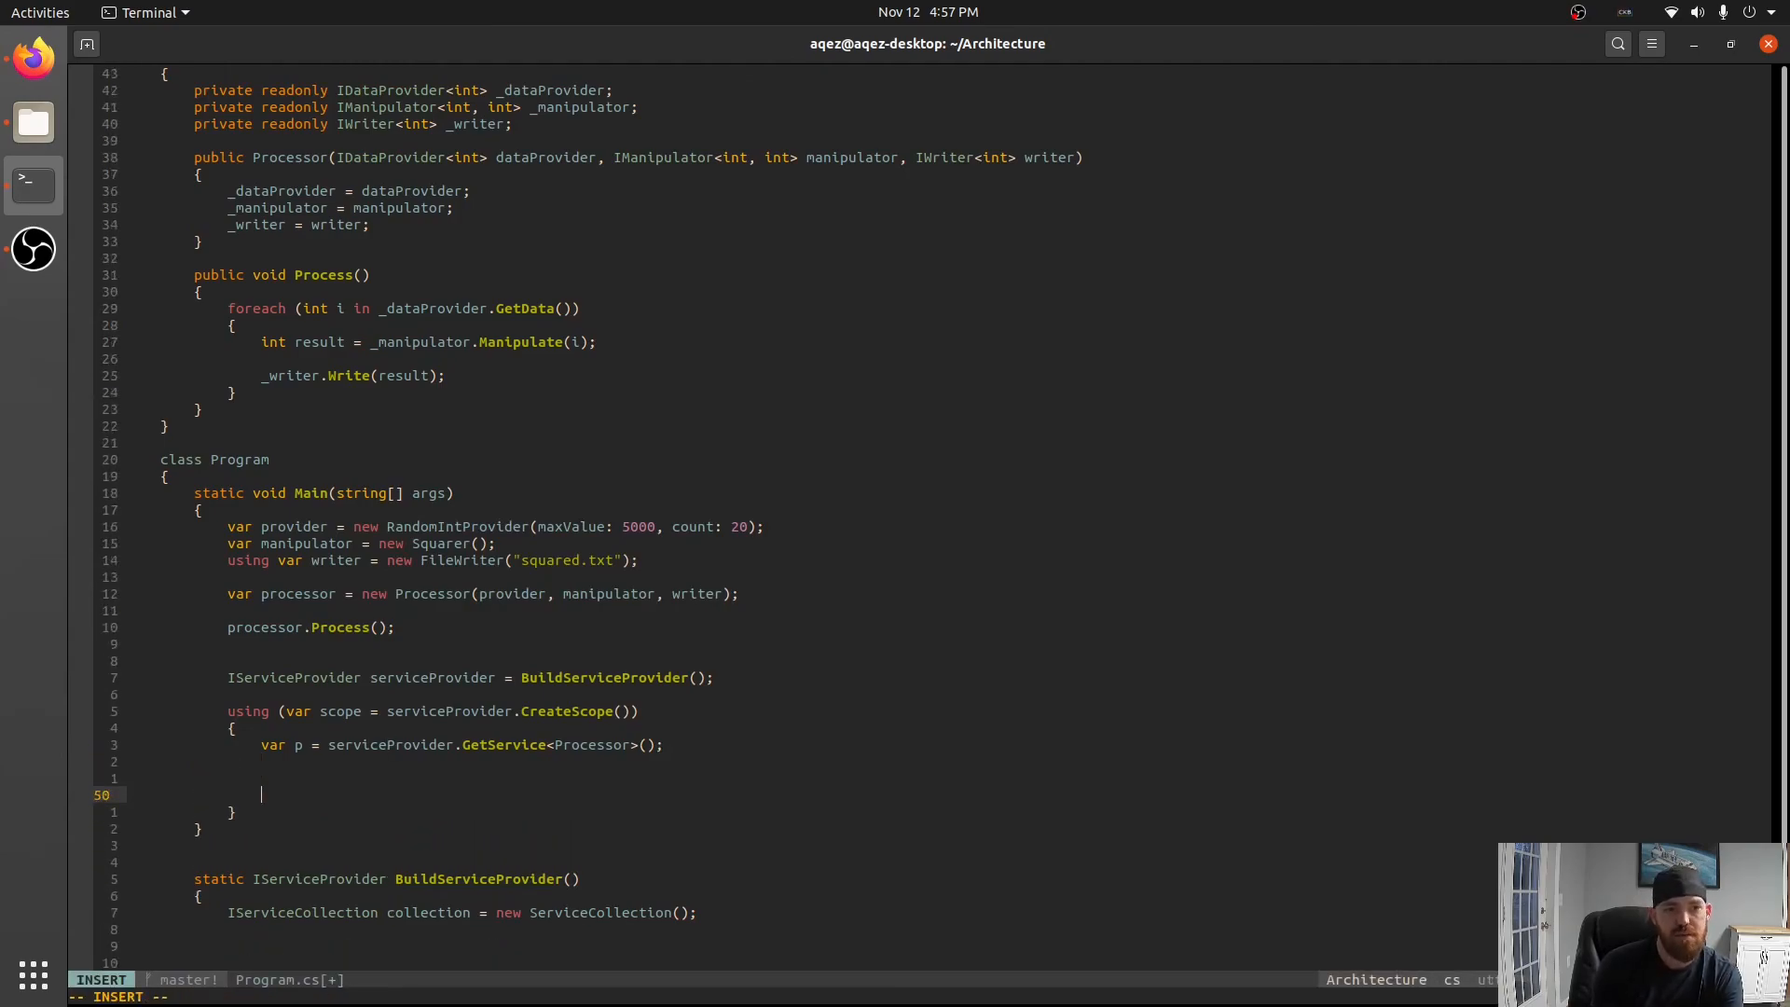
type("var p2 = serviceProvider.GetHashCode<Proces")
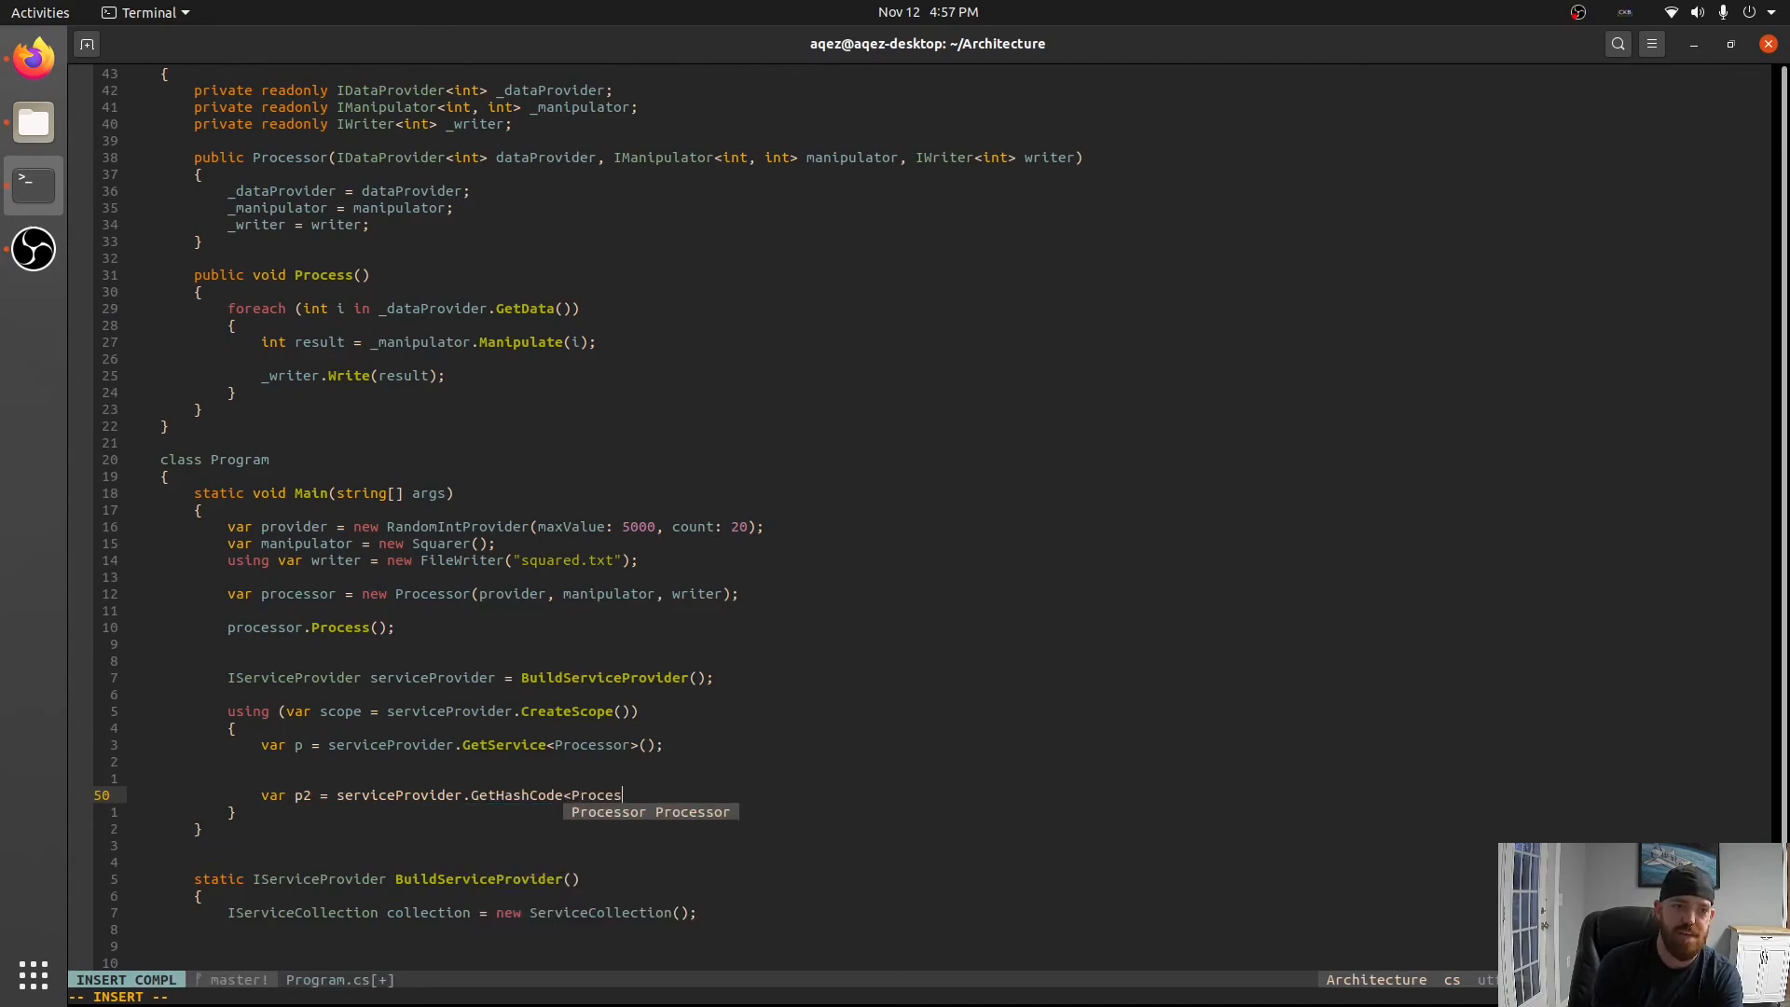
key("Escape")
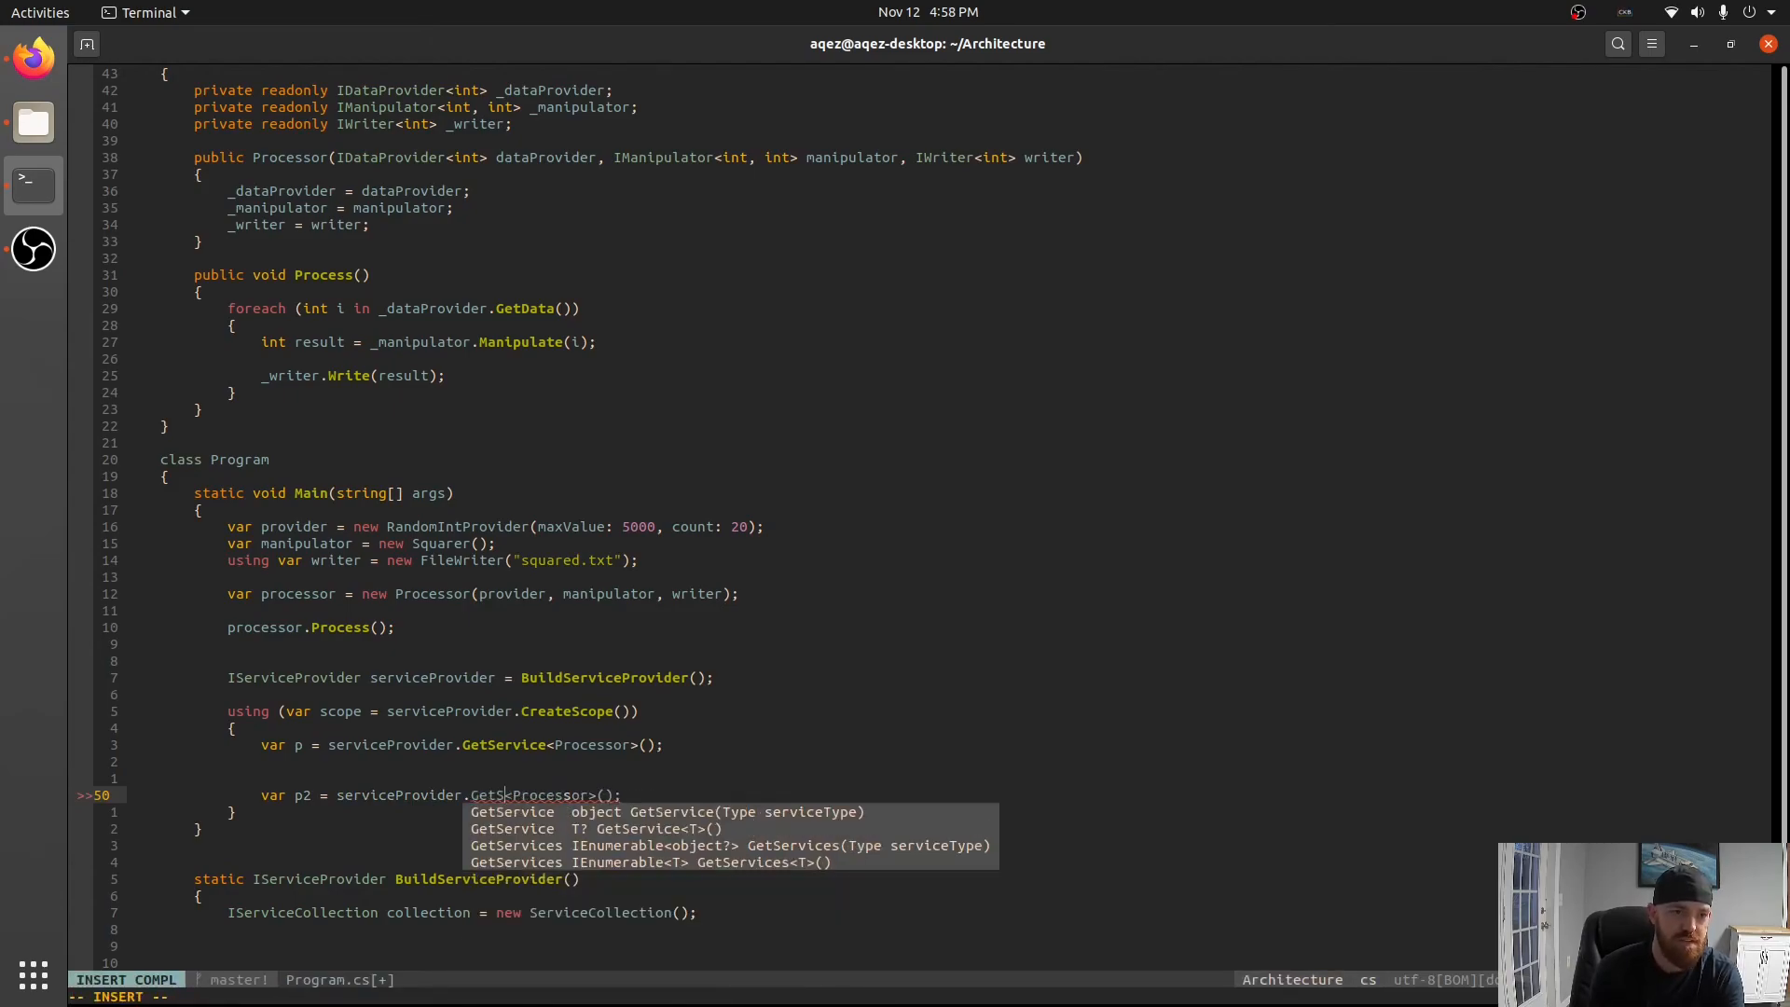
key("Escape")
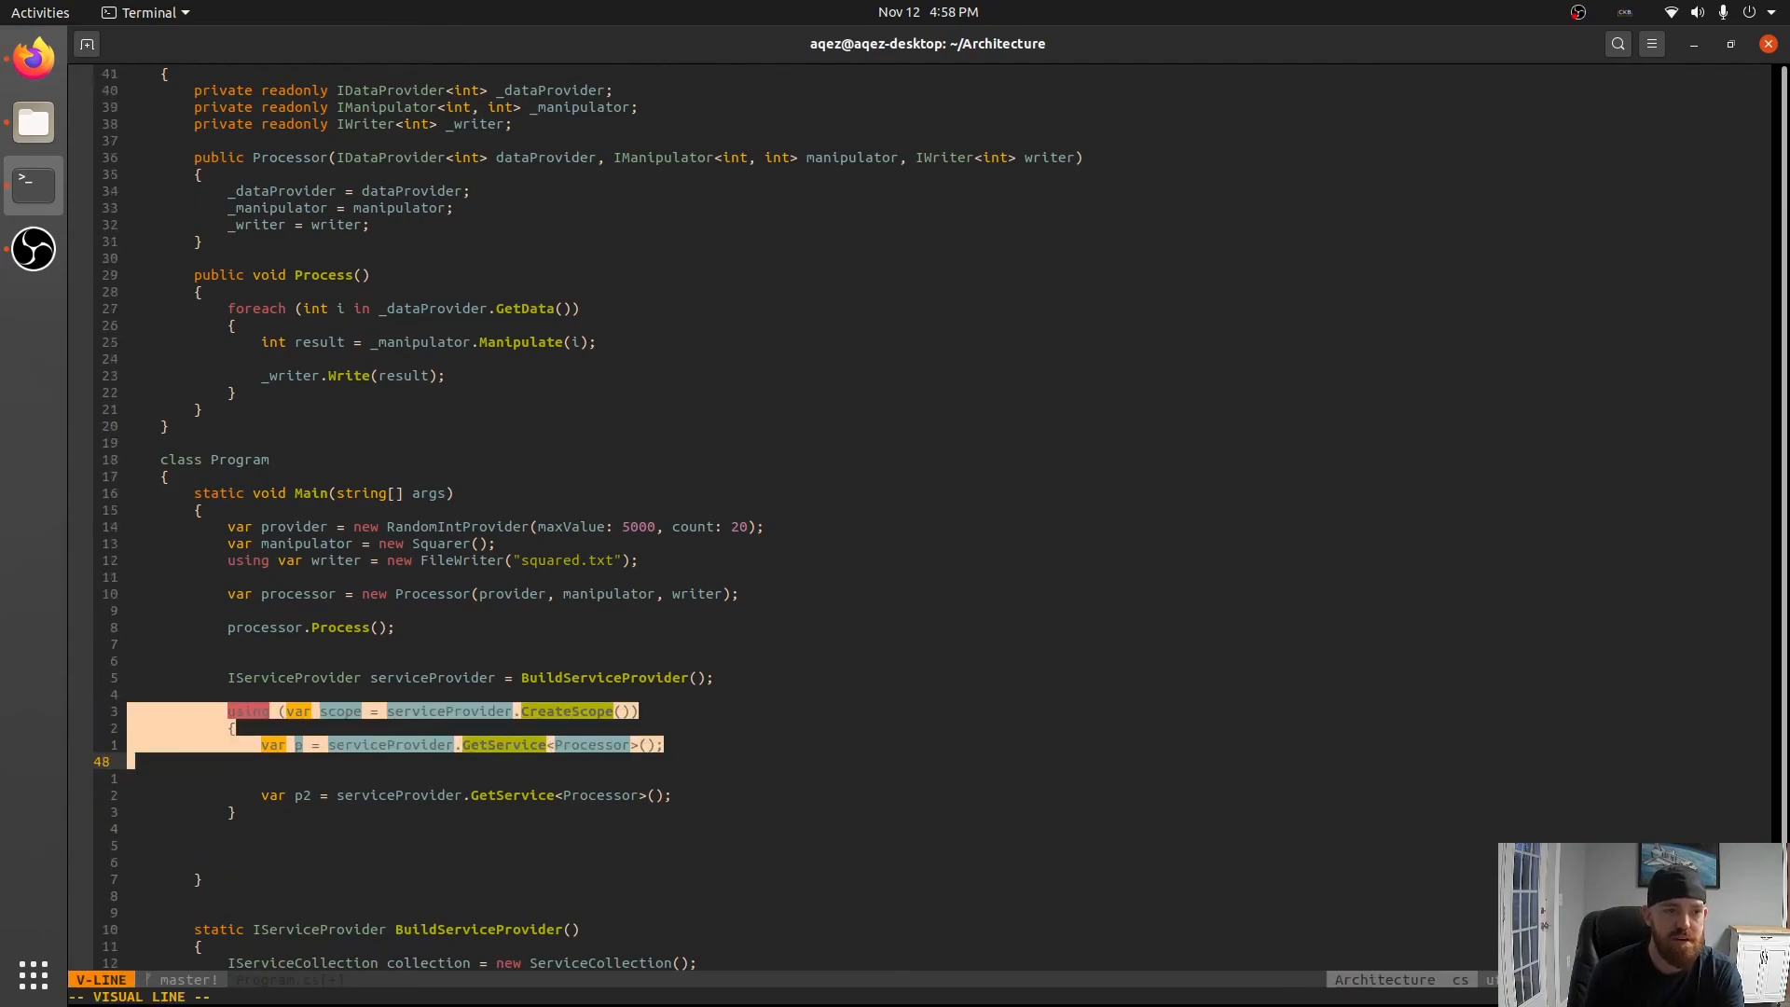
key("p")
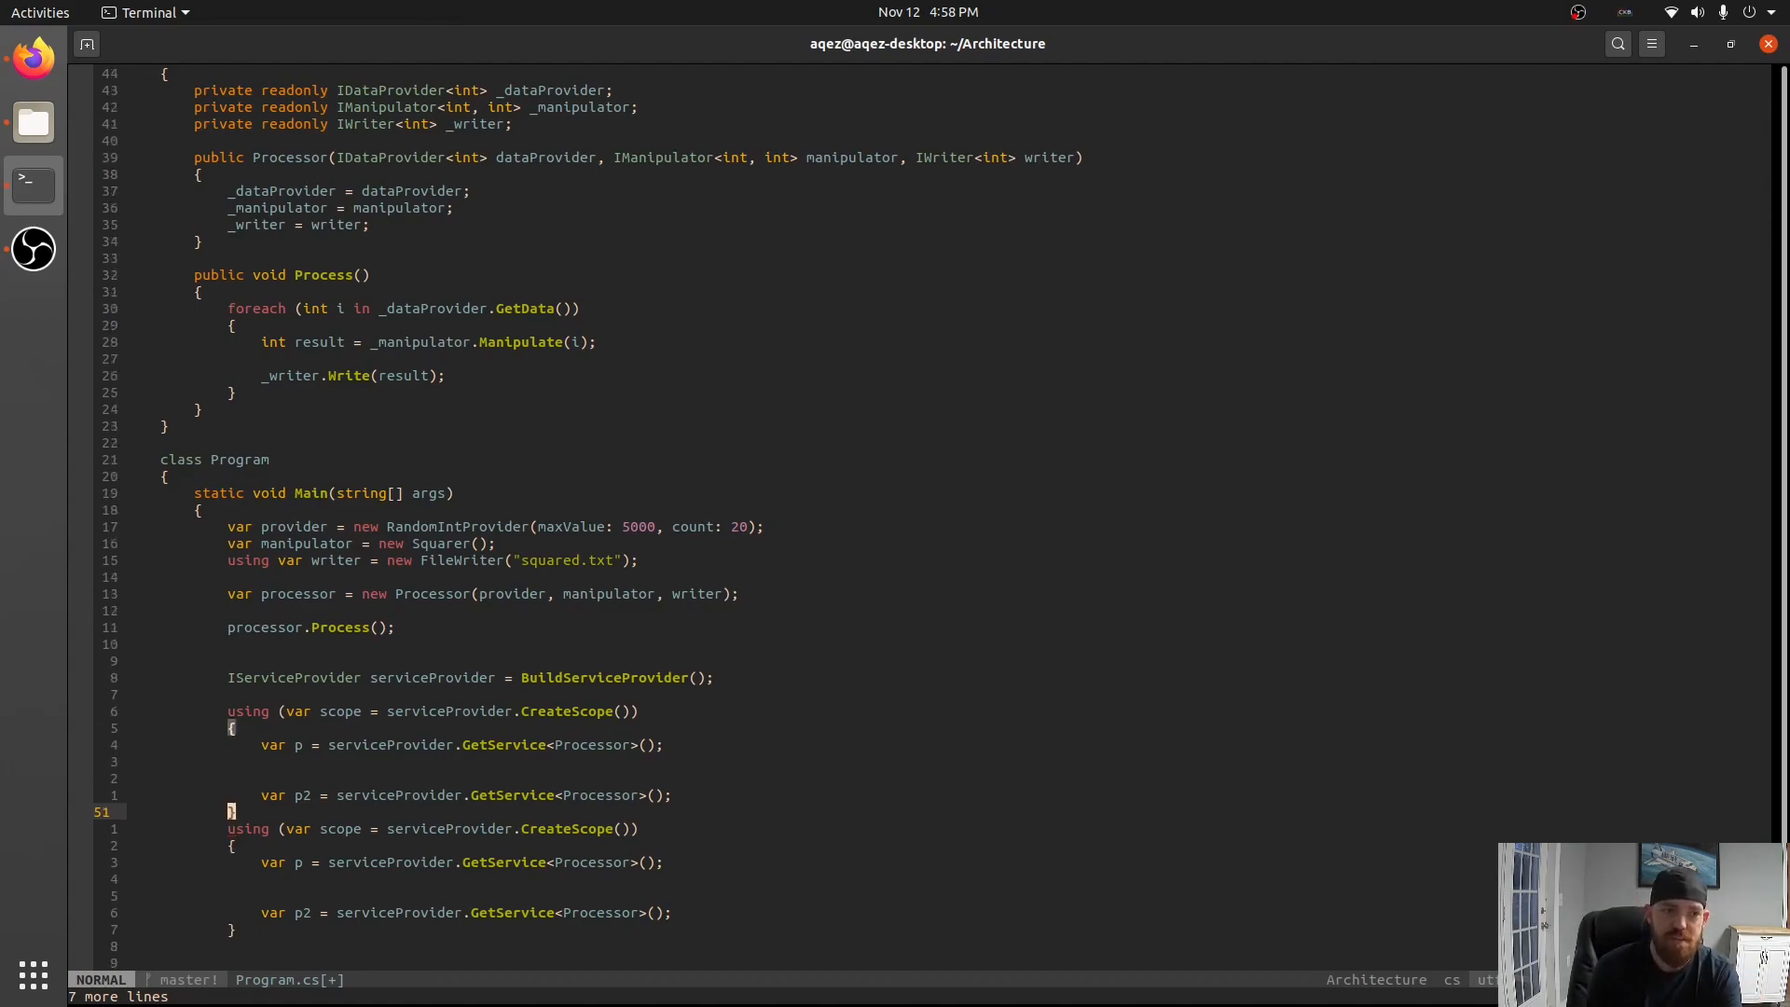
key("V")
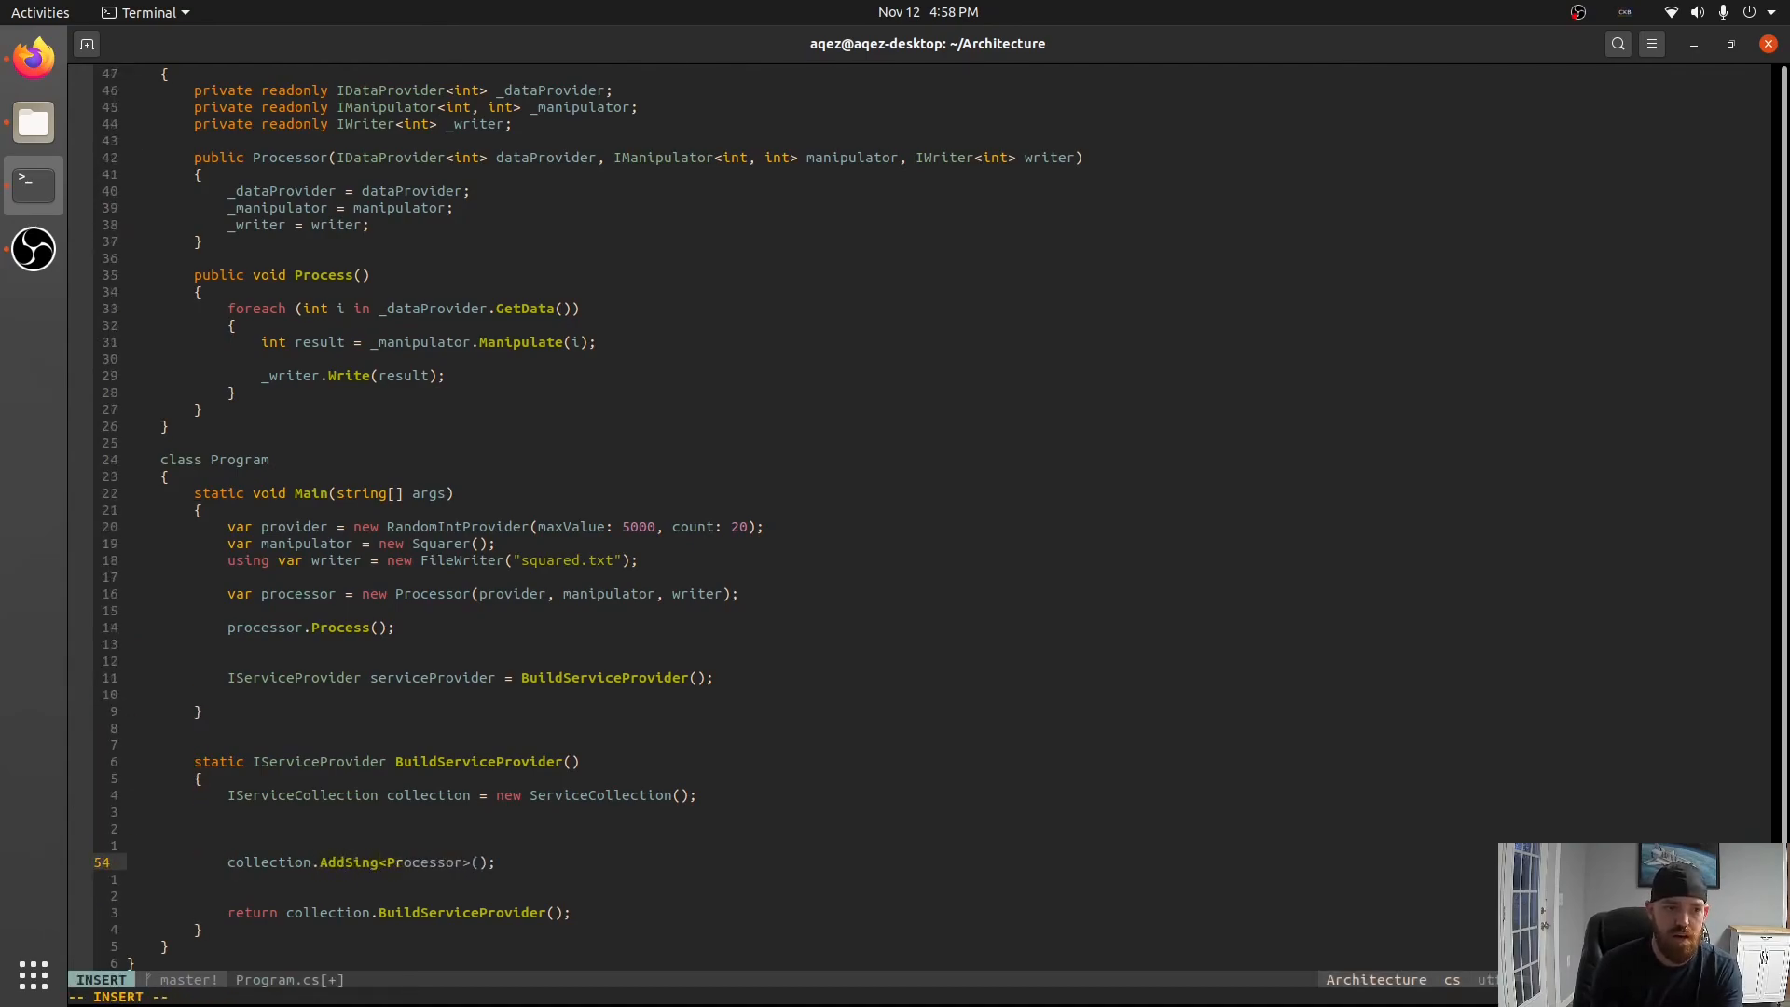
Finish the Processor singleton registration and comment out the manual object wiring in Main.
key("Escape")
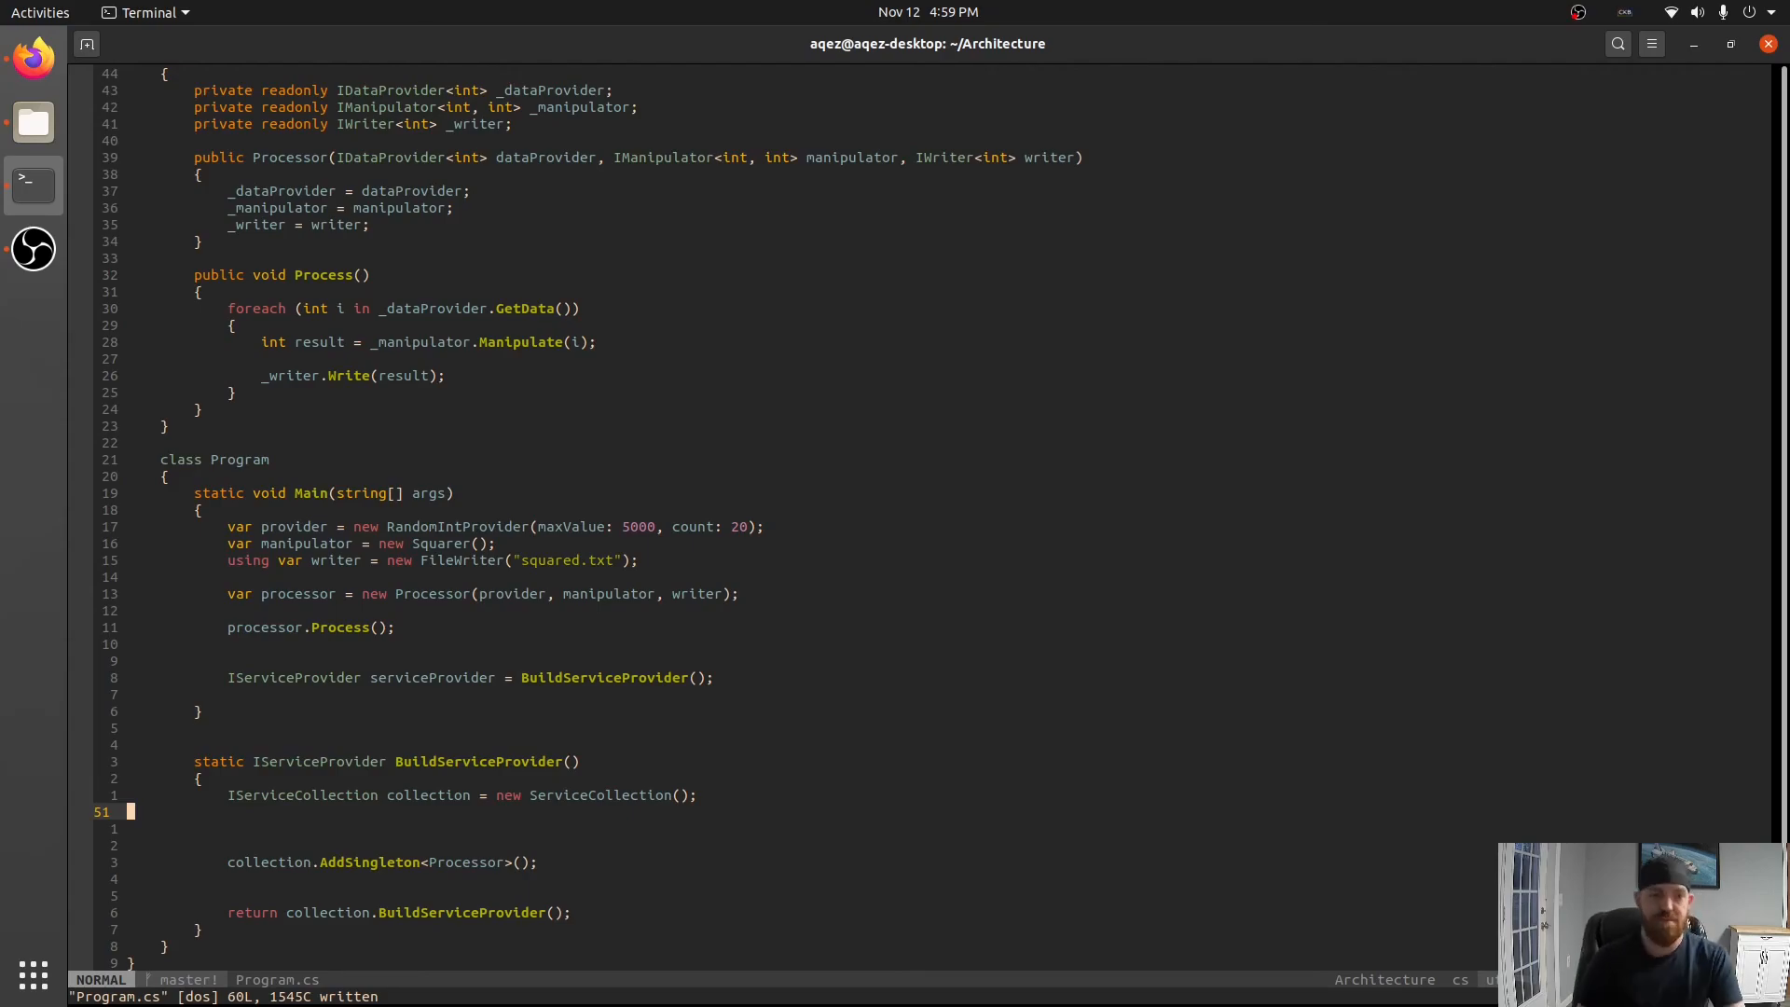
key("o")
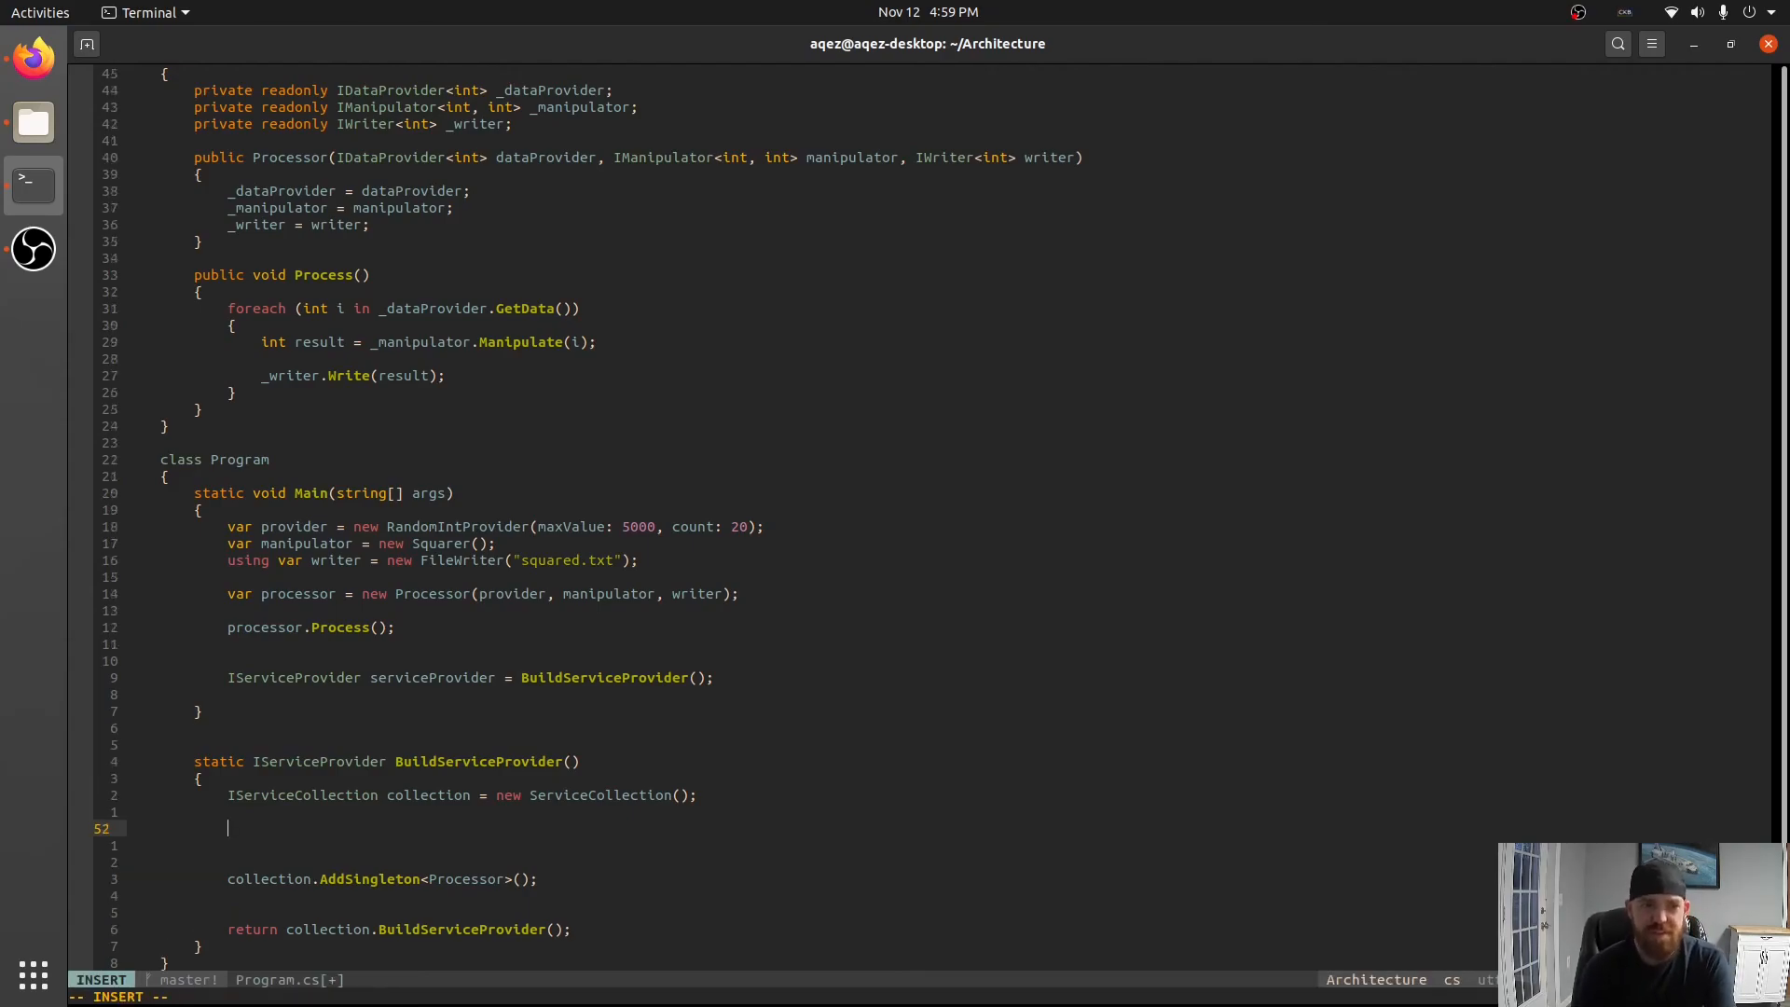
key("Escape")
type("/*")
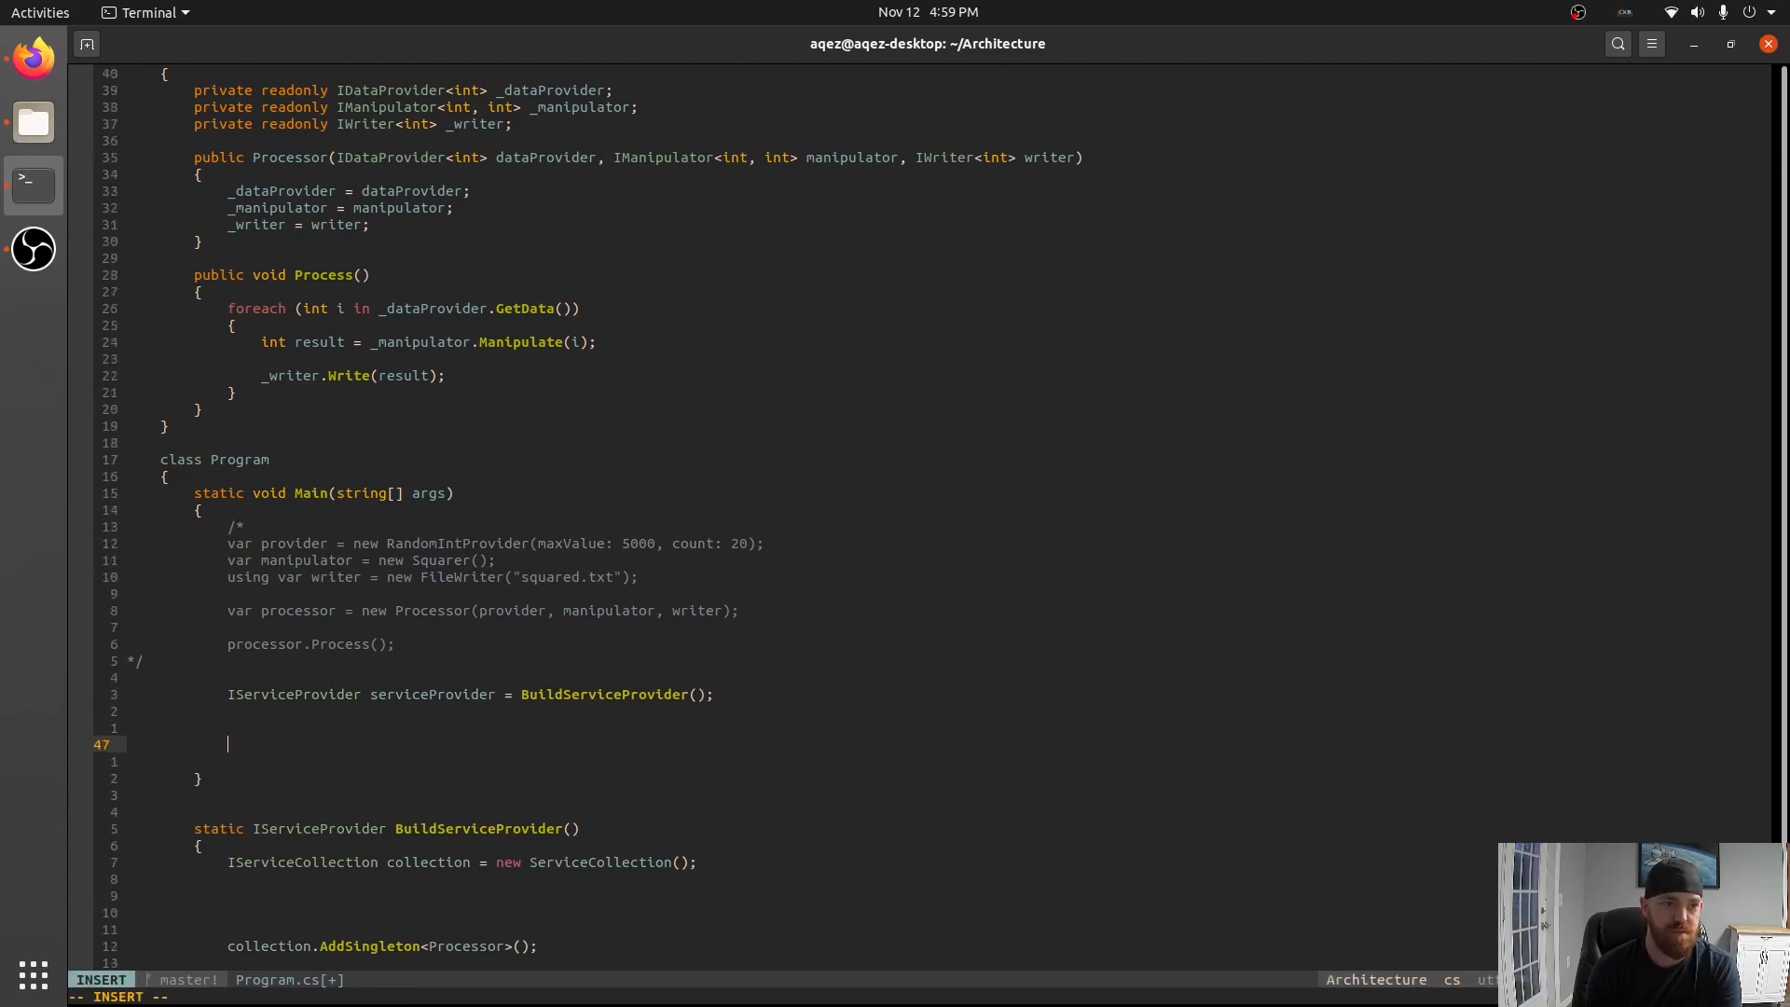
Resolve Processor processor from serviceProvider.GetService and call processor.Process(), then run dotnet run.
type("Processor processor")
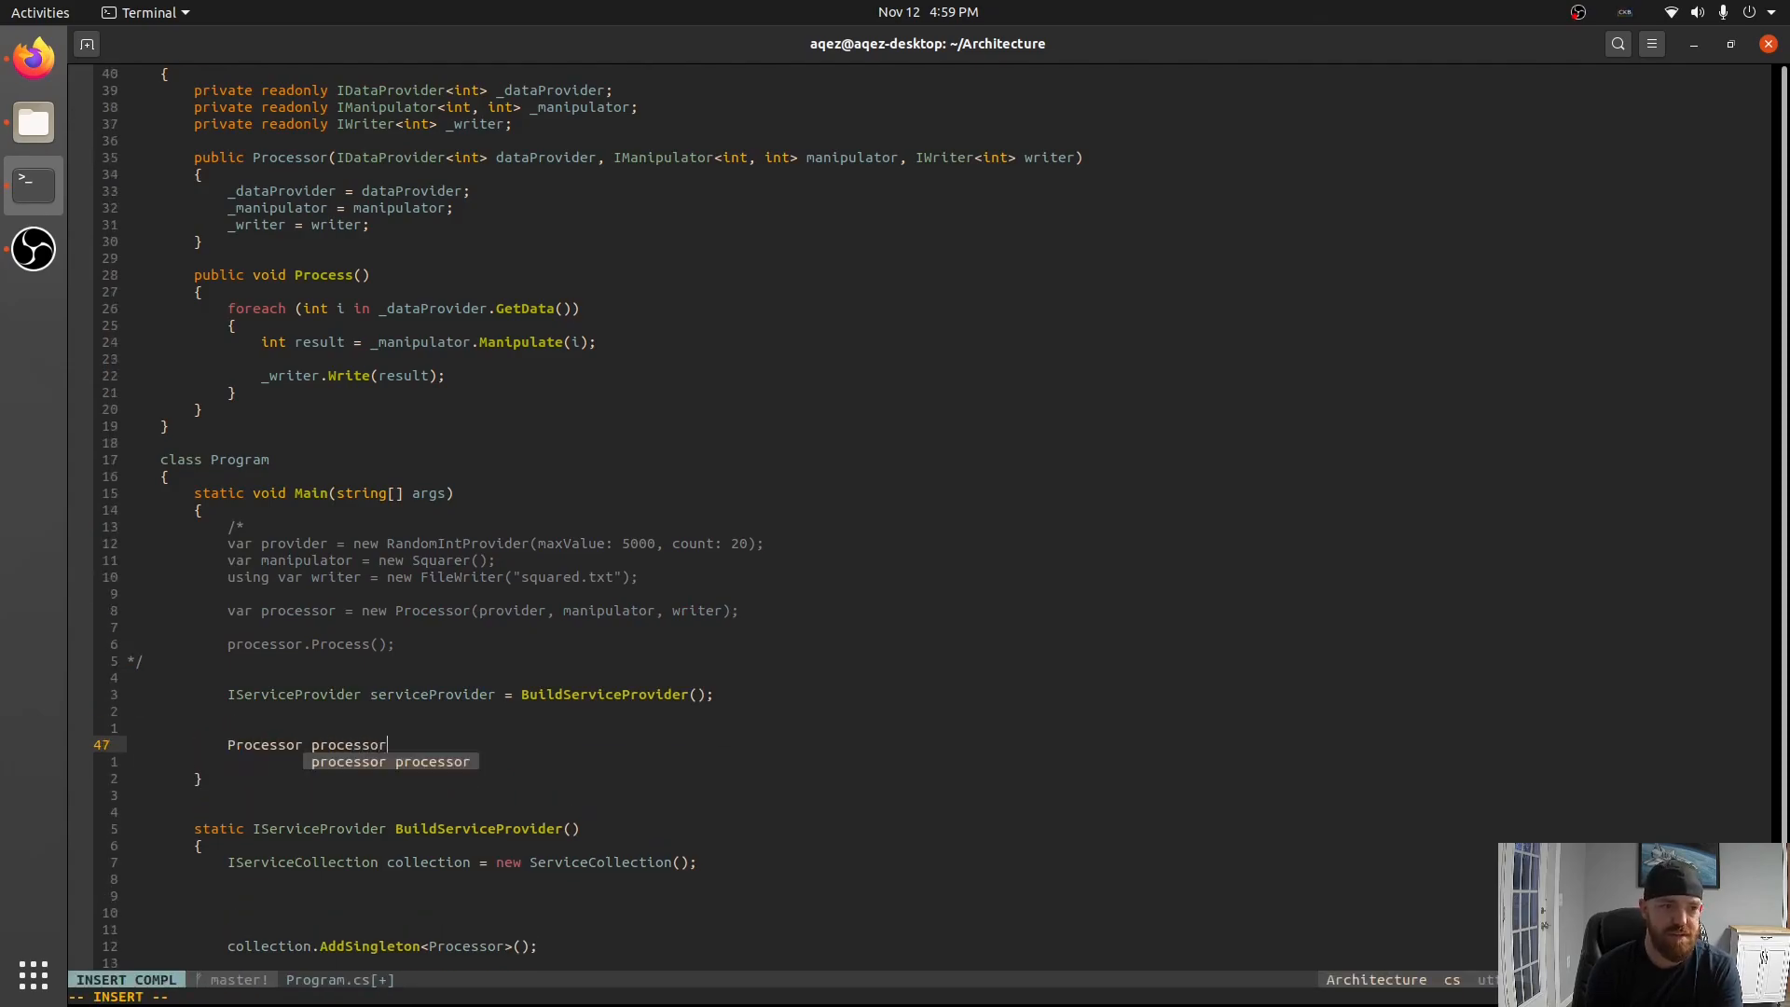
type("= serviceProvider.GetService<Processor>();")
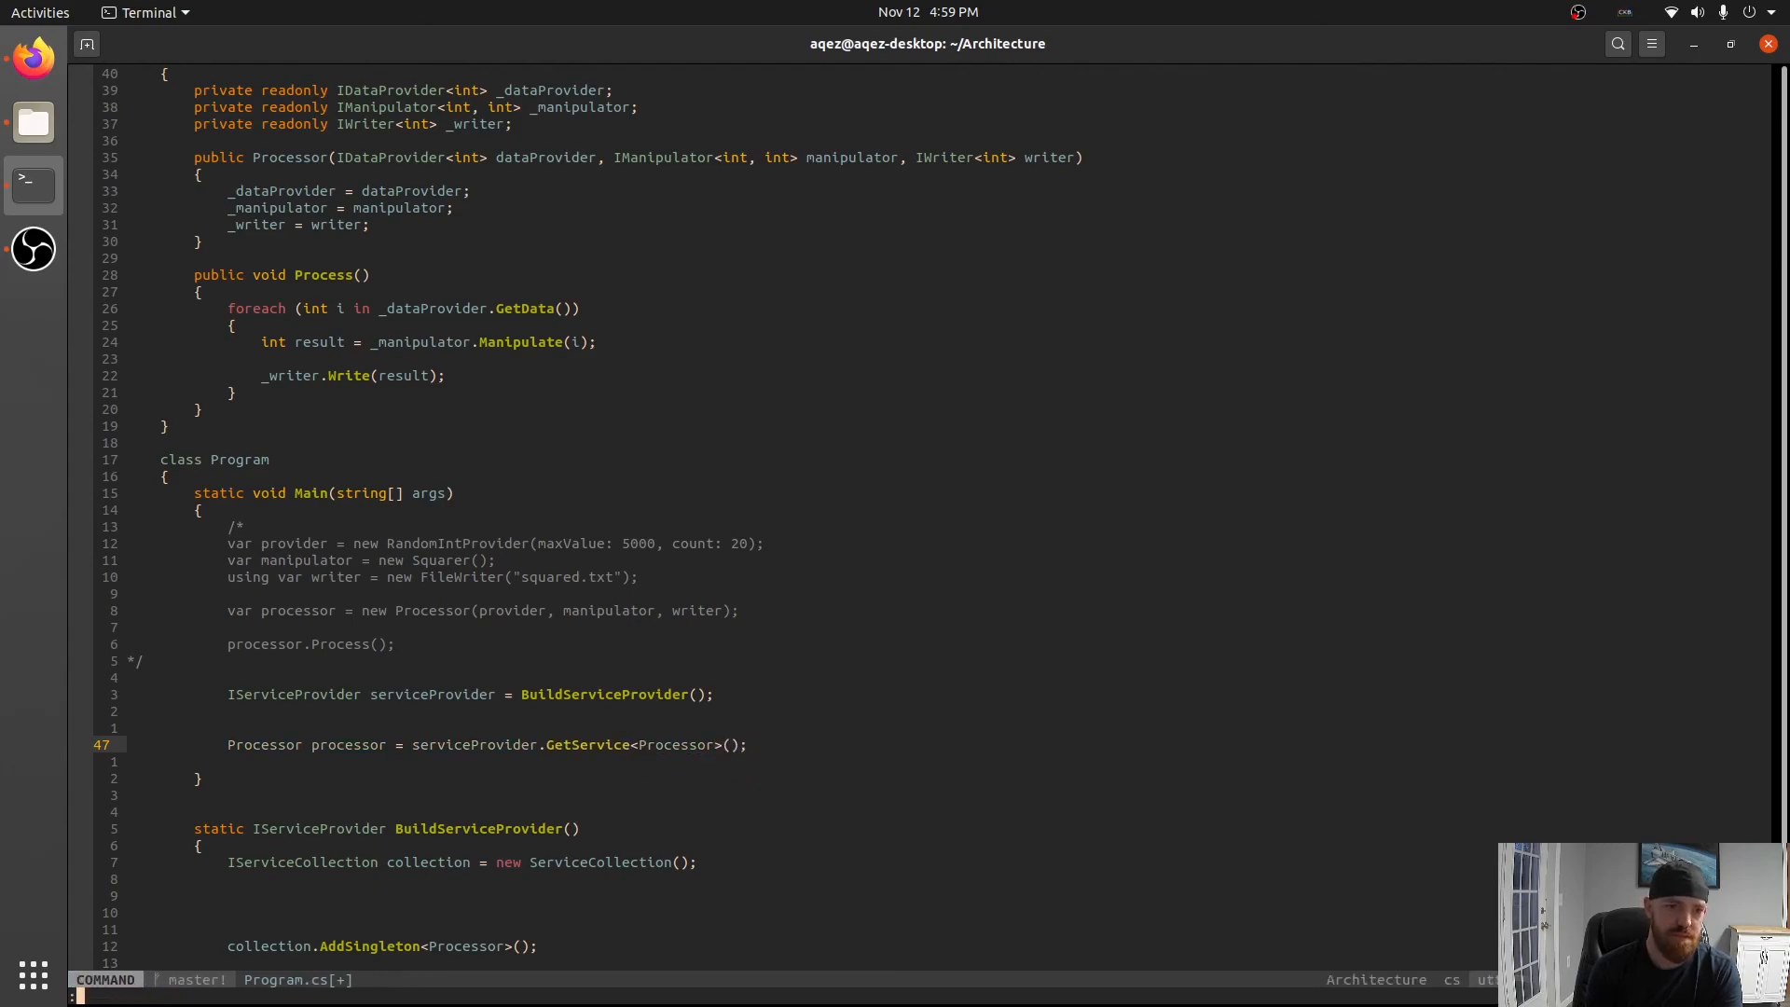
type("processor.Process();")
type(":!dotnet b")
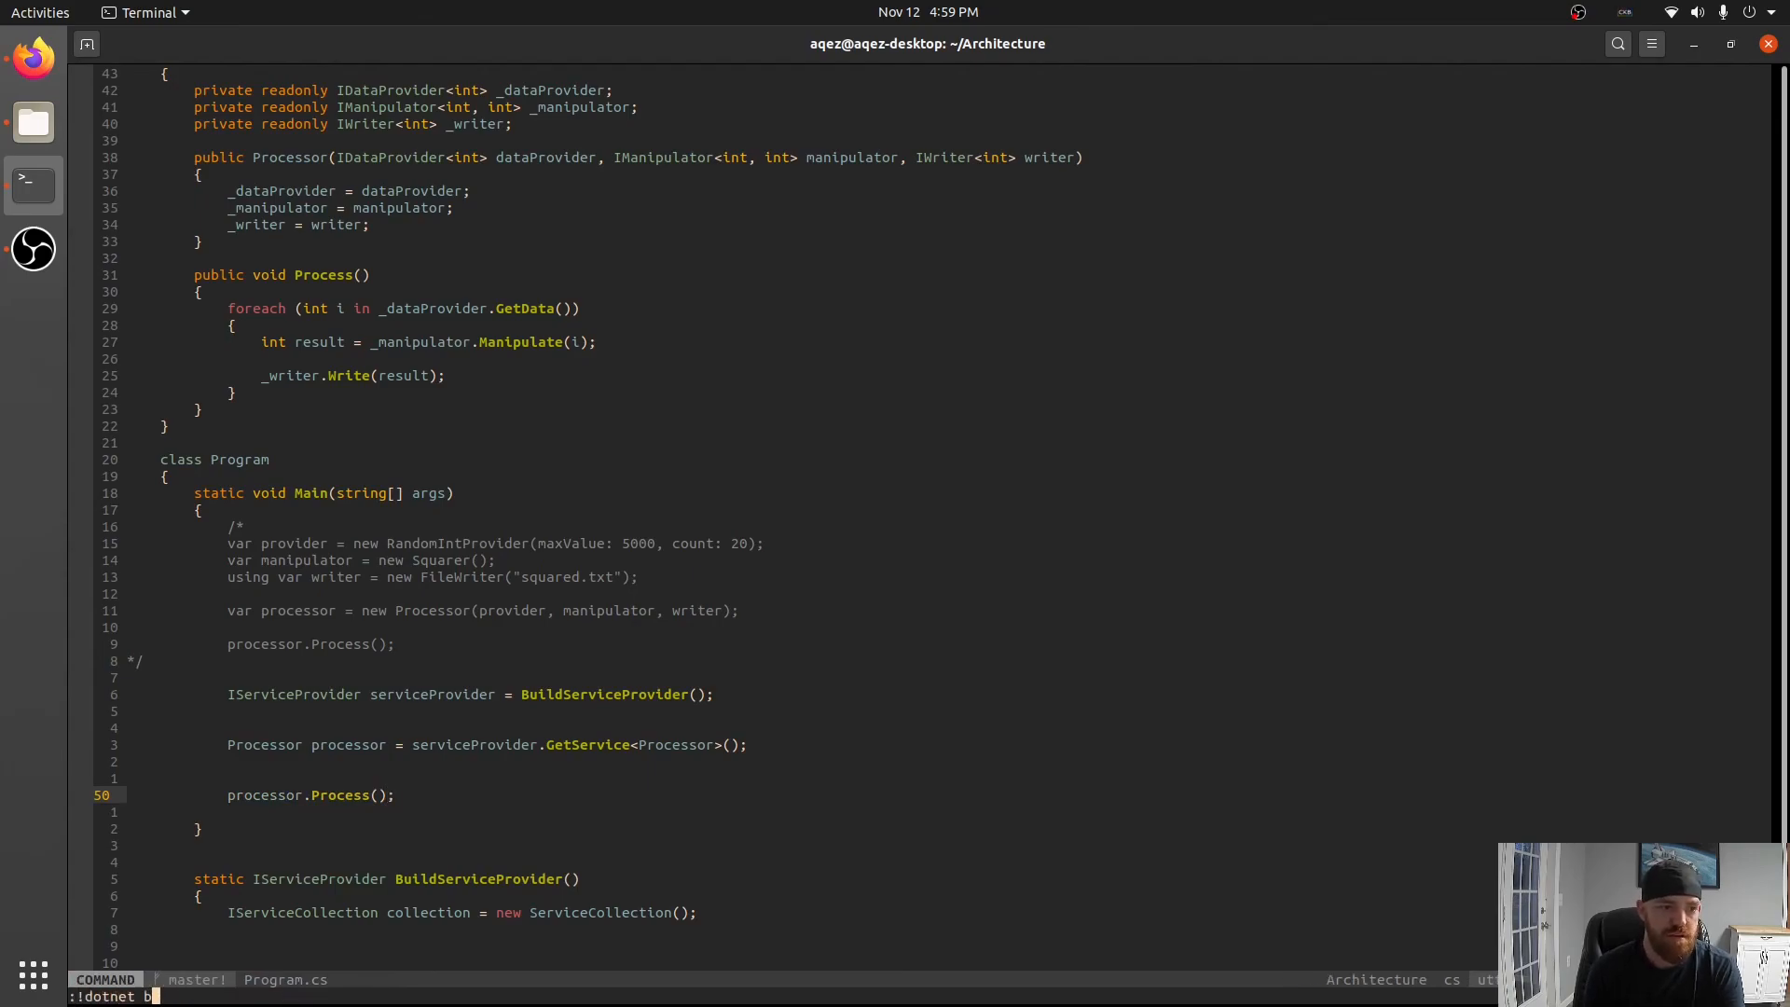
type("run")
key("Return")
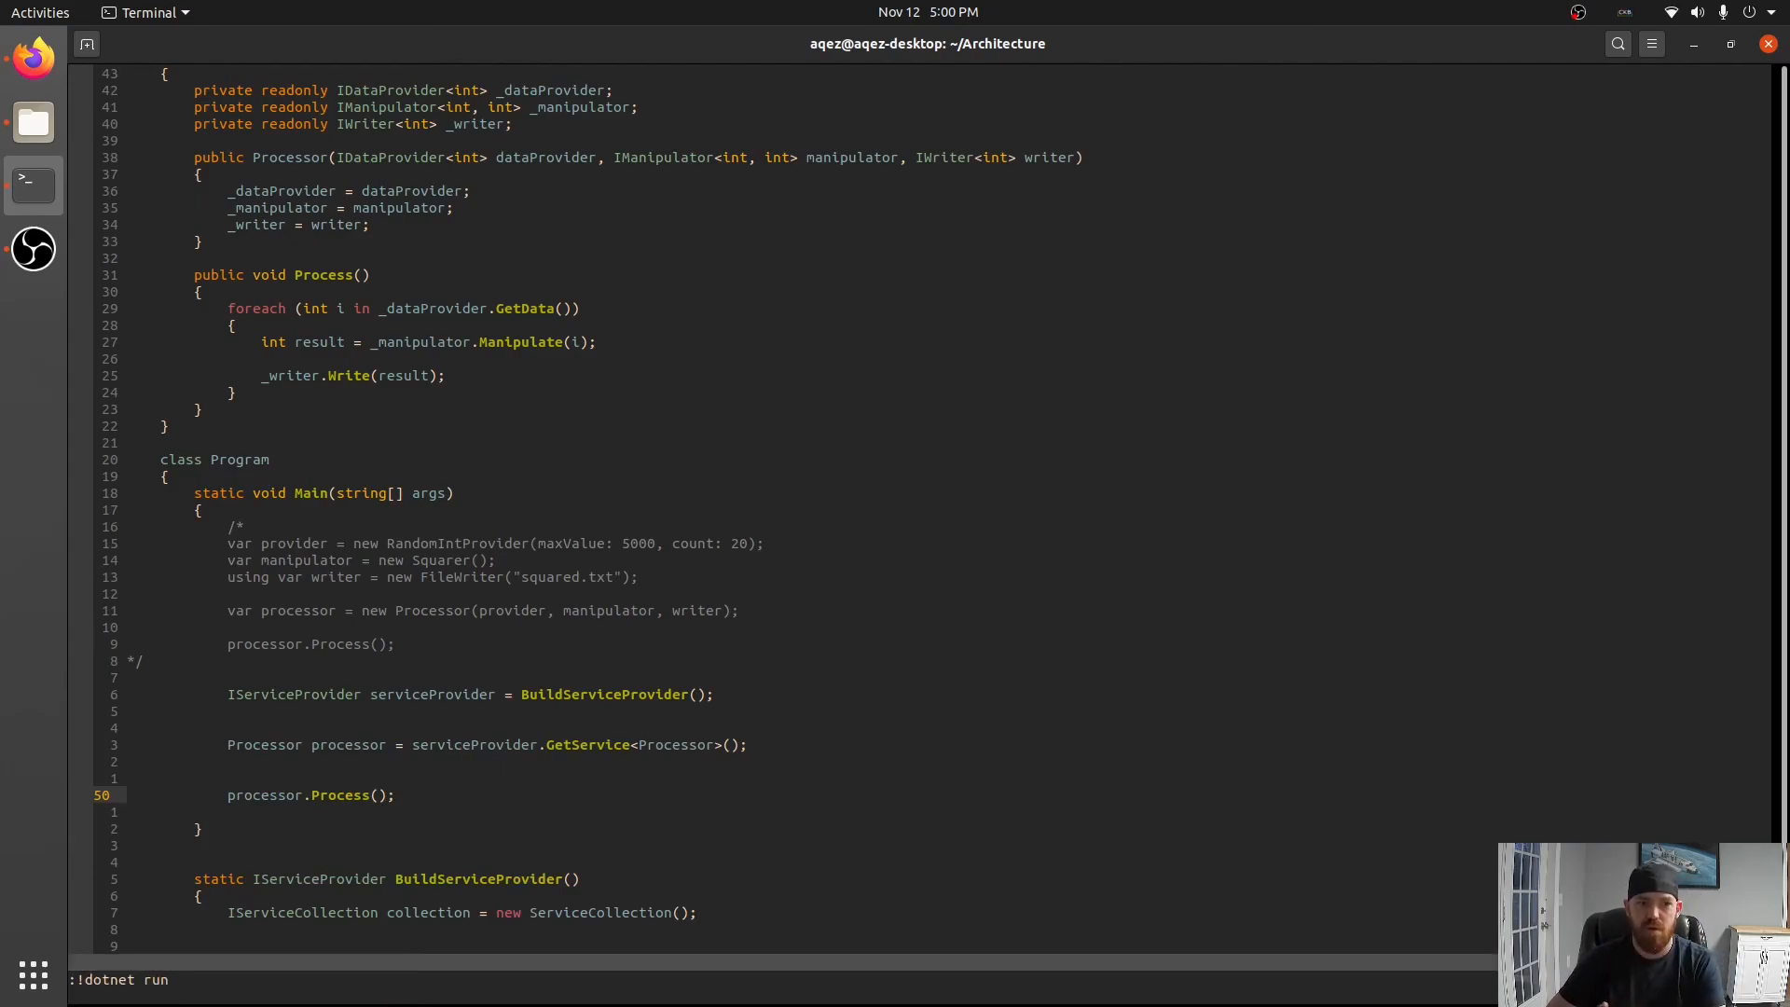
key("Return")
type("collection.AddSingleton<")
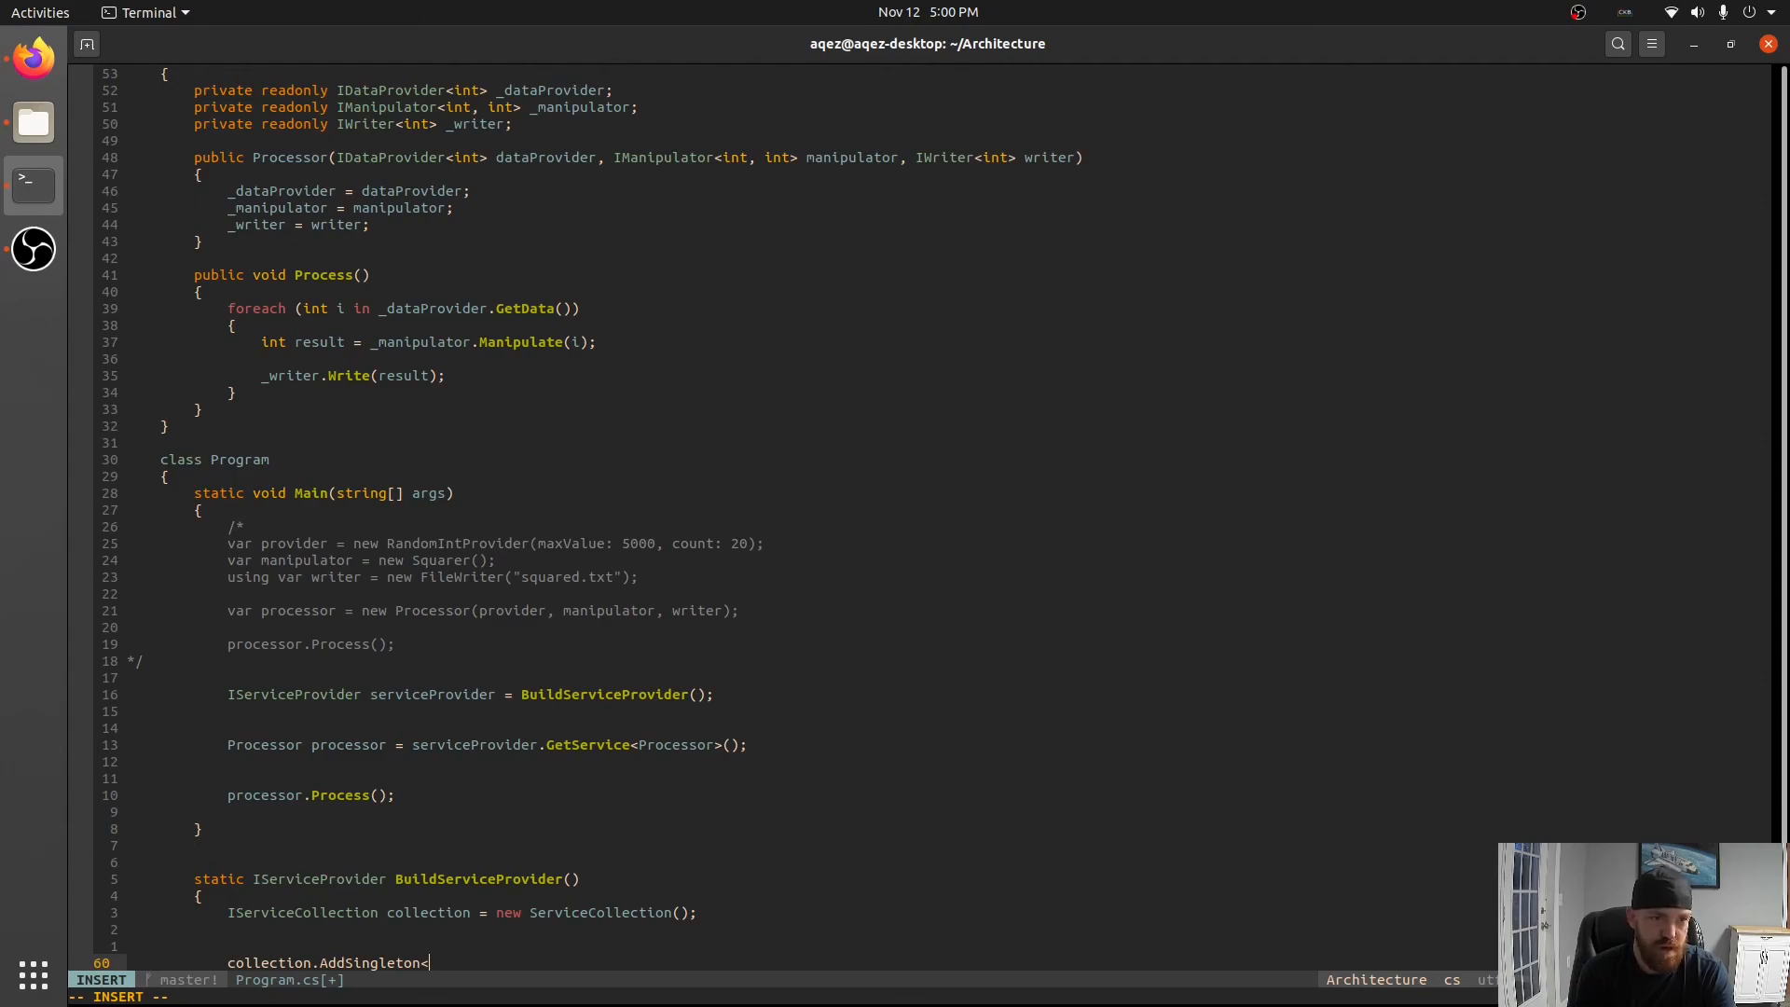
Register IDataProvider<int> as new RandomIntProvider(maxValue: 5000, count: 20) and run the program.
type("IDataProvider<int>>(")
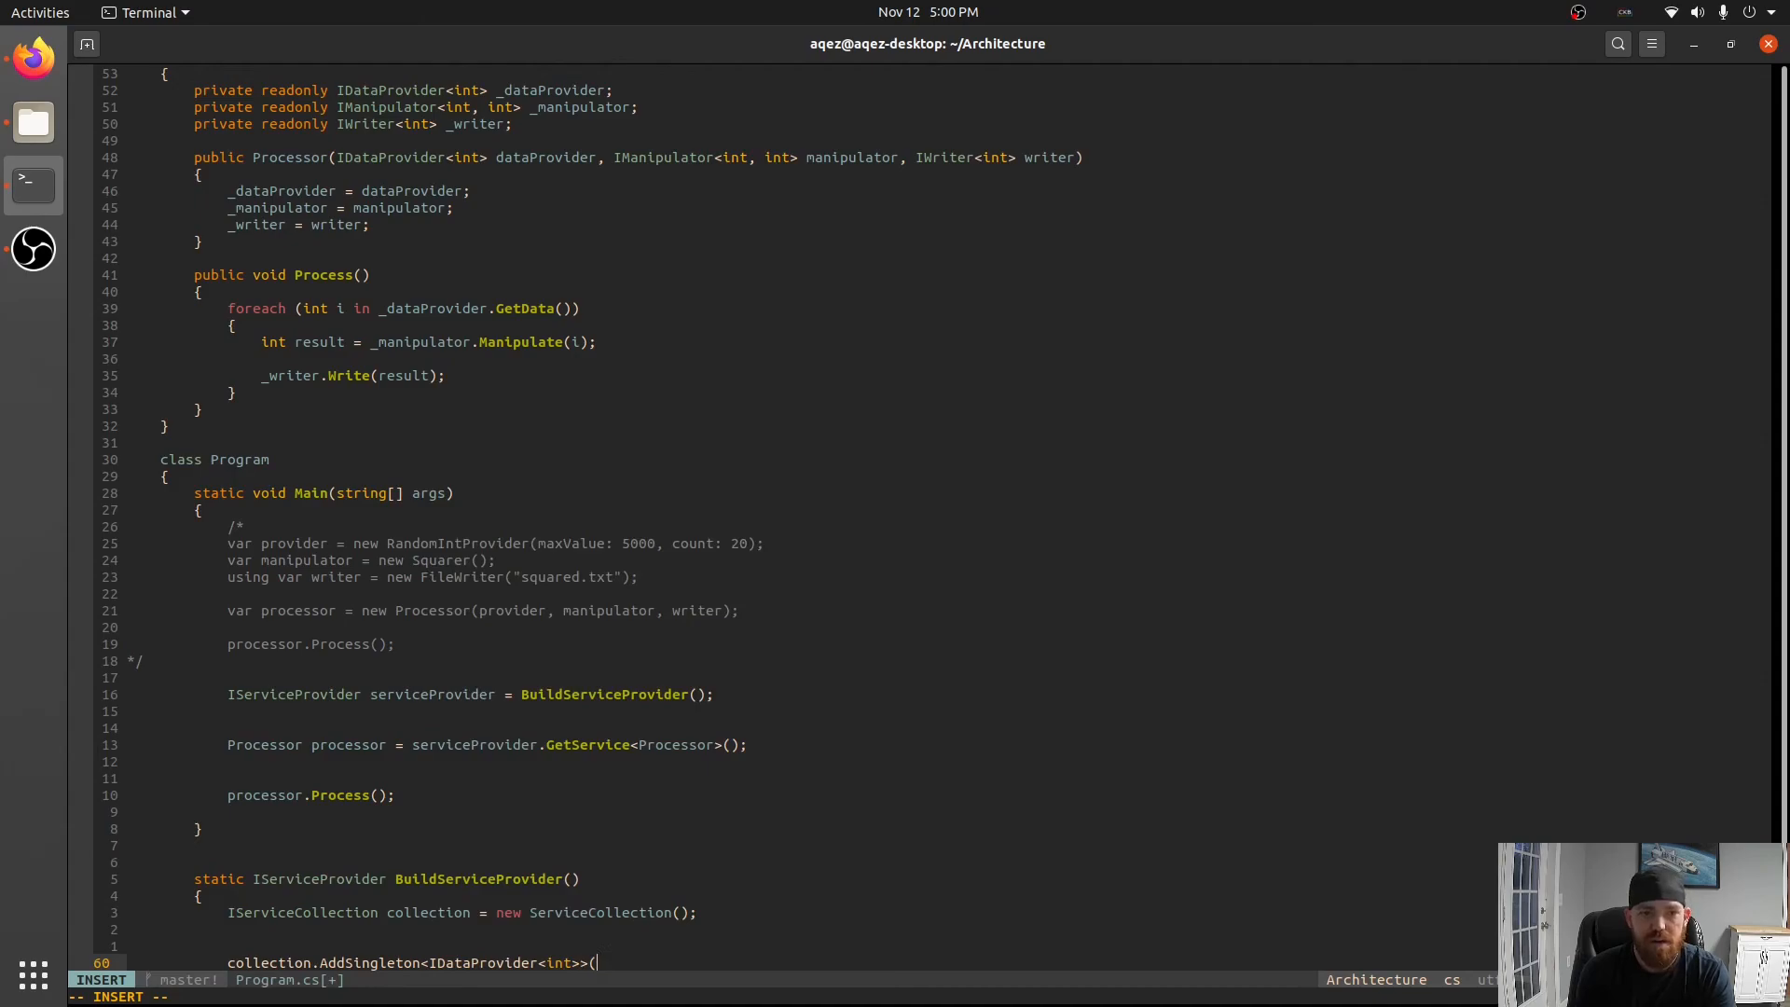
key("Escape")
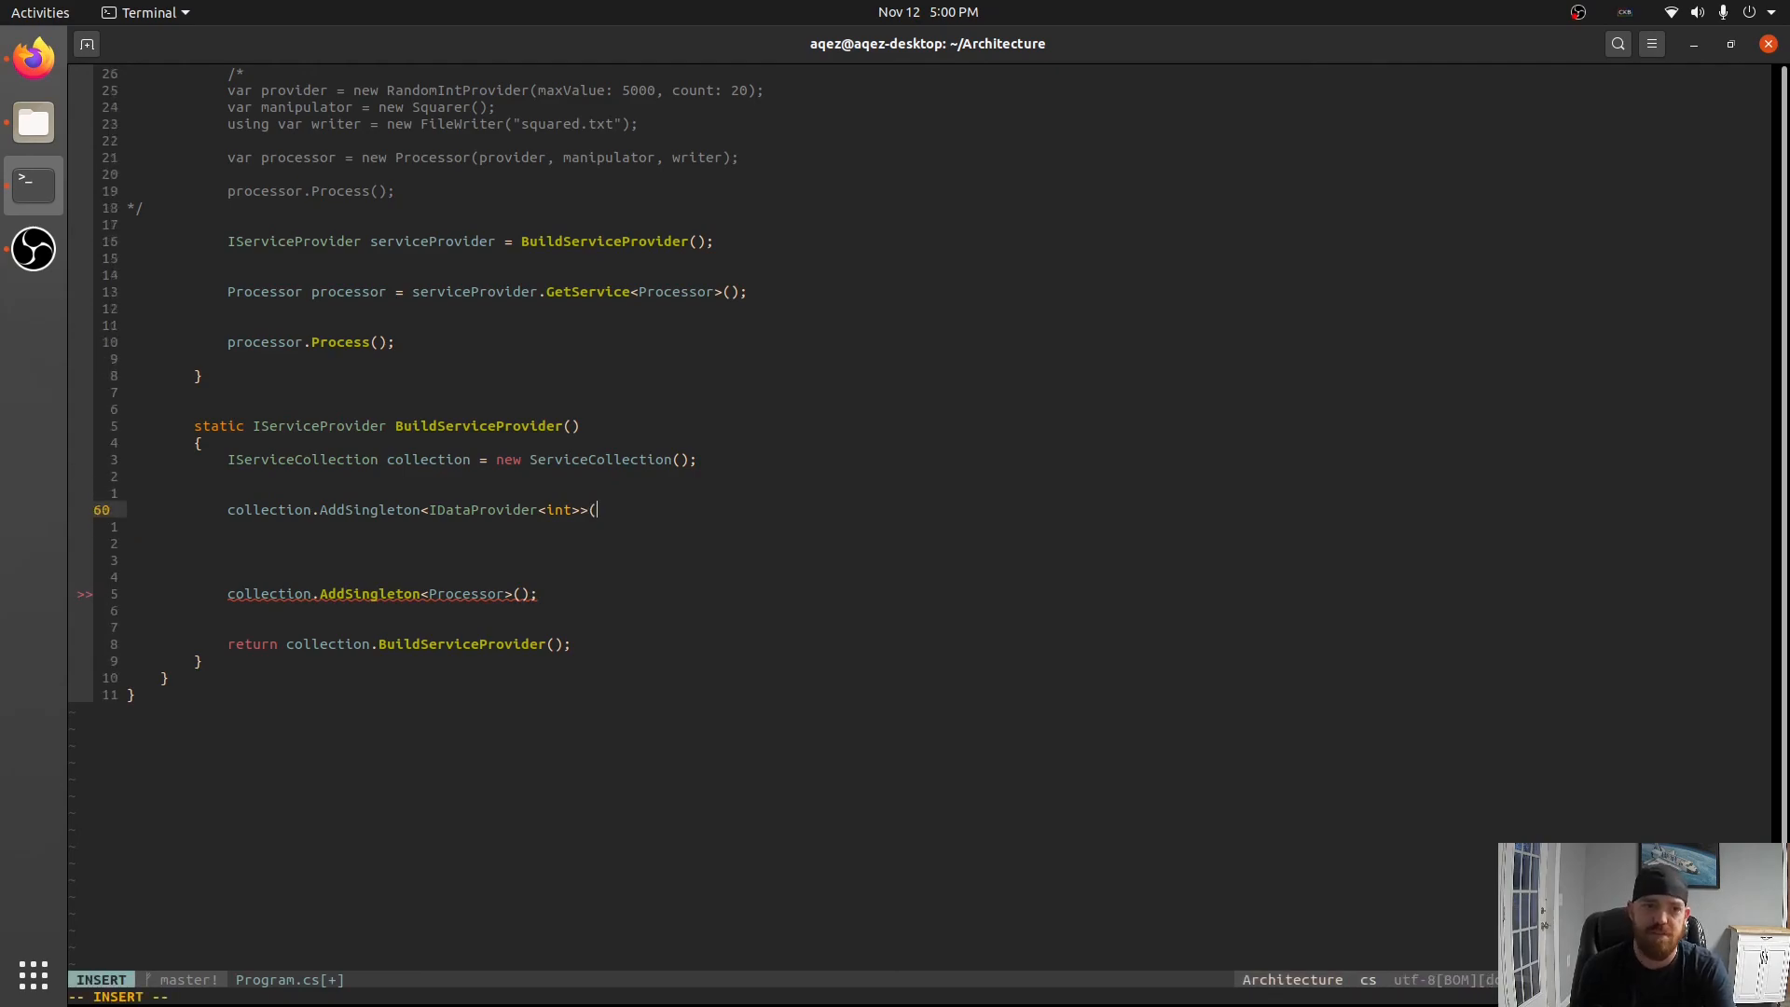
type("new RandomIntProvider(")
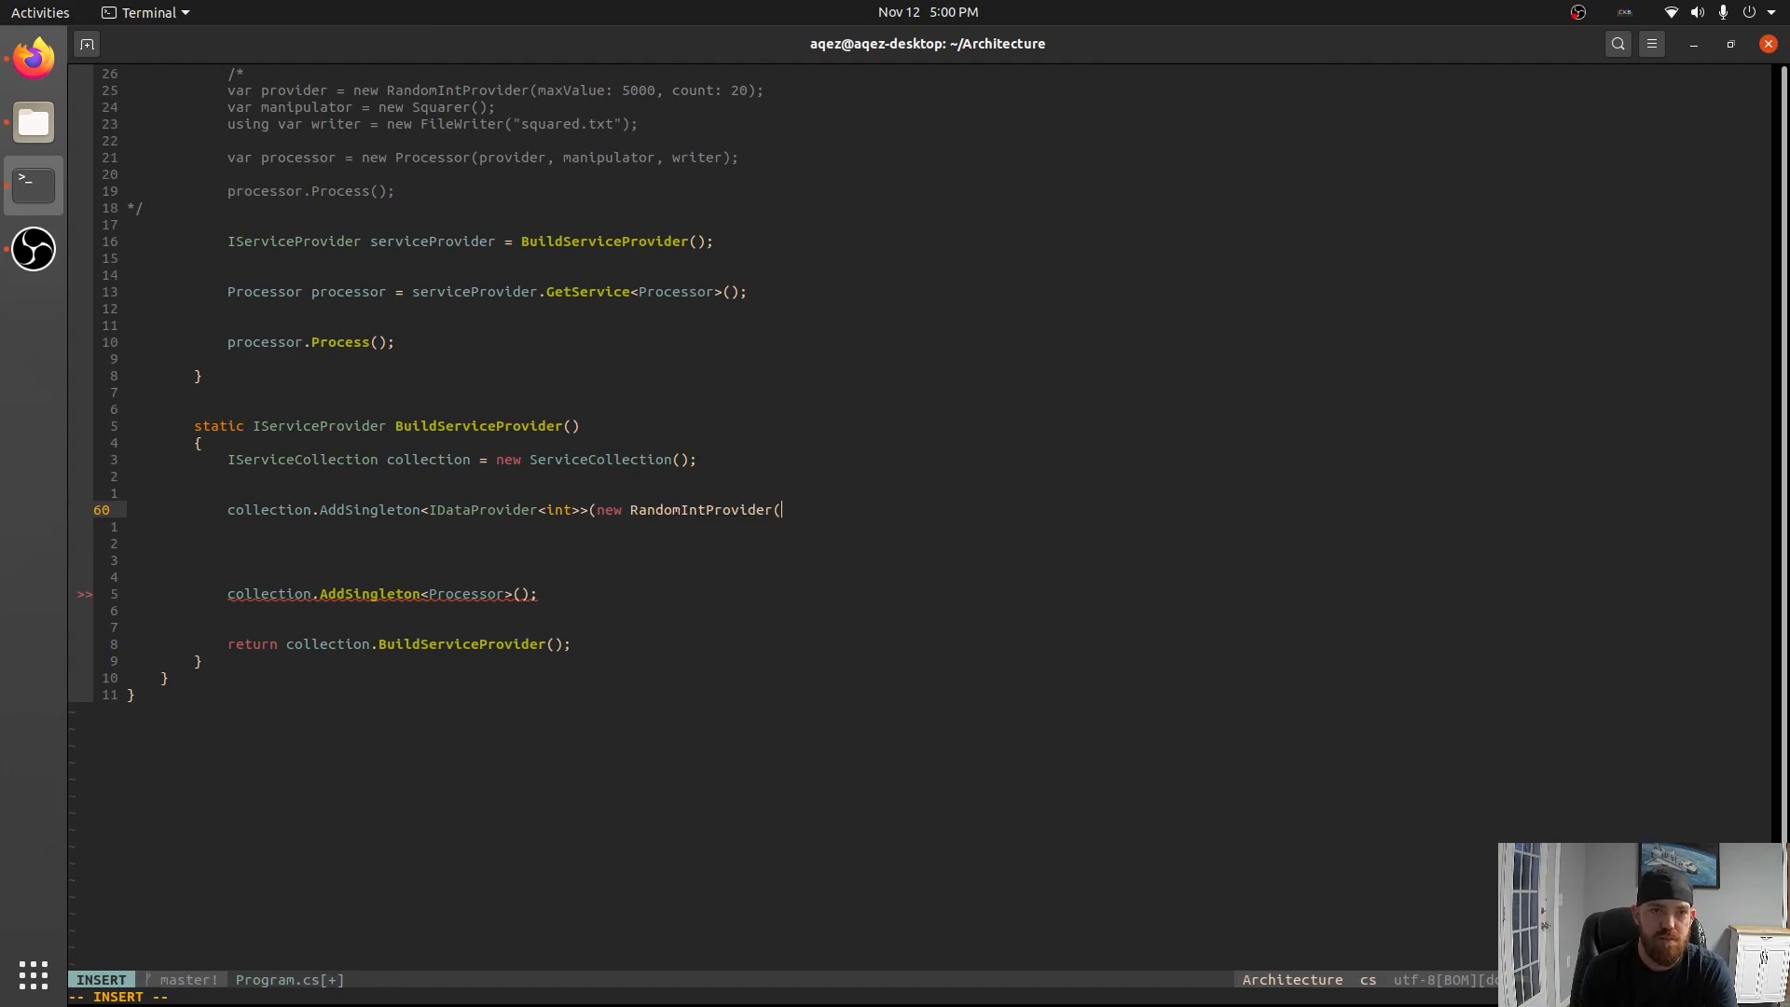
type("maxValue:")
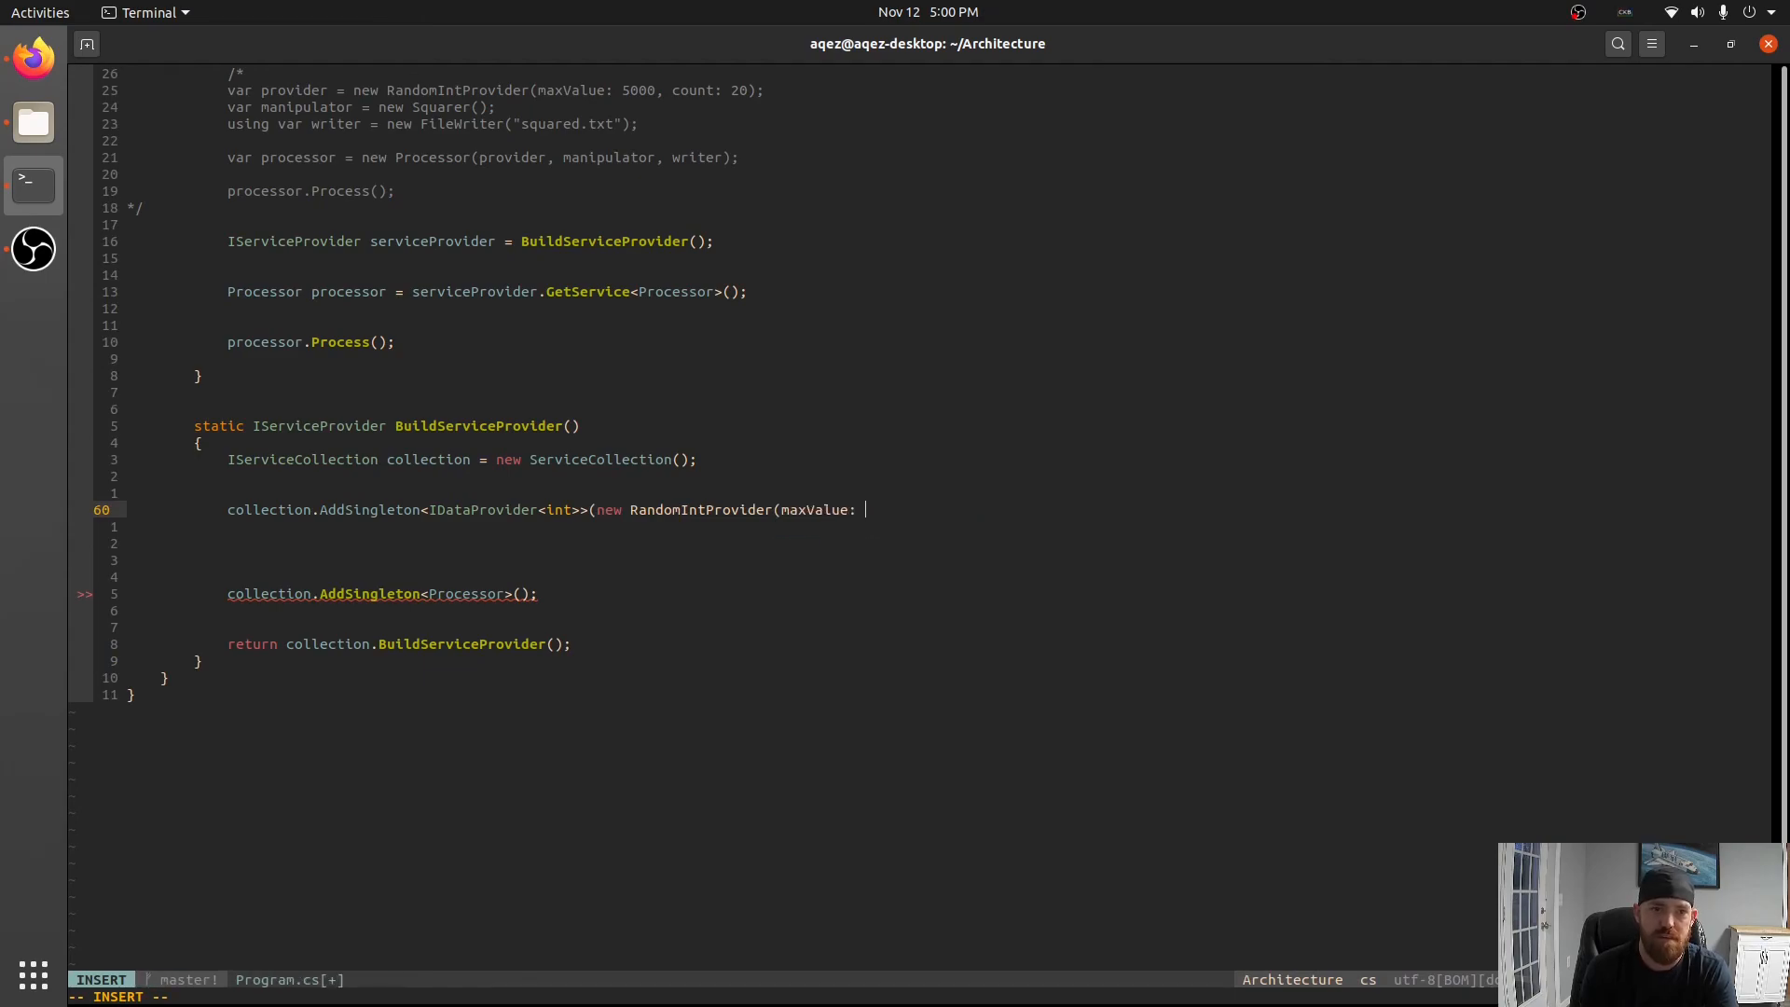
type("5000, count: 20));")
left_click(921, 996)
type(":!dotnet r")
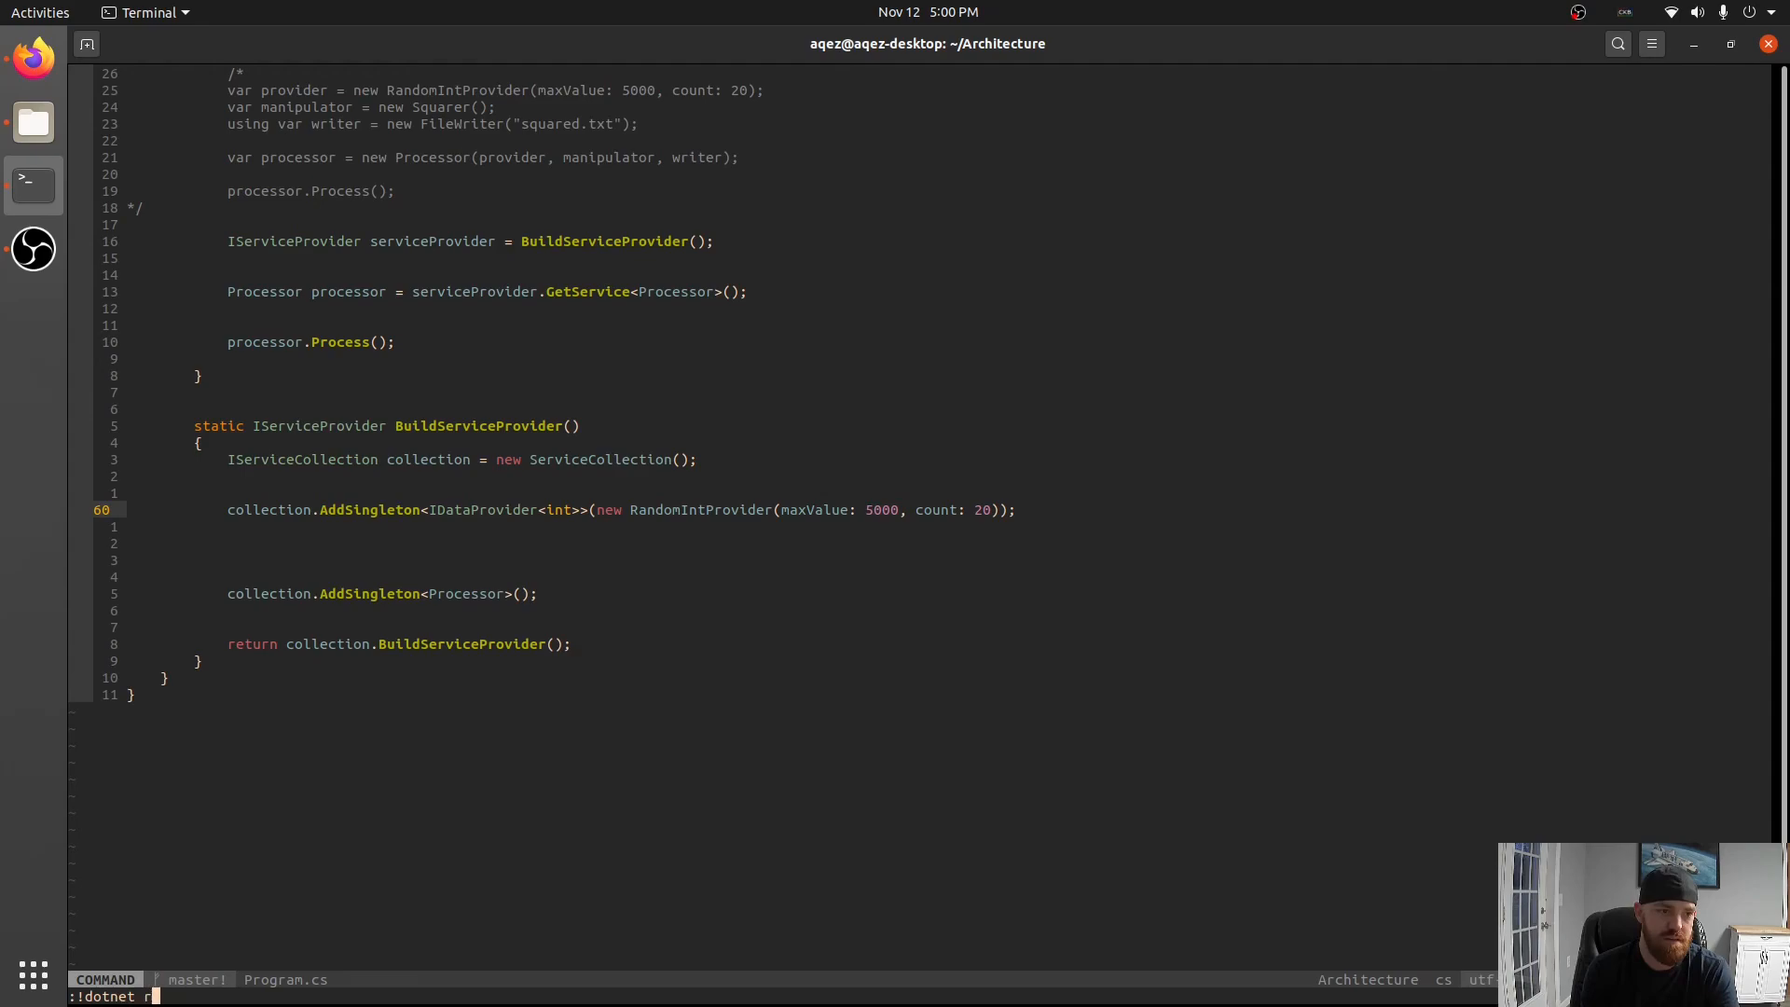
type("un")
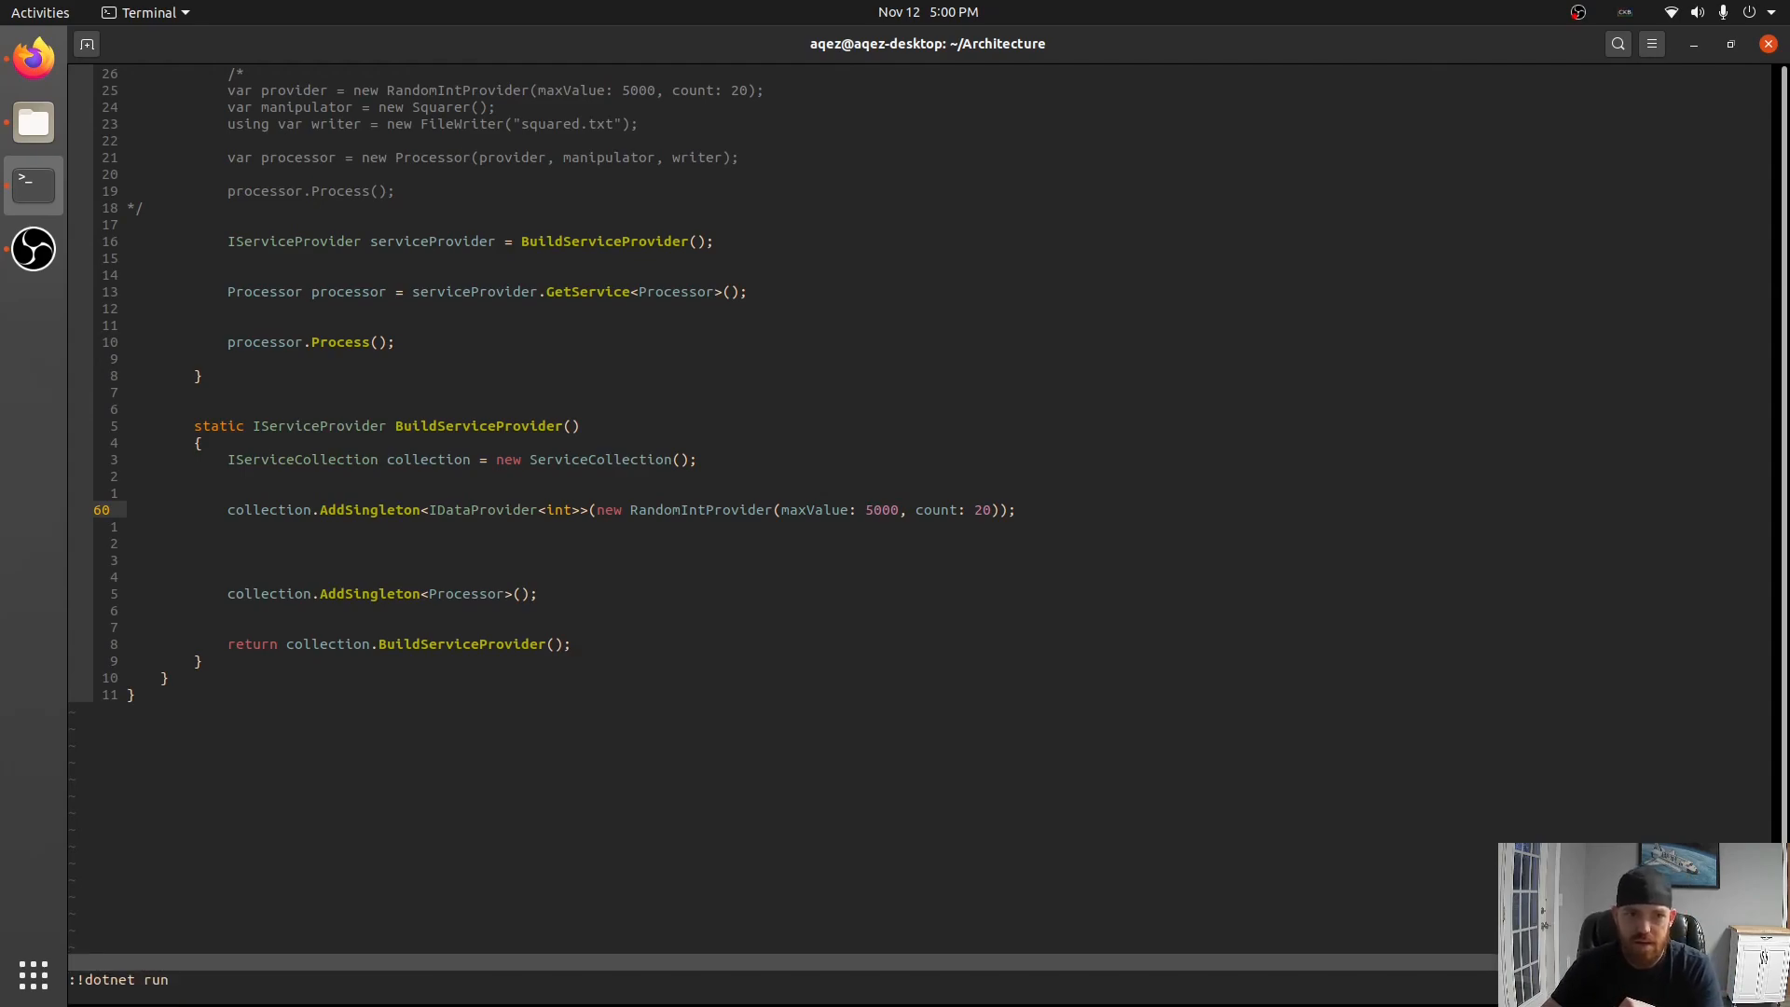
key("Return")
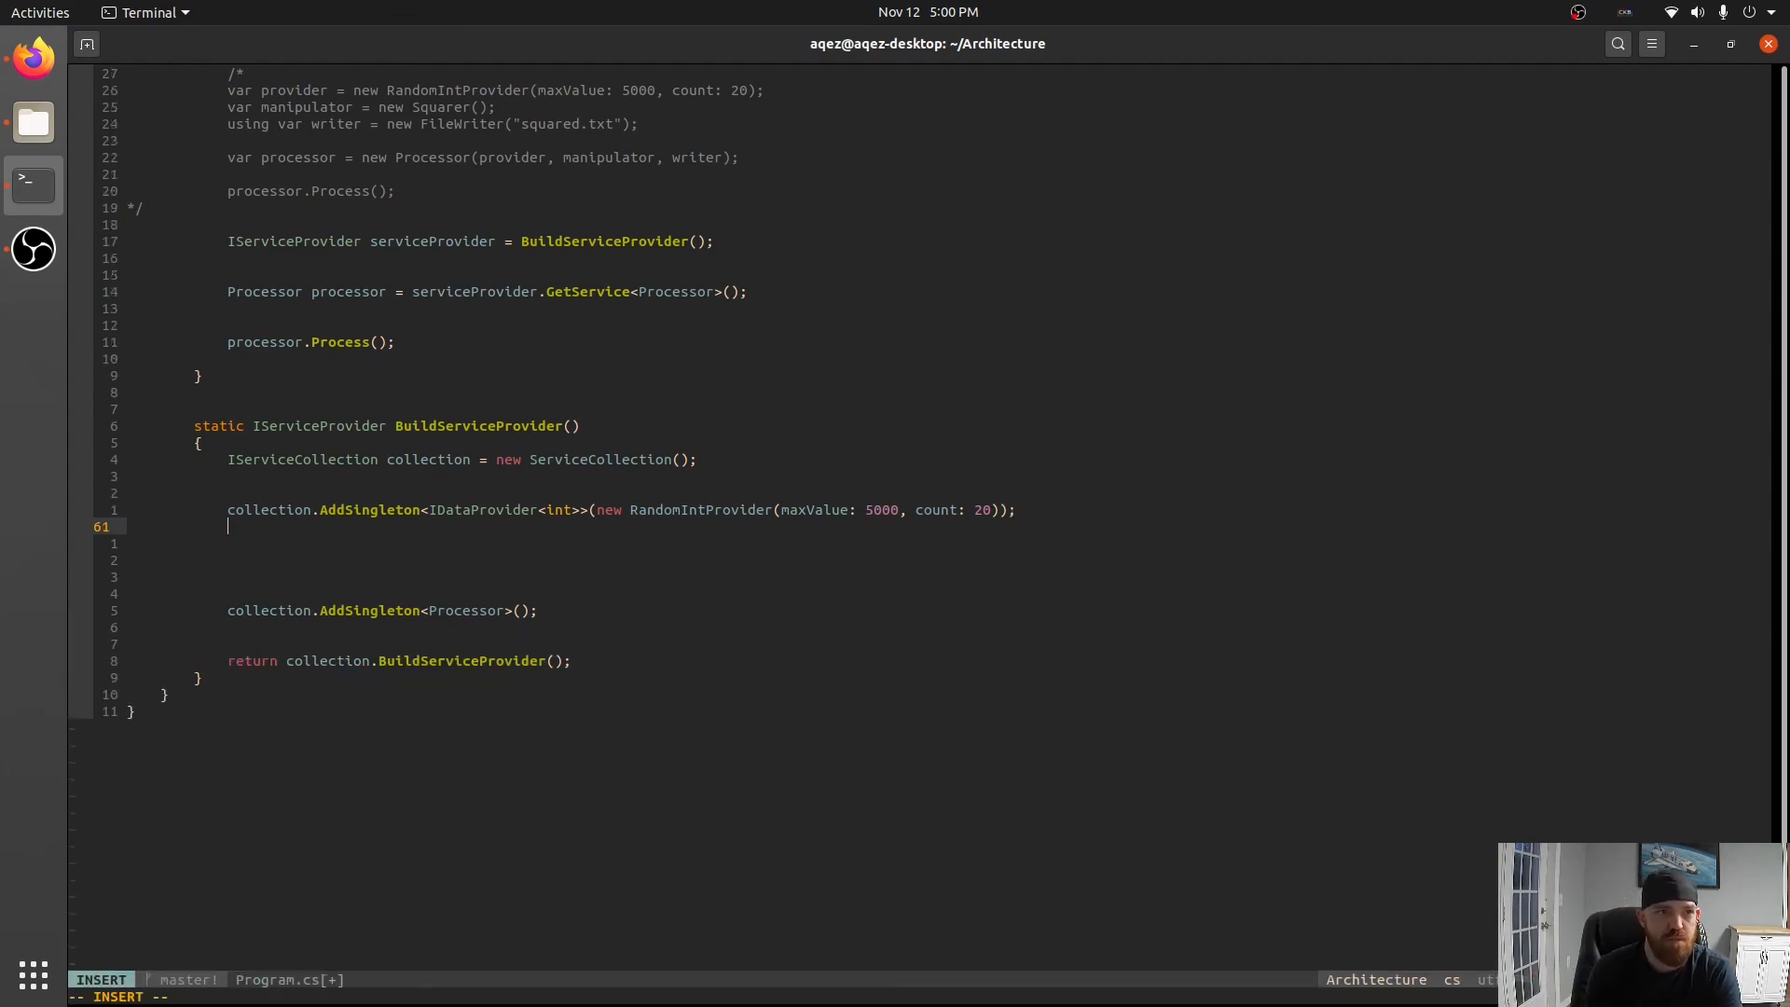
Add collection.AddTransient<Squarer>(), close the duplicate split, and begin another collection.AddSingleton line.
type("collection.AddTransient<")
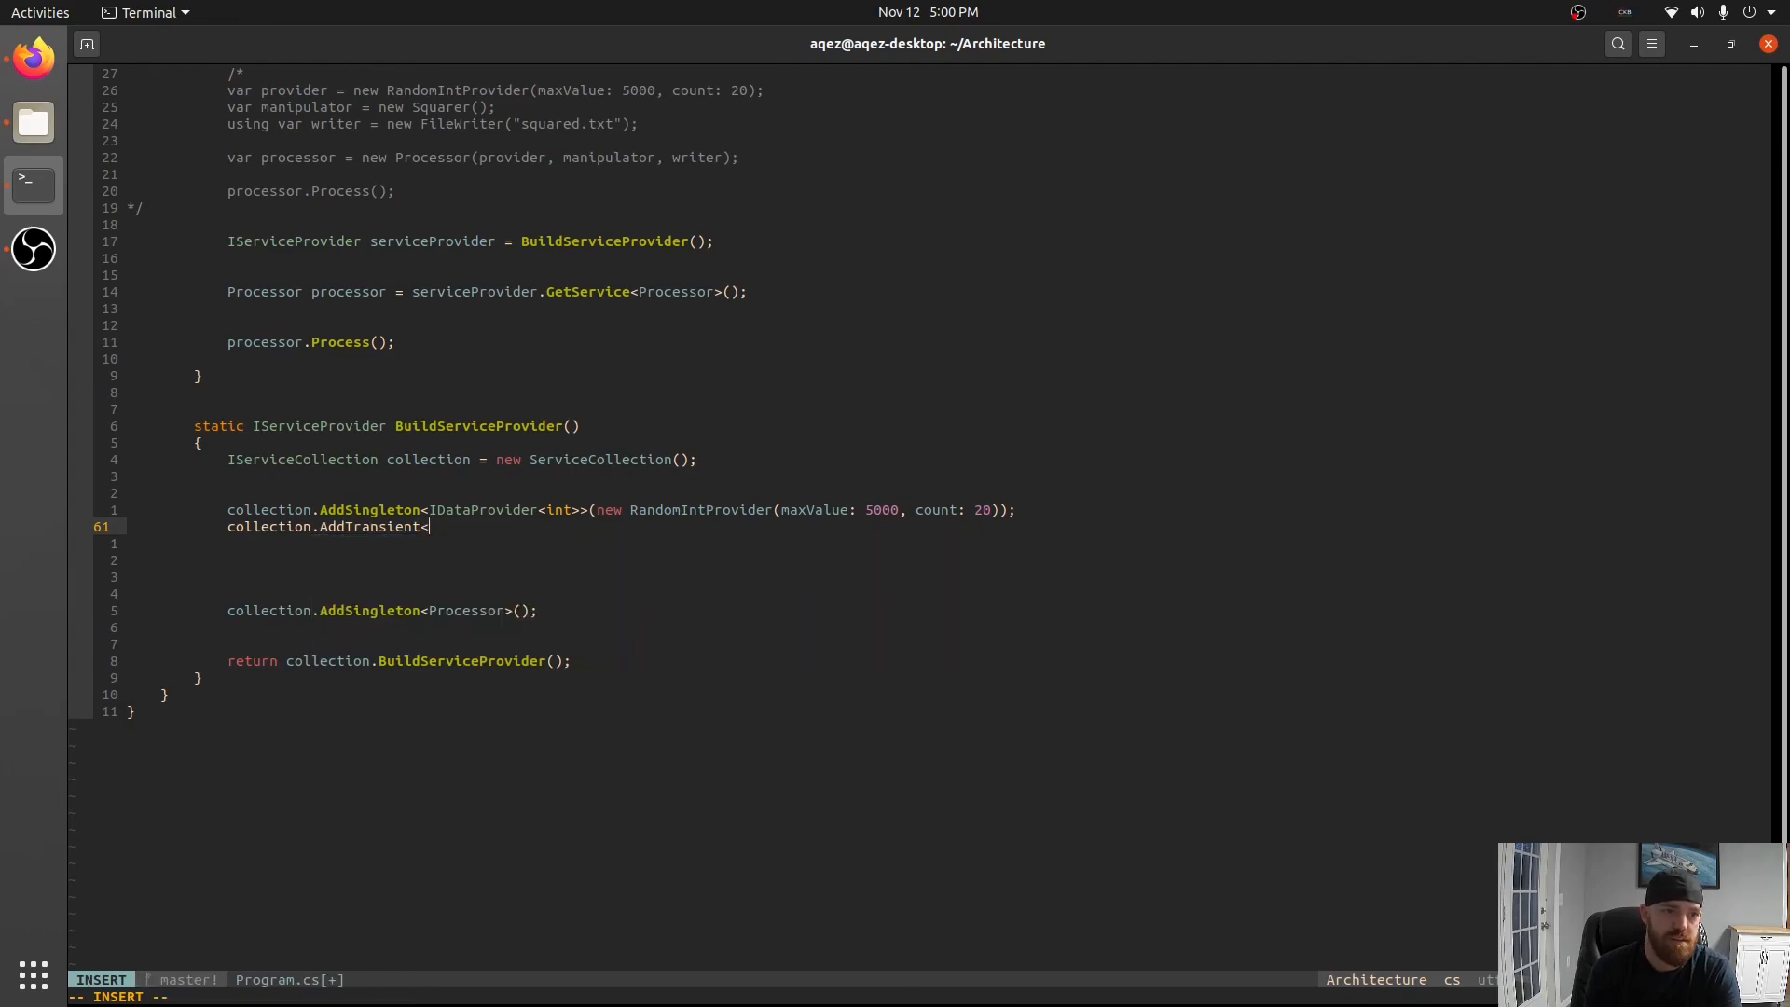
type("Squarer>();")
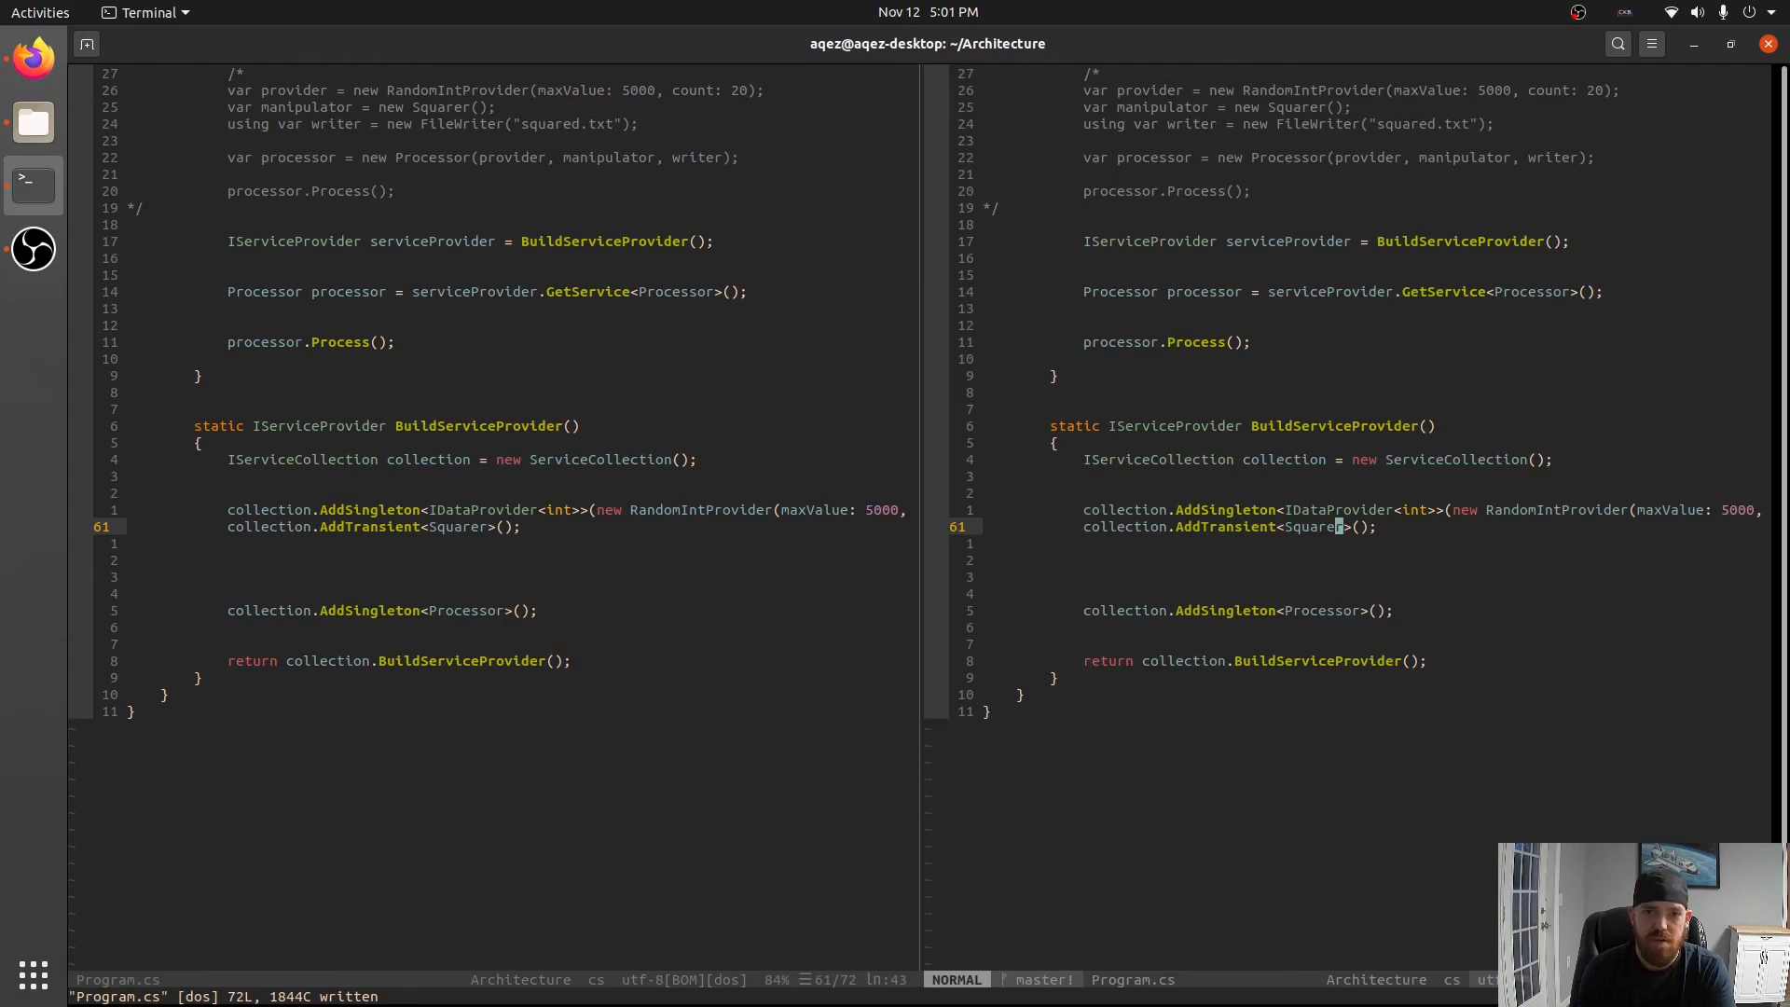
key("gd")
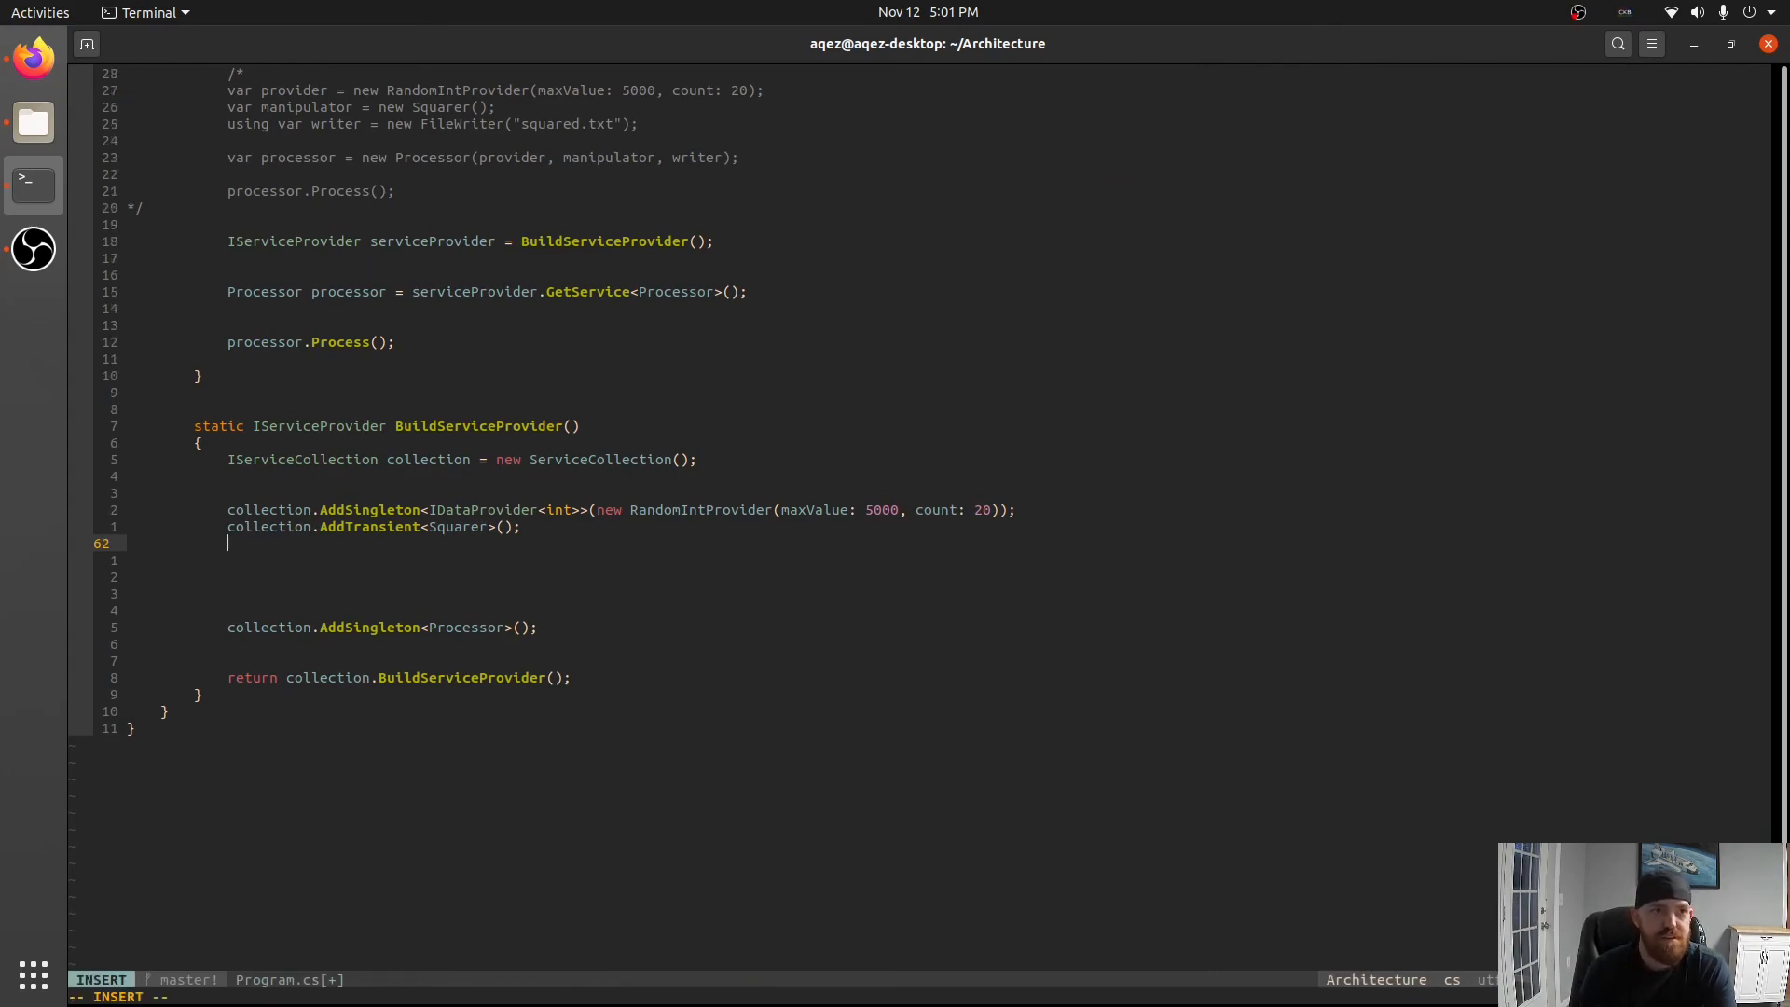
type("collection.AddSingleton<")
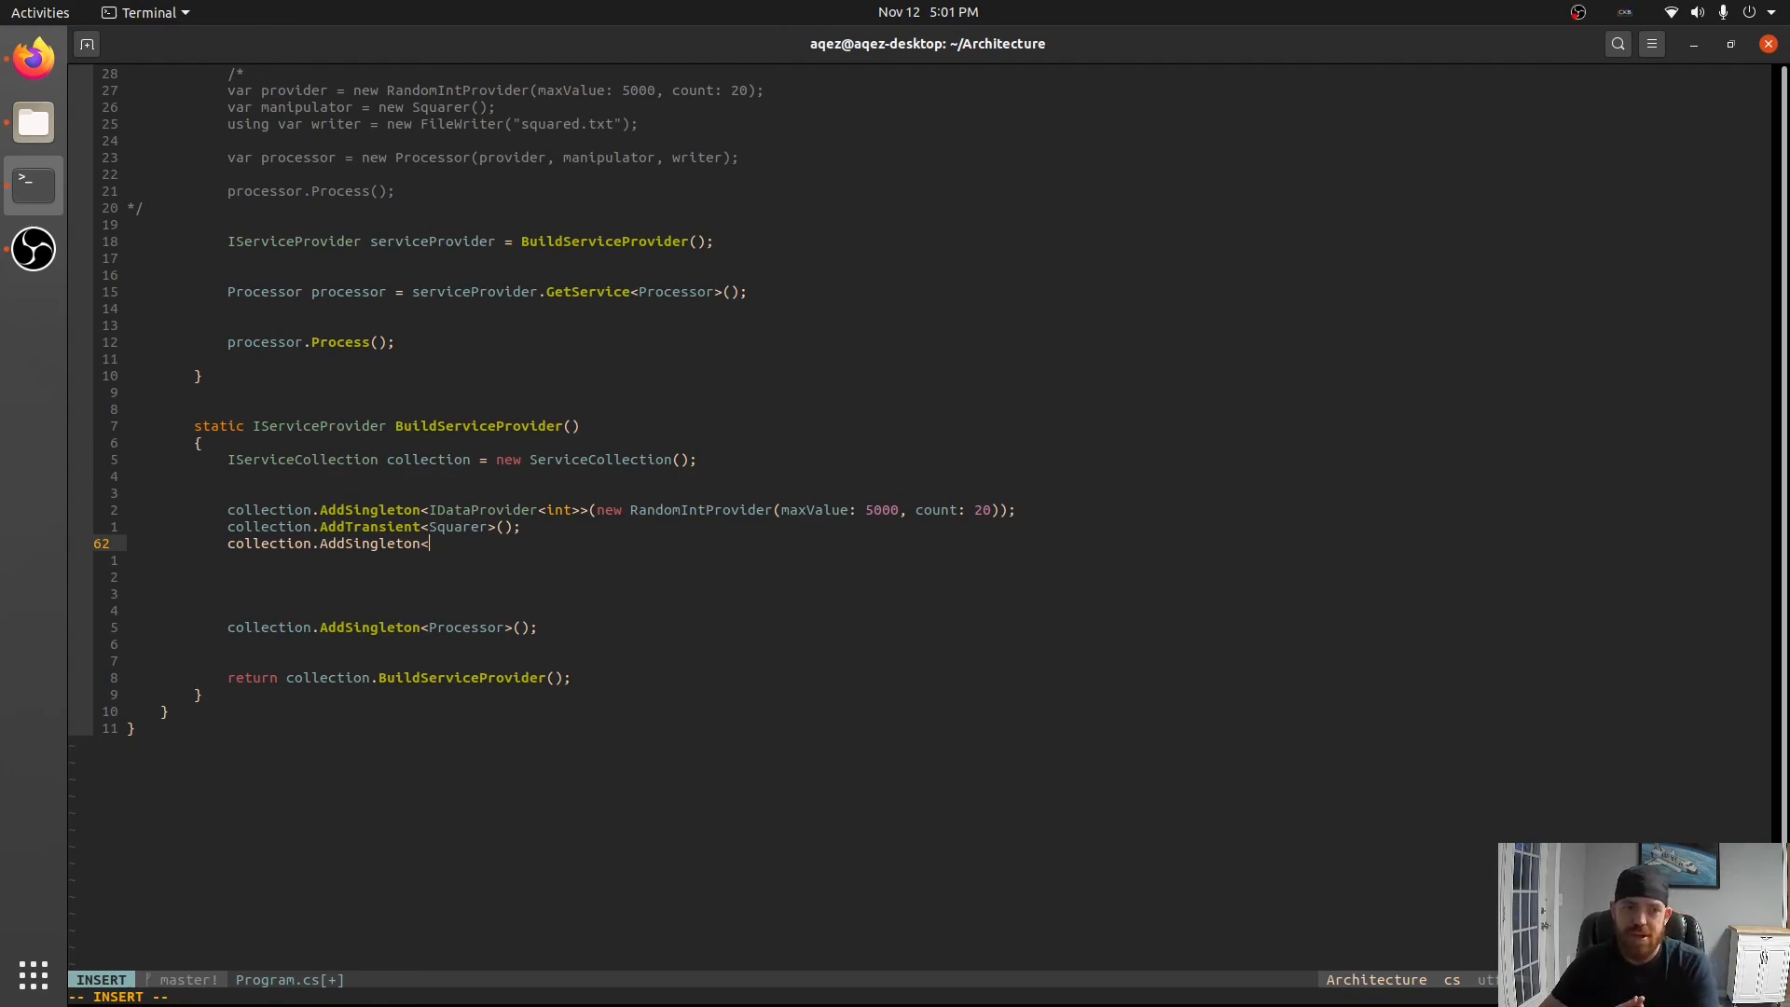
key("Escape")
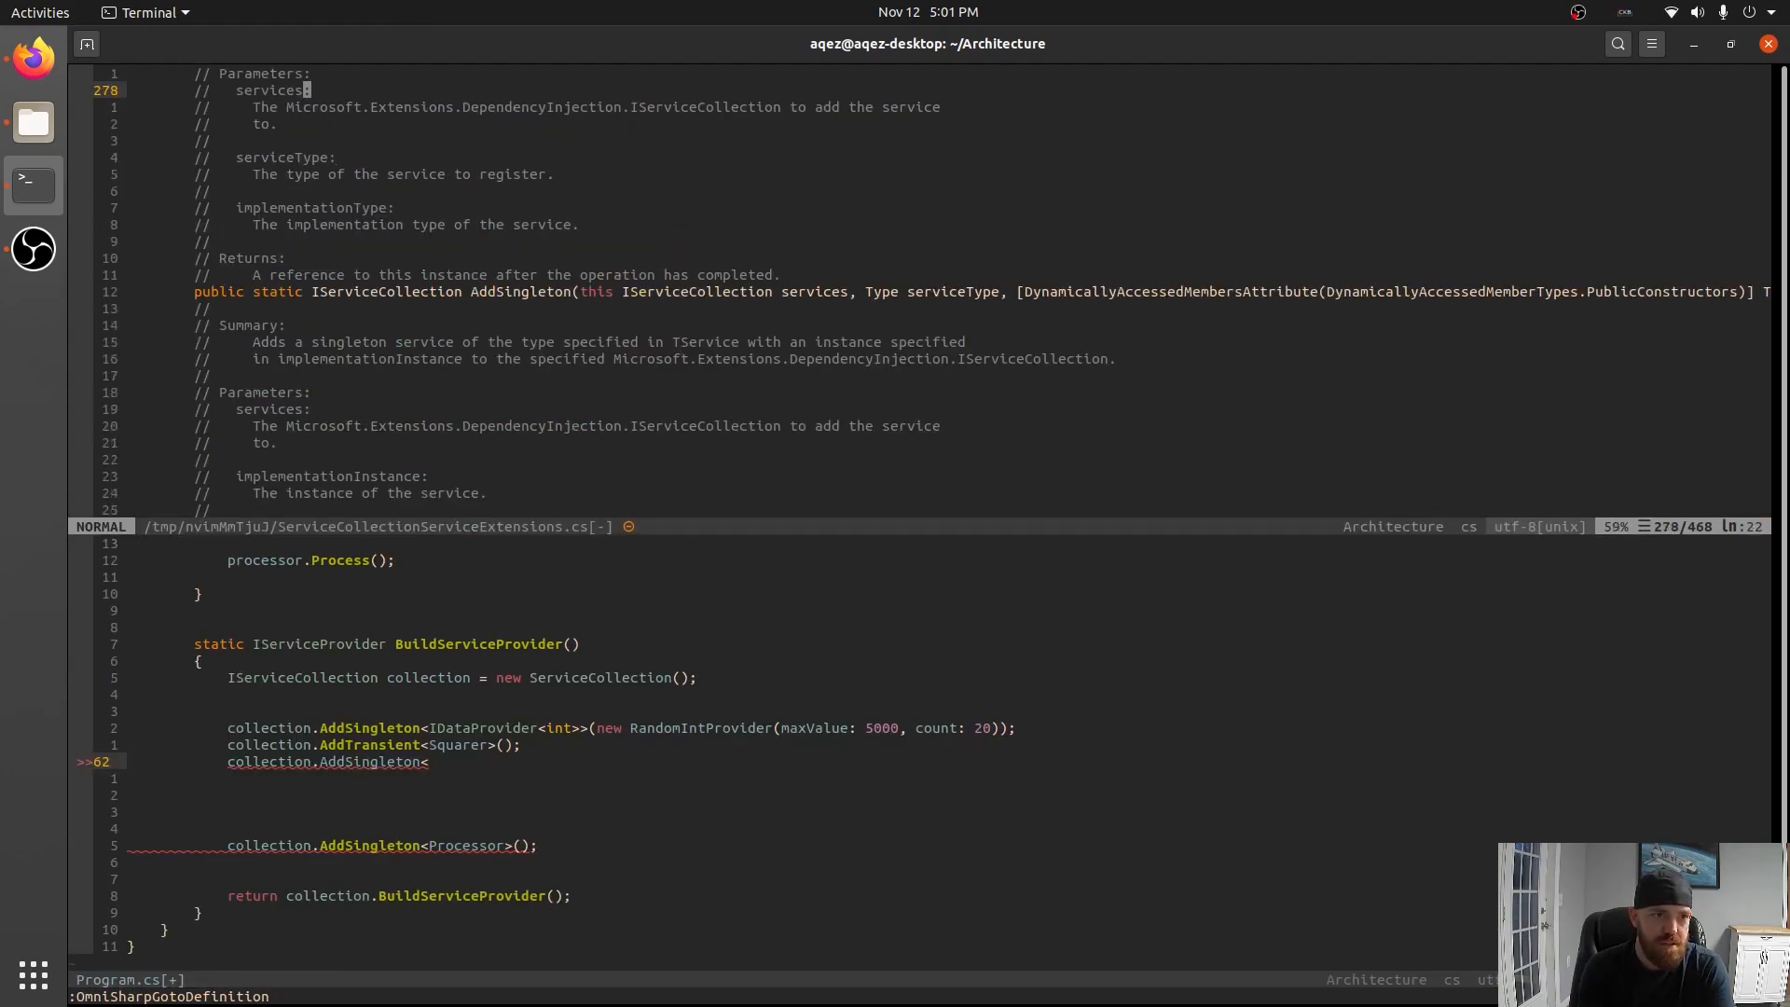
scroll("up", 3)
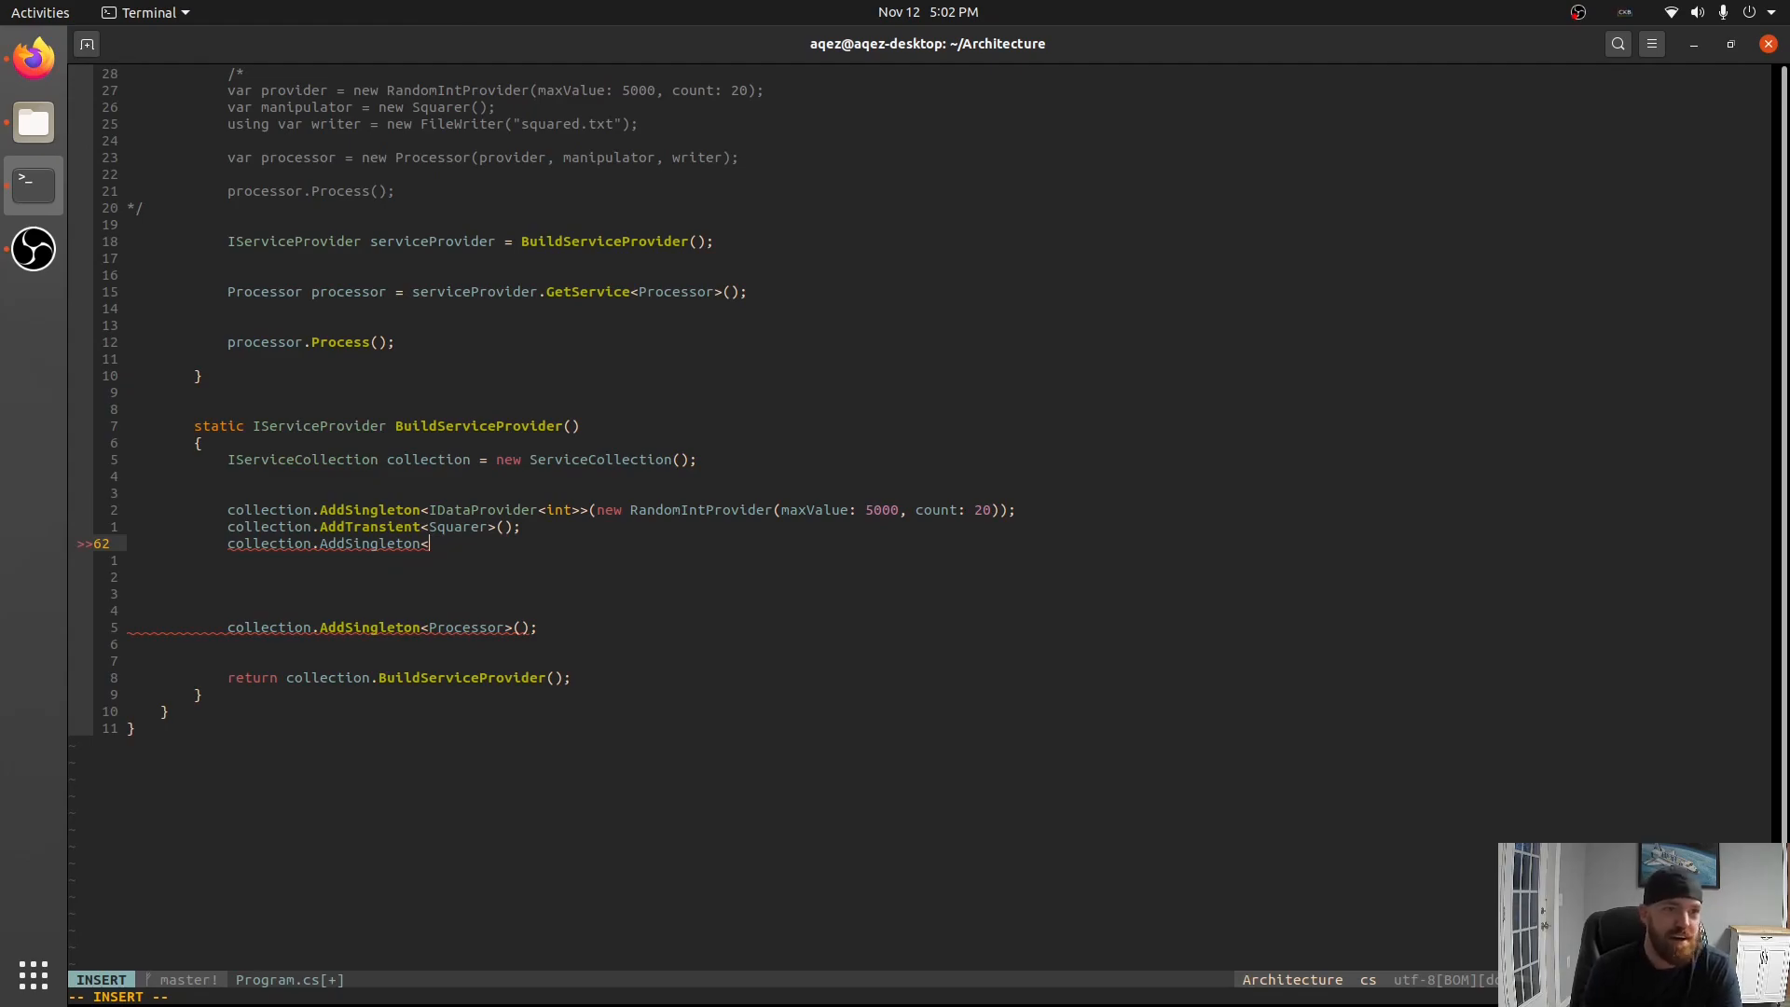
Register IWriter<int> as a singleton new FileWriter("squared.txt").
type("IWriter<int>>(")
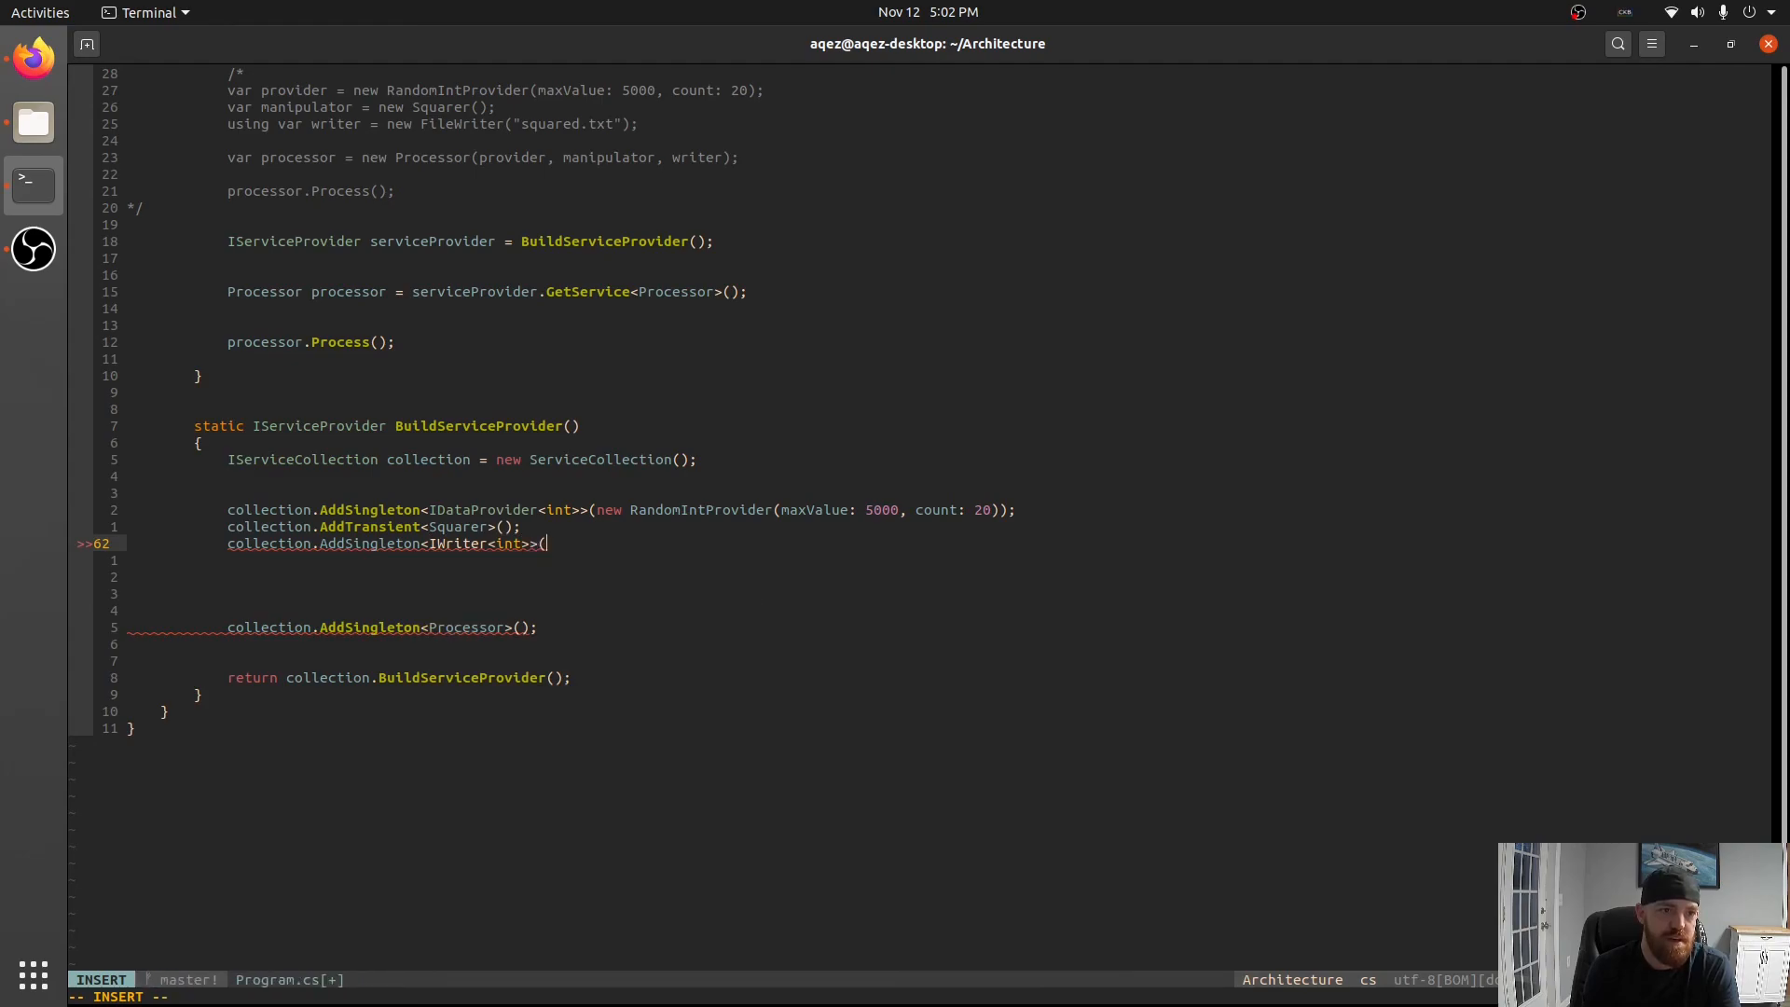
type("new FileStyleUriParser(")
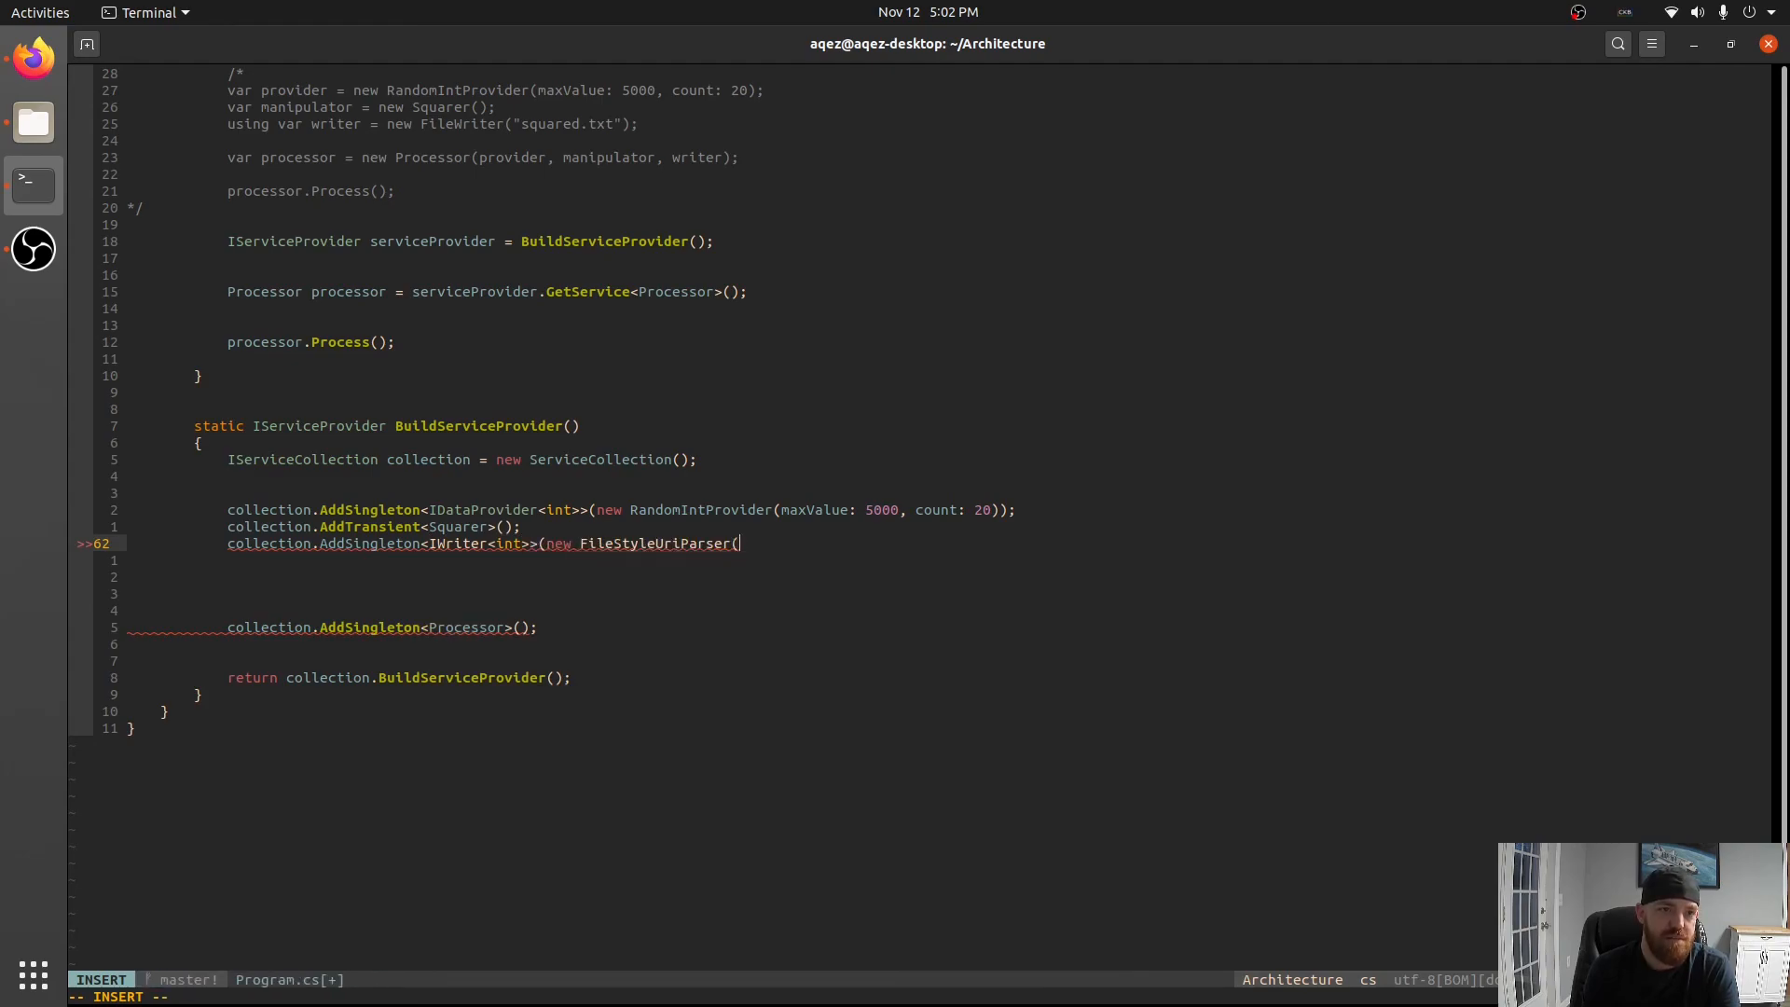
type("FileWriter")
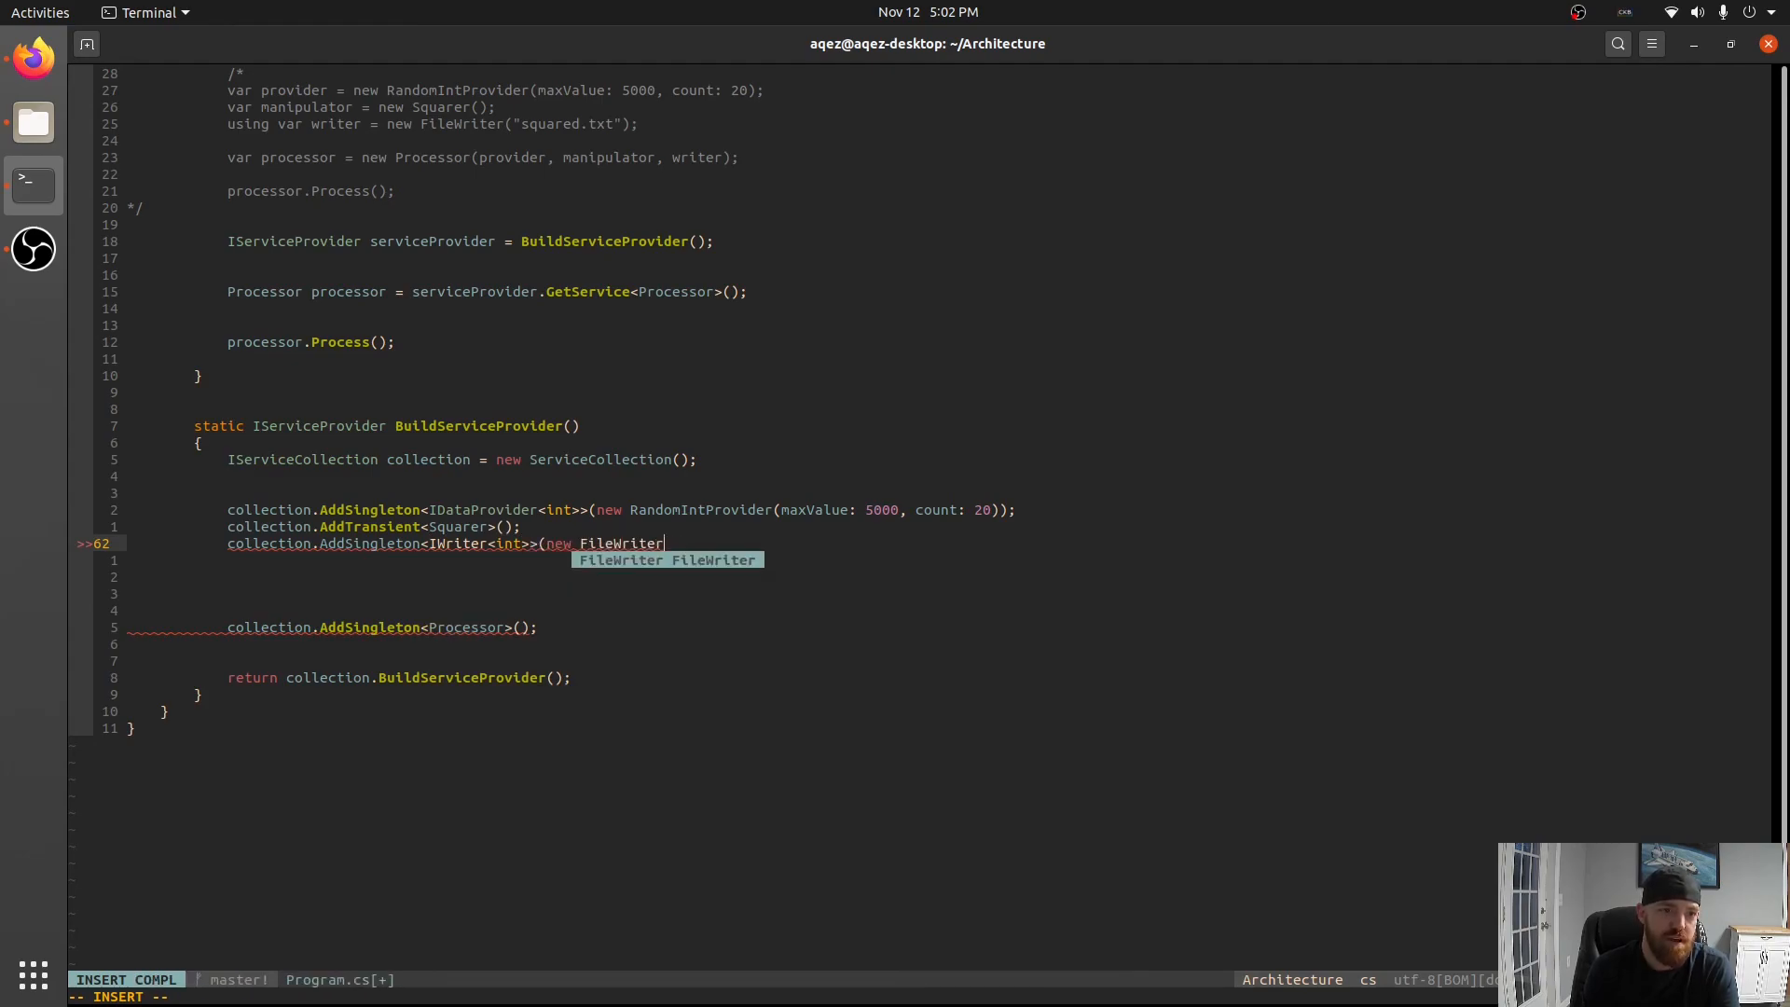
type("(\"sq")
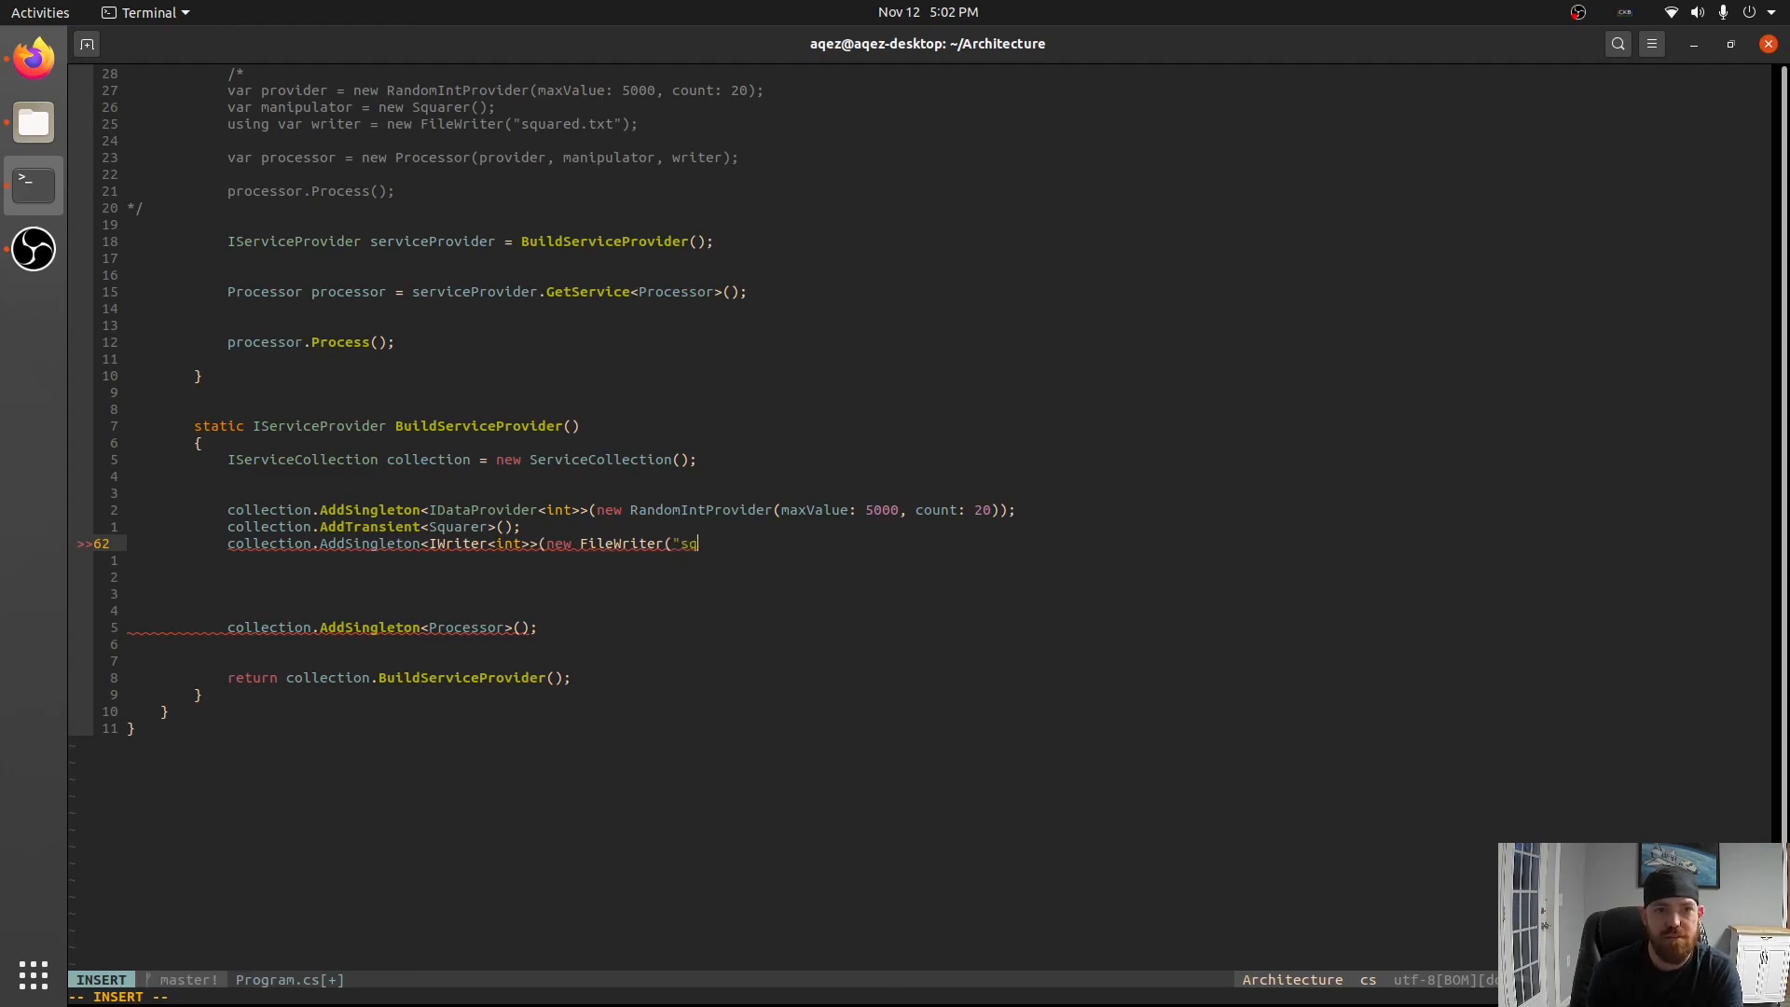
type("uared.")
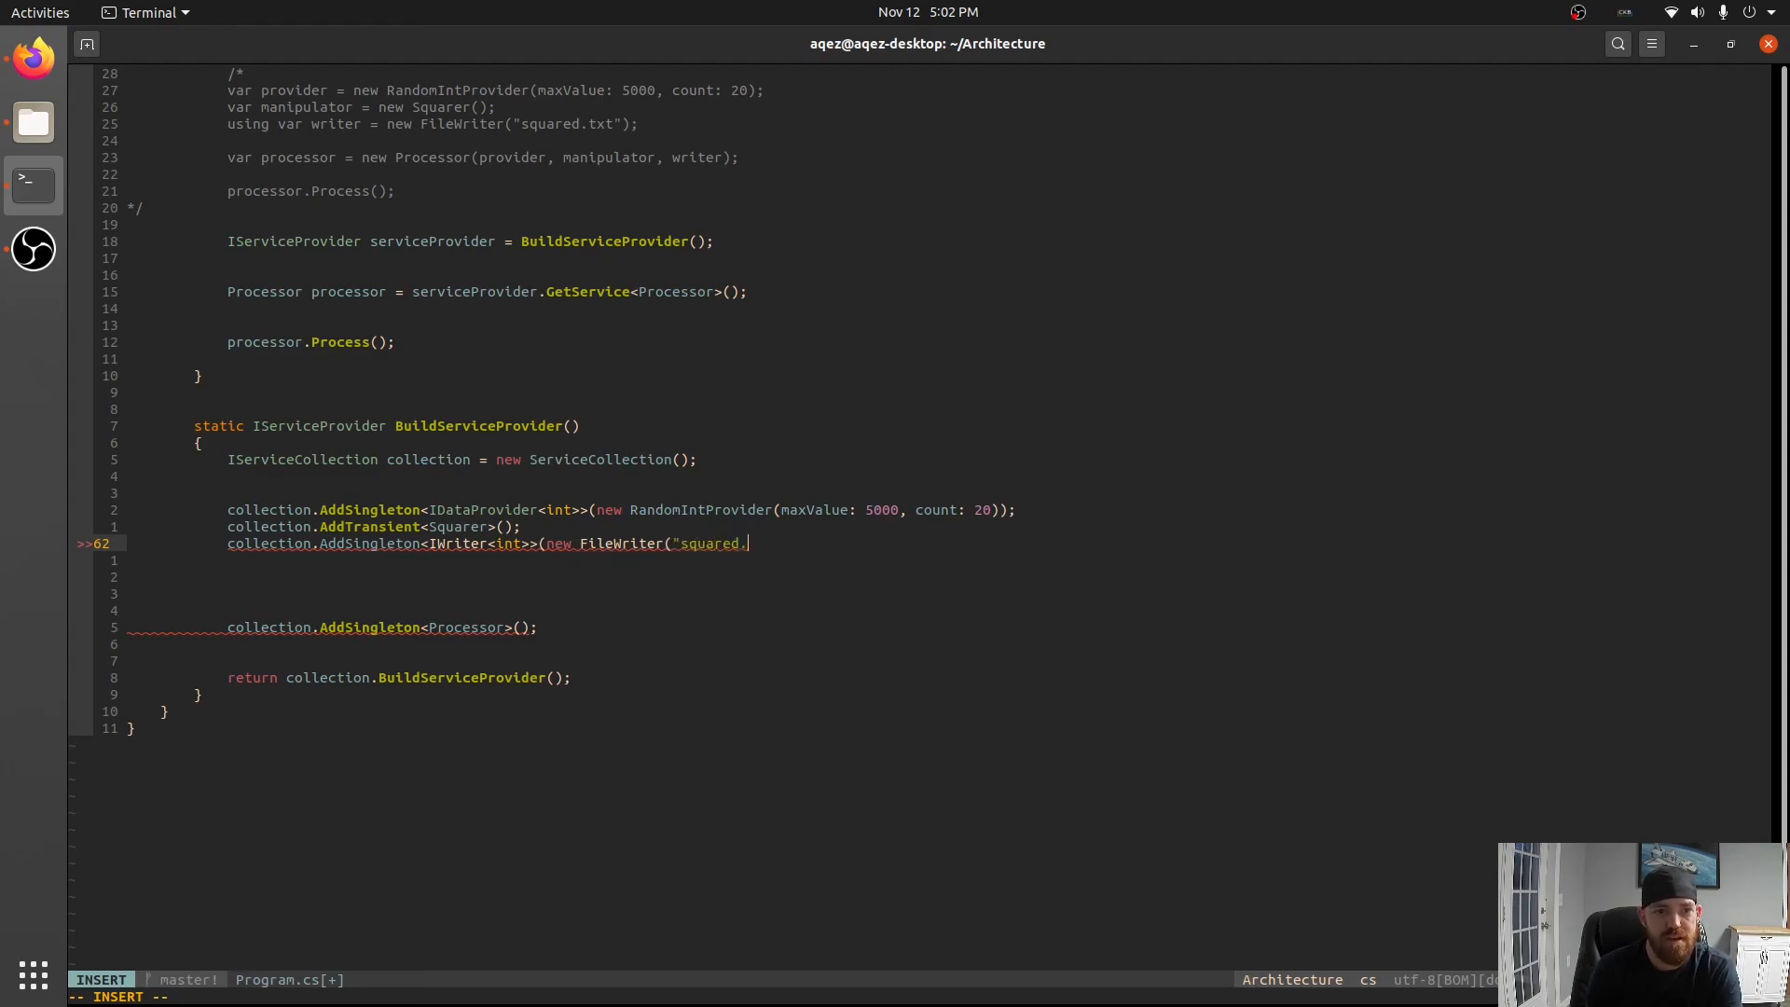
key("Escape")
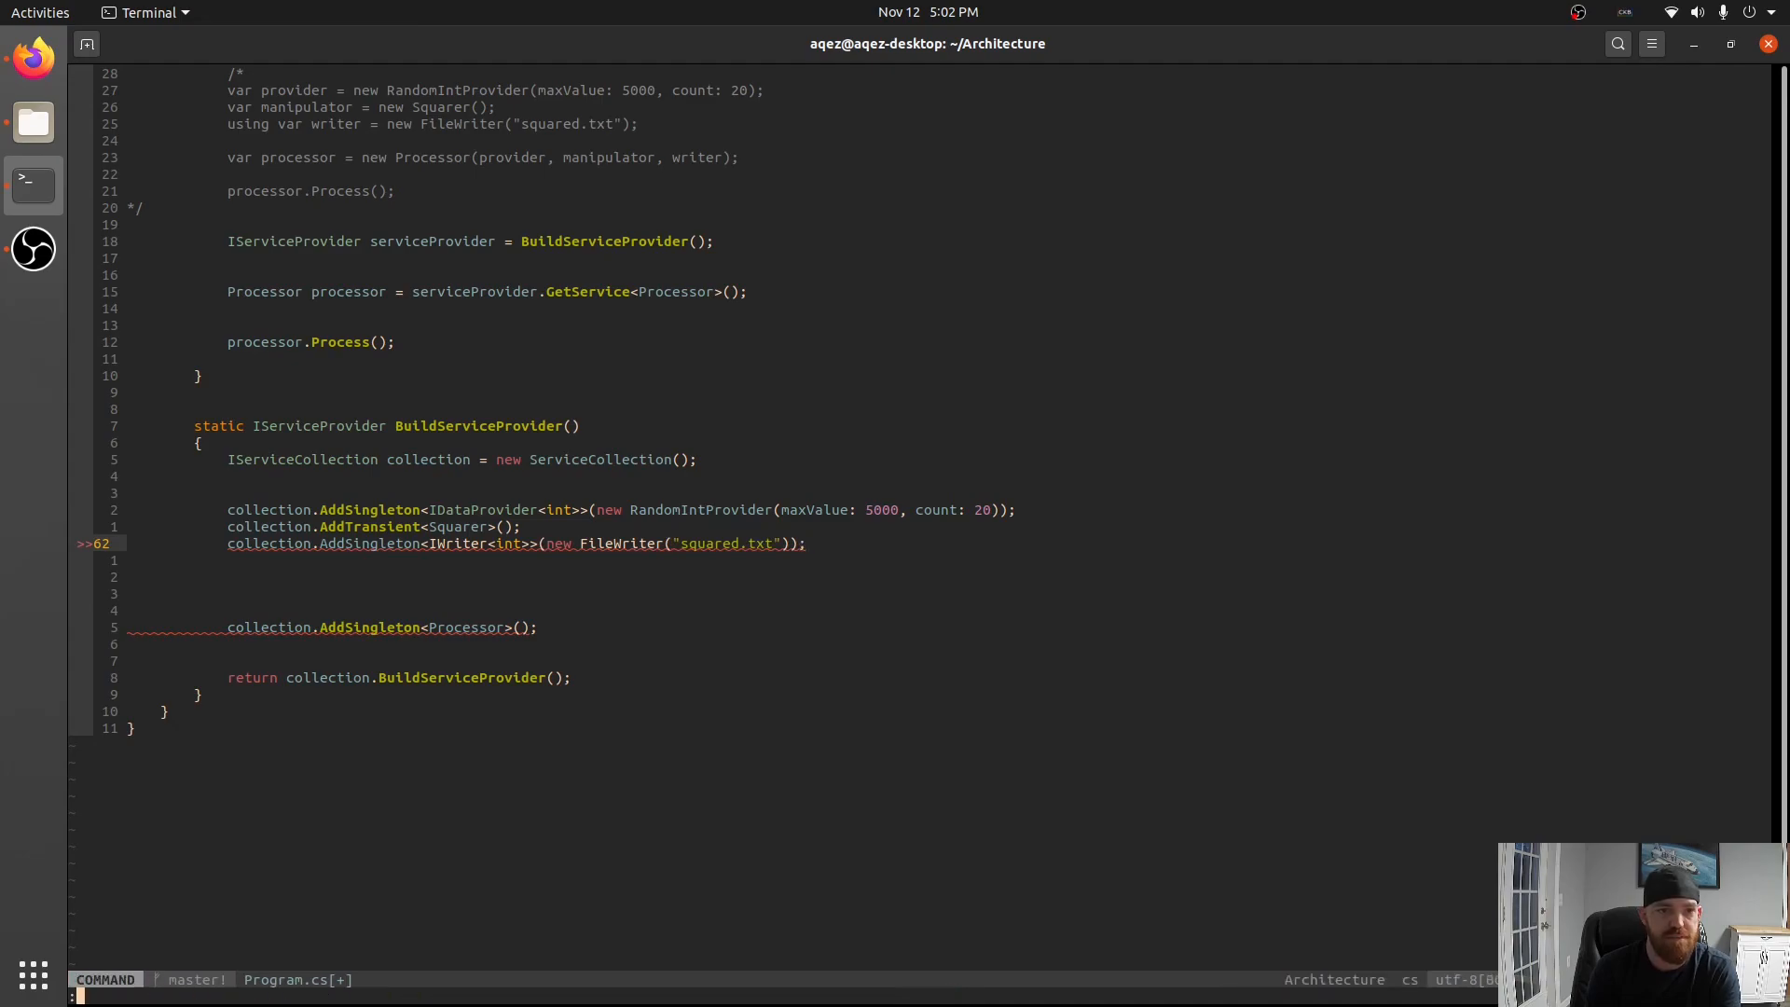
Run dotnet run, then change the Squarer transient to AddTransient<IManipulator<int, int>, Squarer>.
type(":dotnet run")
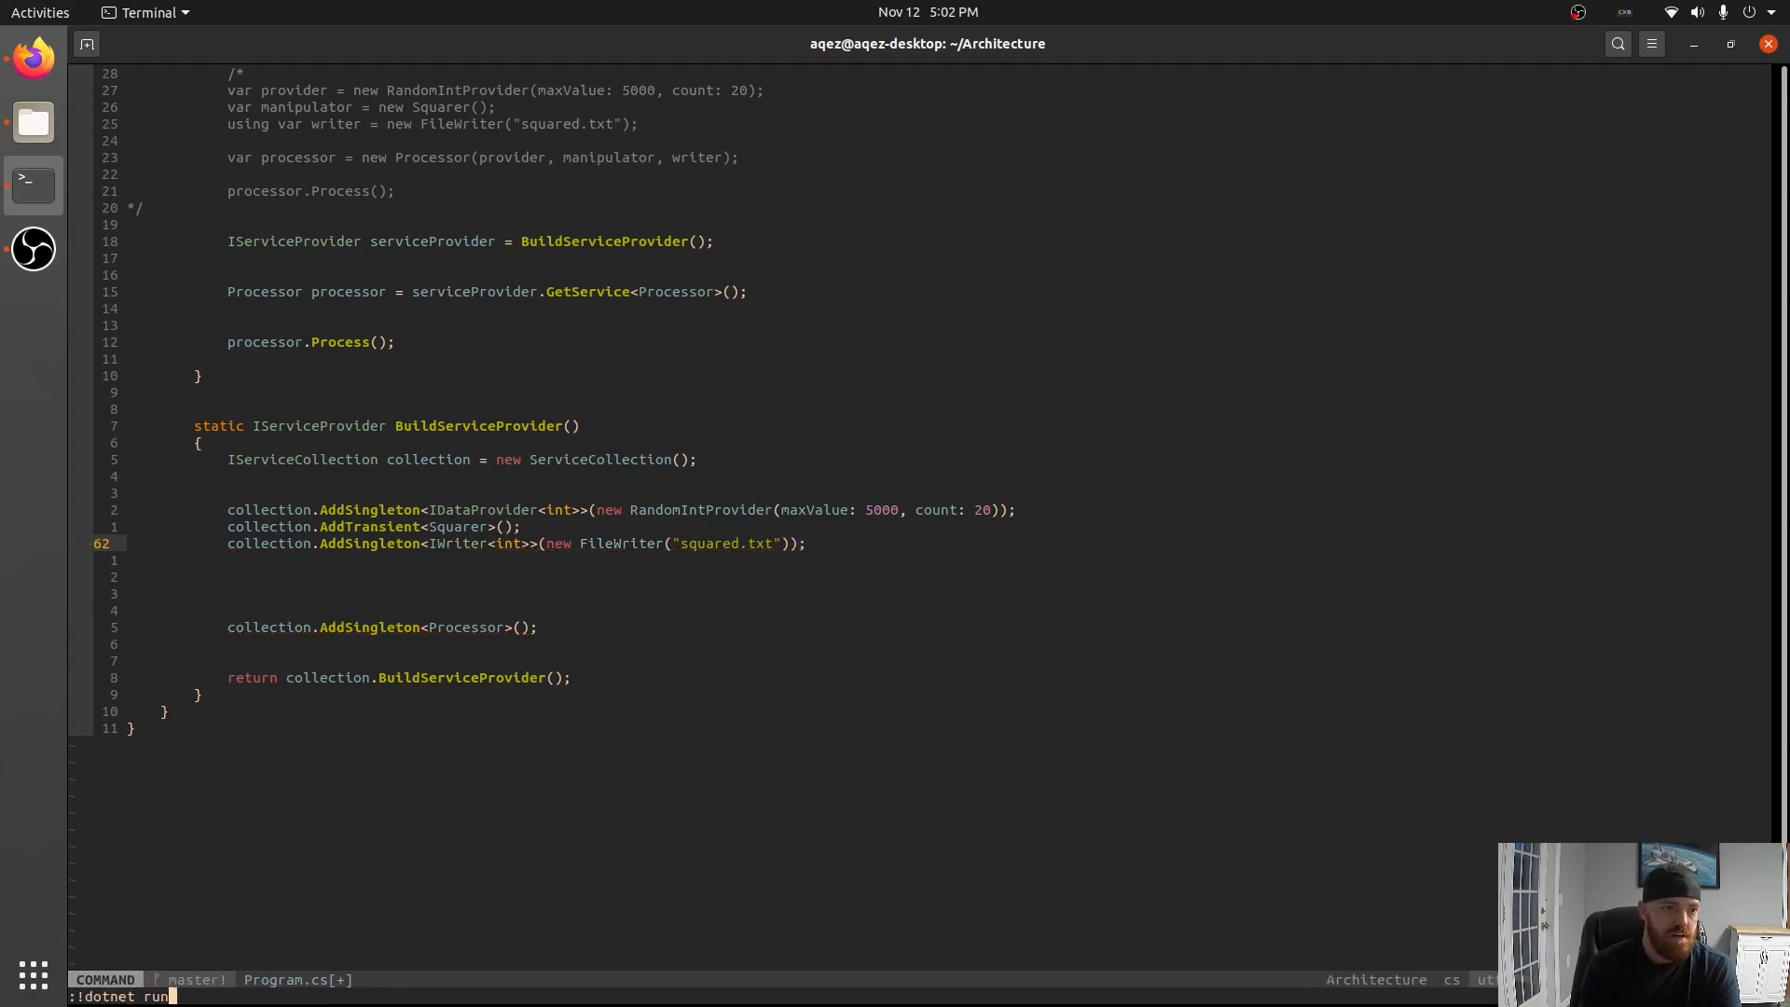
key("Return")
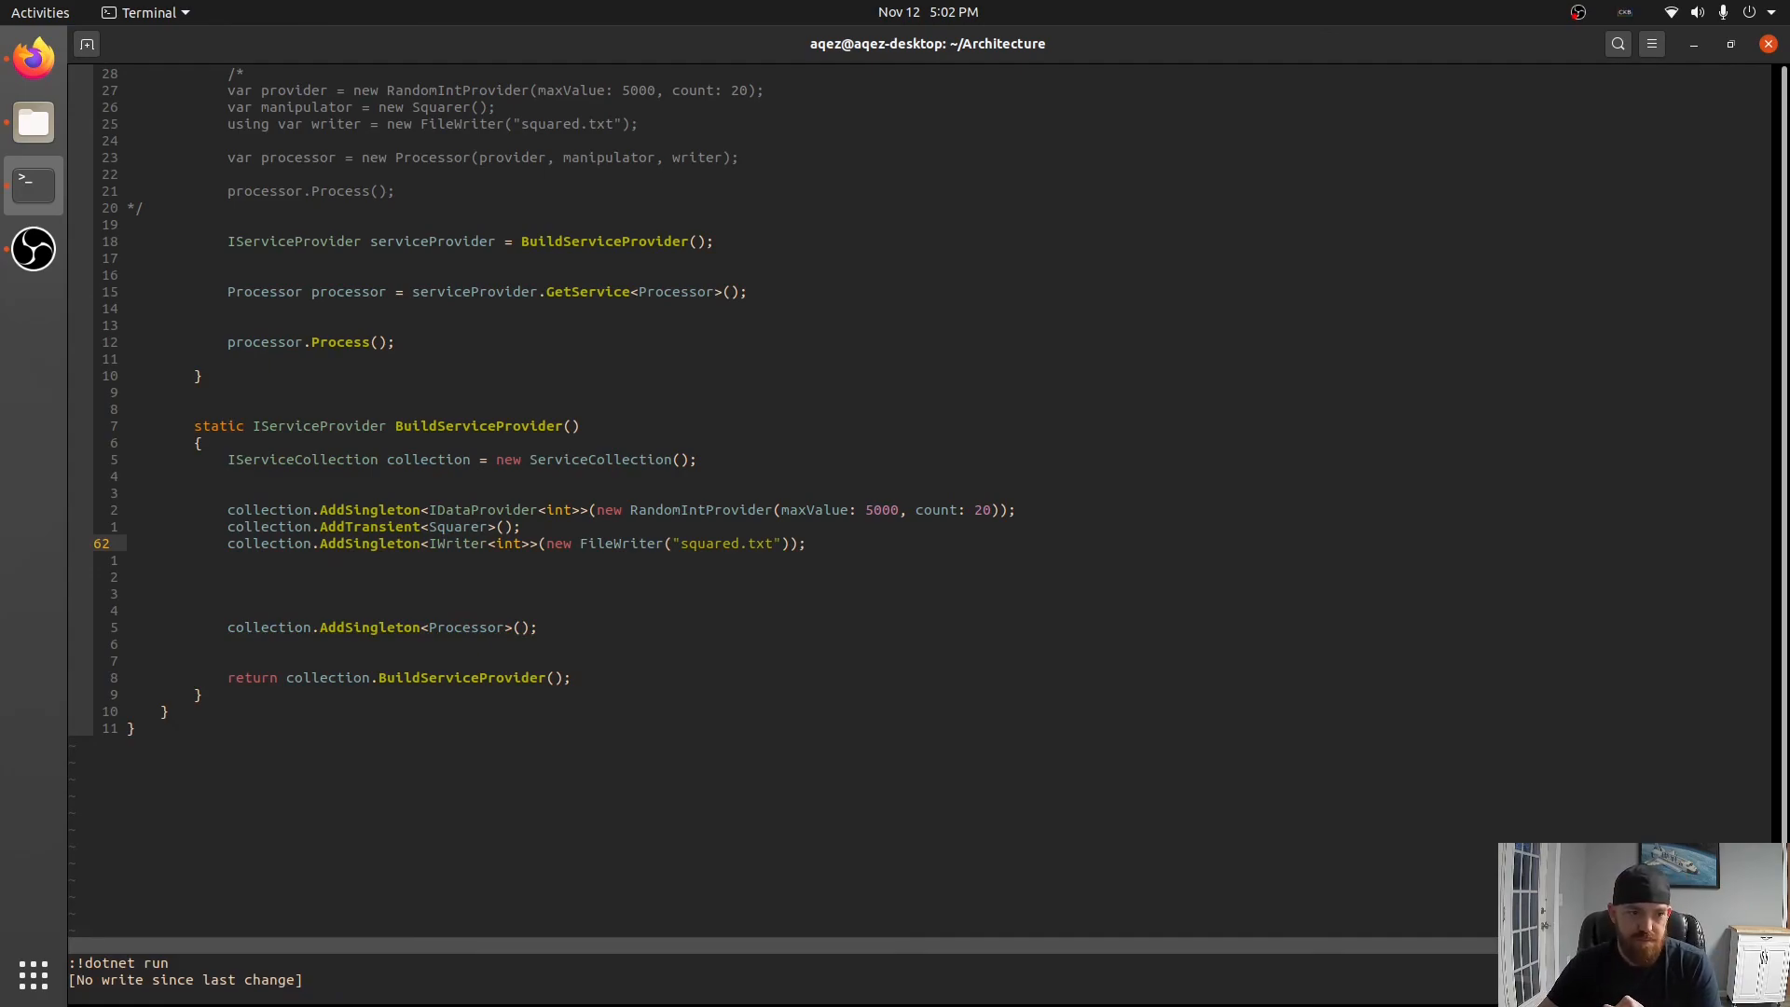
key("Return")
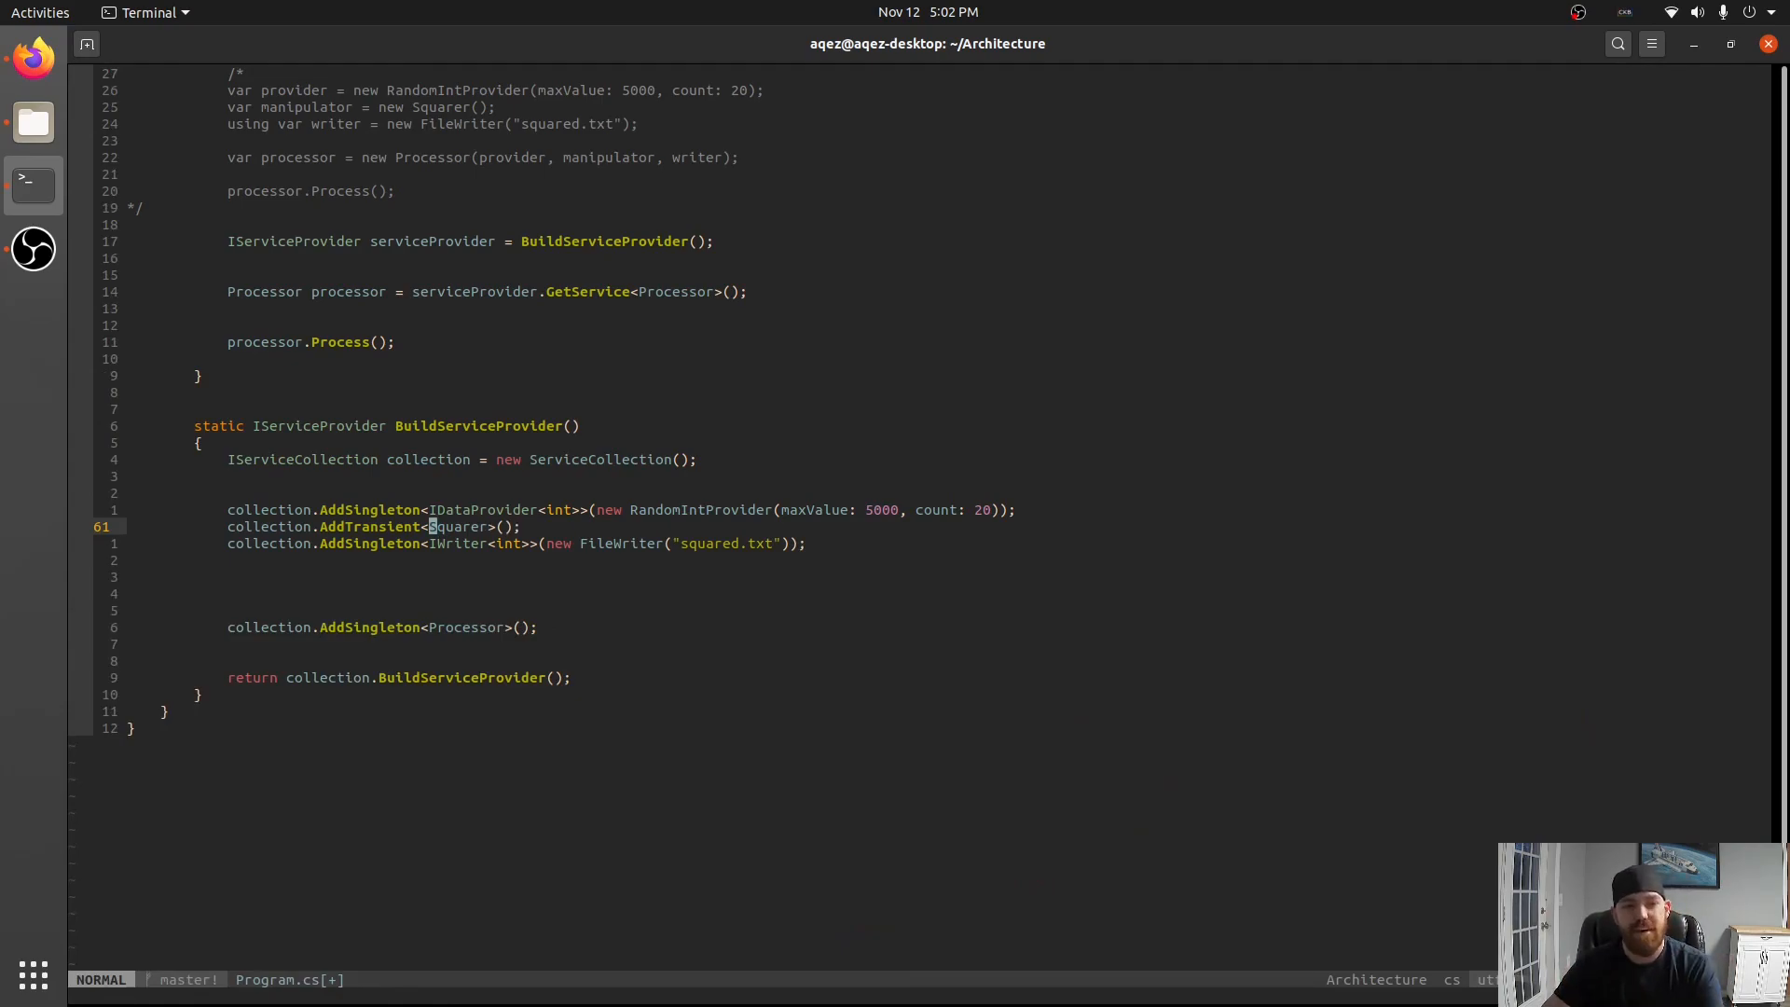
key("i")
type(":!dotnet run")
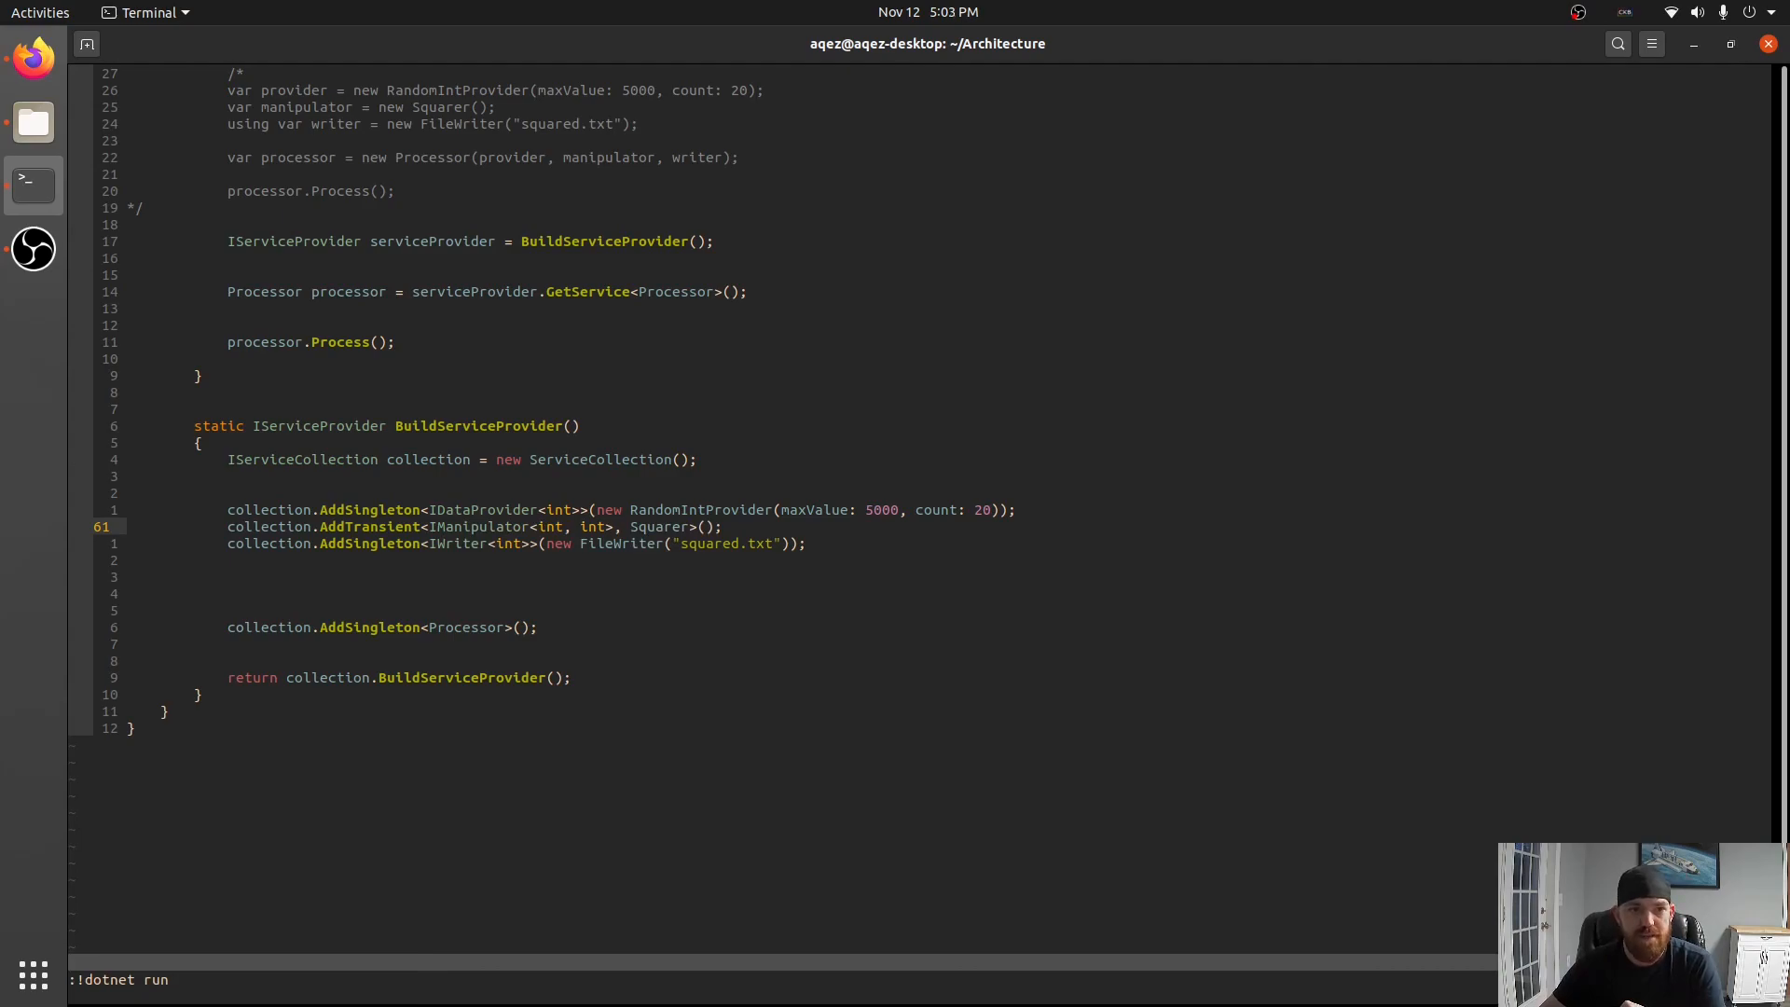
key("Return")
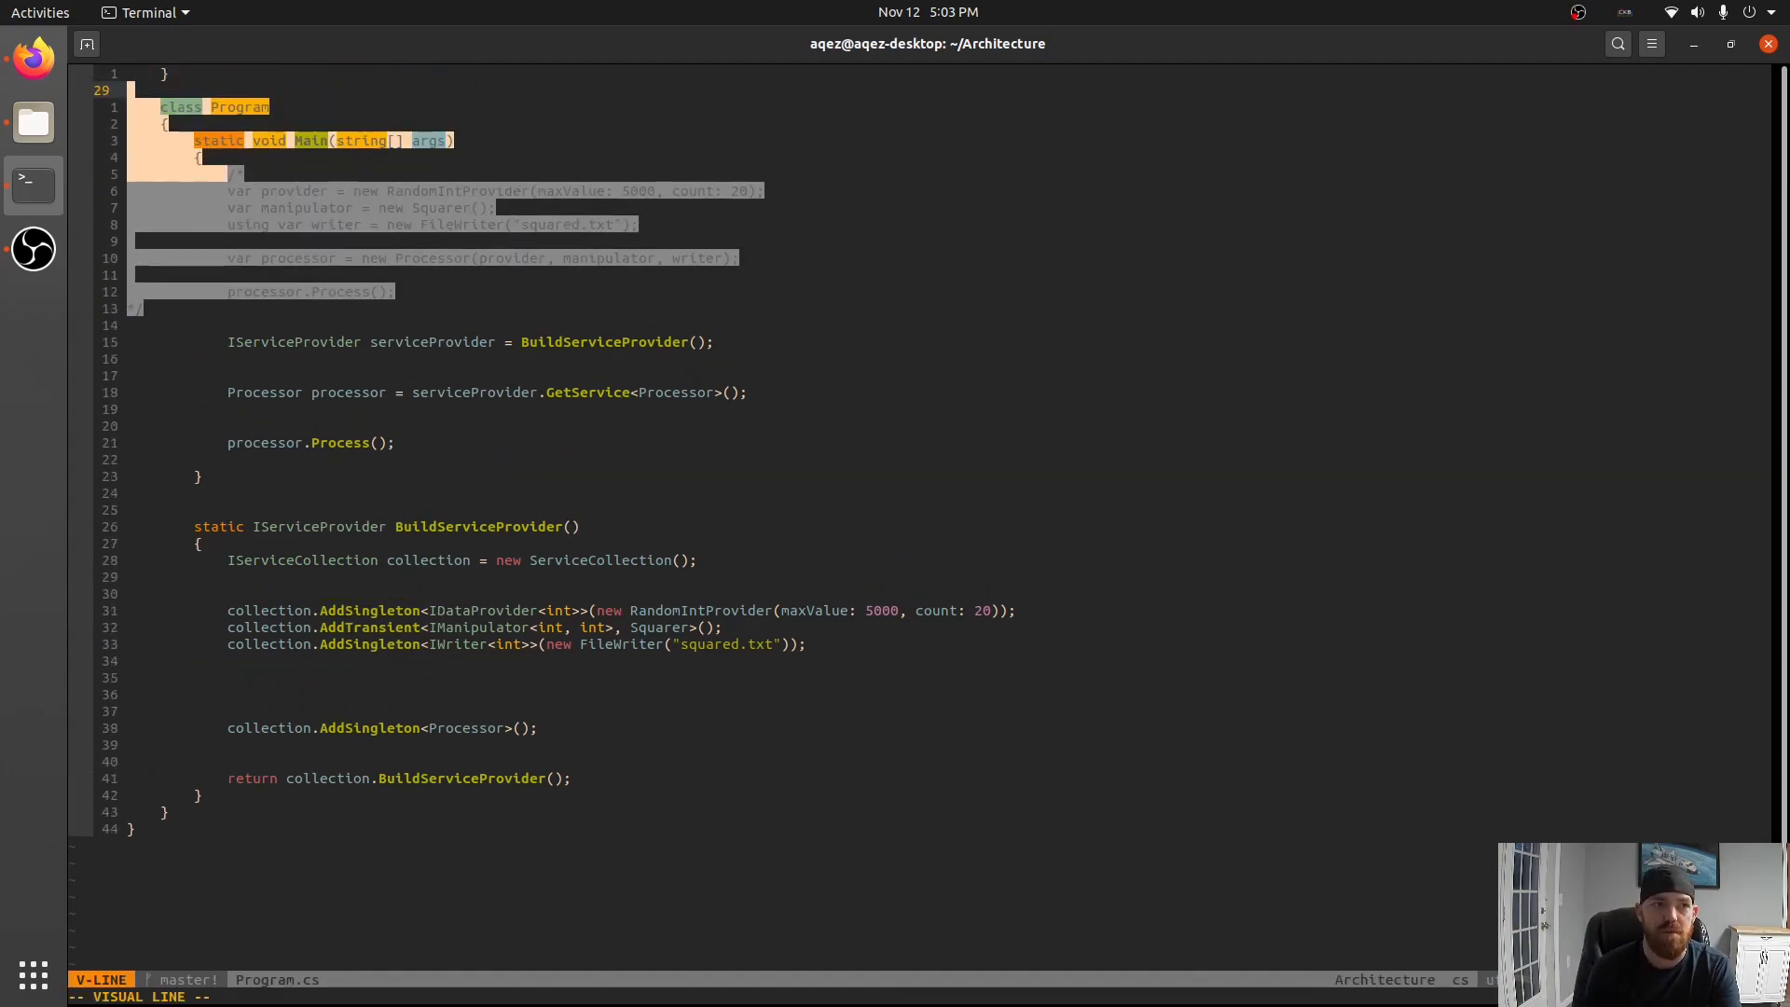
Delete the commented-out old Main code and add a public ILogger interface with string Log(string message); save.
key("d")
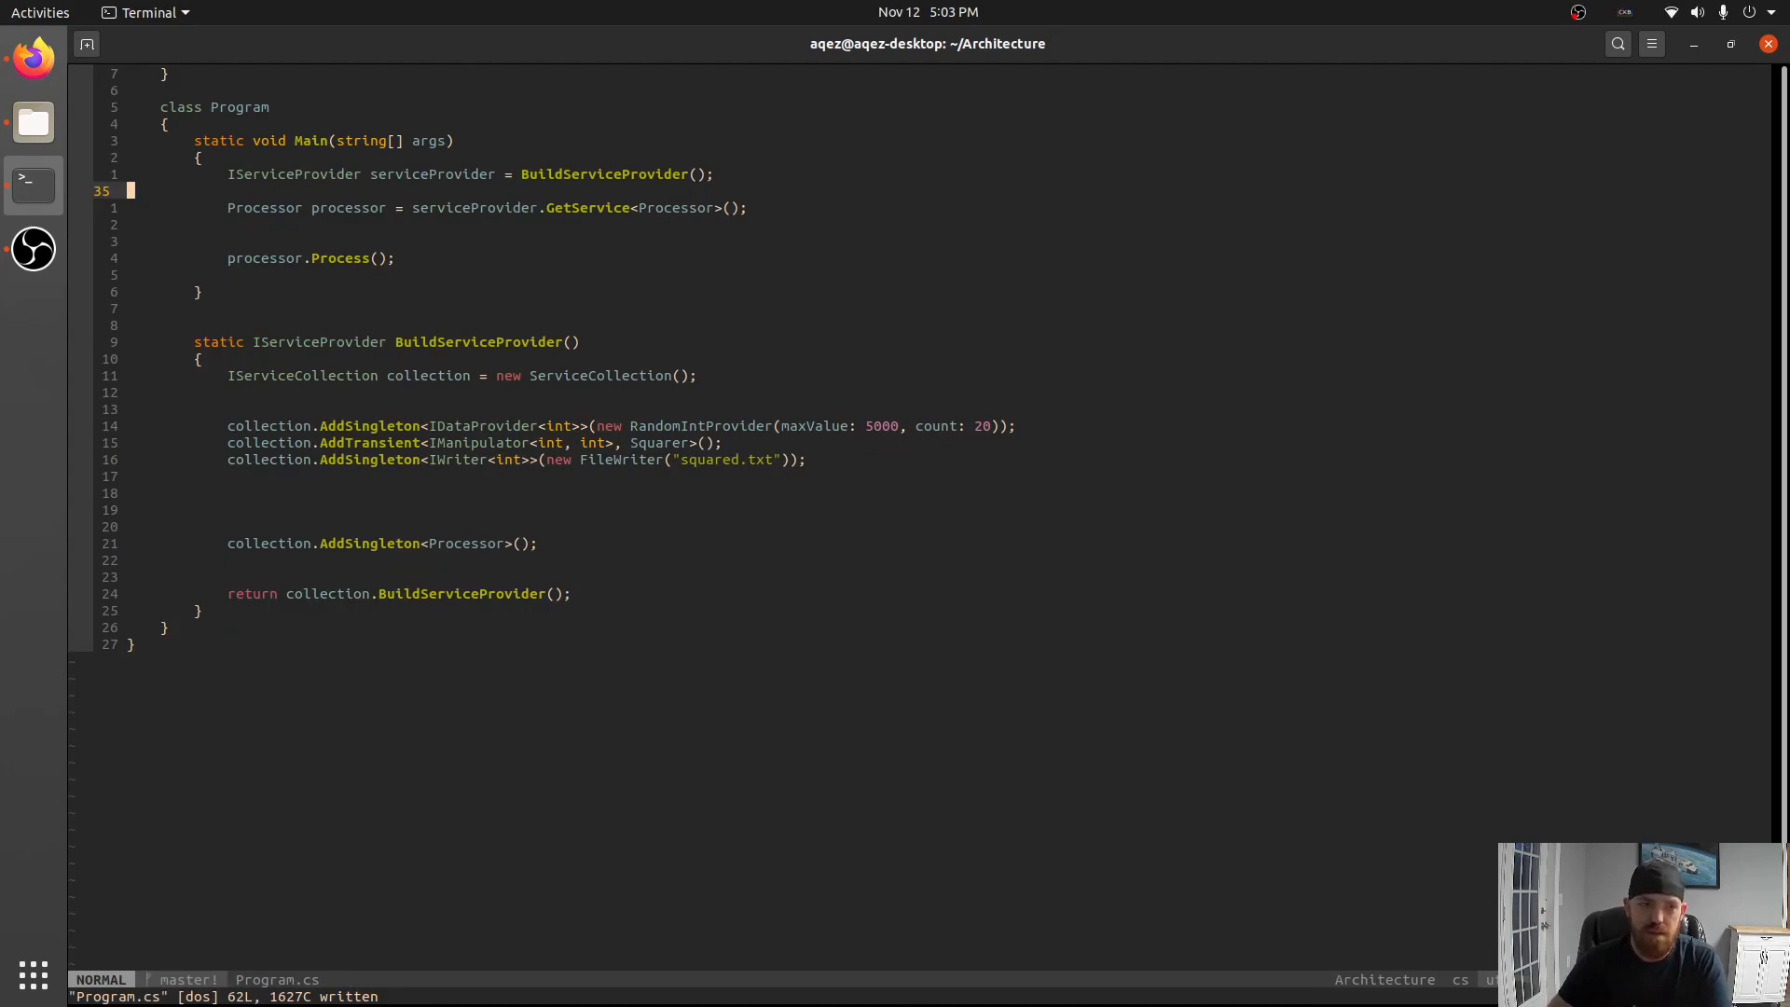
scroll("up", 3)
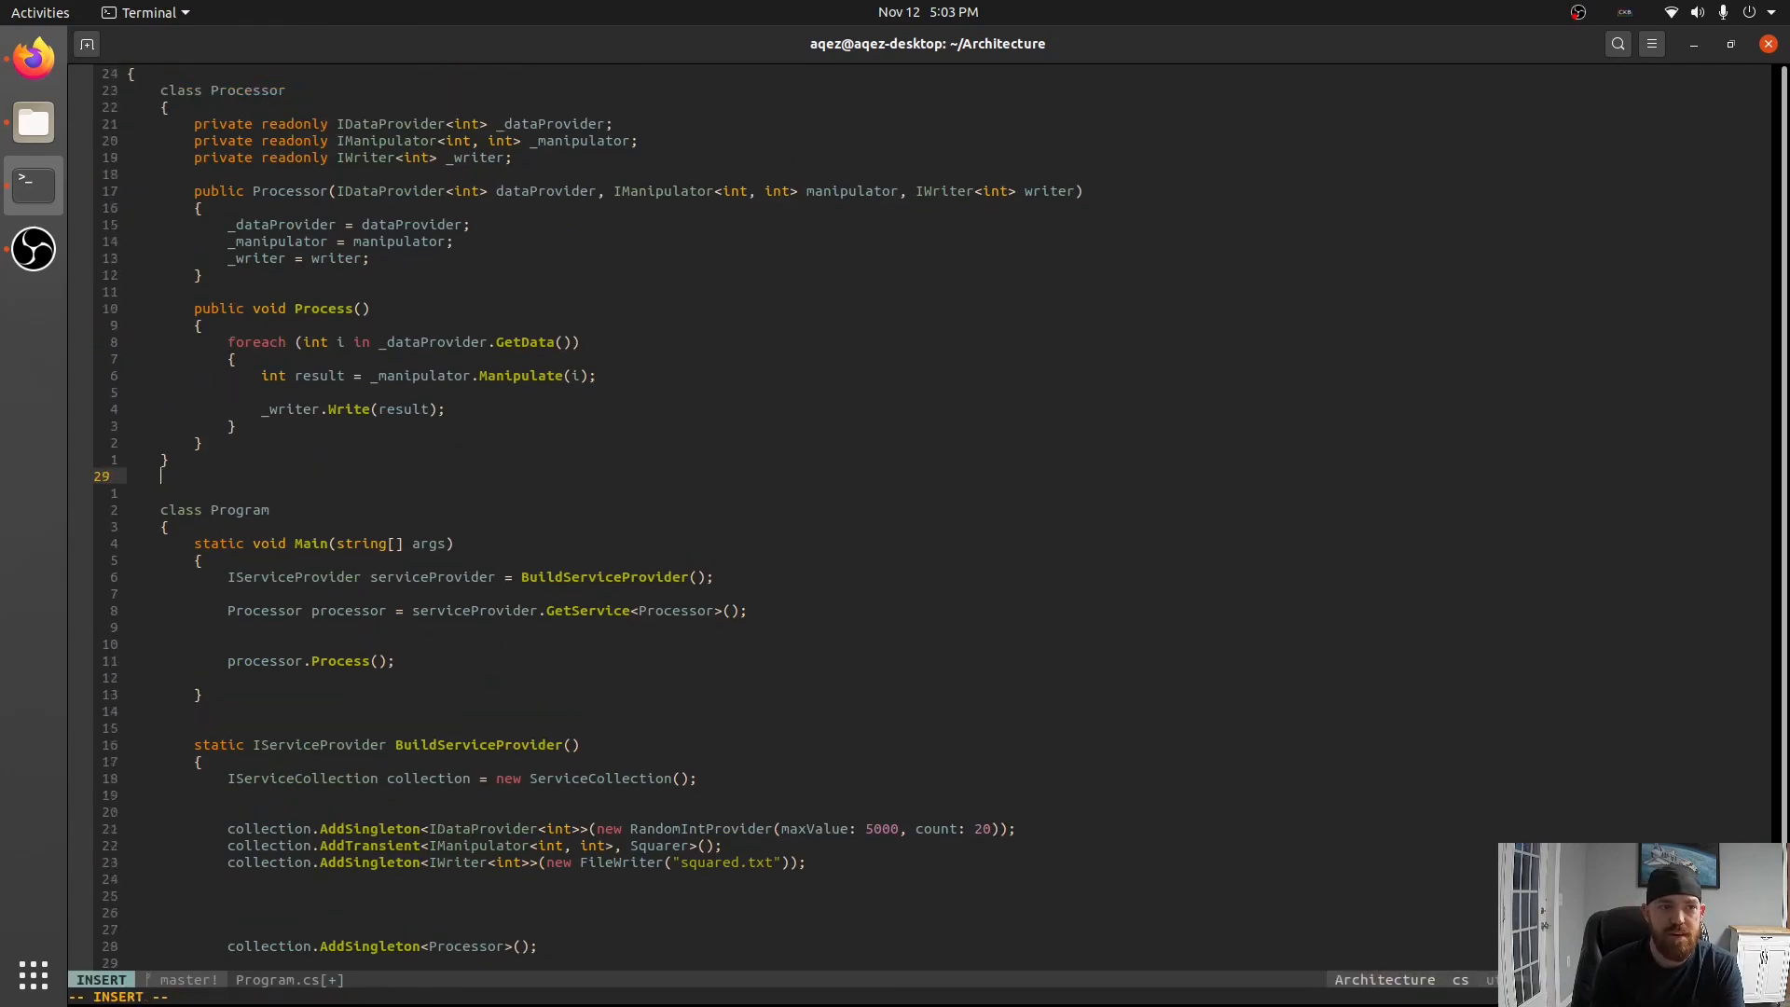
type("public interface ILogger")
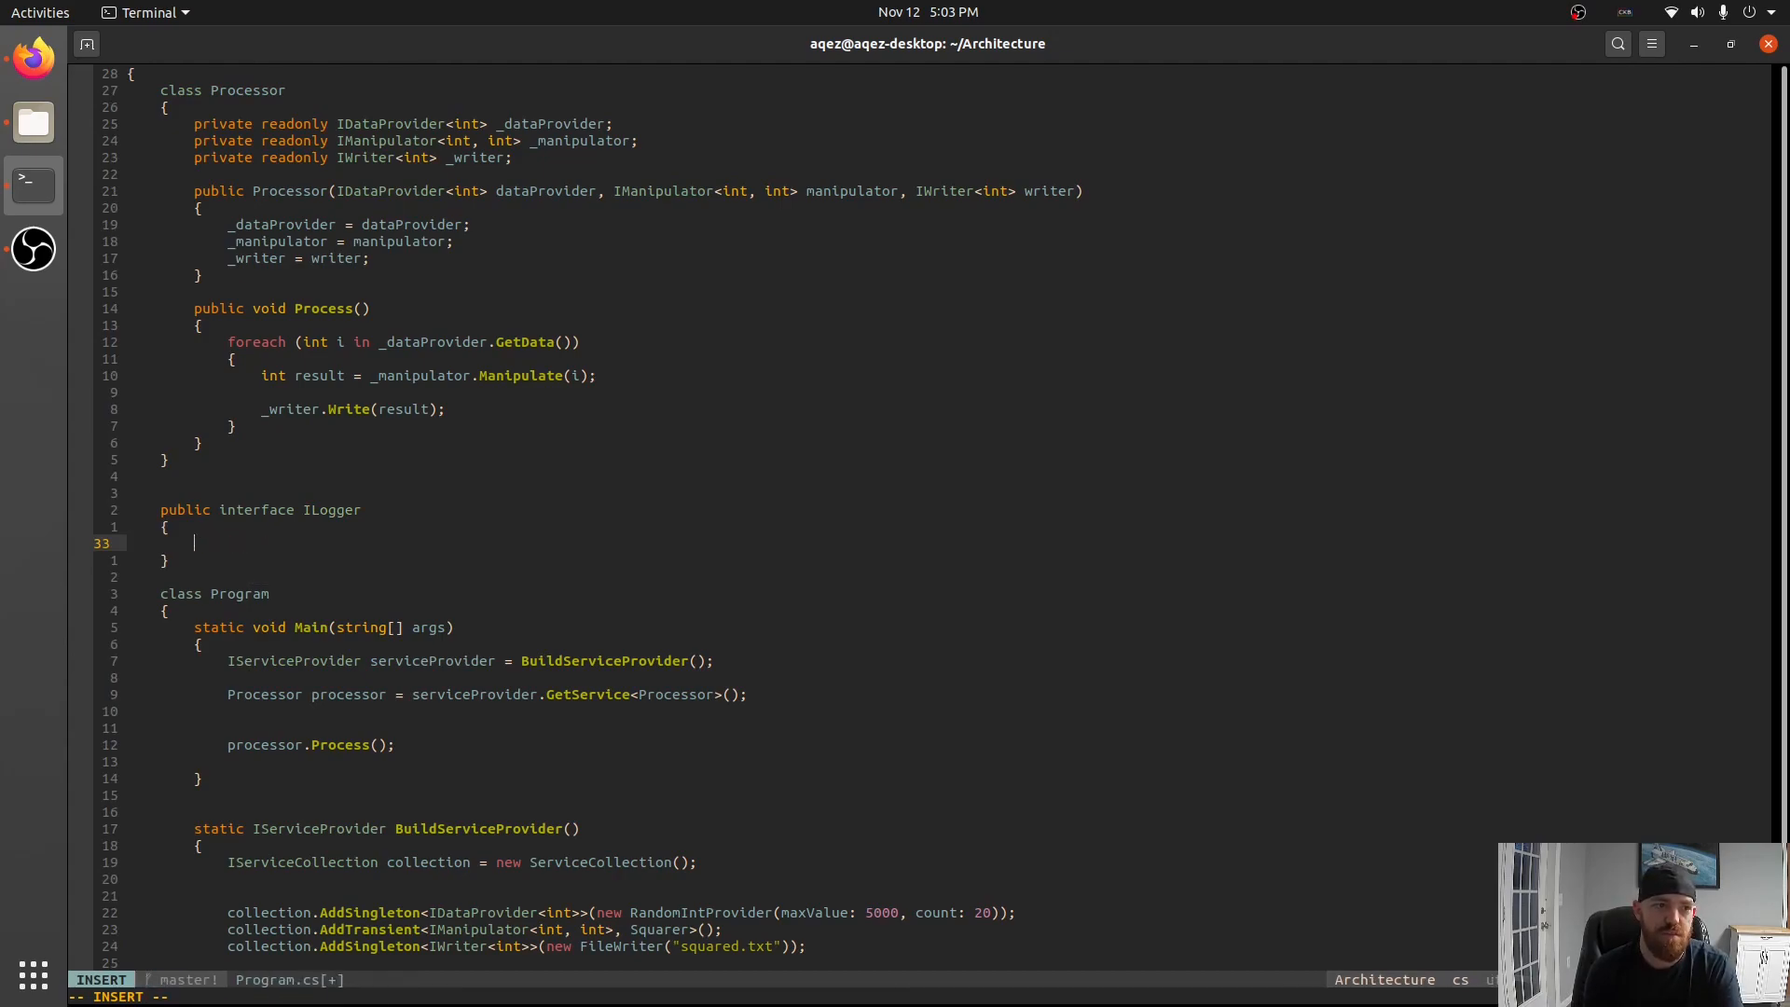
type("string Log")
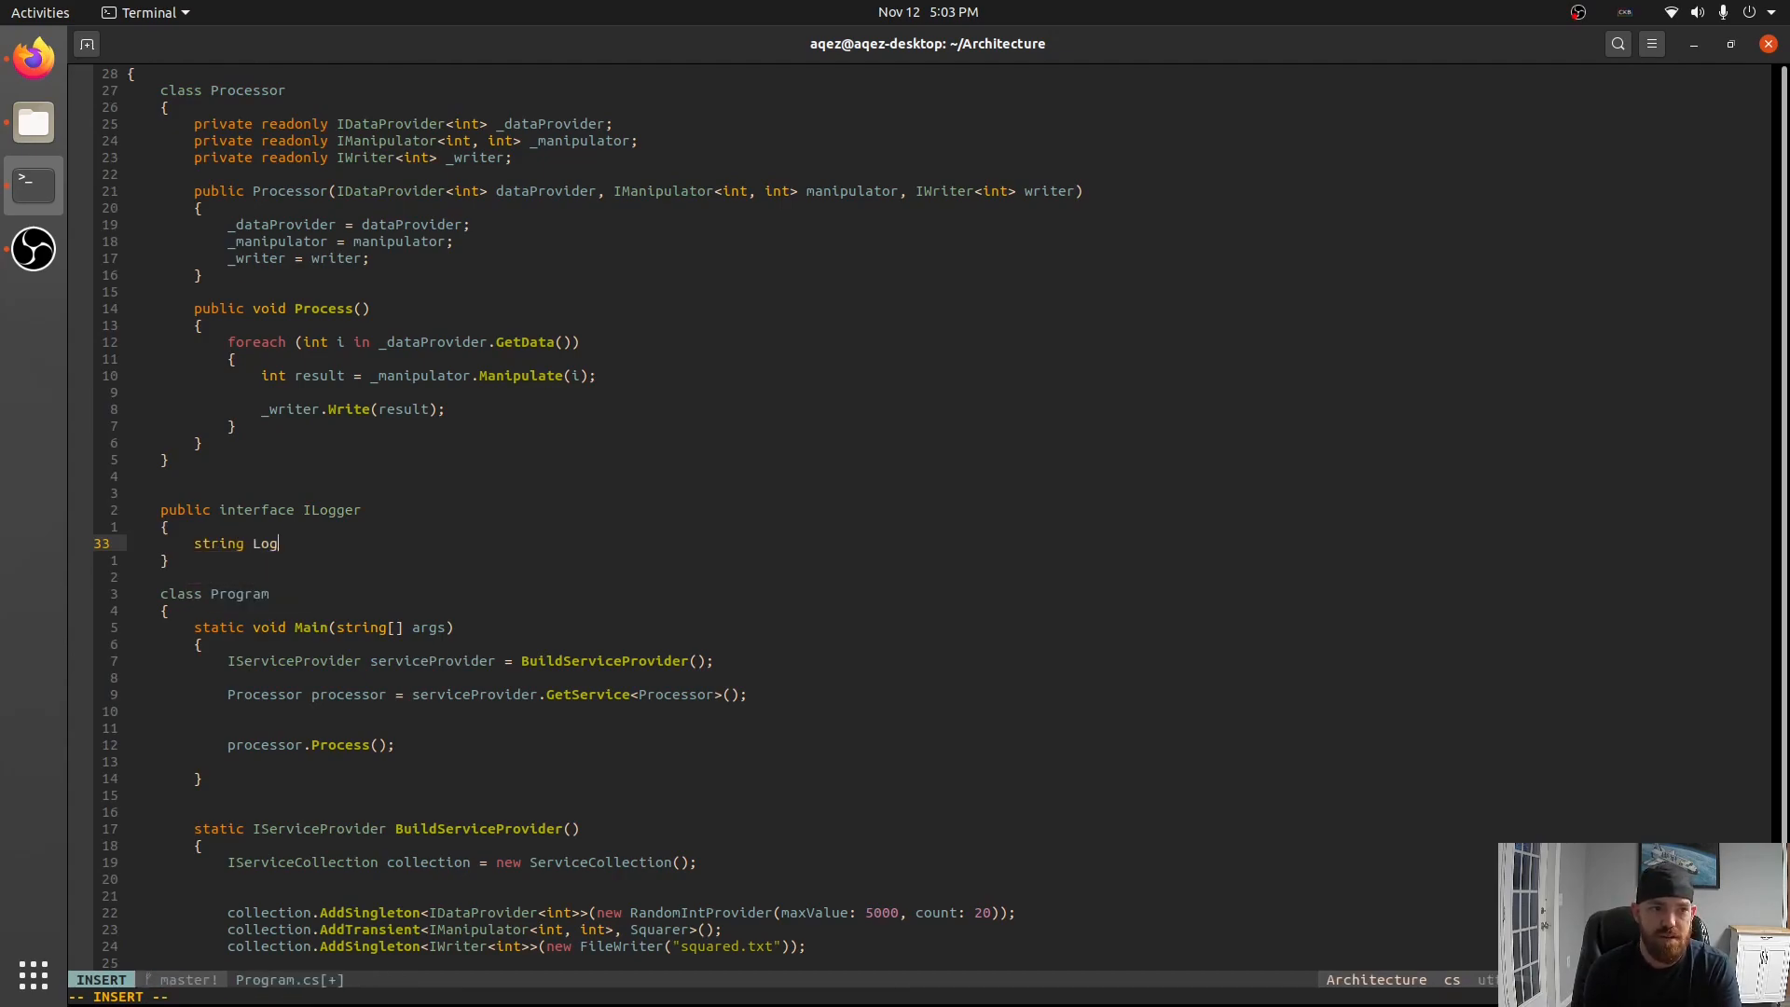
type("(string message);")
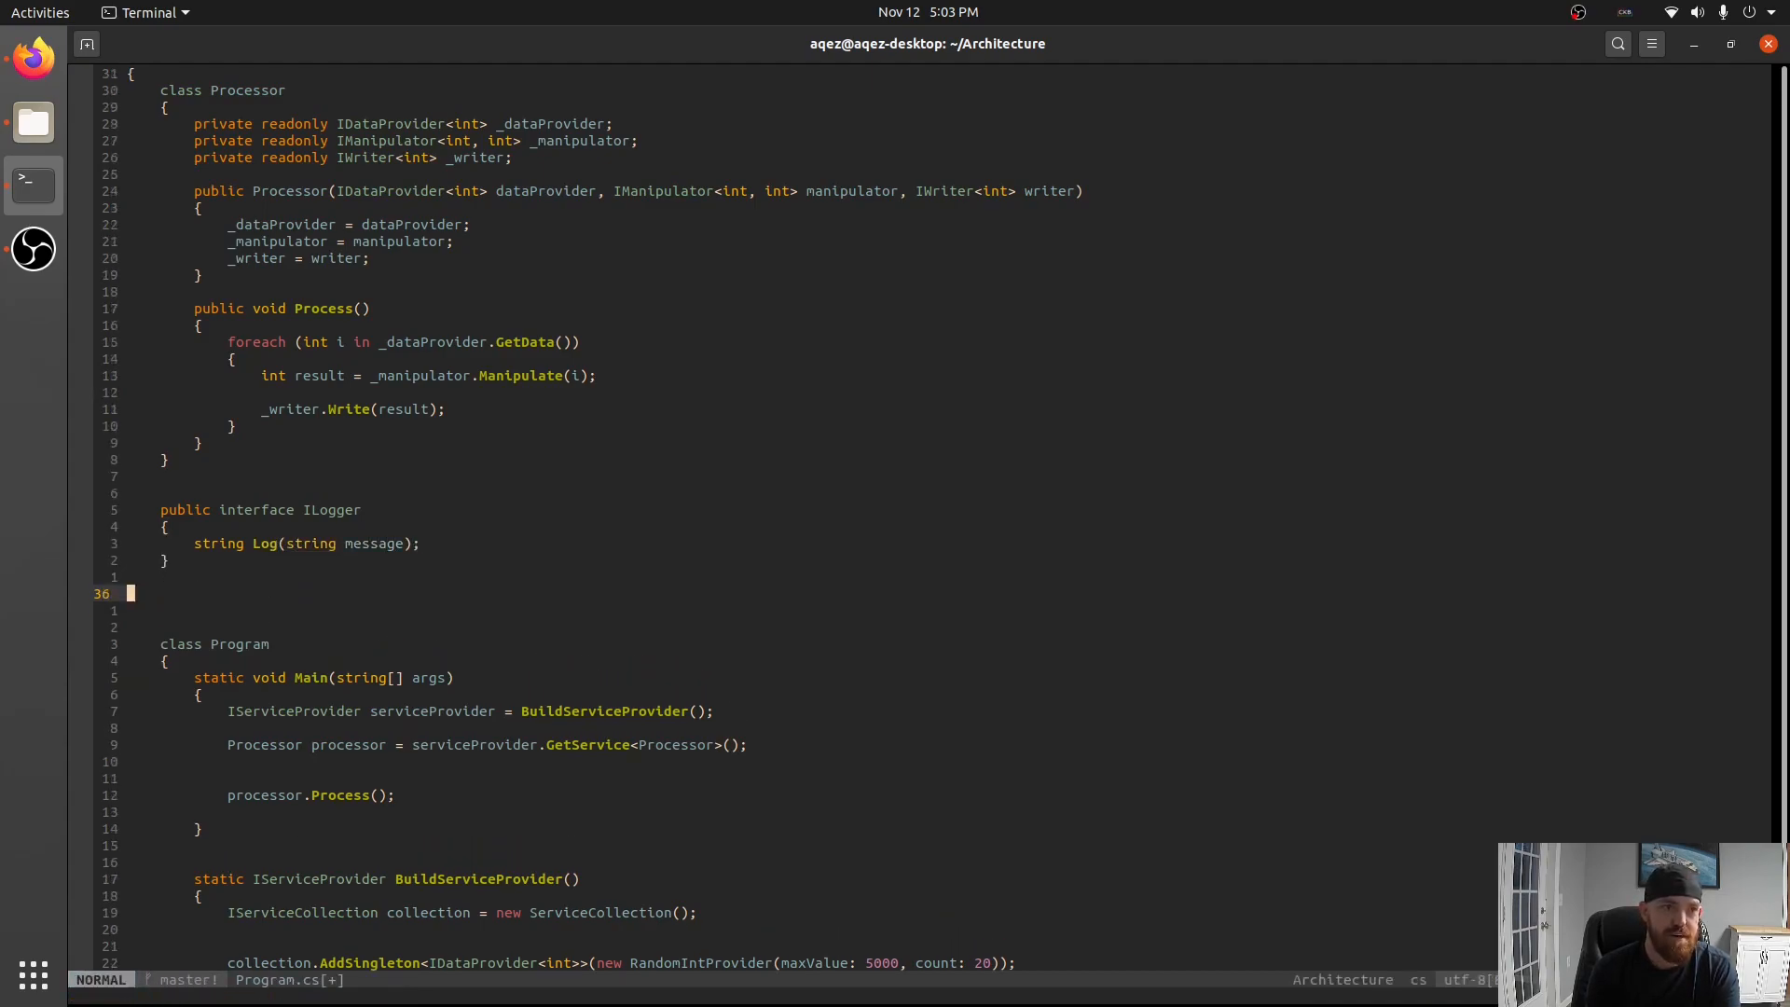
key("V")
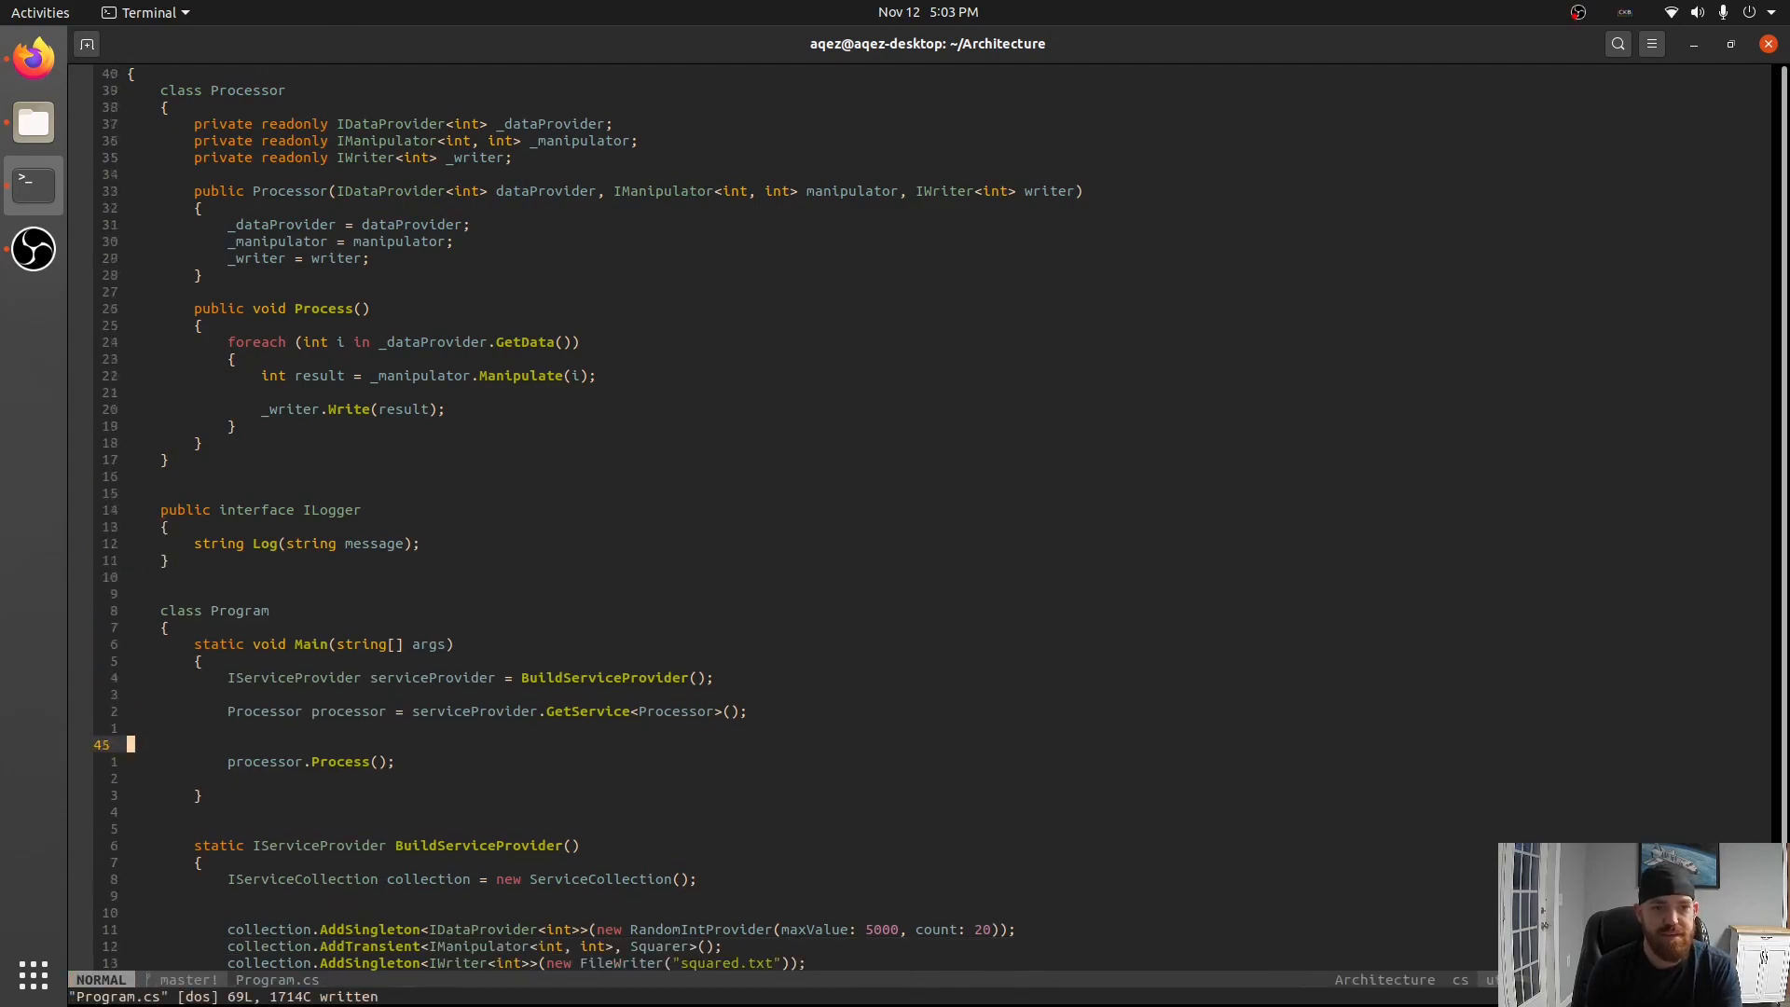
Start a collection.AddTransient<ILogger, registration line above the other registrations.
scroll("down", 3)
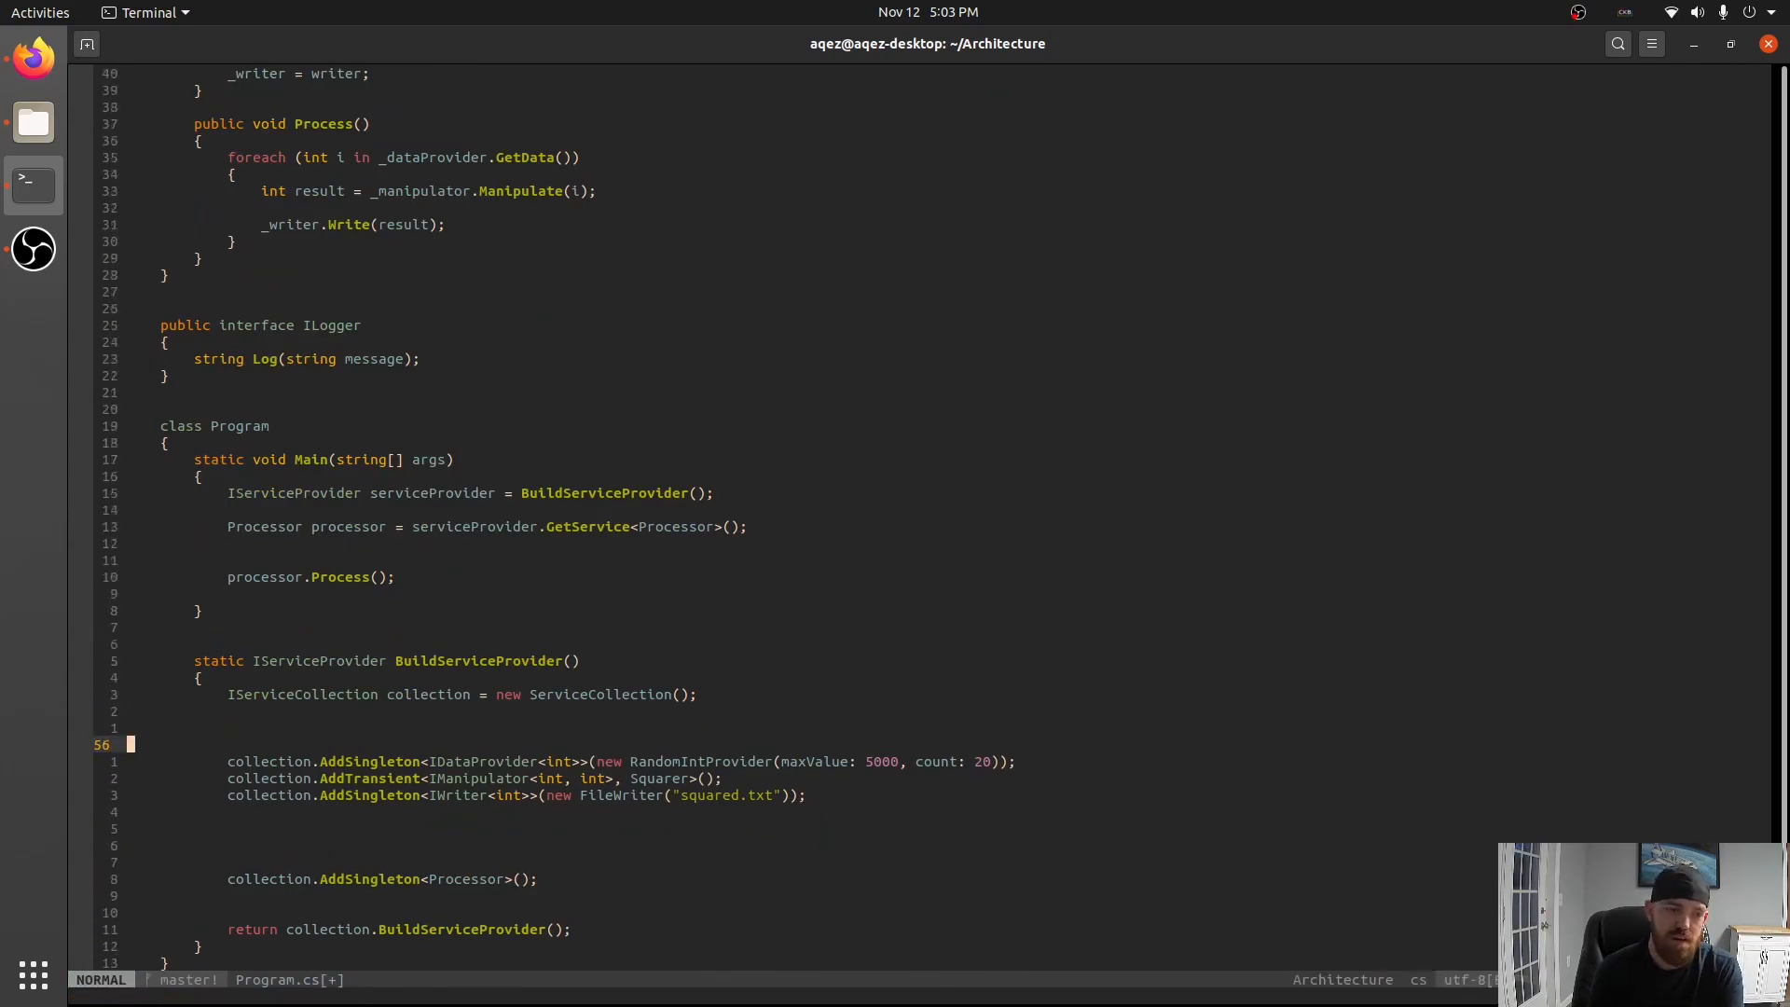
key("i")
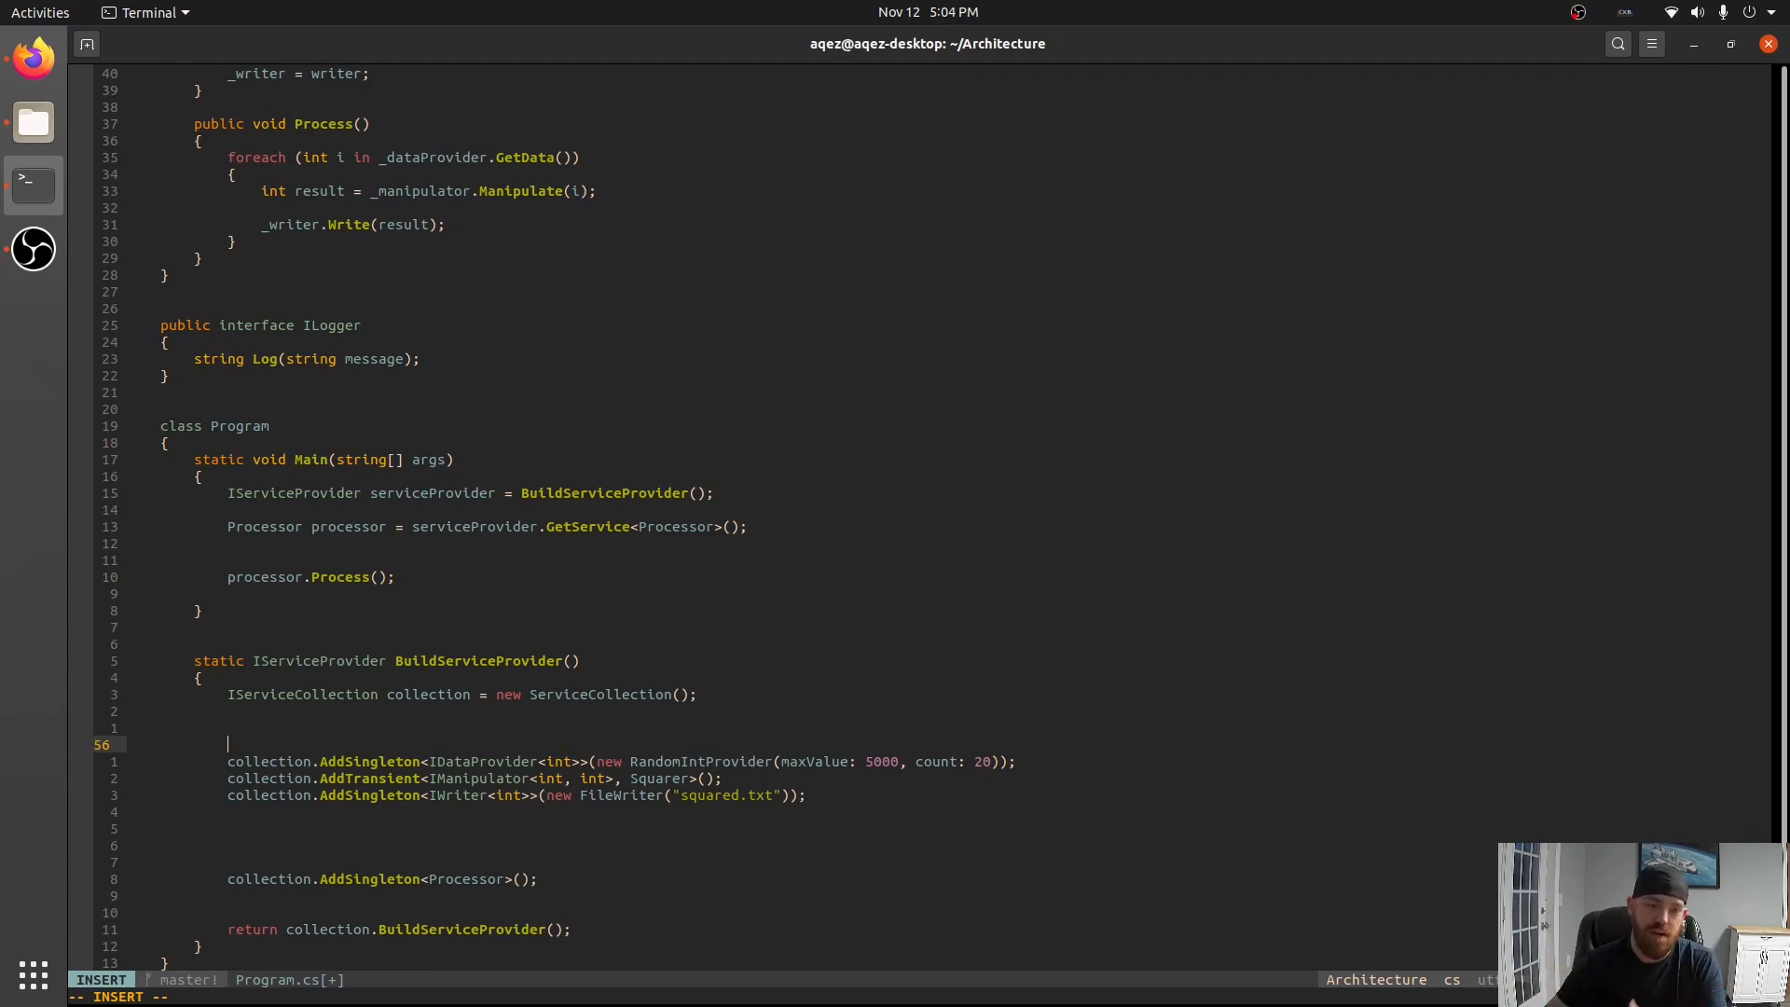
type("collection.")
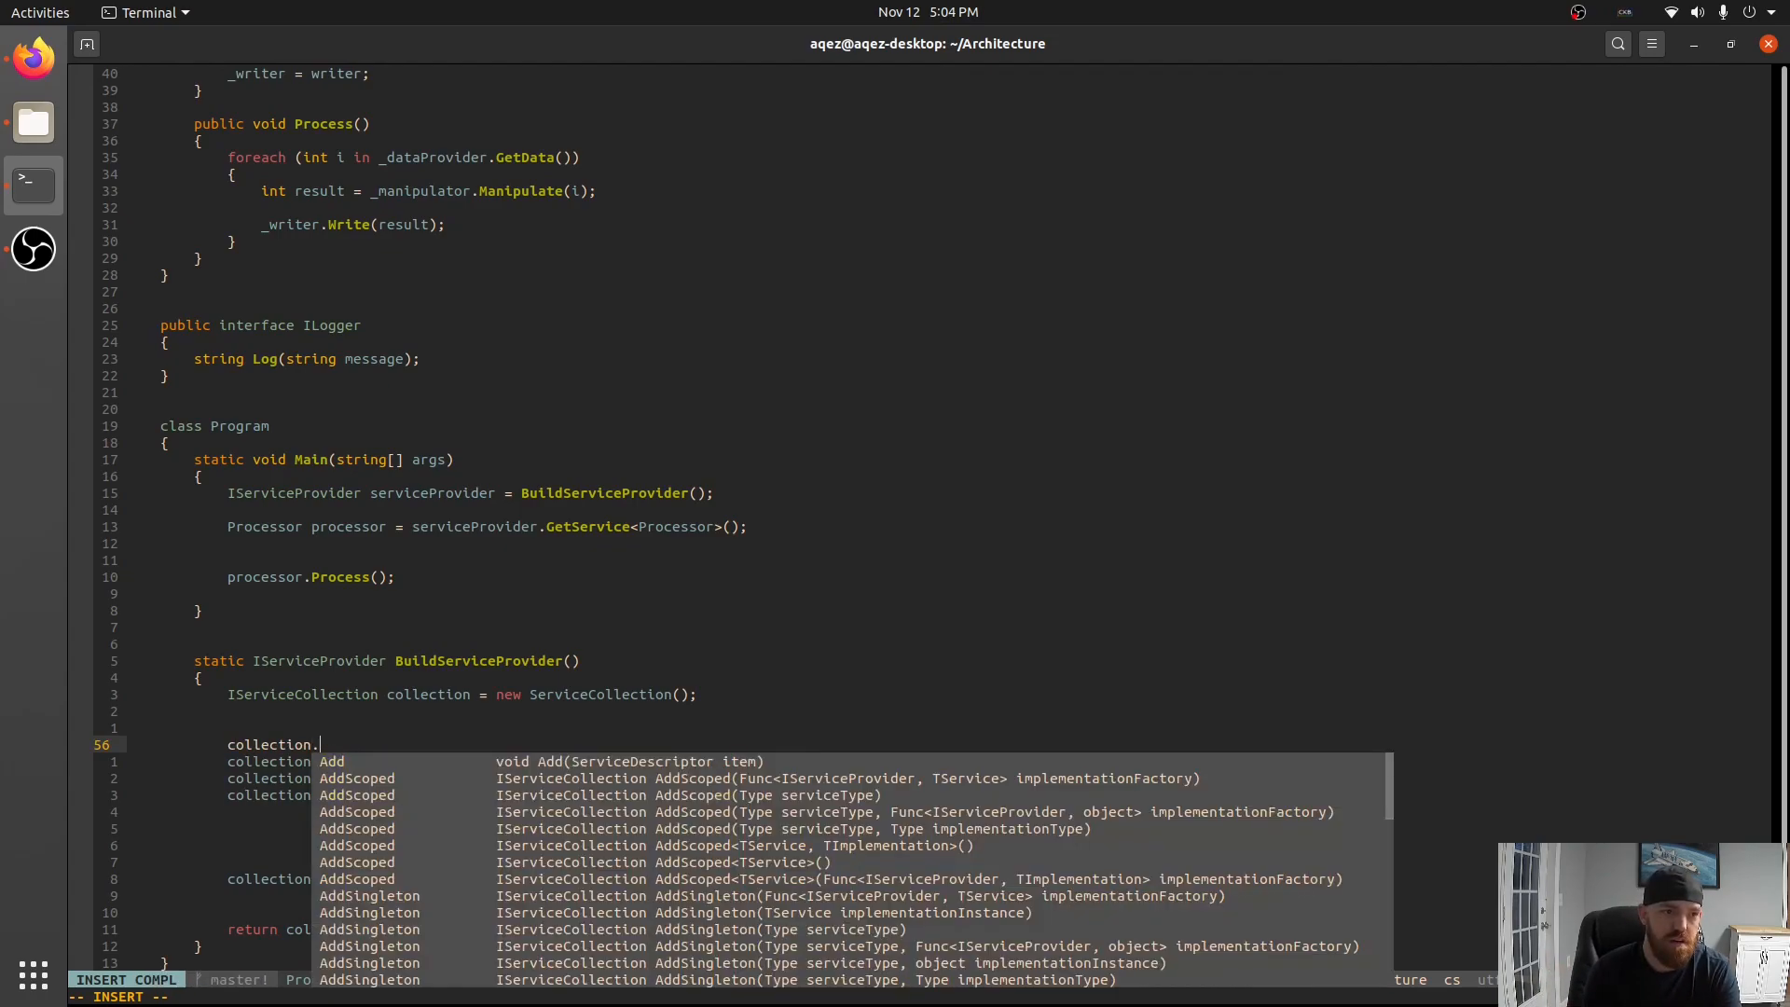
type("AddTransient<ILogger,")
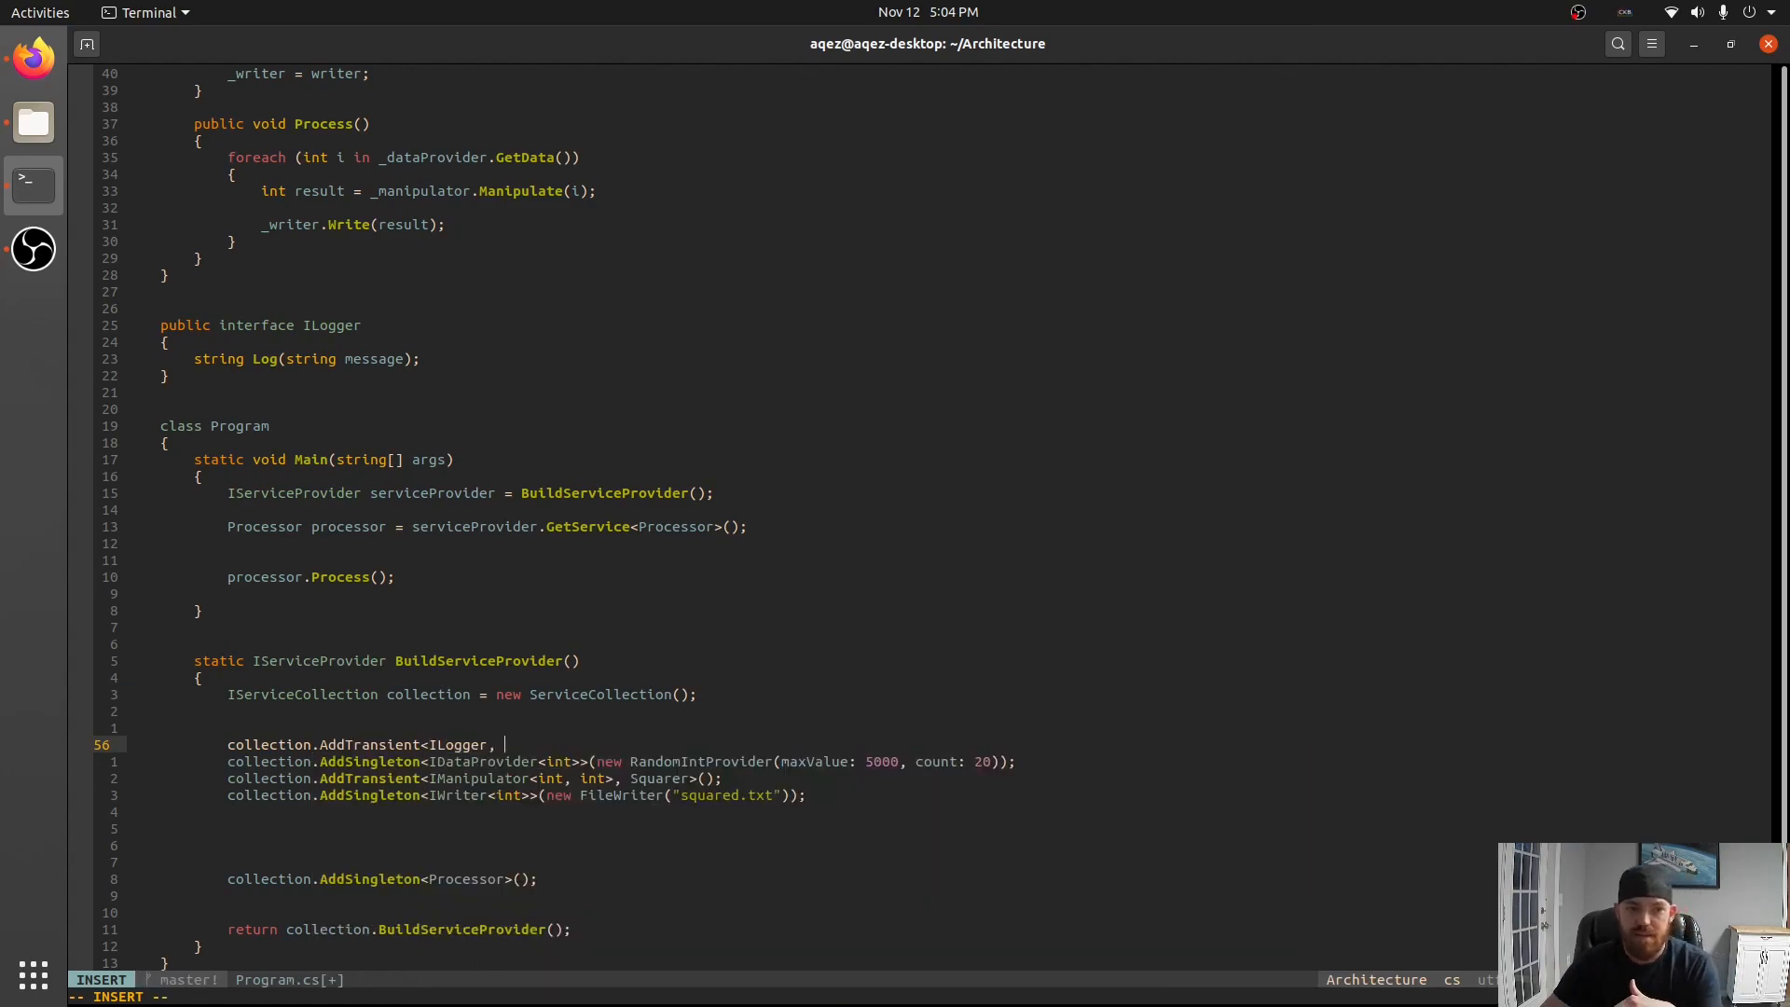
key("Escape")
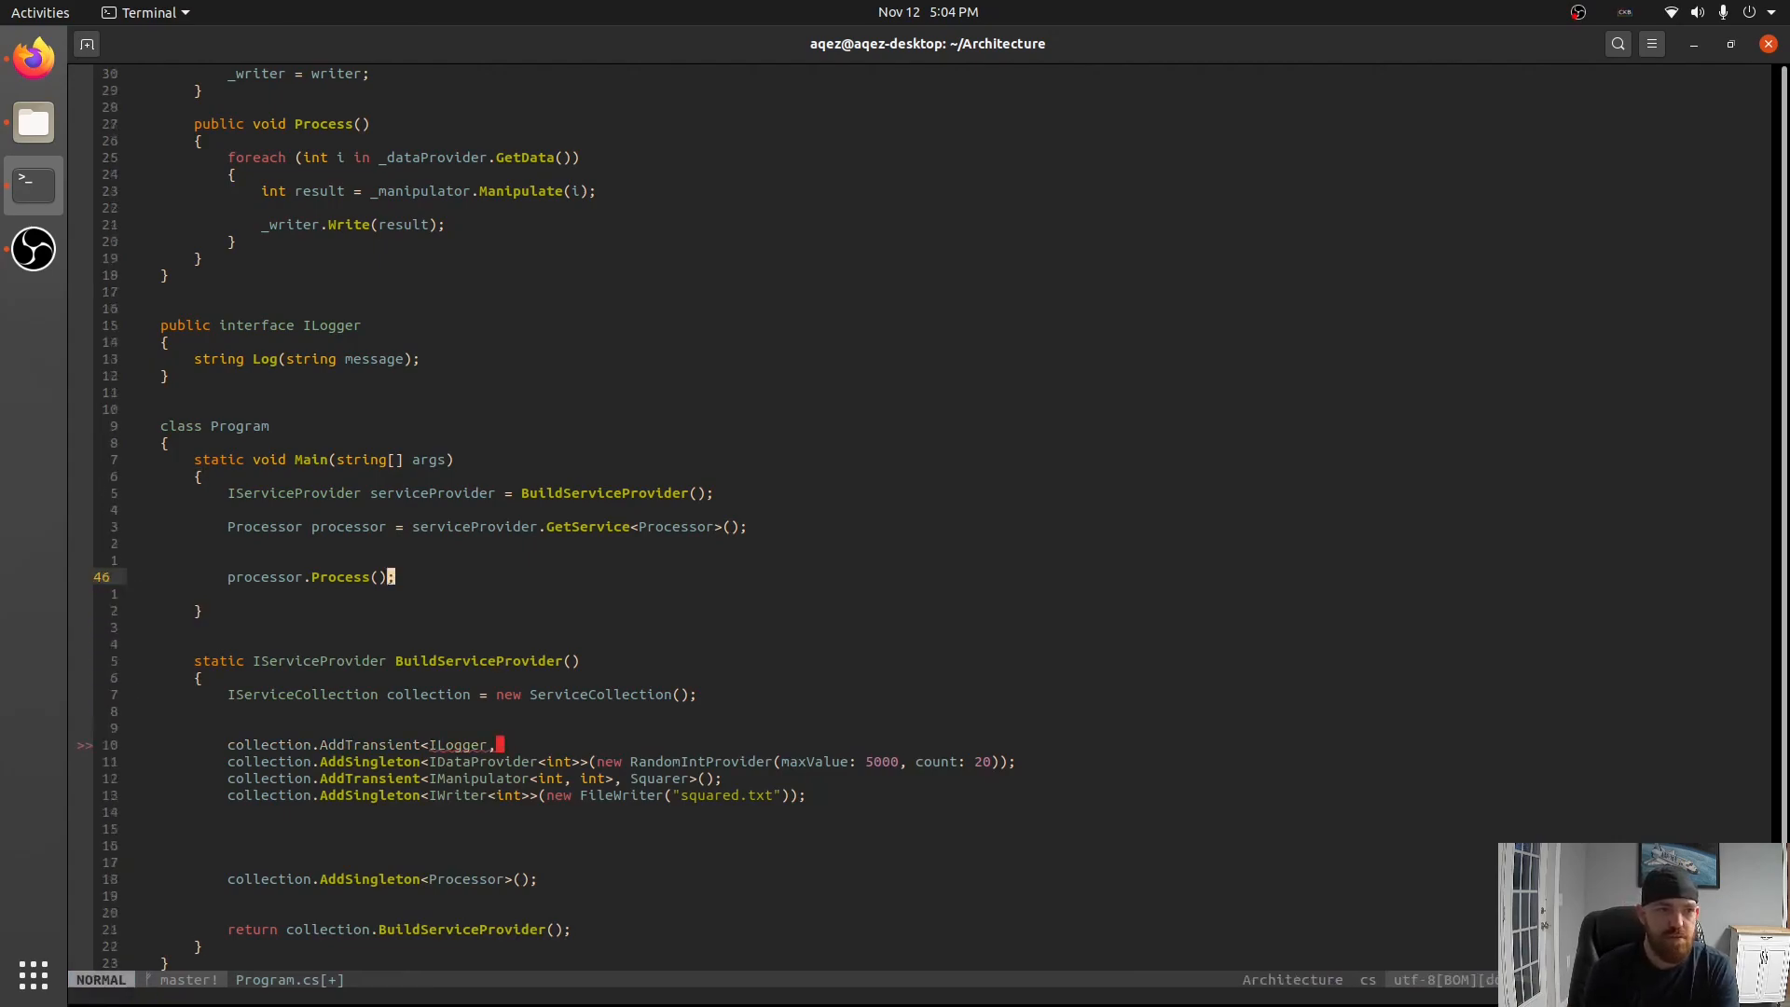
Add a Logger class whose Log uses Console.WriteLine with DateTime.Now.ToShortTimeString() prefix.
type("public class Logger :")
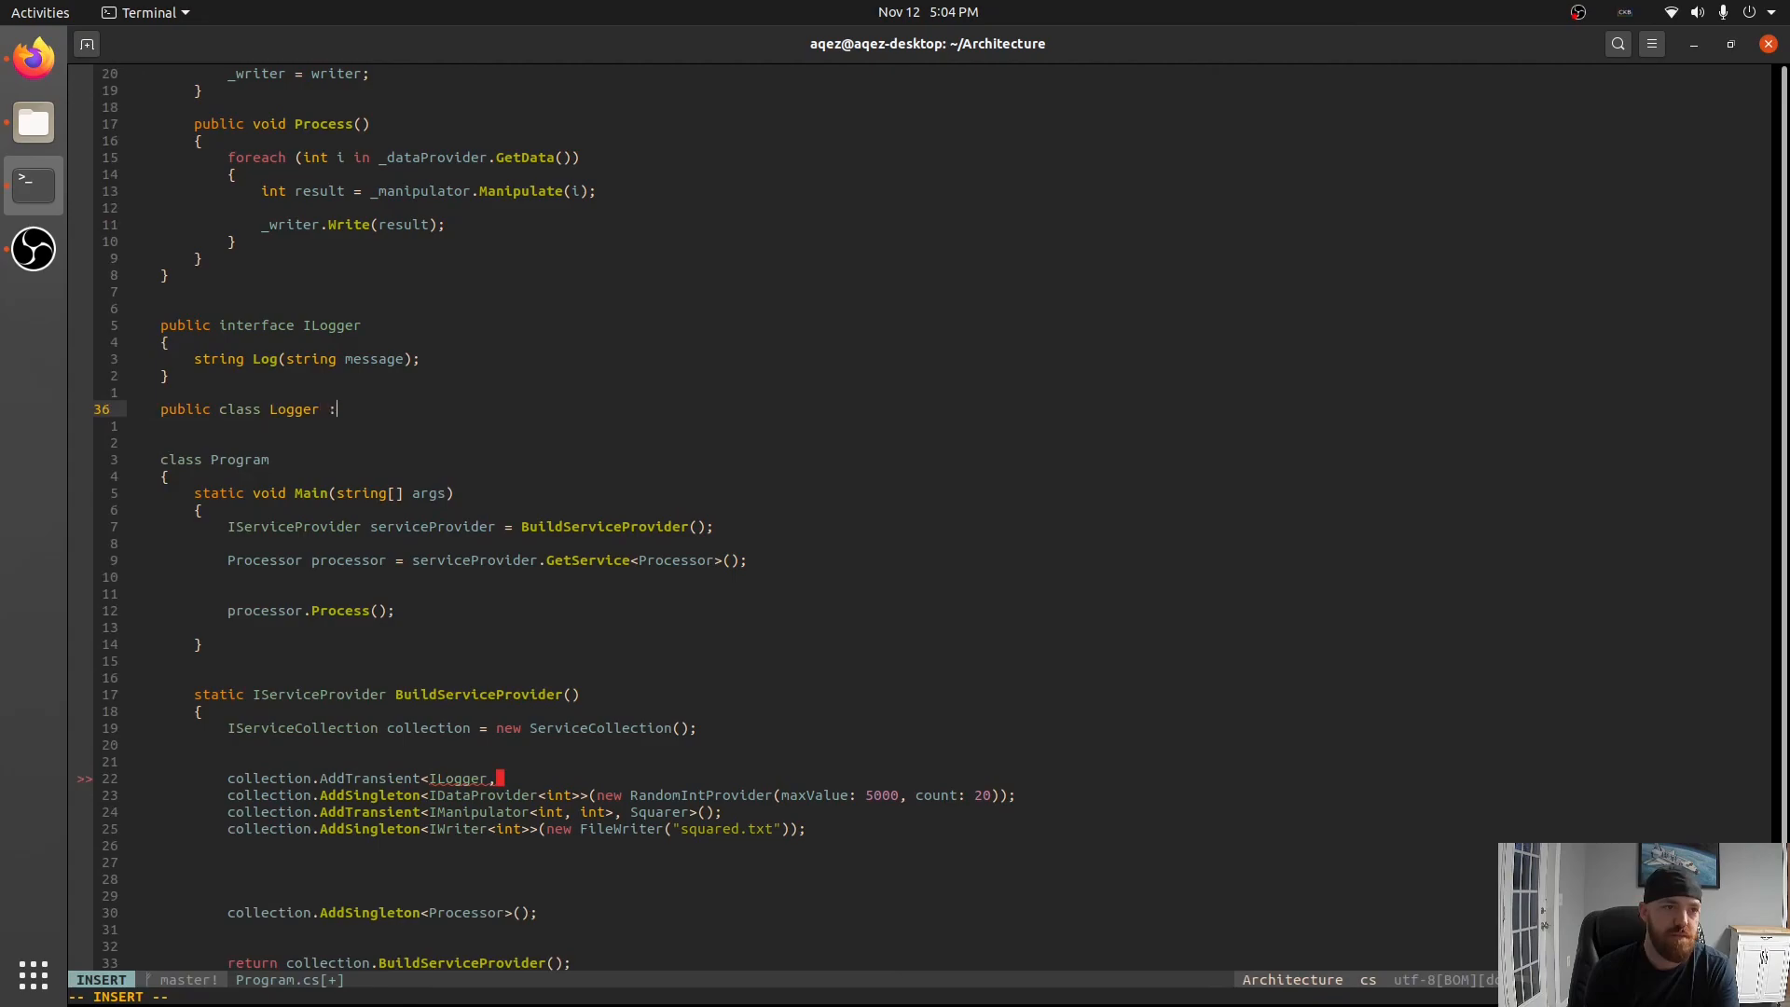
type("ILogger{")
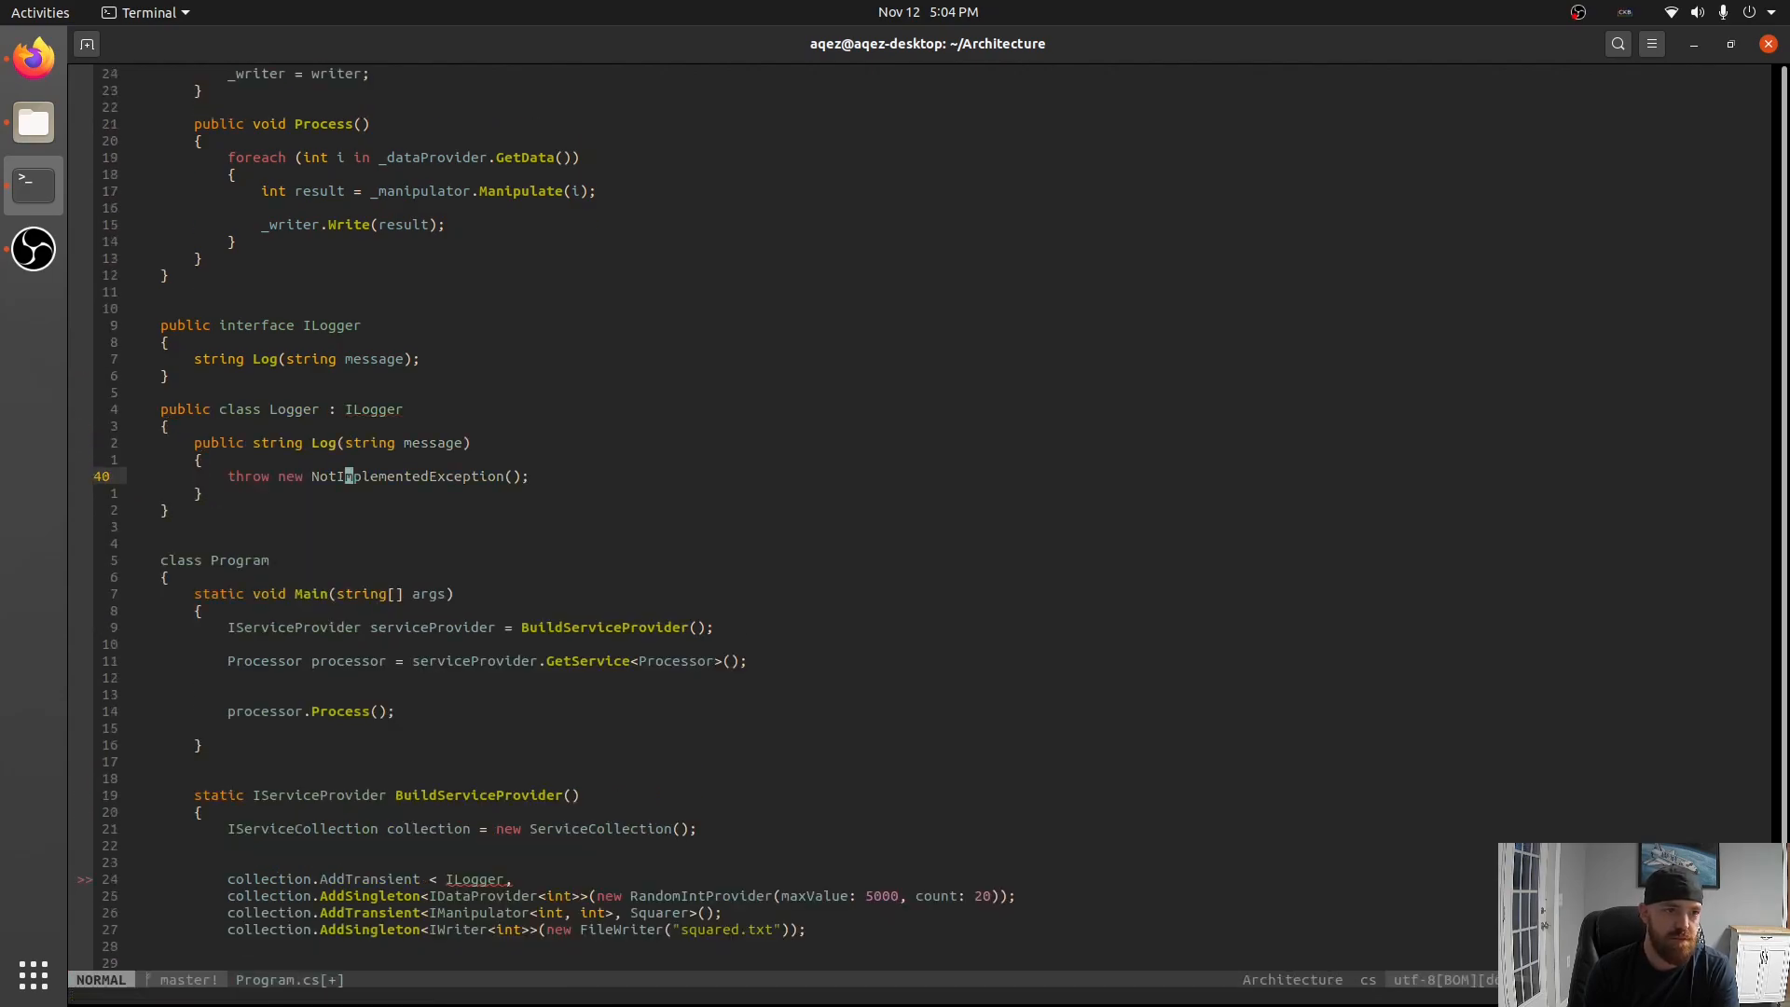
type("Console.WriteLine(mes")
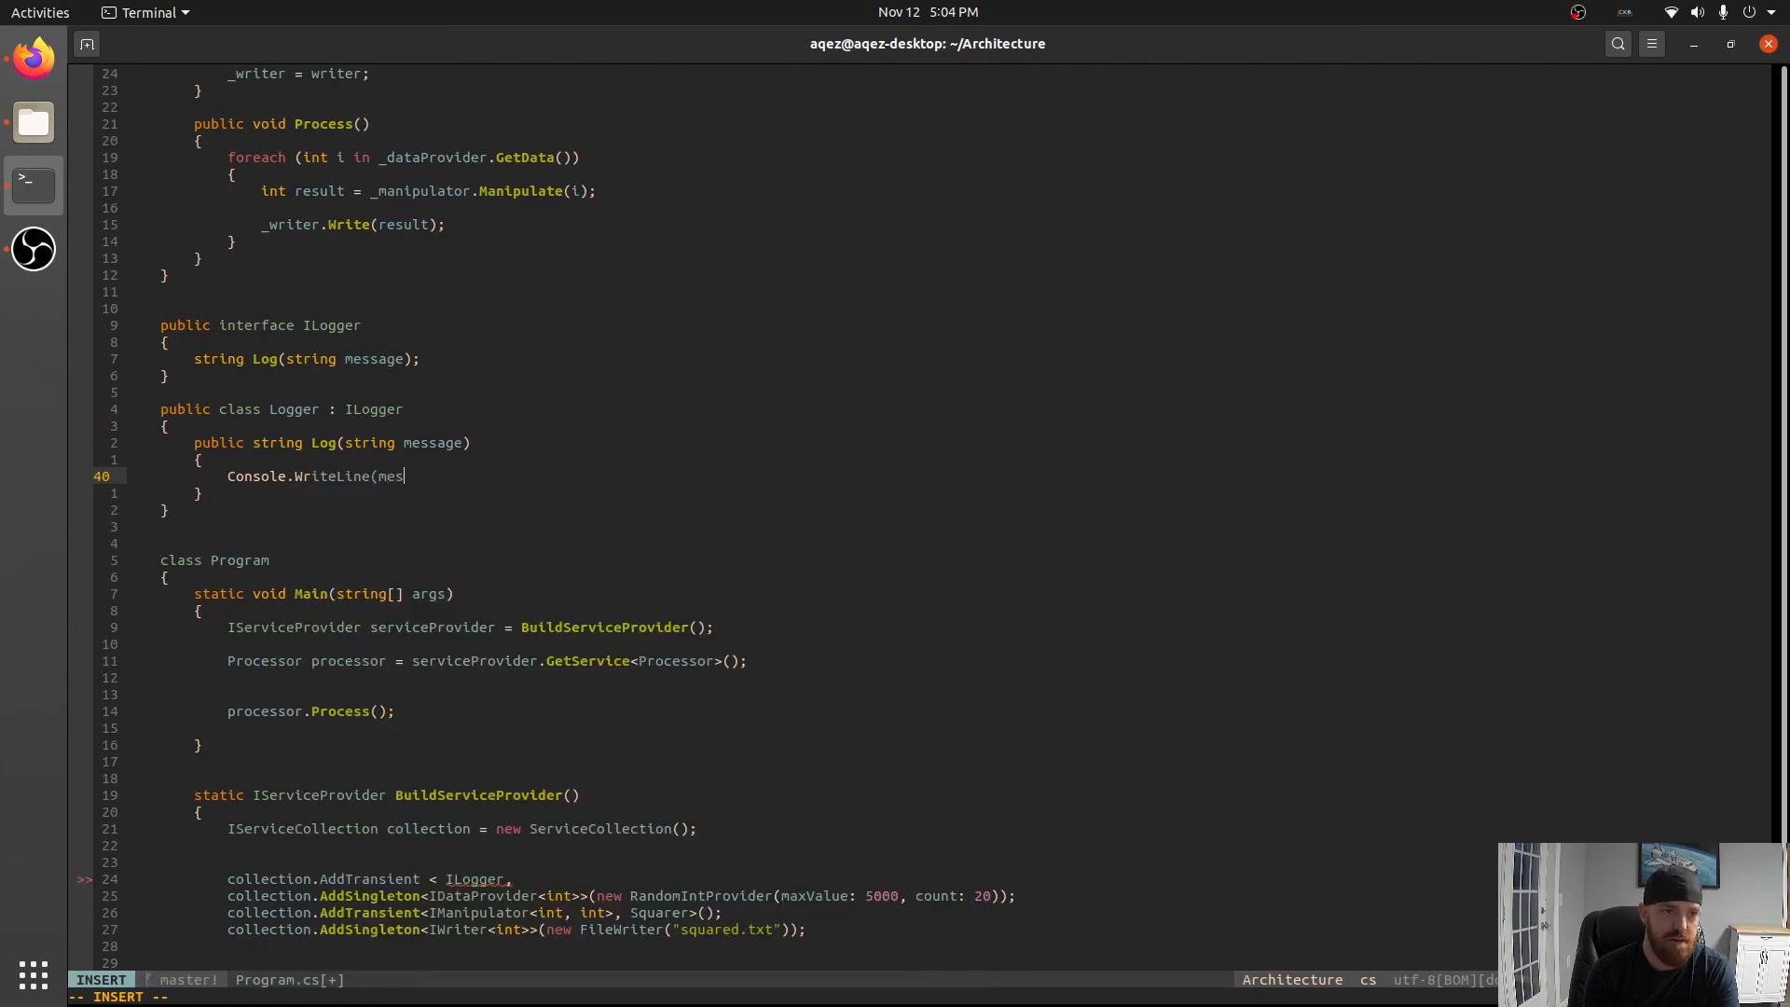
type("$\"")
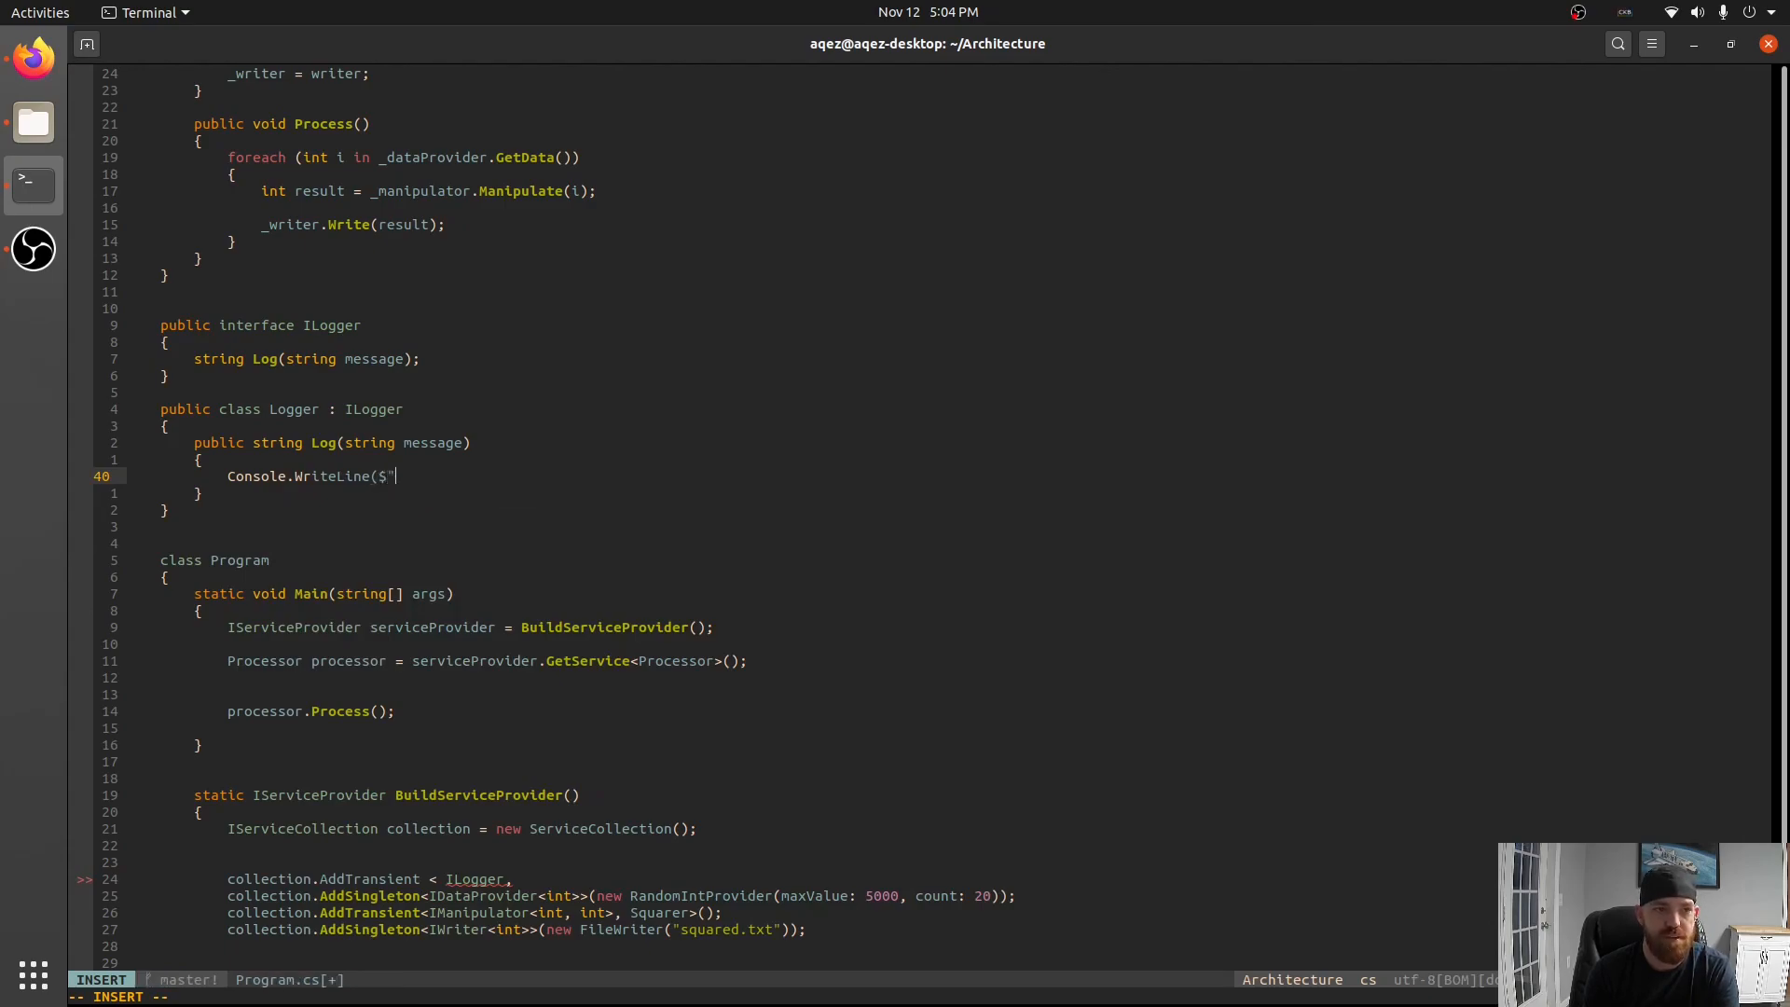
type("{DateTime")
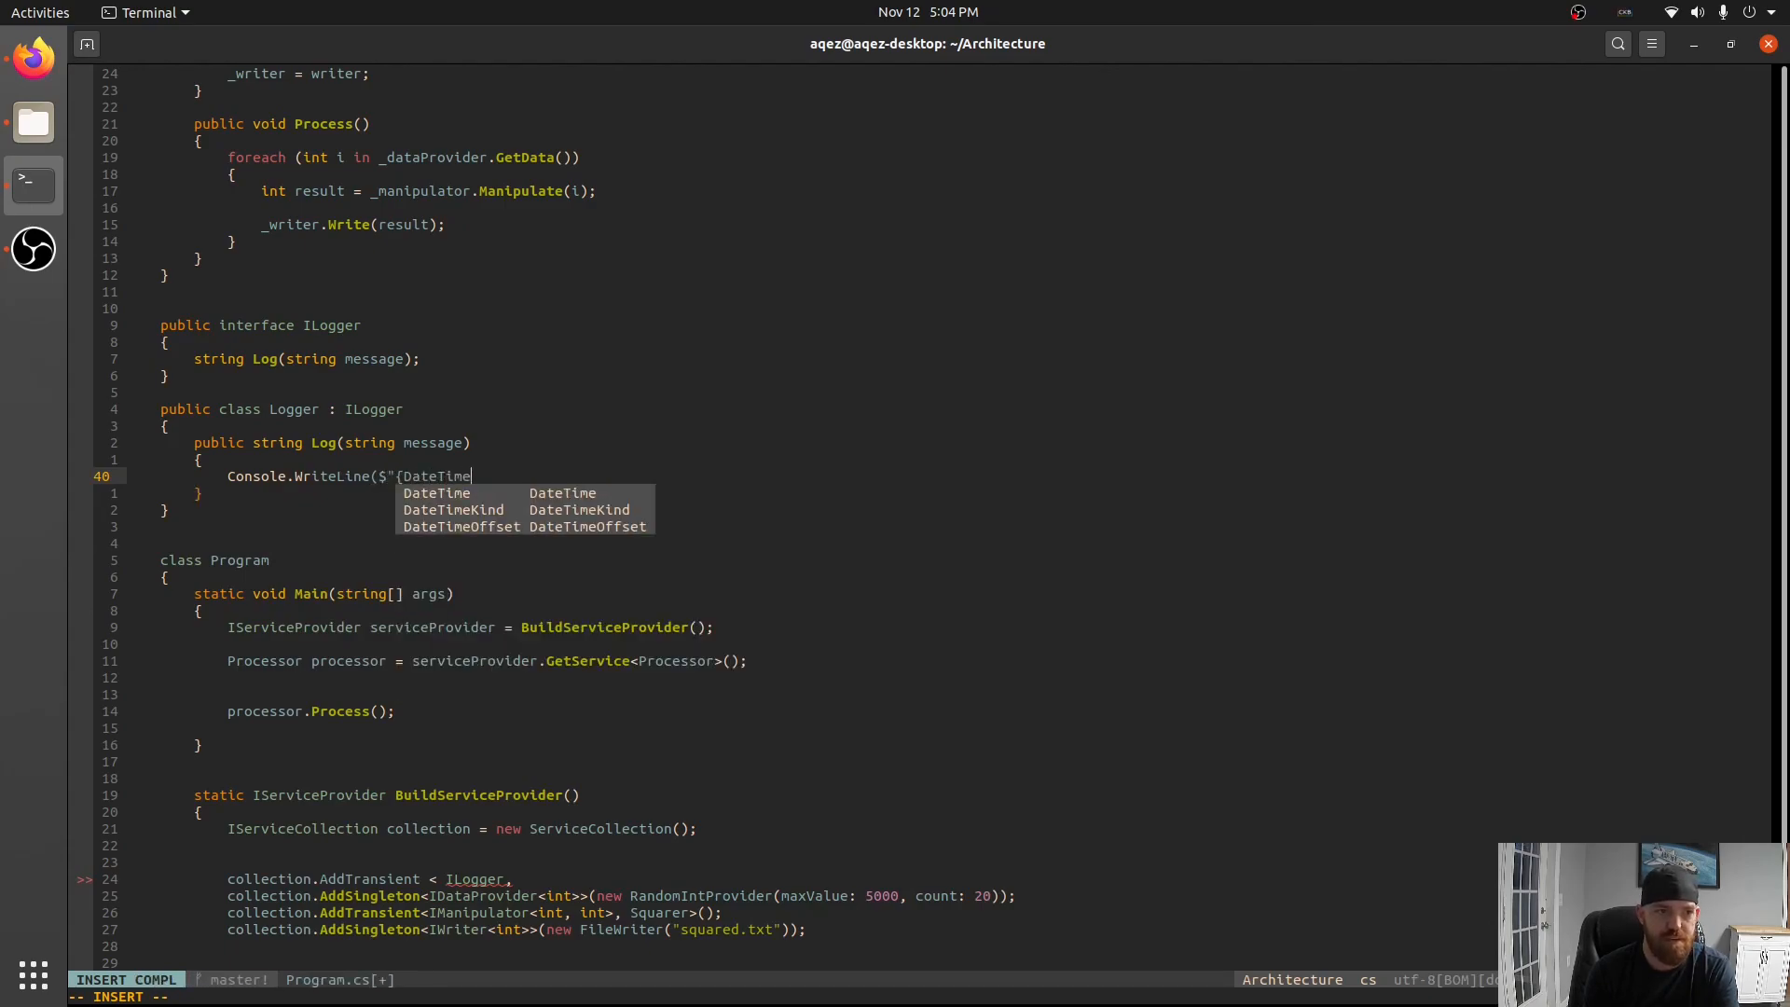
type(".Now.ToShortTime")
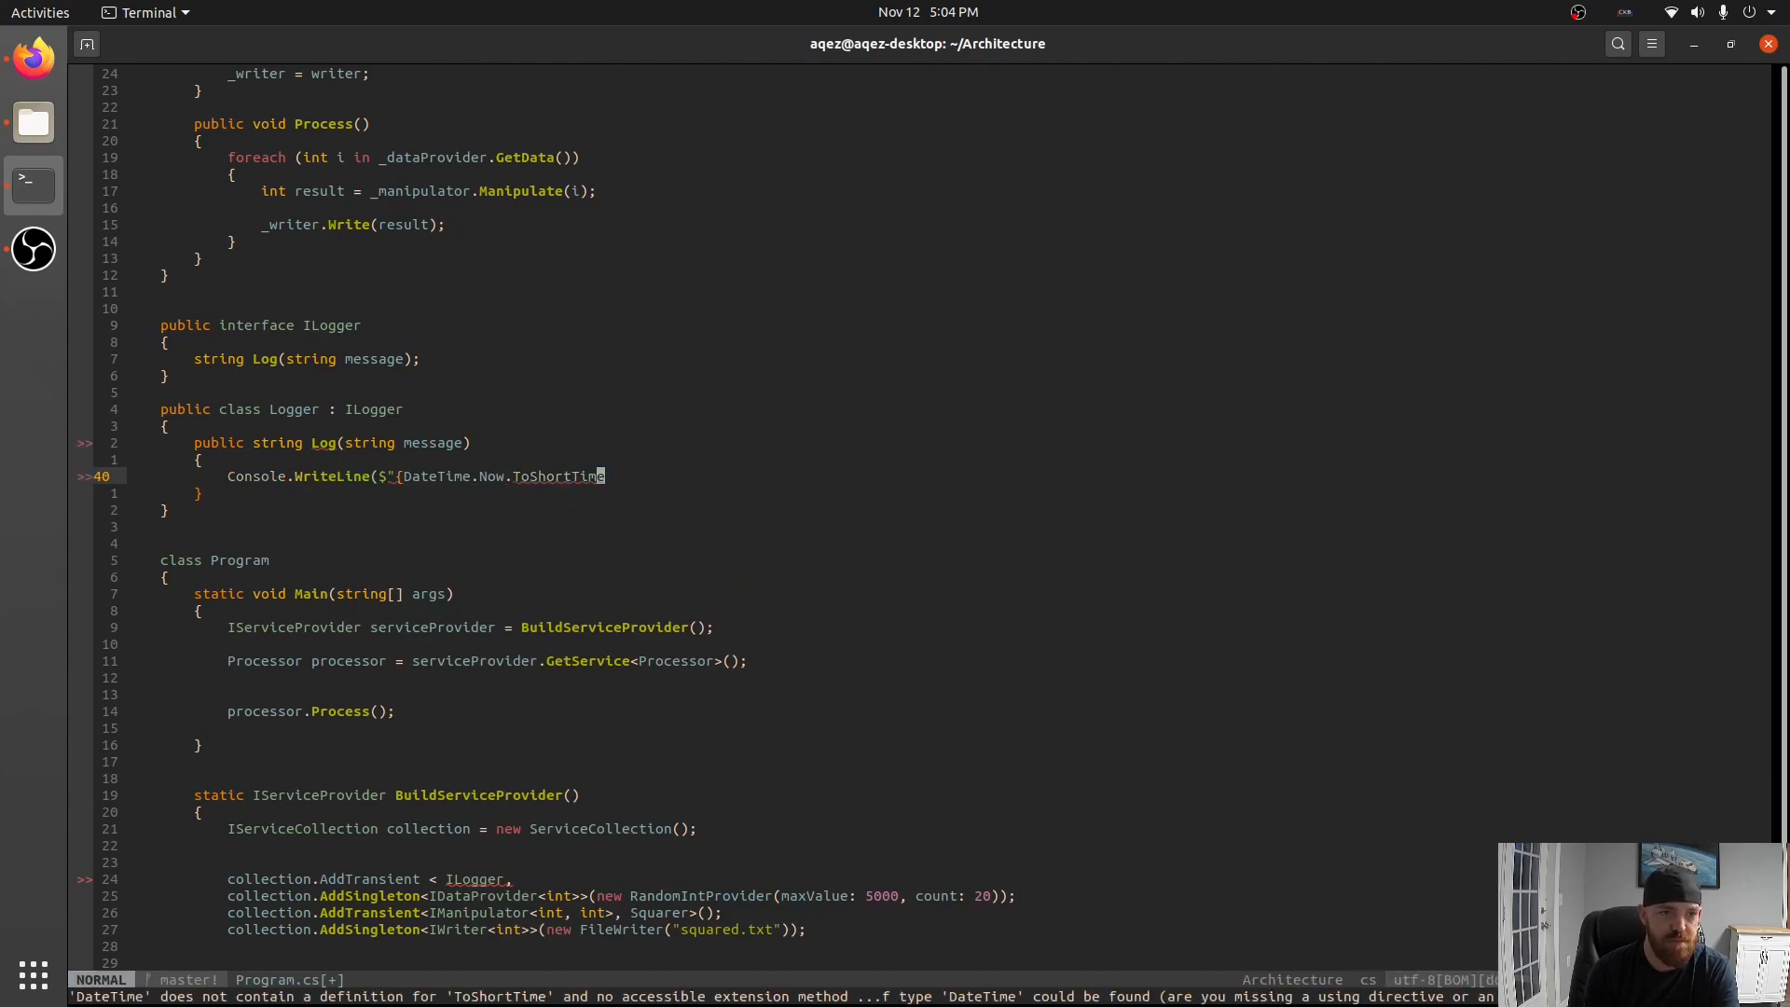
type("String()}] {message}\");")
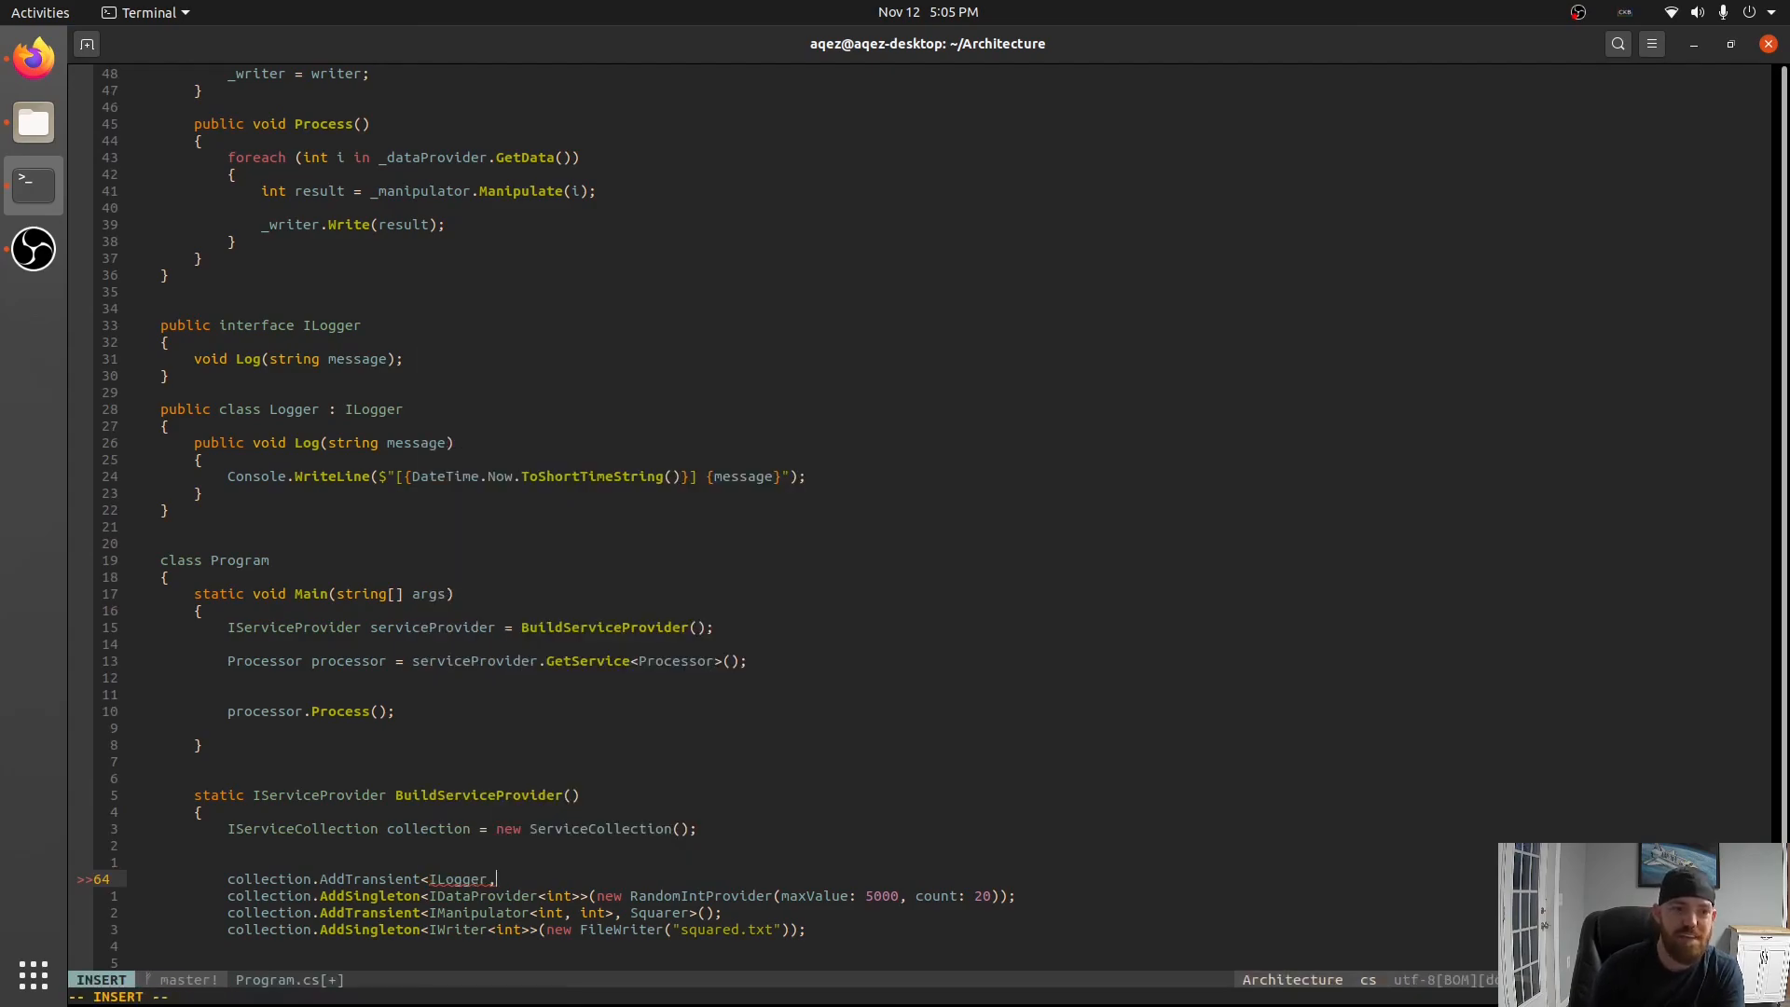
Complete the Logger implementation type, then add a 'private readonly ILogger _logger;' field to Processor.
type("LoaderOptimization")
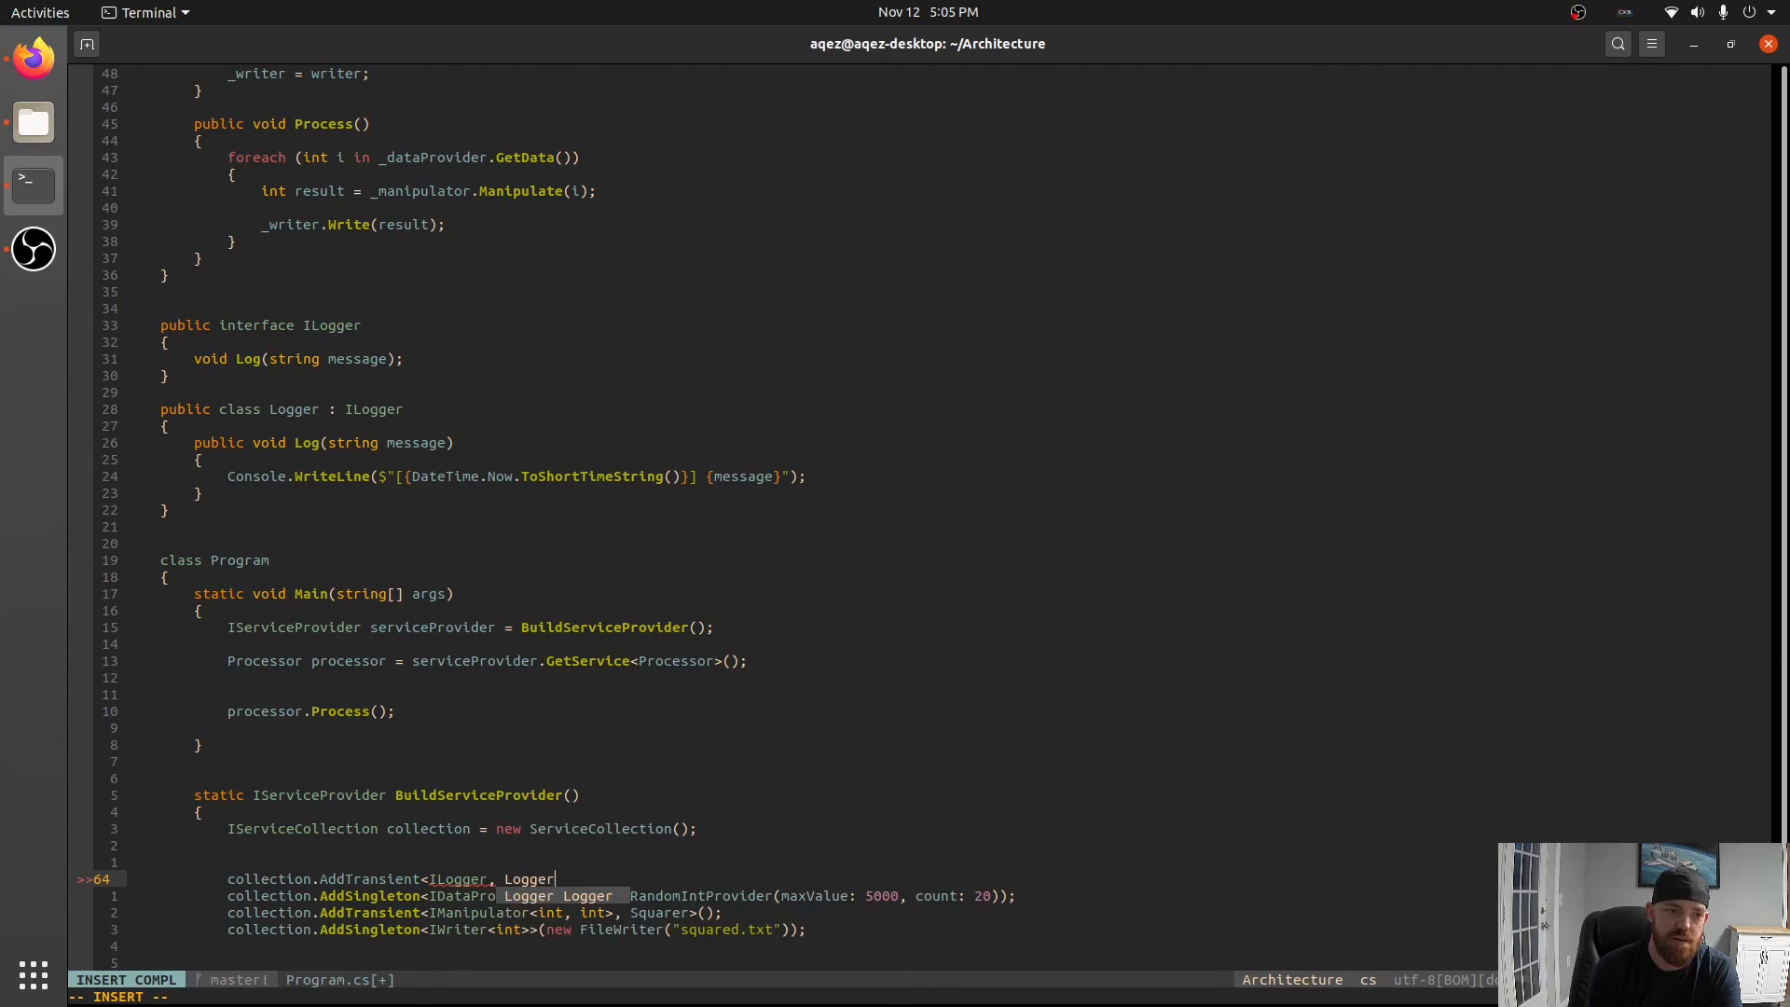
key("Escape")
type(":!dotnet run")
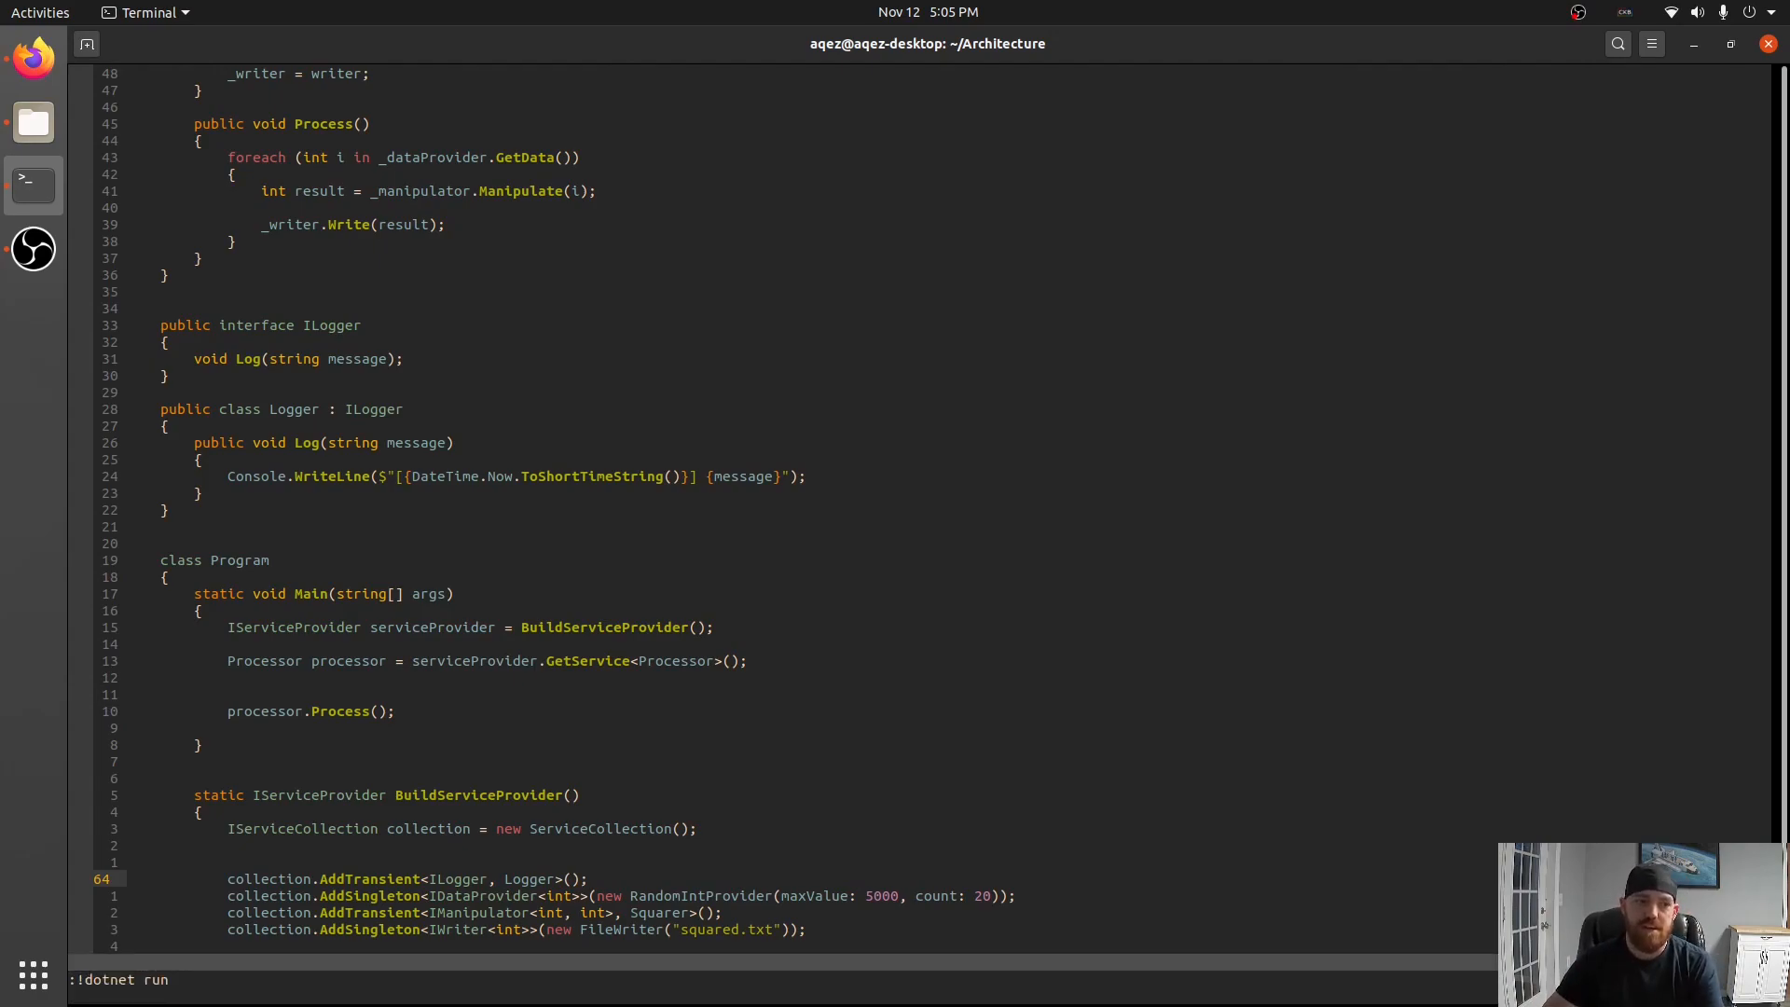
key("Return")
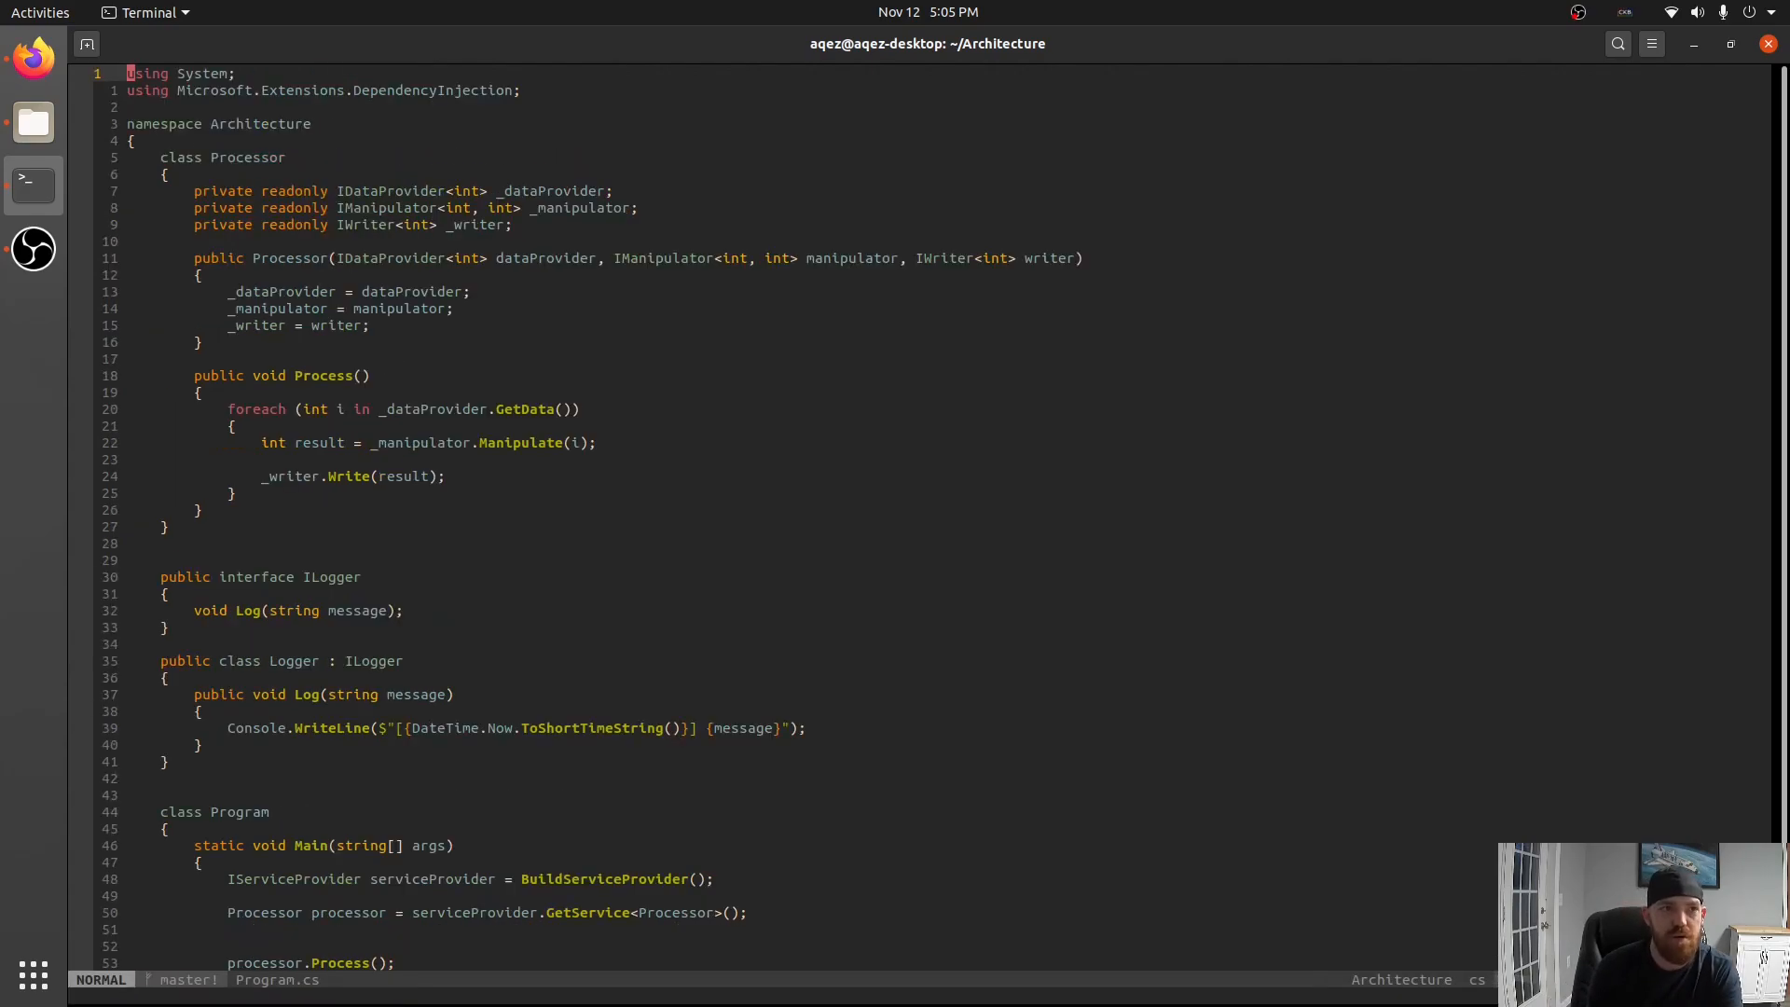
key("o")
type("private readonly ILog")
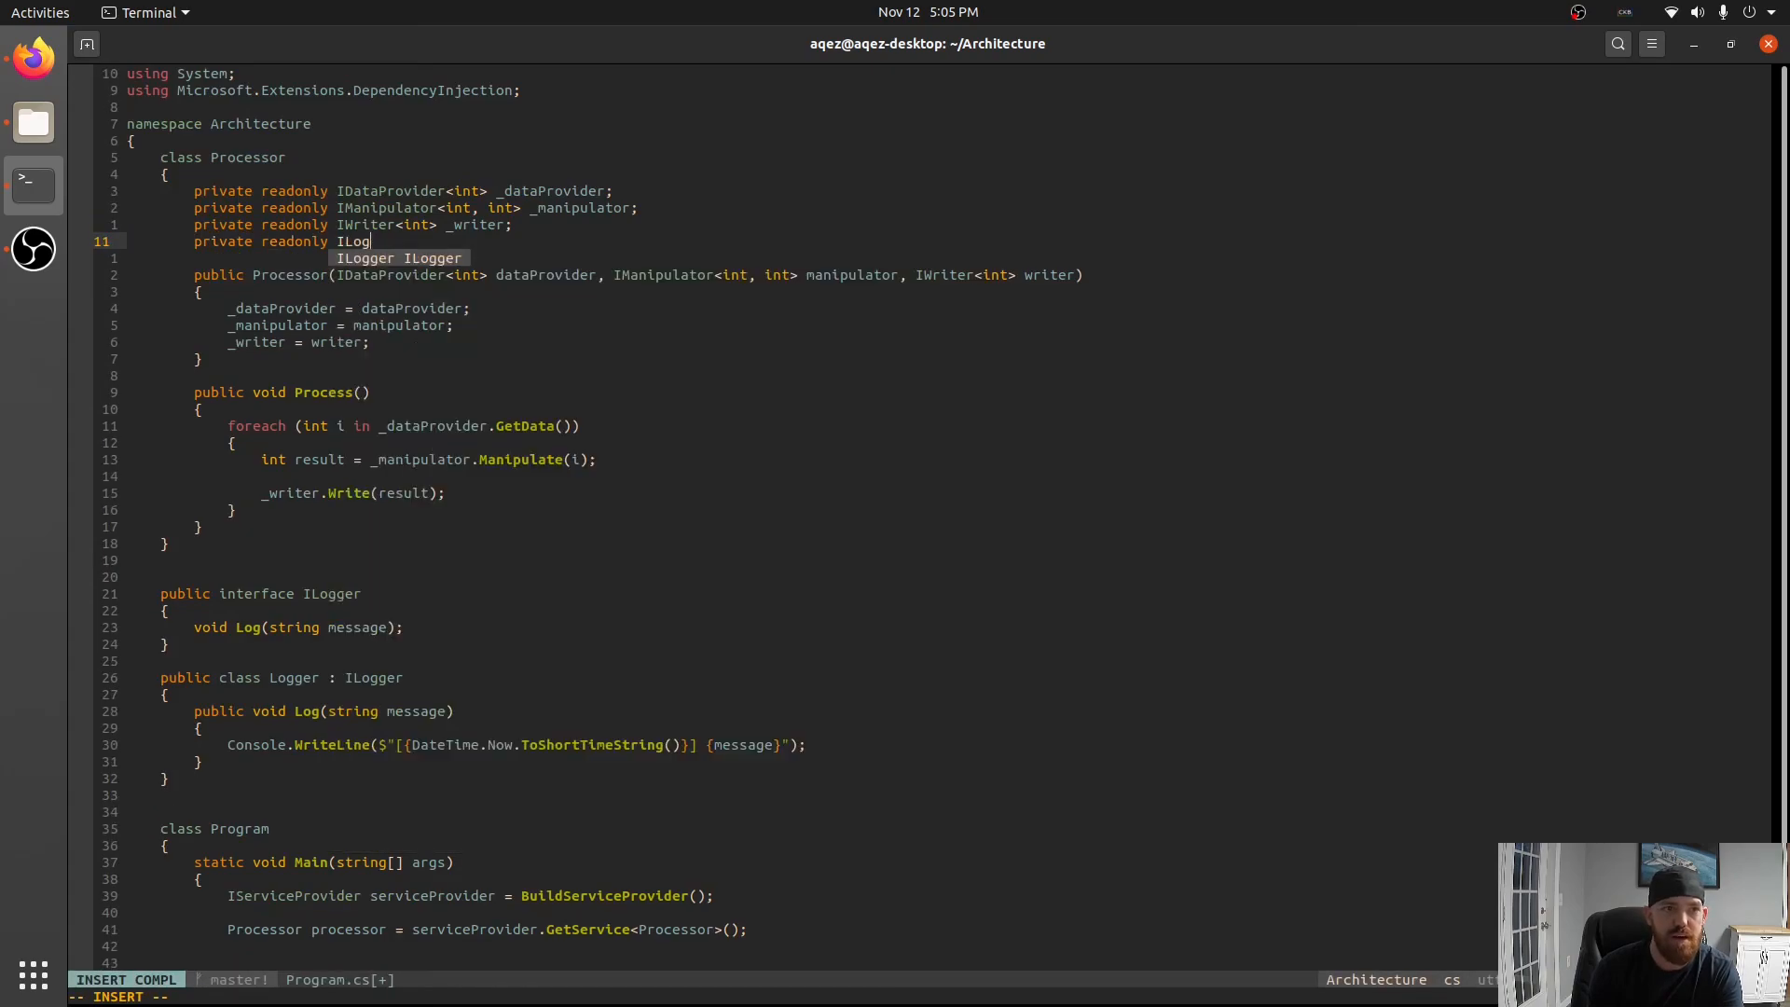
key("Escape")
type(":!dotnet run")
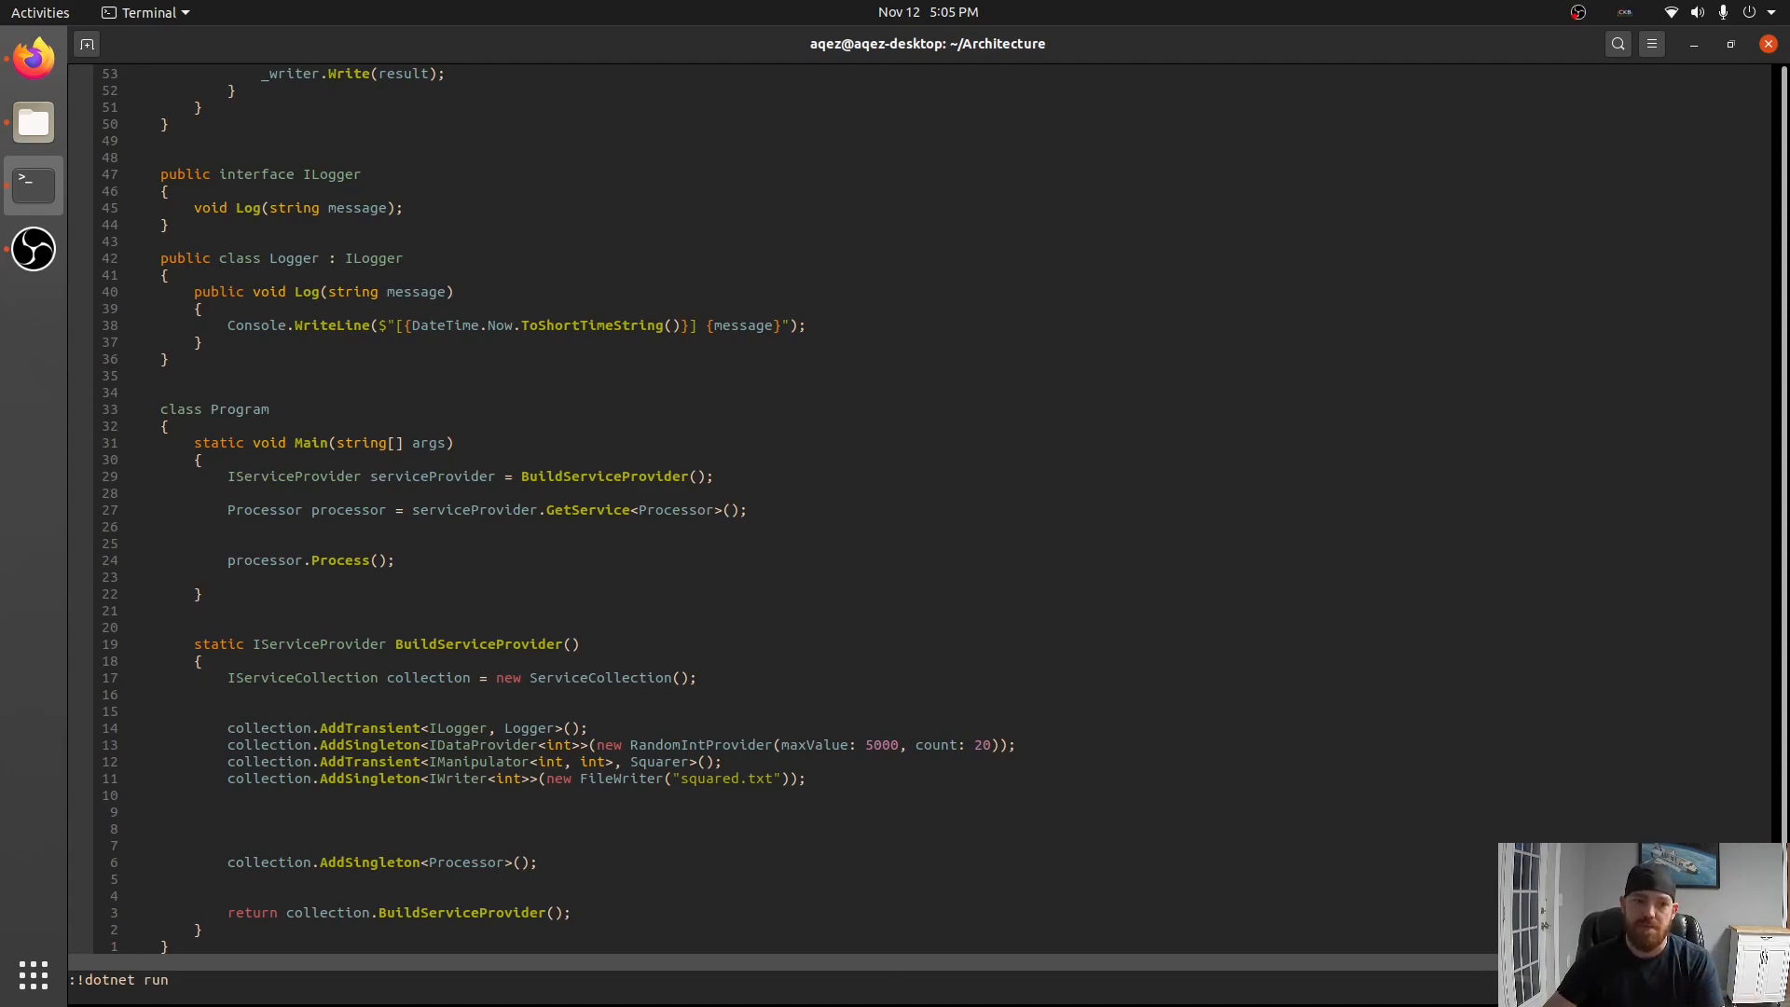
Log $"Got {i}" and $"Writing {result}" through _logger inside Process's loop.
key("Return")
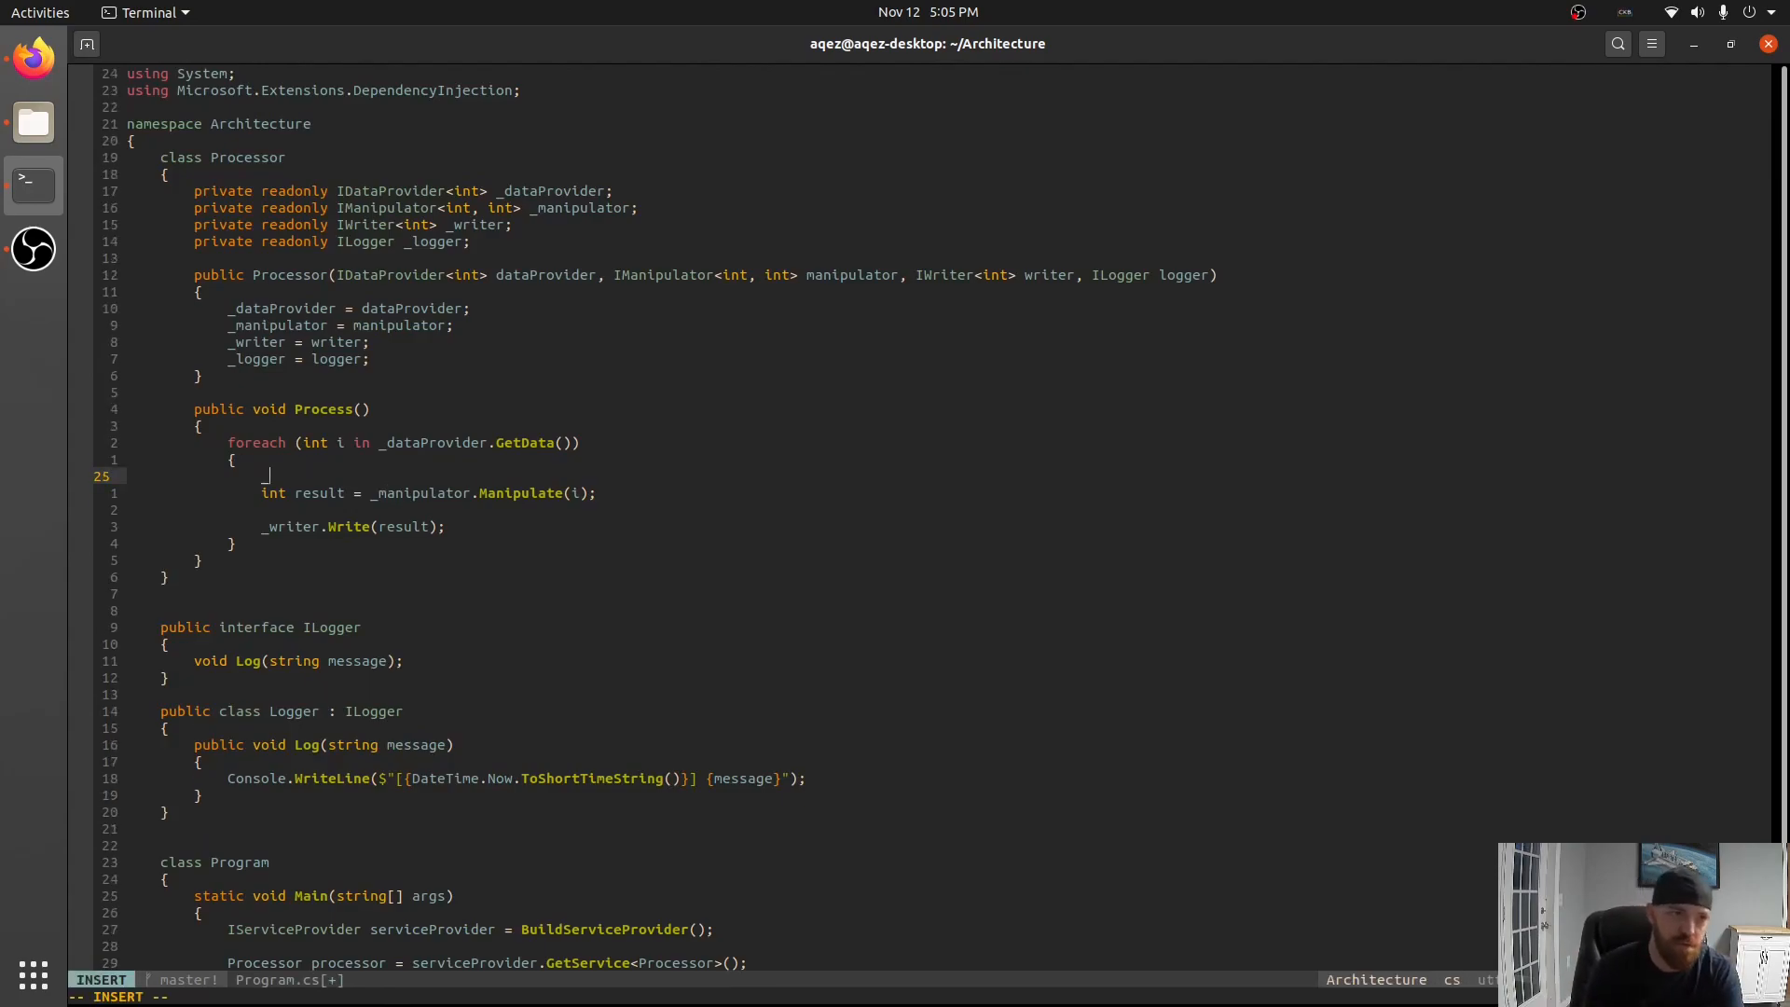
type("_logger.Log")
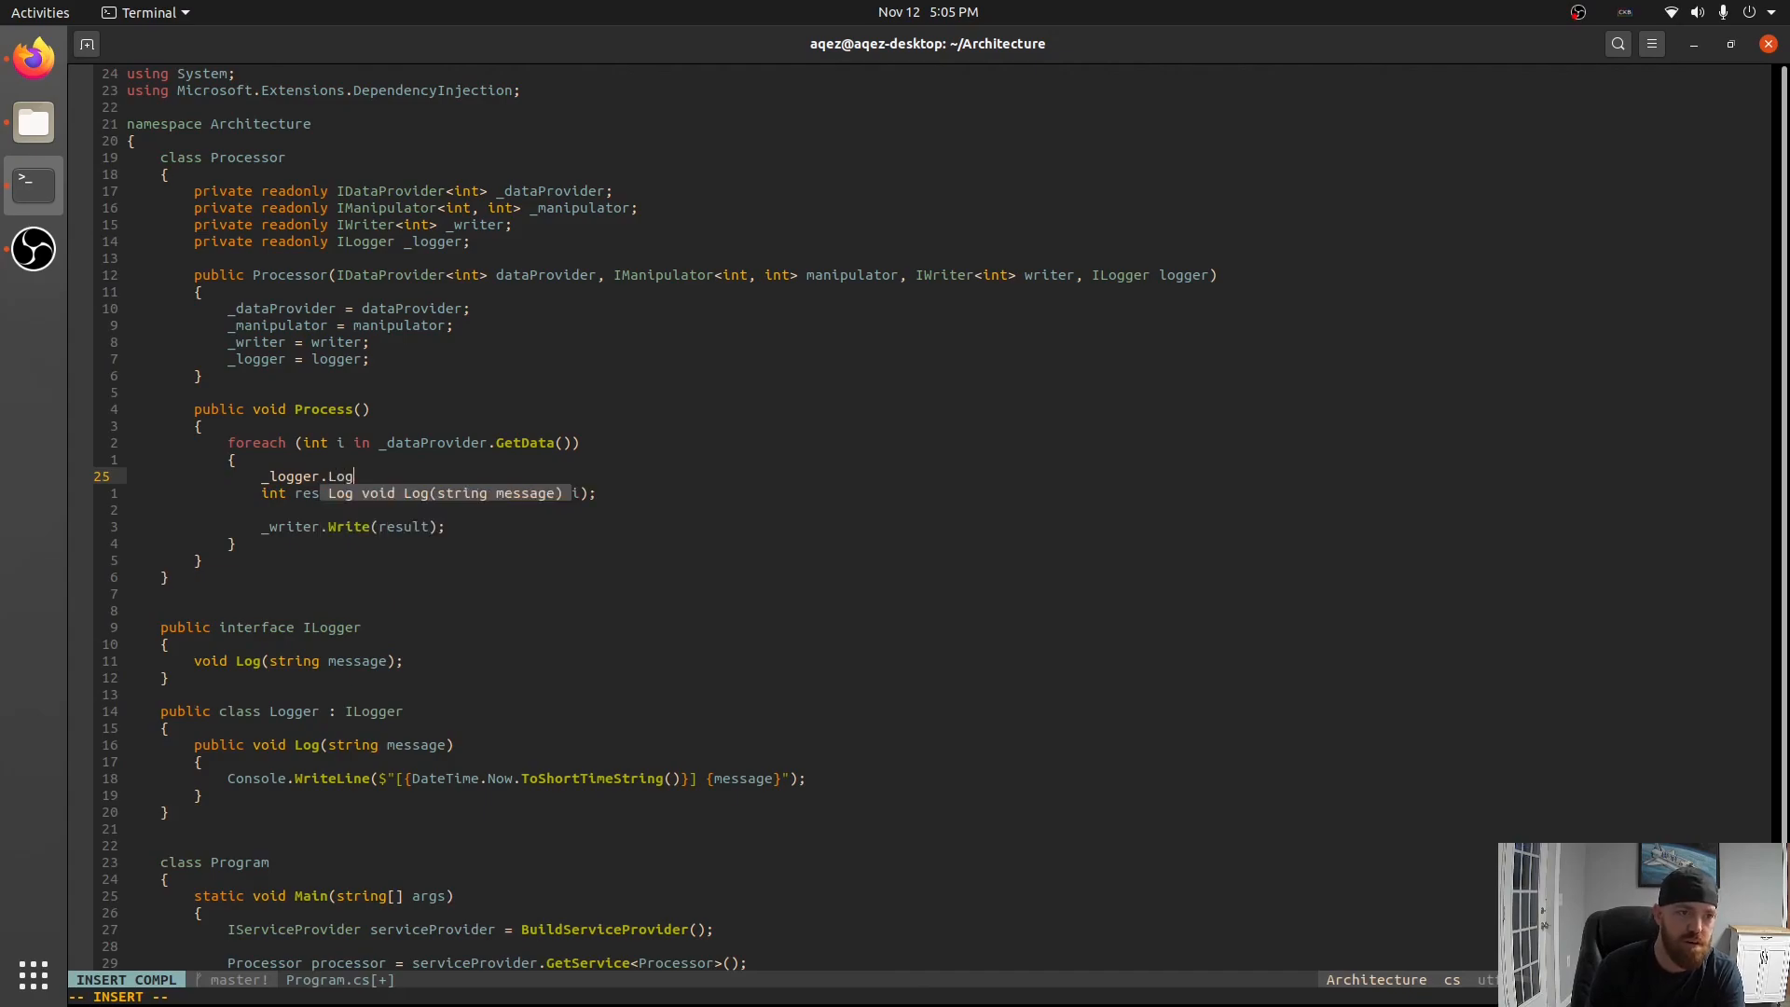
type("($\"{")
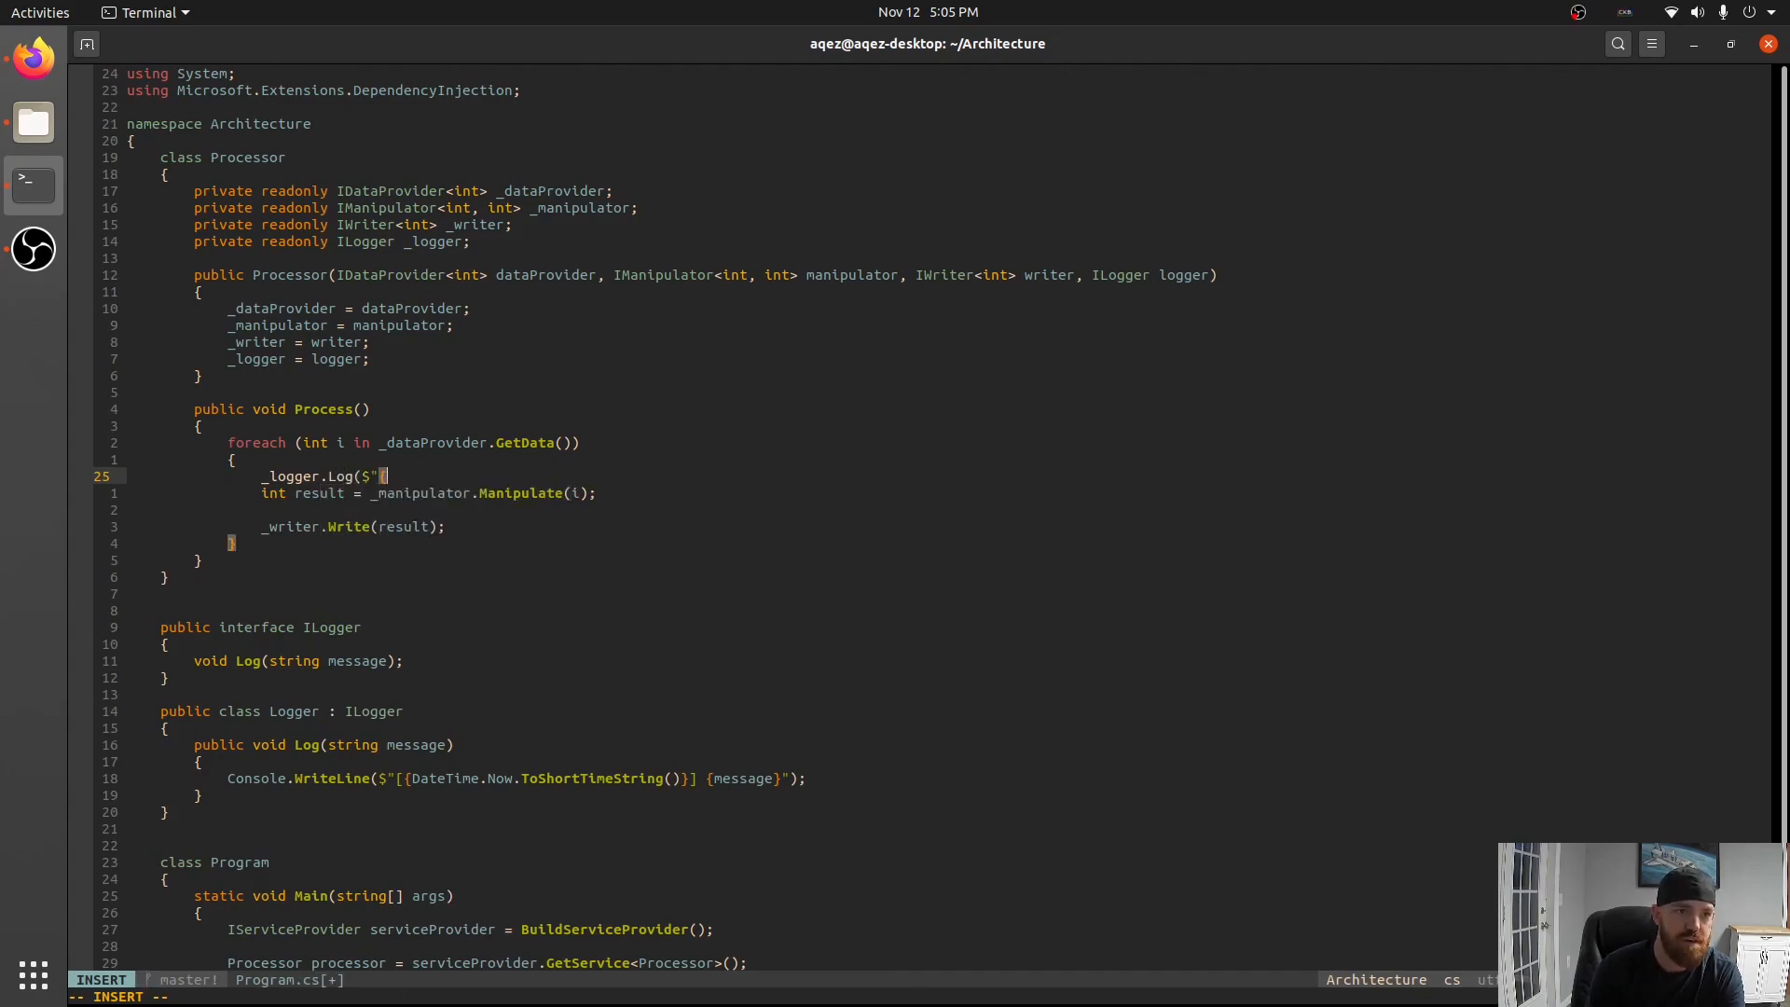
type("Got {i}\");")
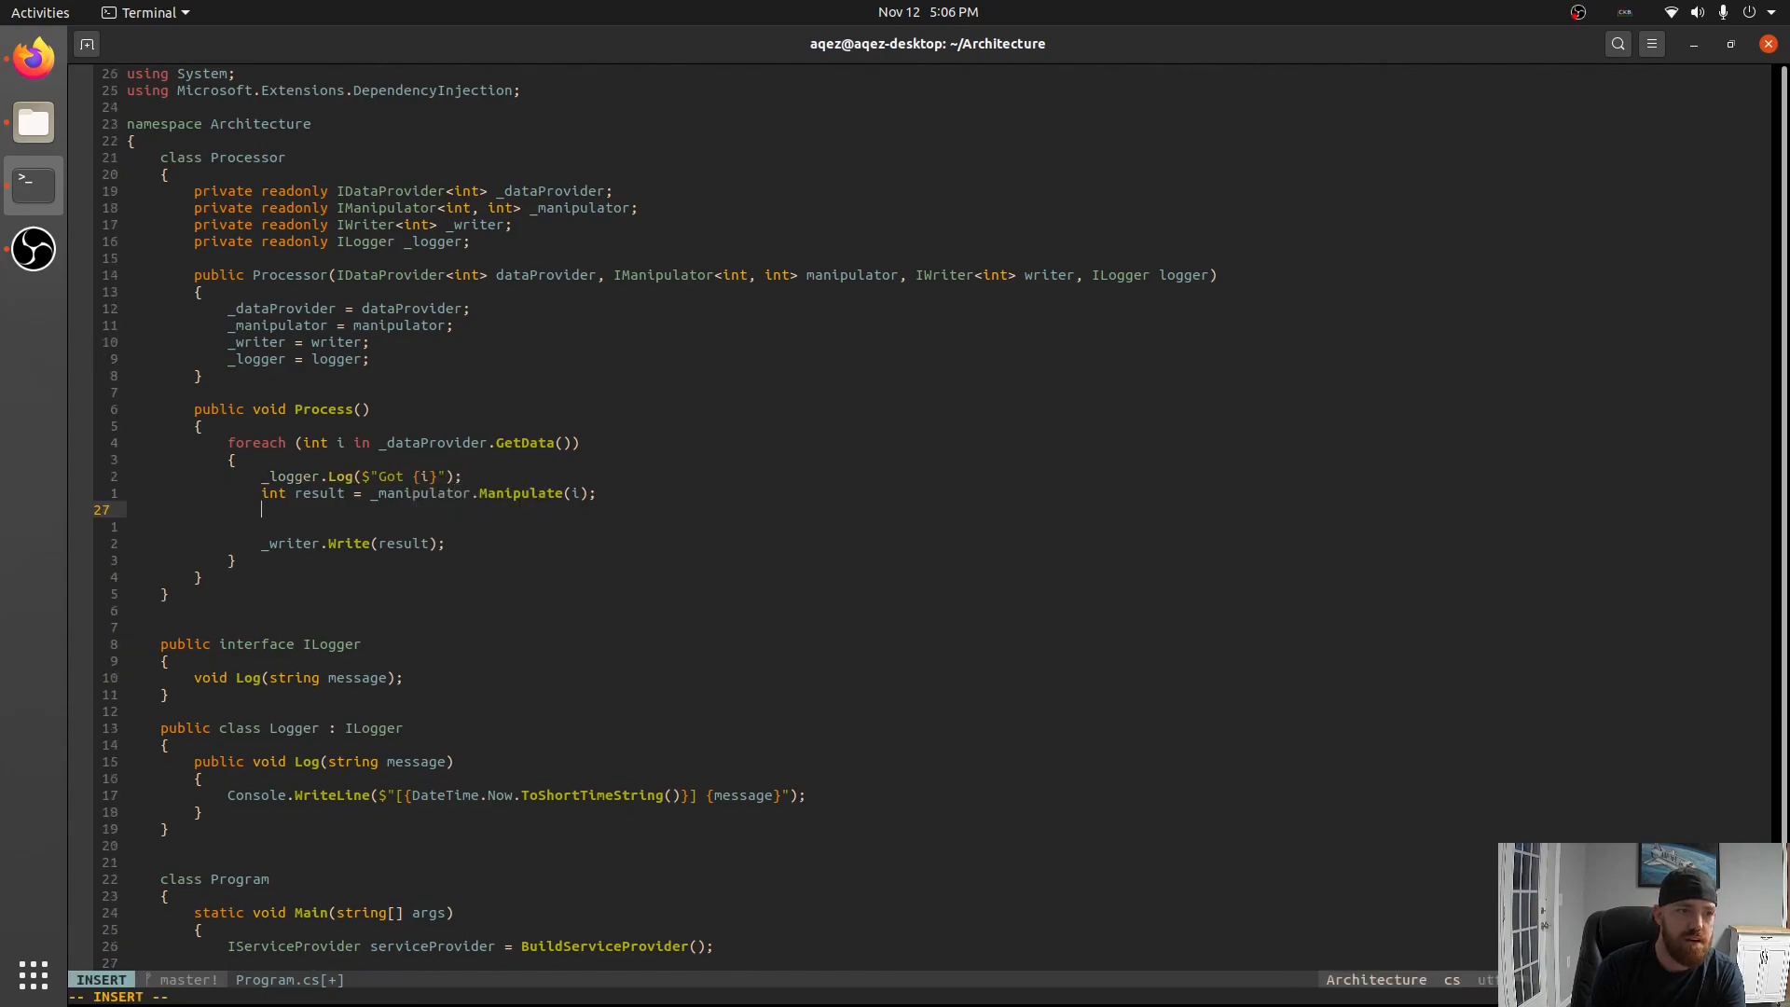
type("_logger.")
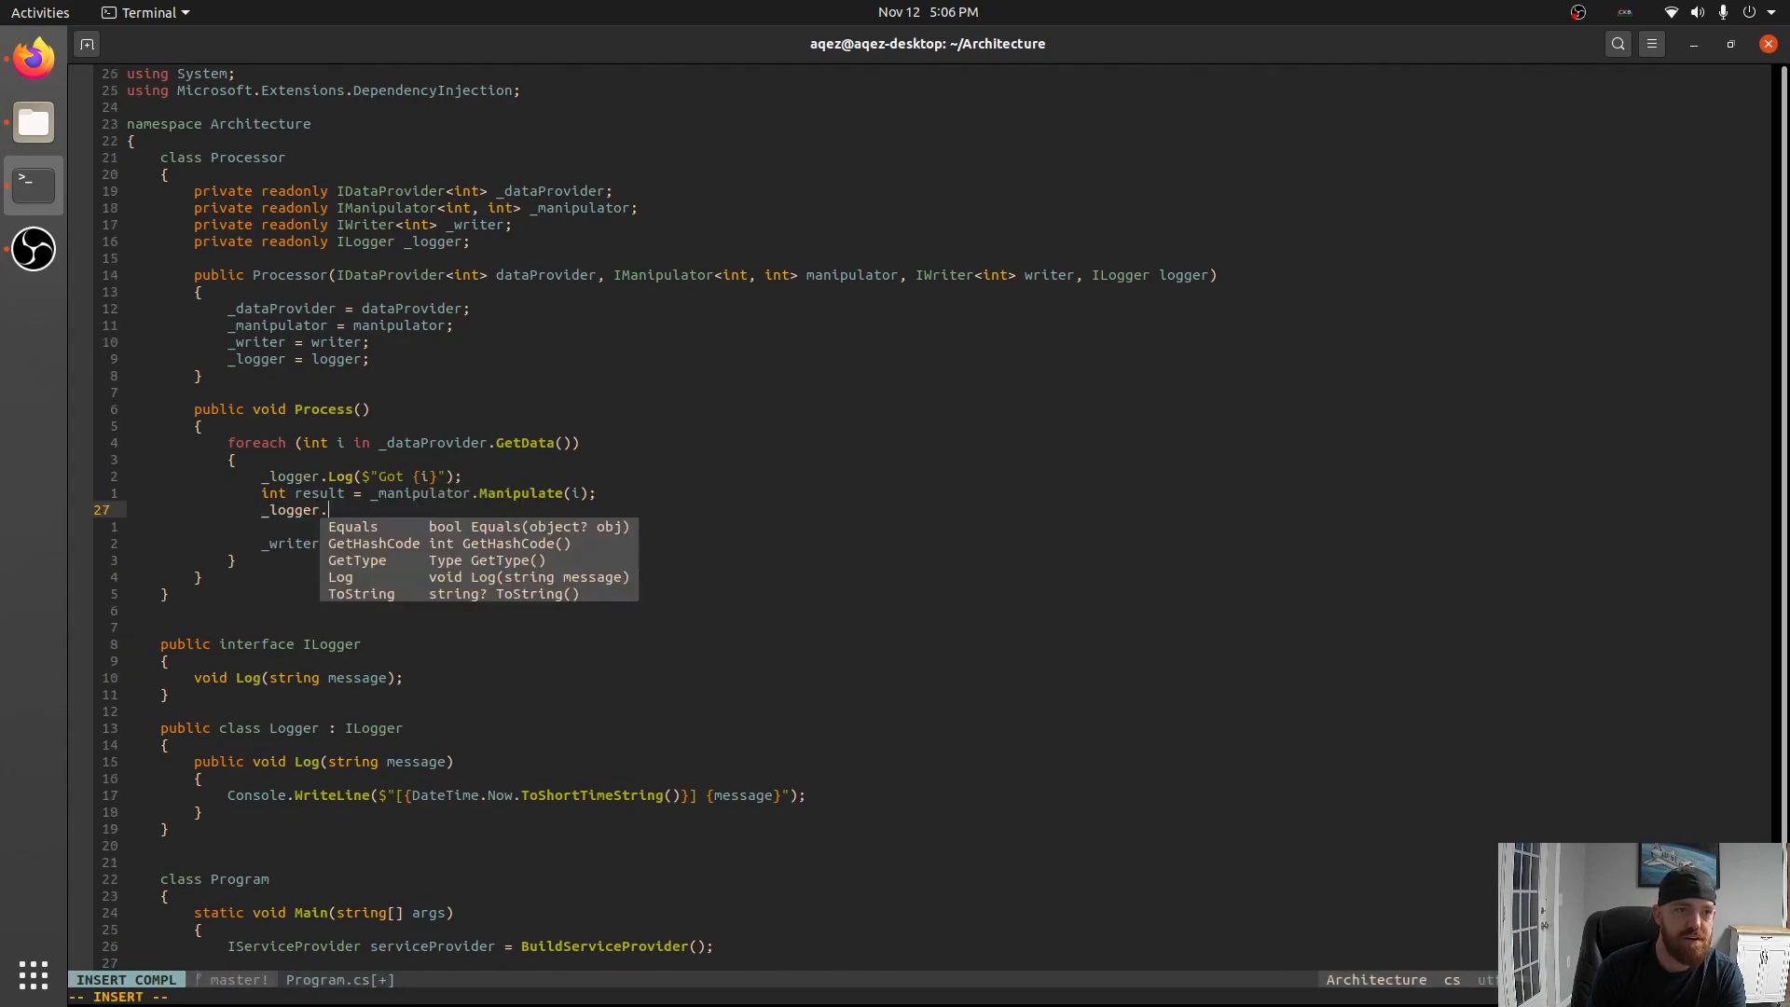
type("Log($\"Writing {result}\");")
left_click(313, 995)
type(":!dotnet run")
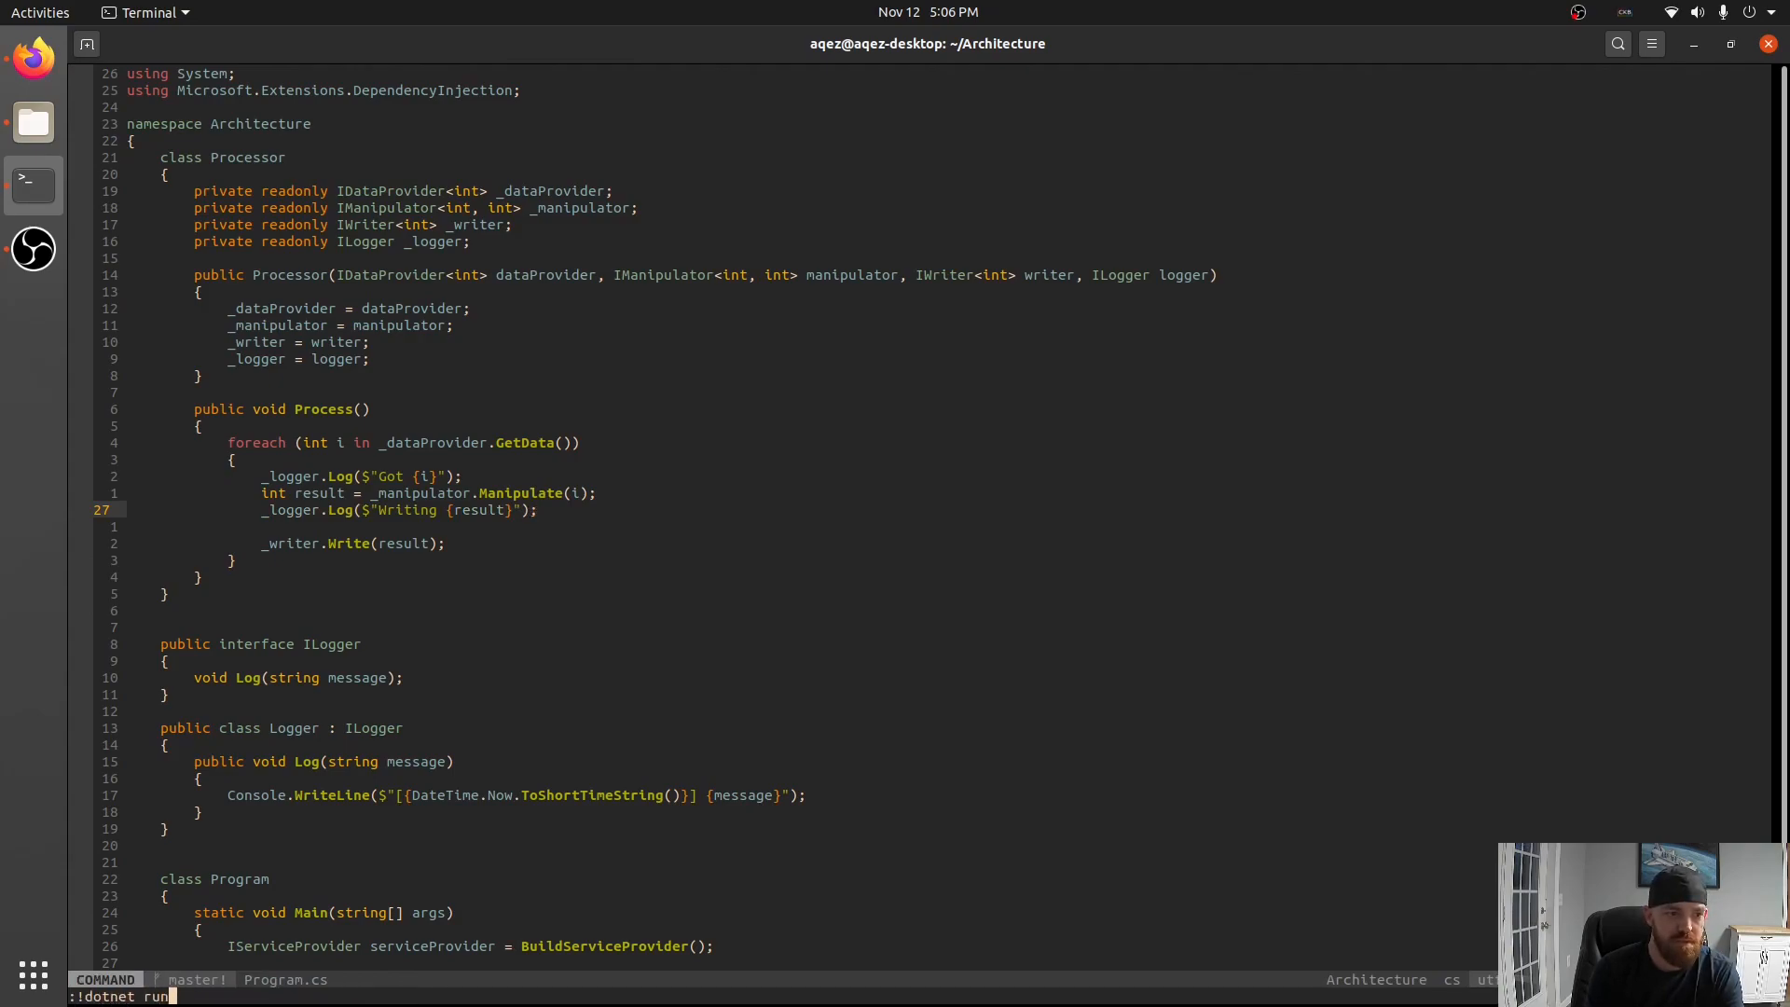
Run :!dotnet run to check the build, then :vsplit Squarer.cs beside Program.cs.
key("Return")
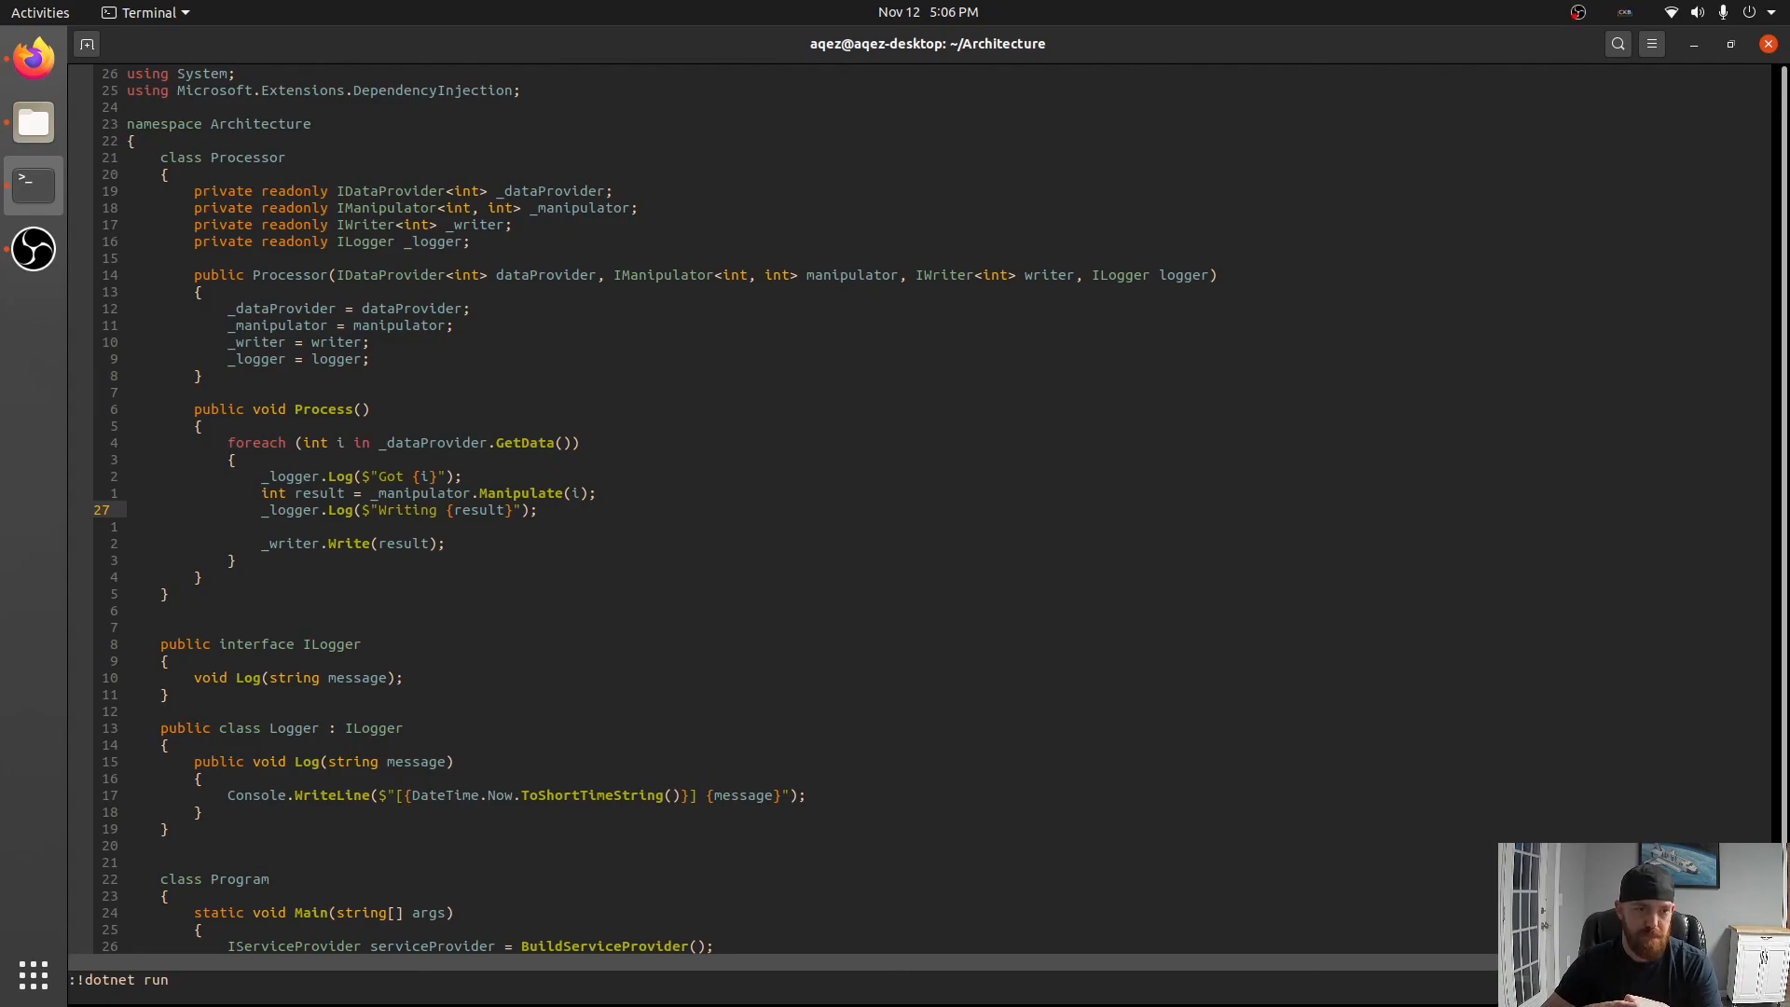
key("Return")
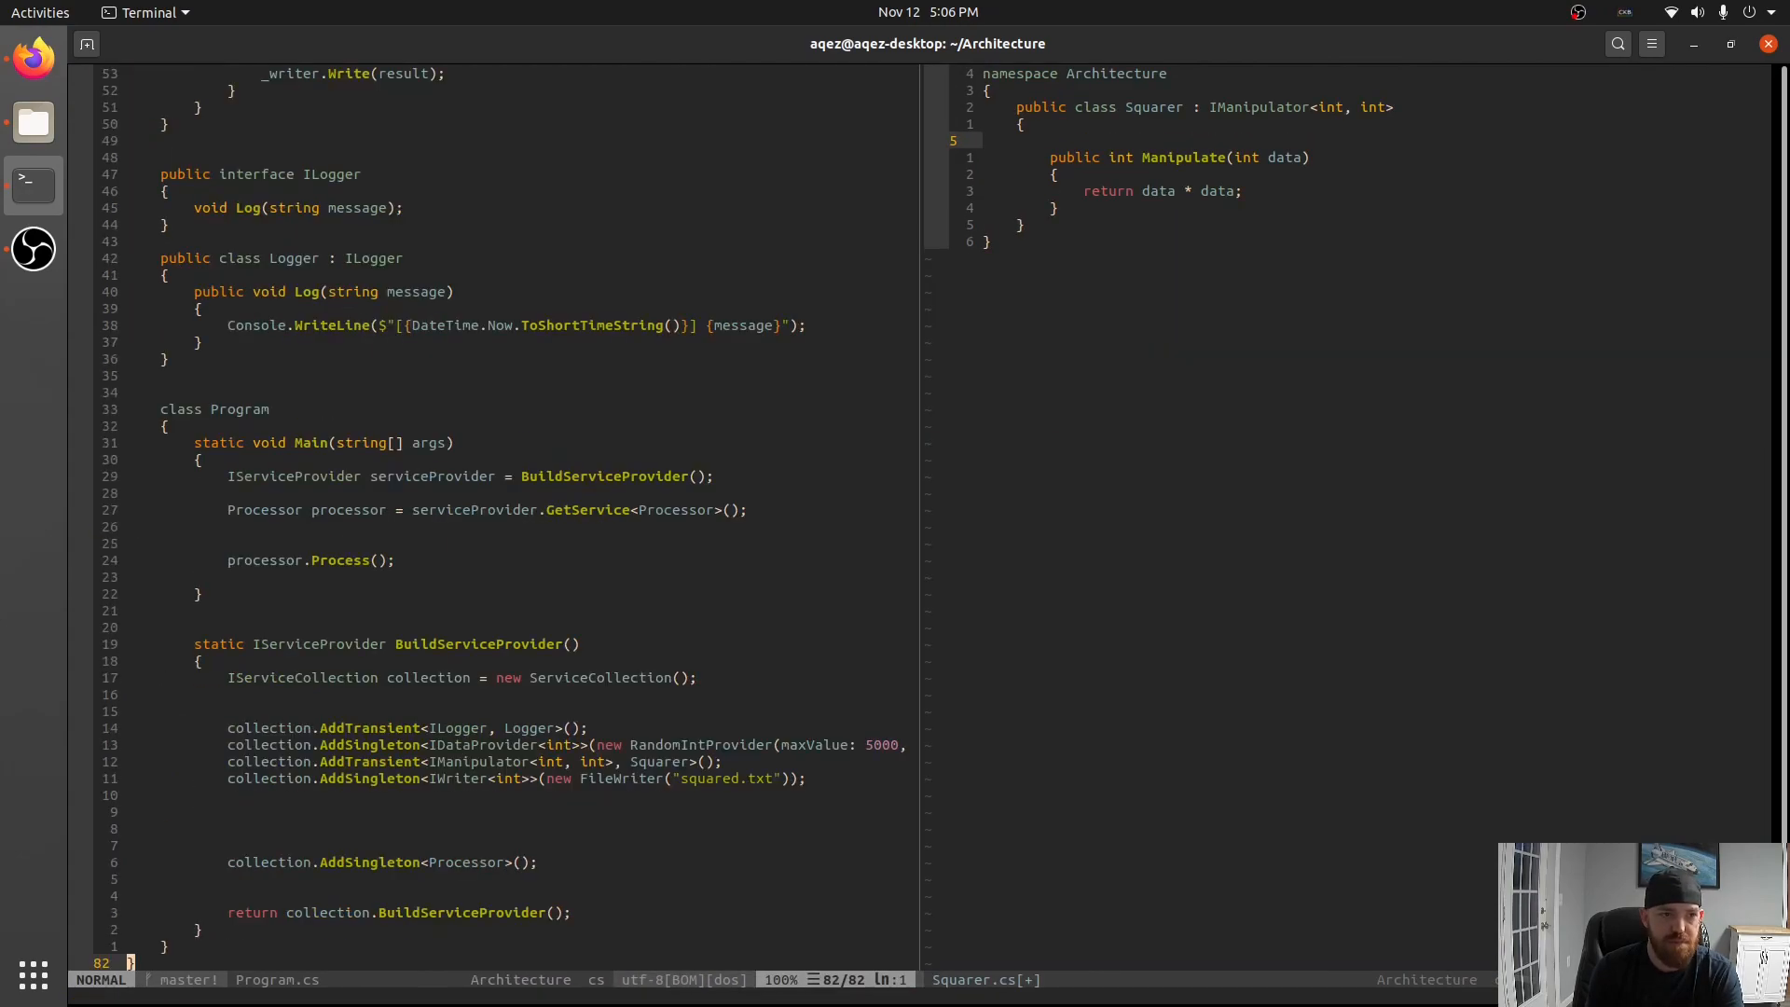
Give Squarer a private readonly ILogger field and a Squarer(ILogger logger) constructor, and save.
key("V")
type("public Squarer(")
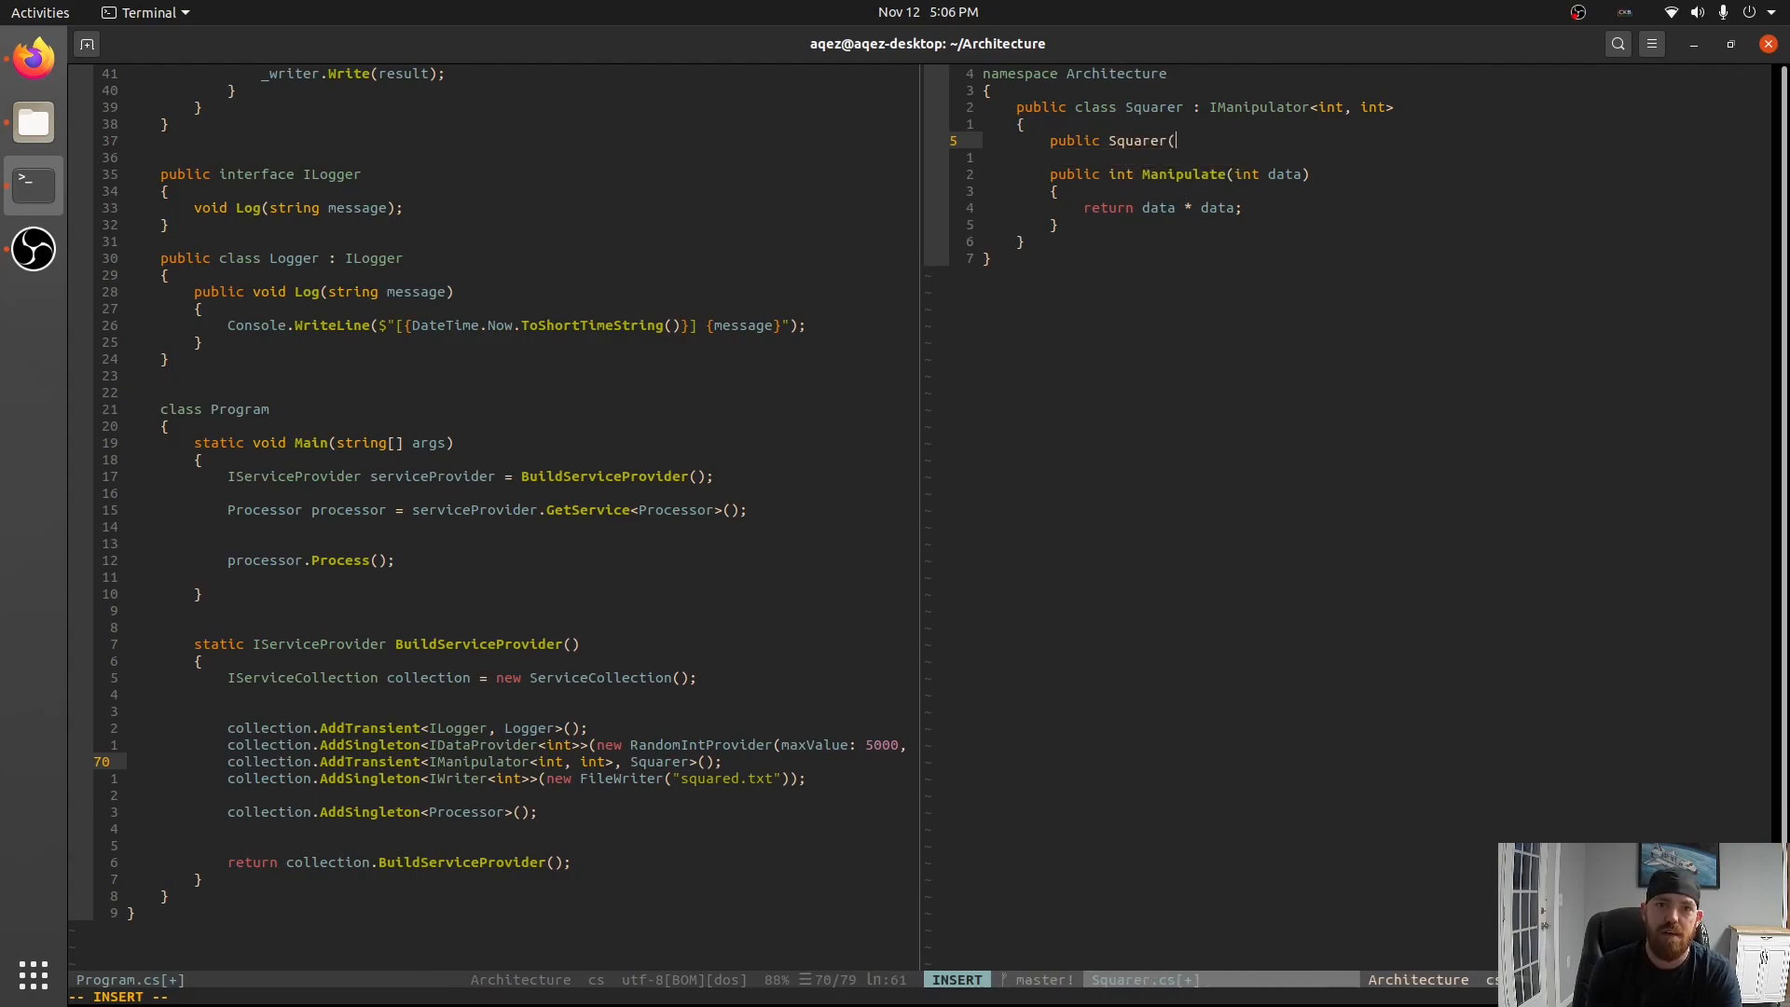
type("p")
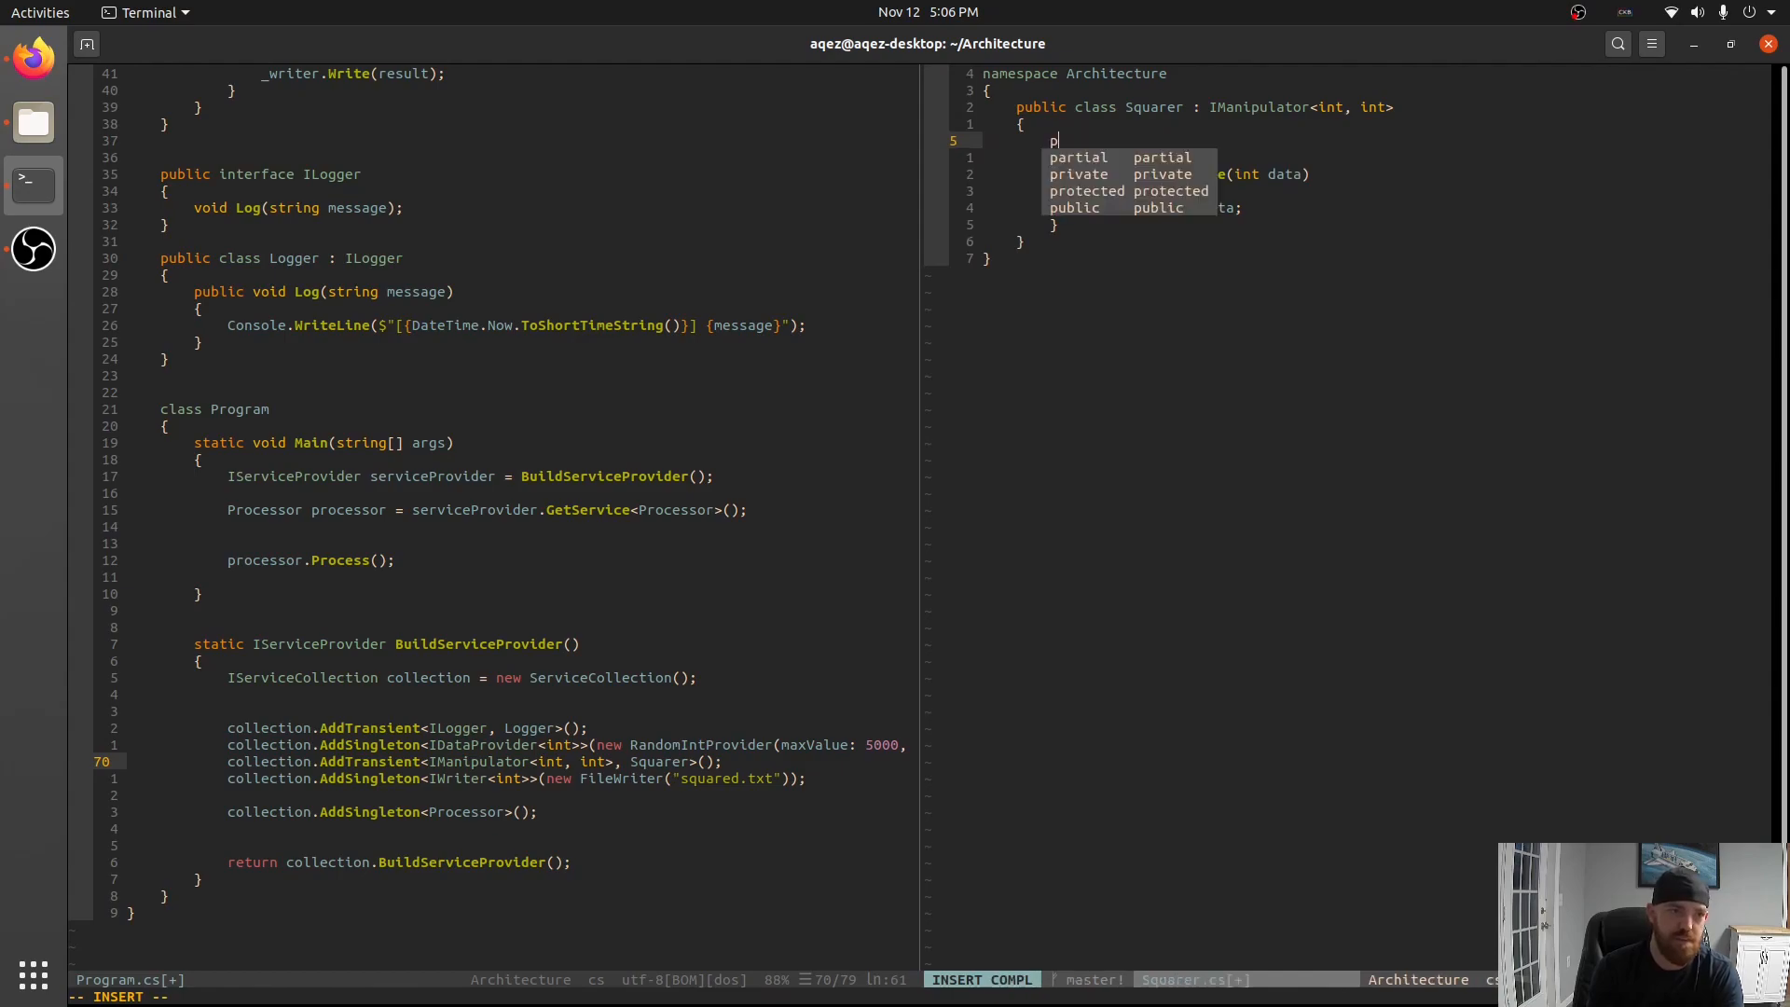
type("rivate readodnly ILogger _logger;")
left_click(928, 962)
type(":!dotnet run")
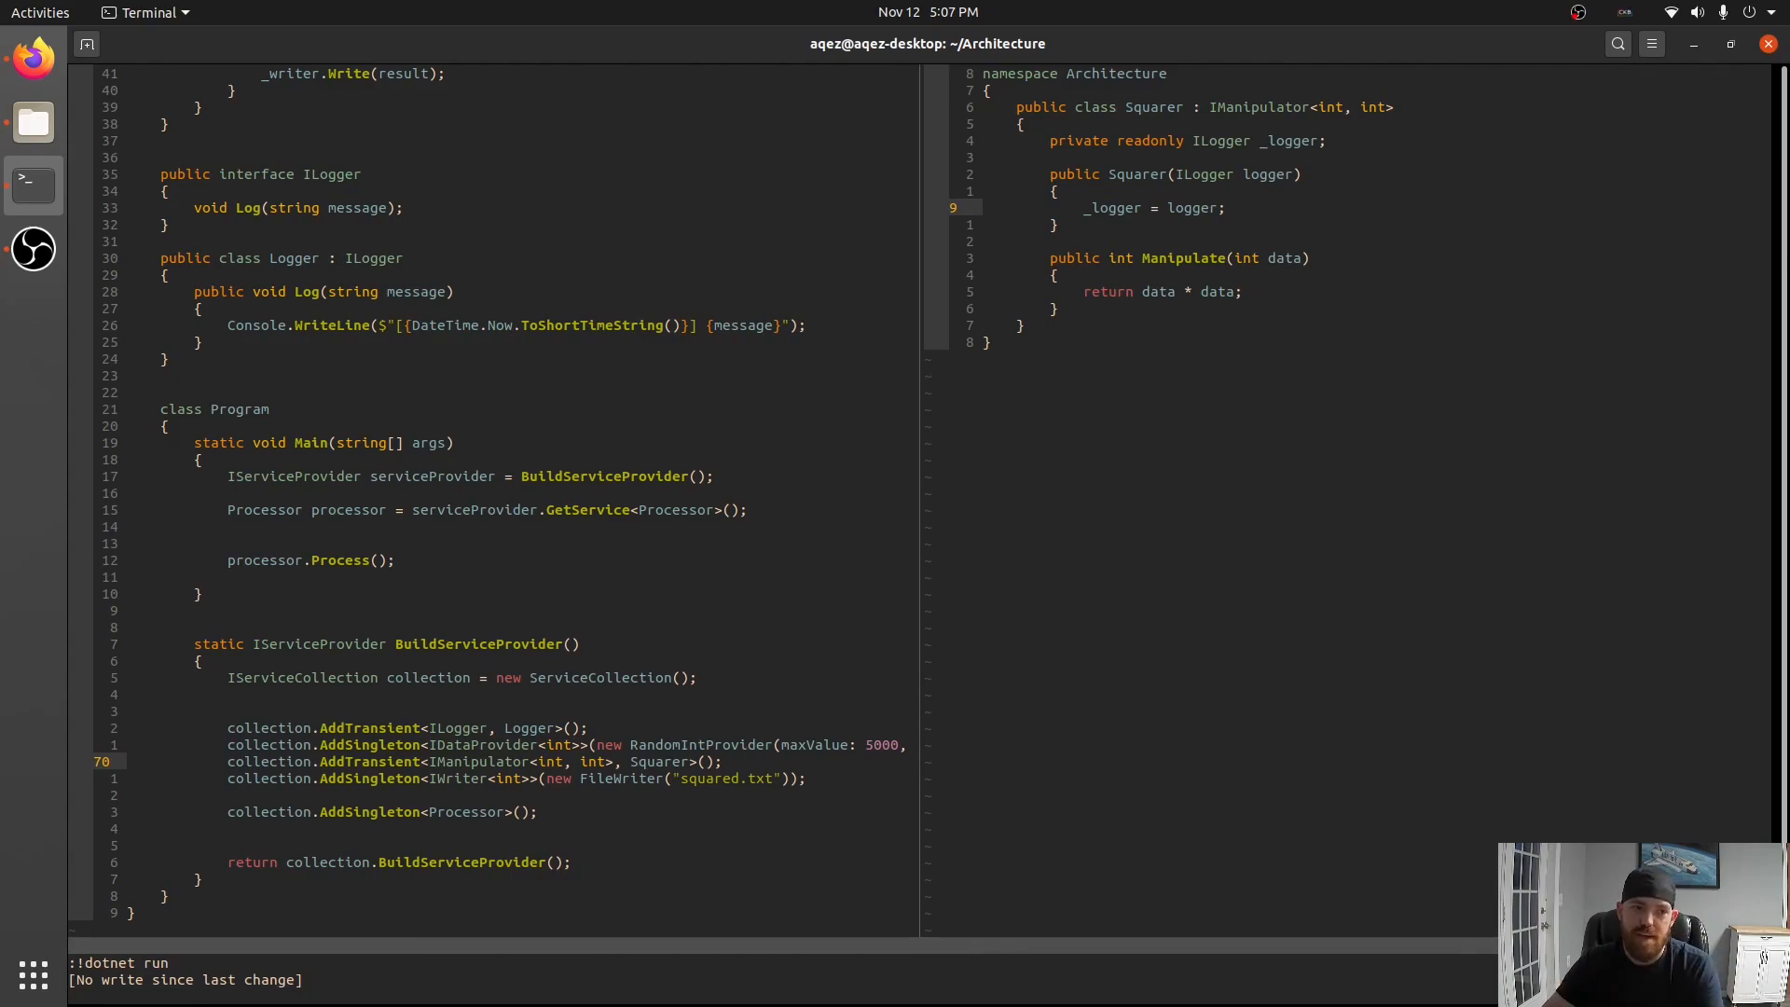
key("Return")
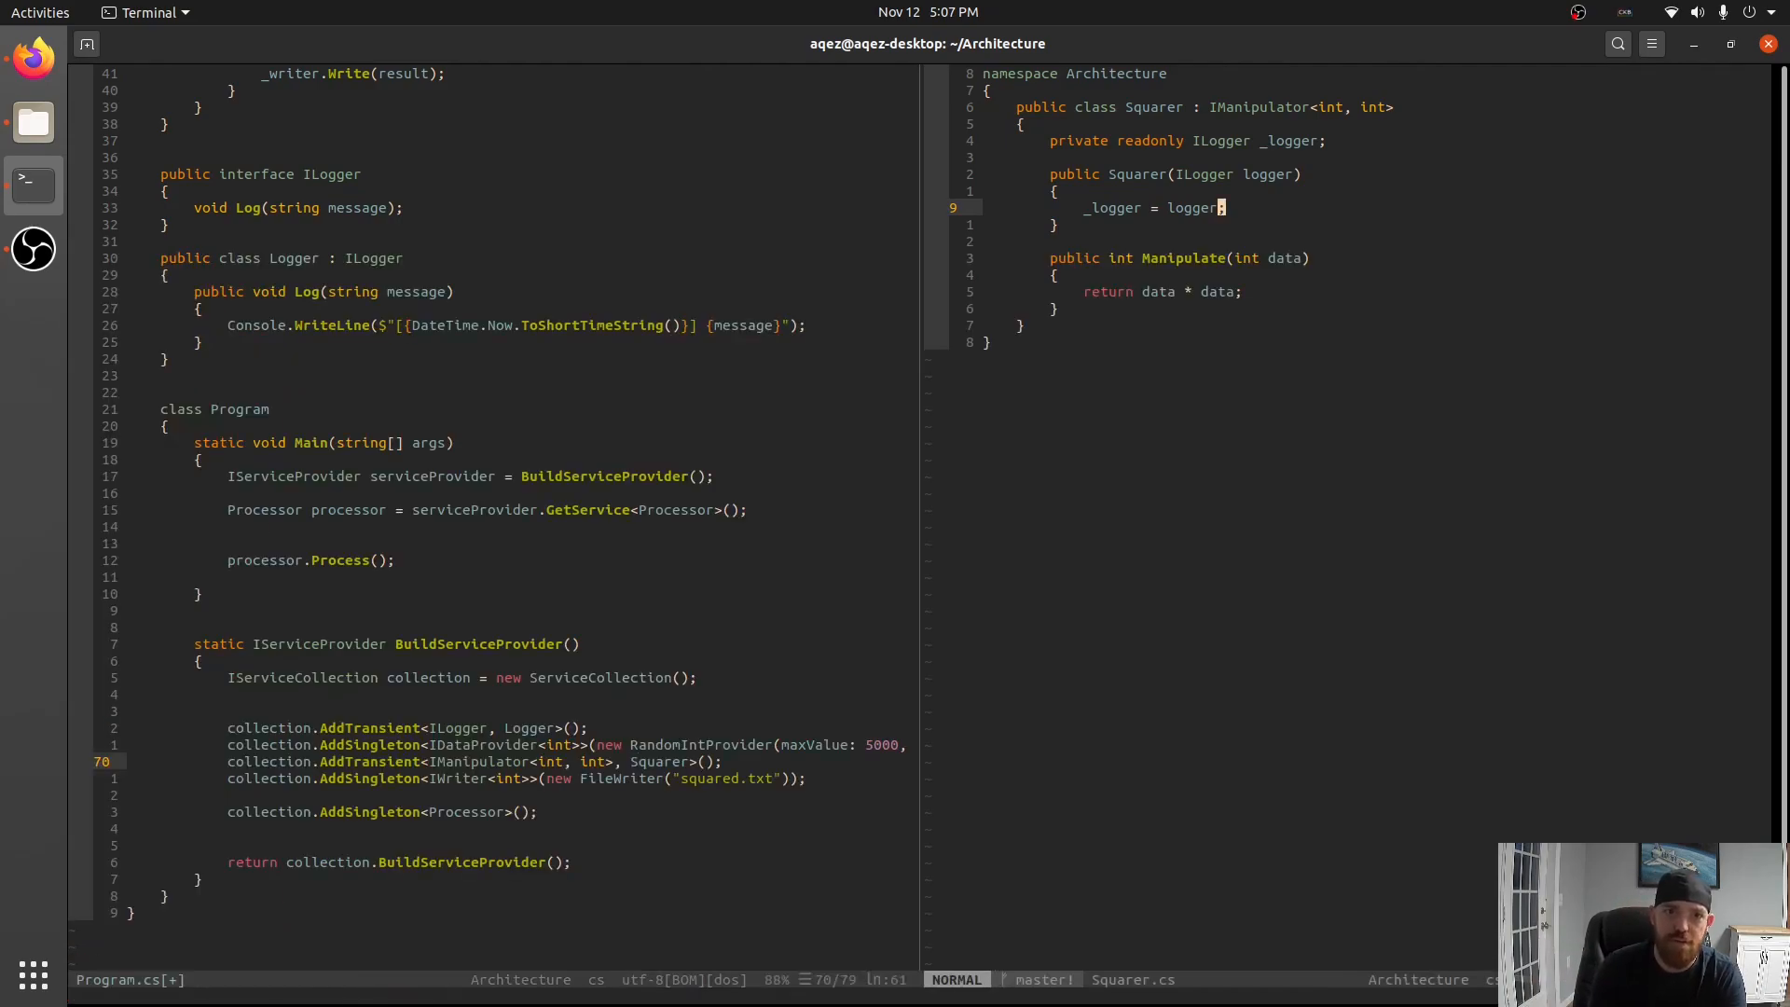
Log $"{data} * {data} = {data * data}" in Manipulate and issue :!dotnet run.
key("o")
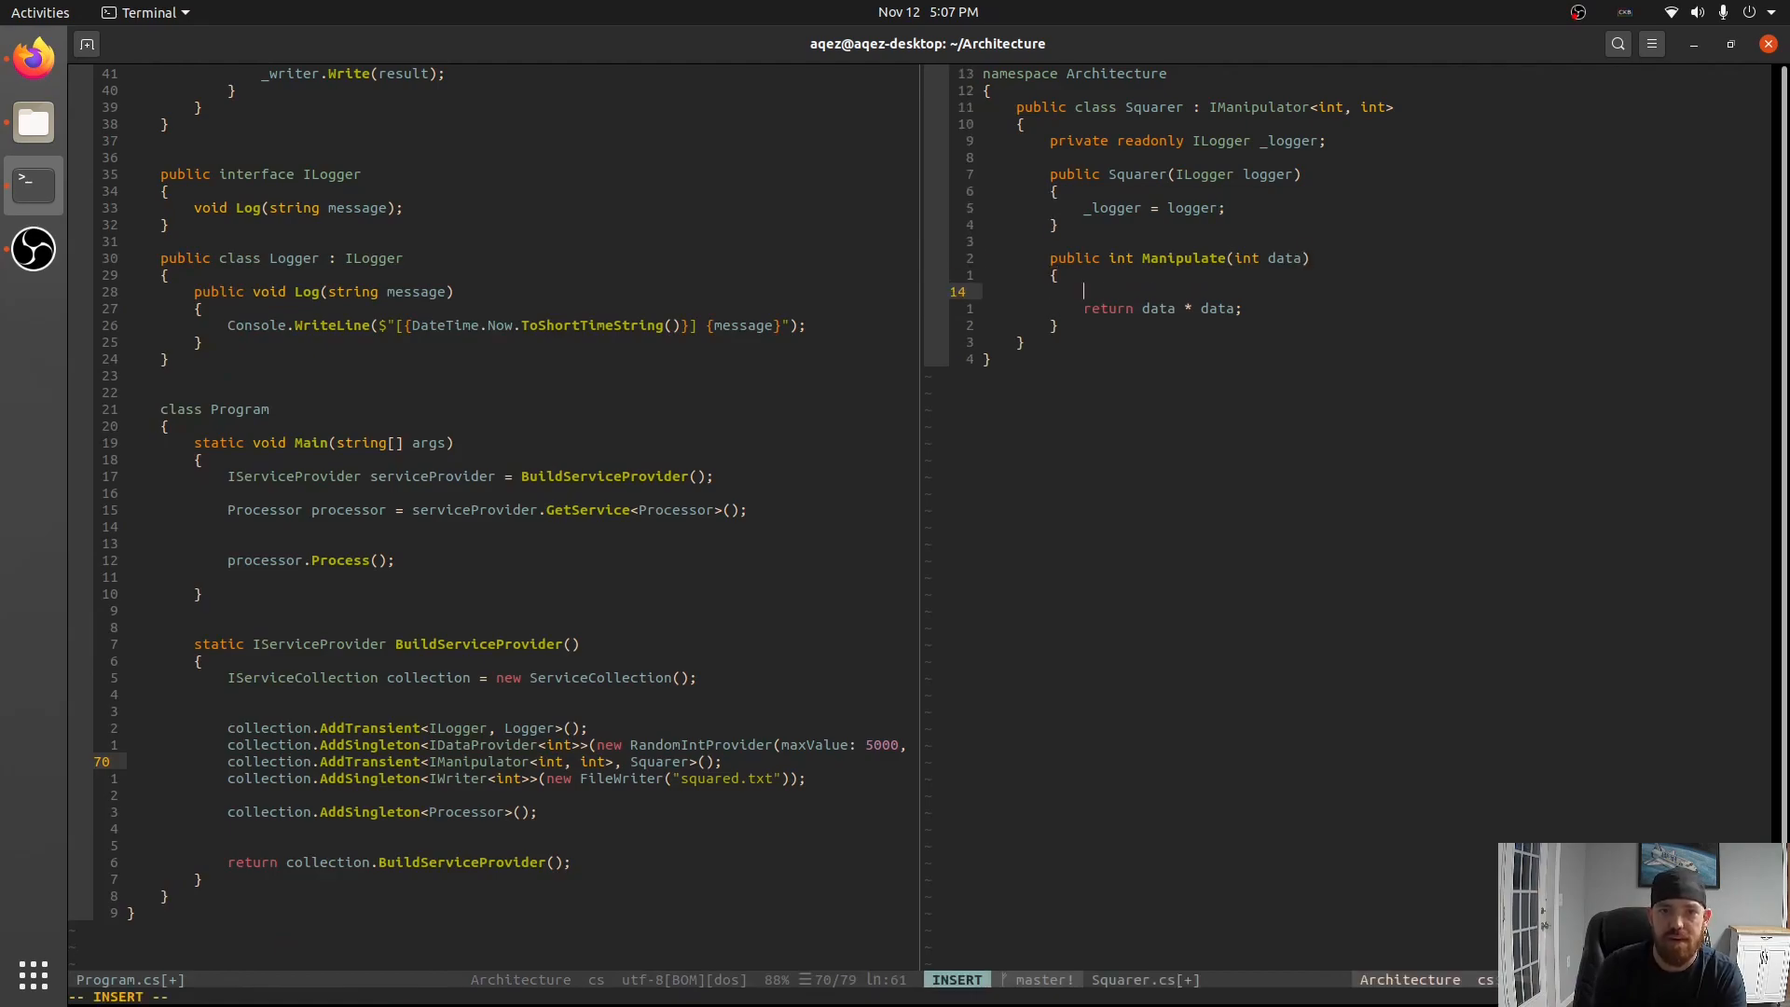
type("_logger.L")
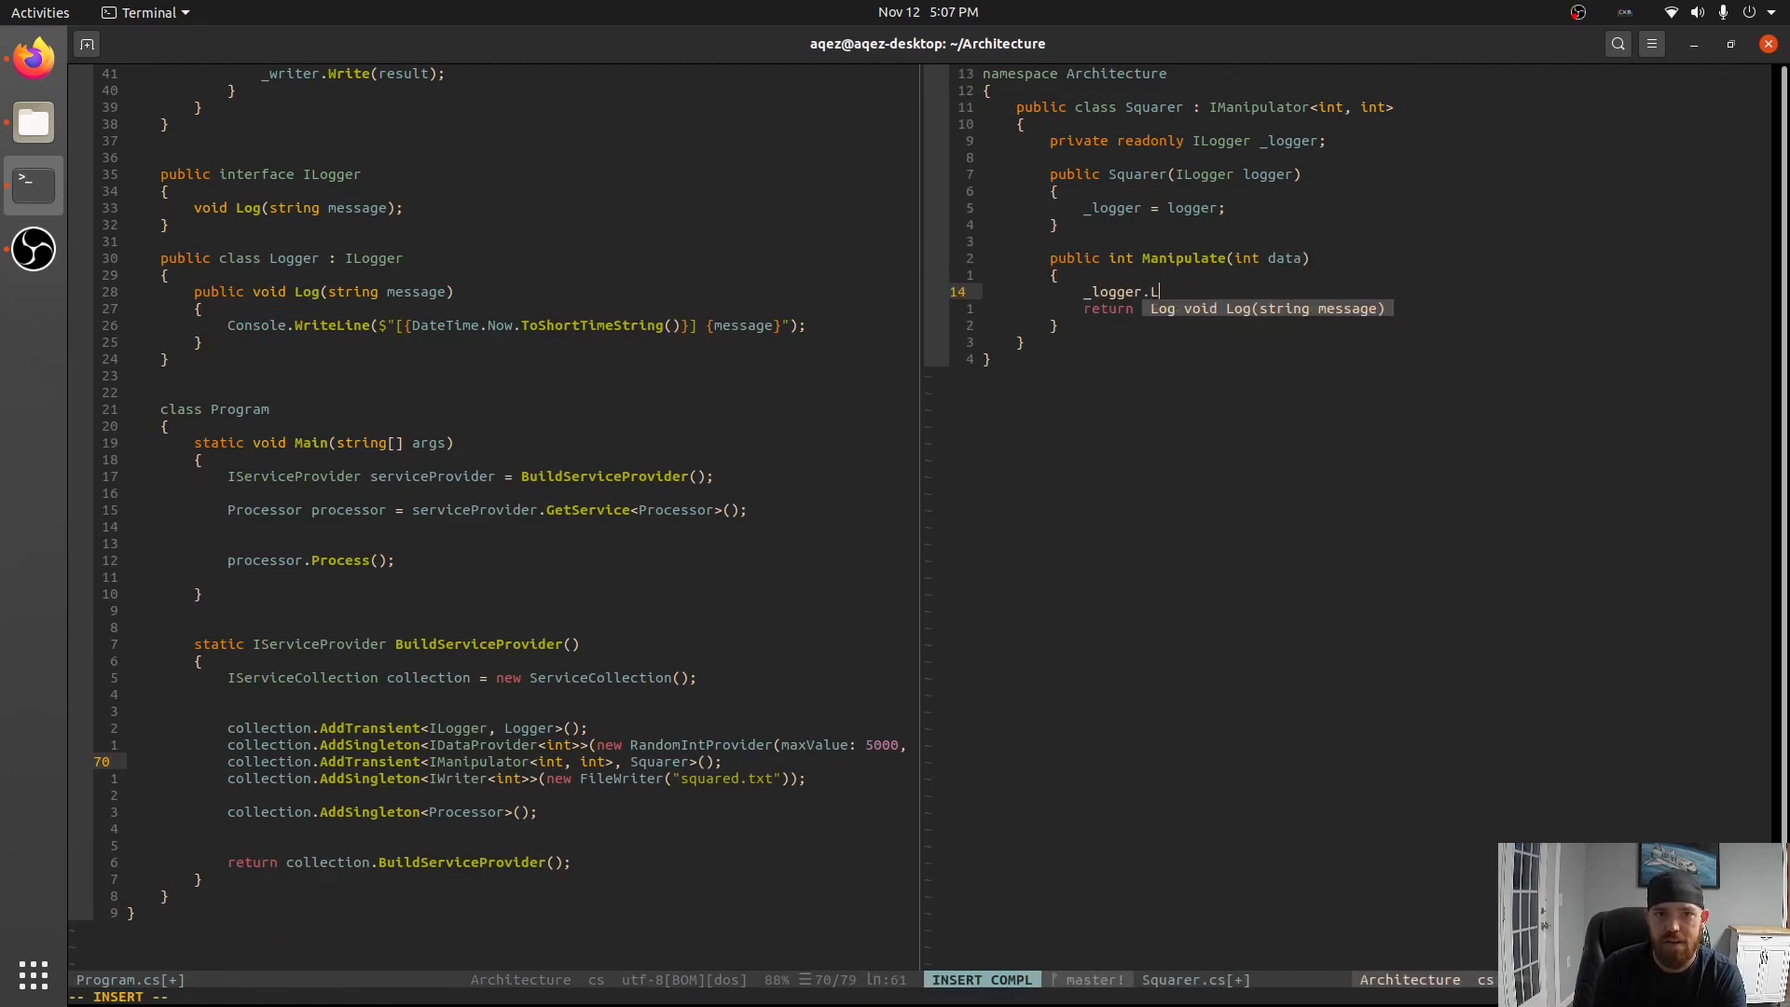
type("og(\"")
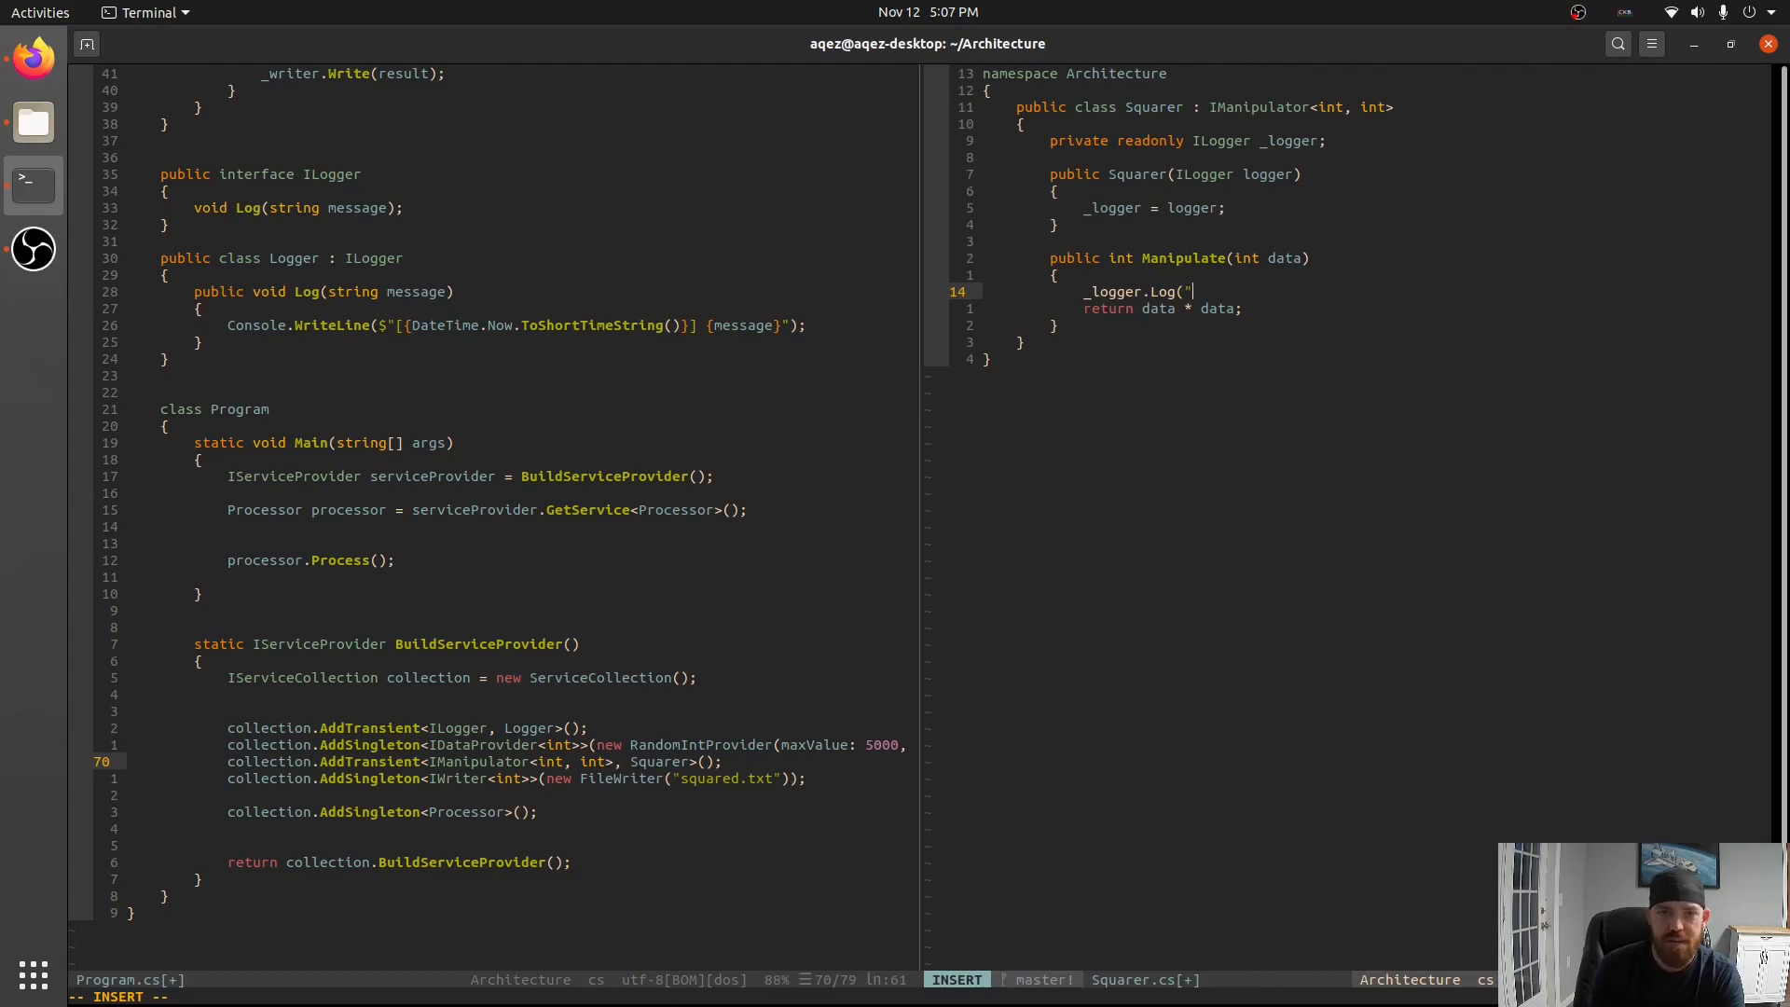
type("{data} * {data")
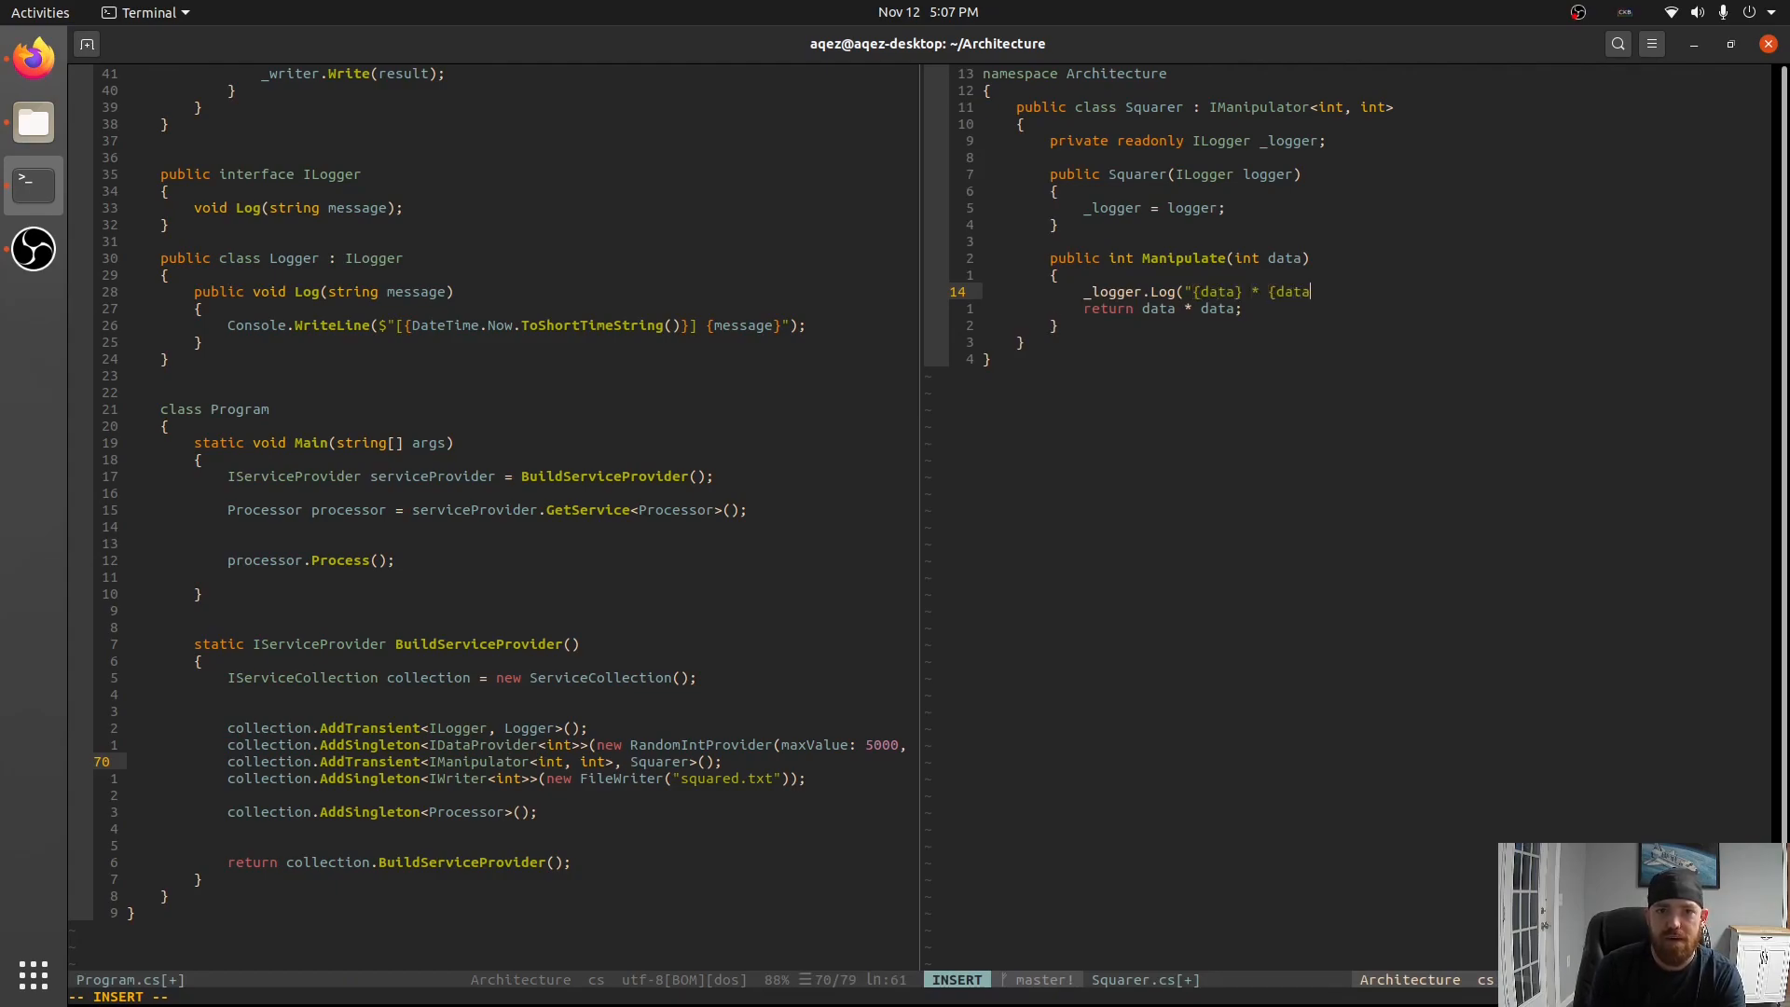
type("} = {data * data")
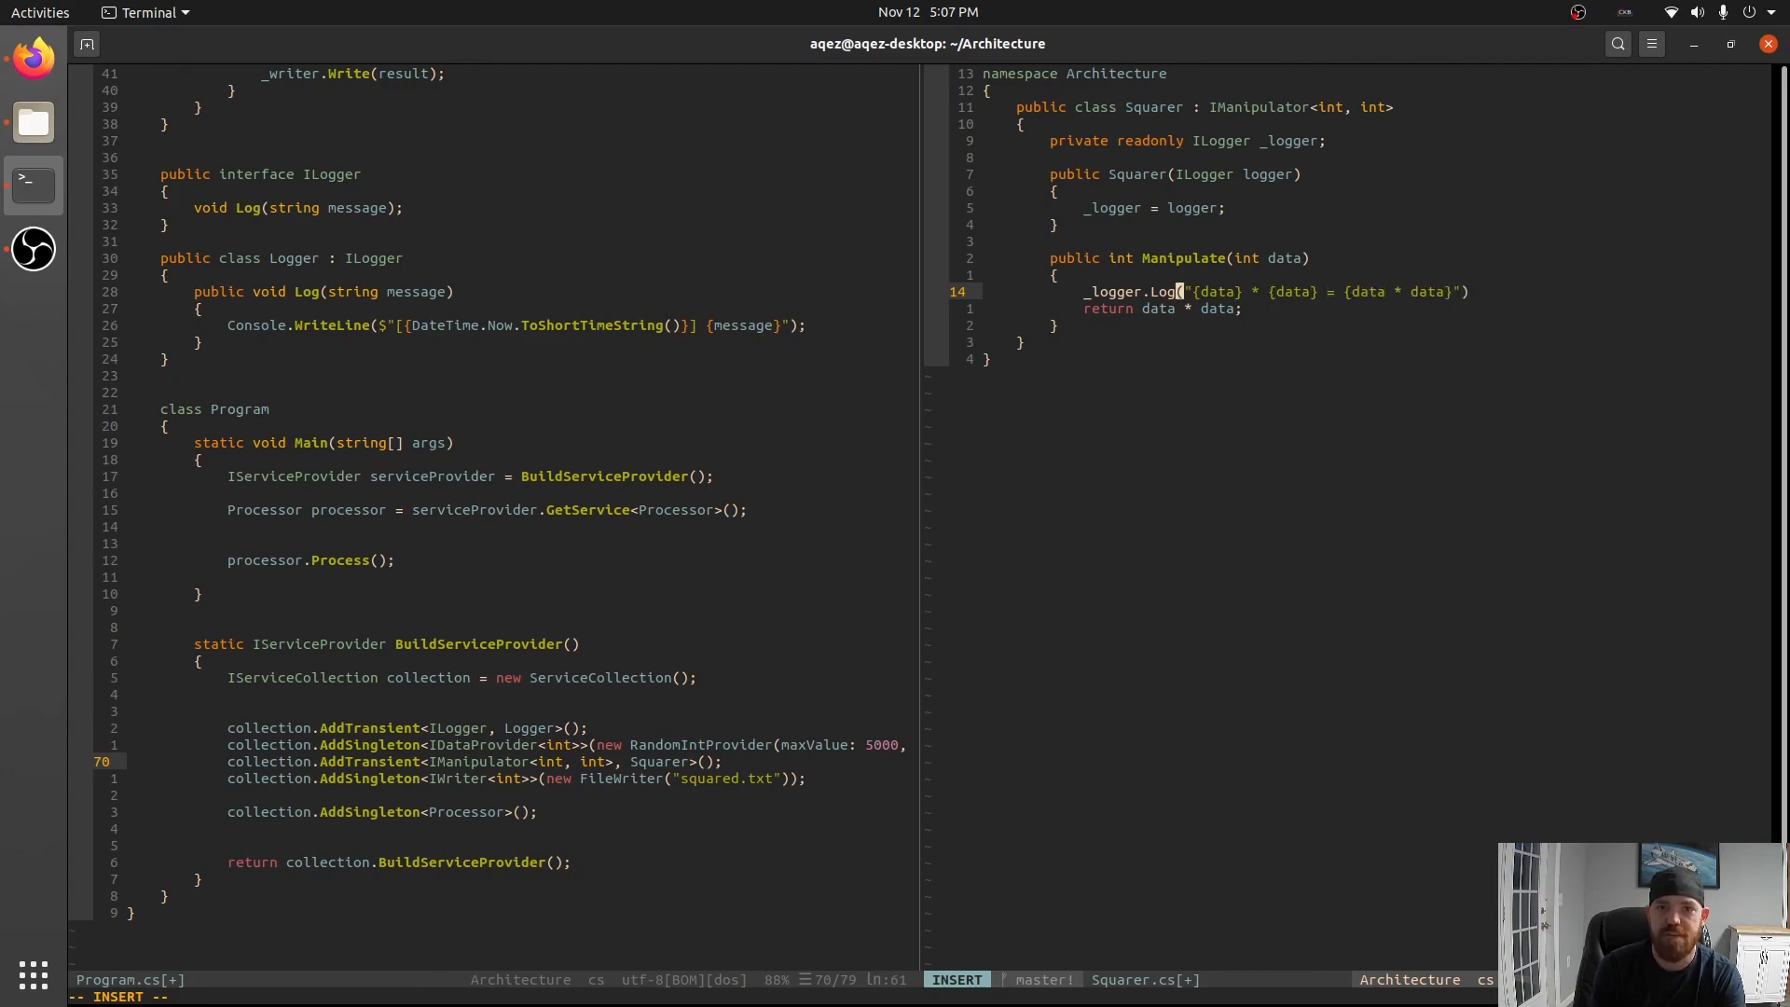
type("$")
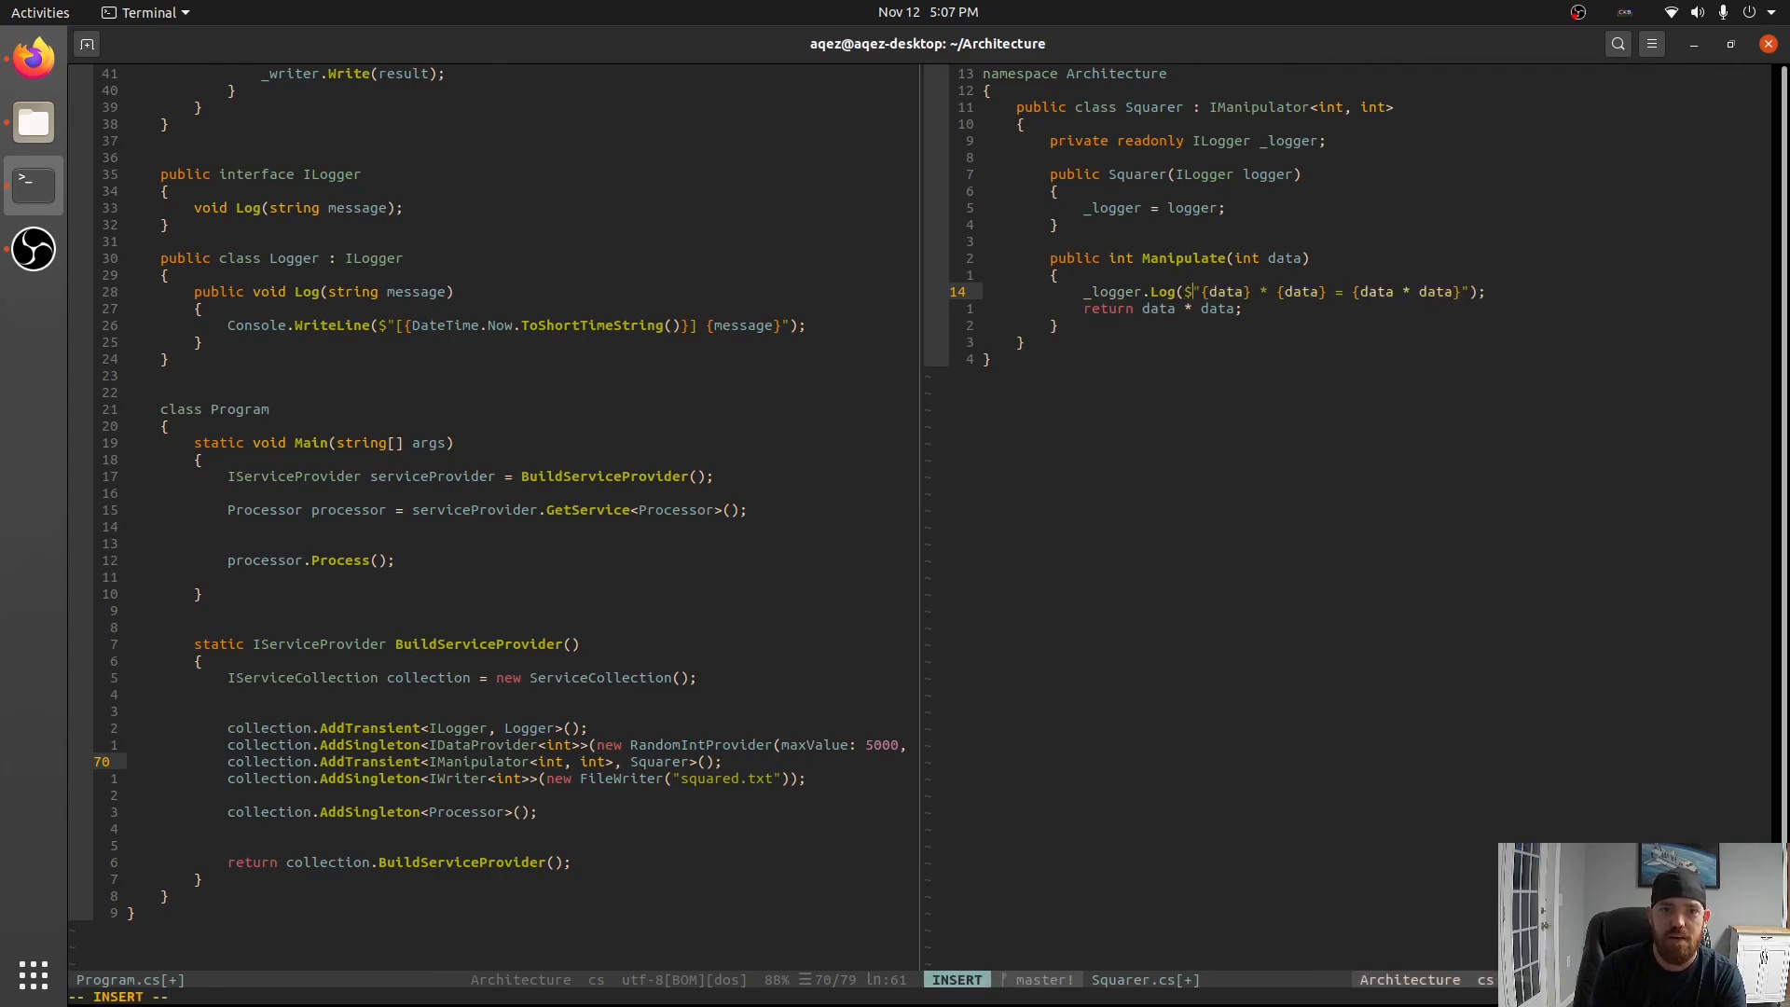
key("Escape")
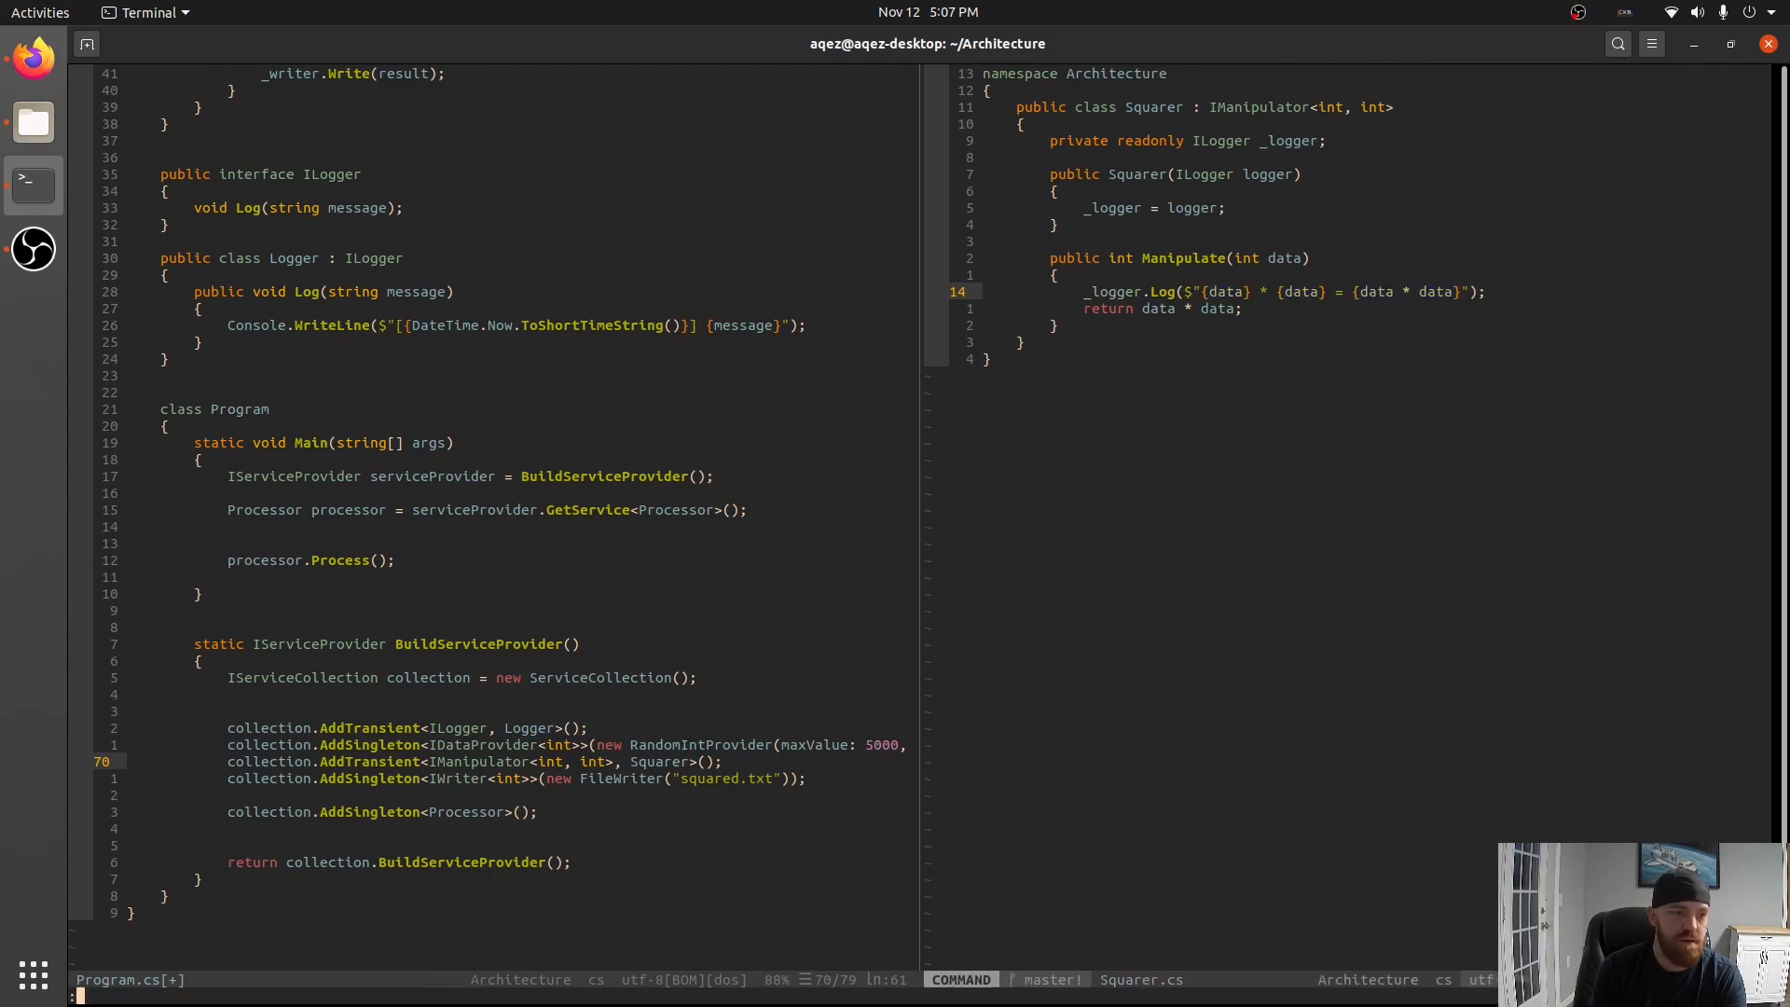
type(":!dotnet run")
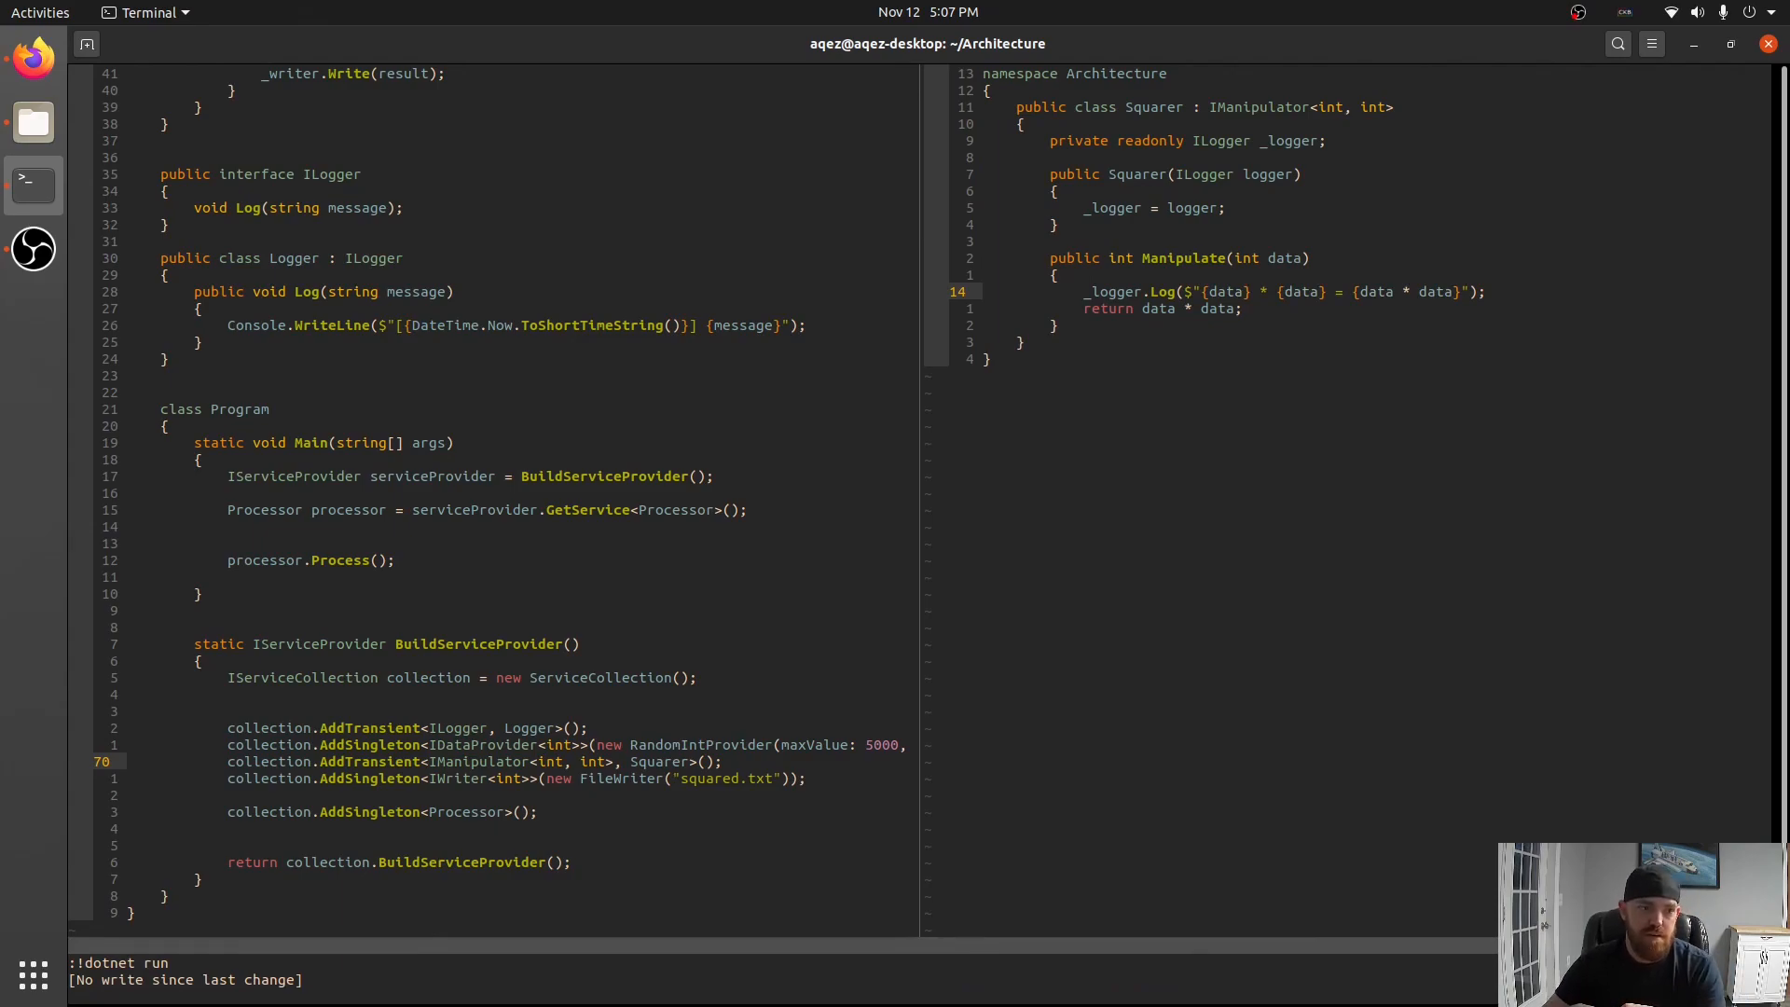
Reorder the collection.Add registrations and run dotnet to show timestamped Got, product and Writing lines.
key("Return")
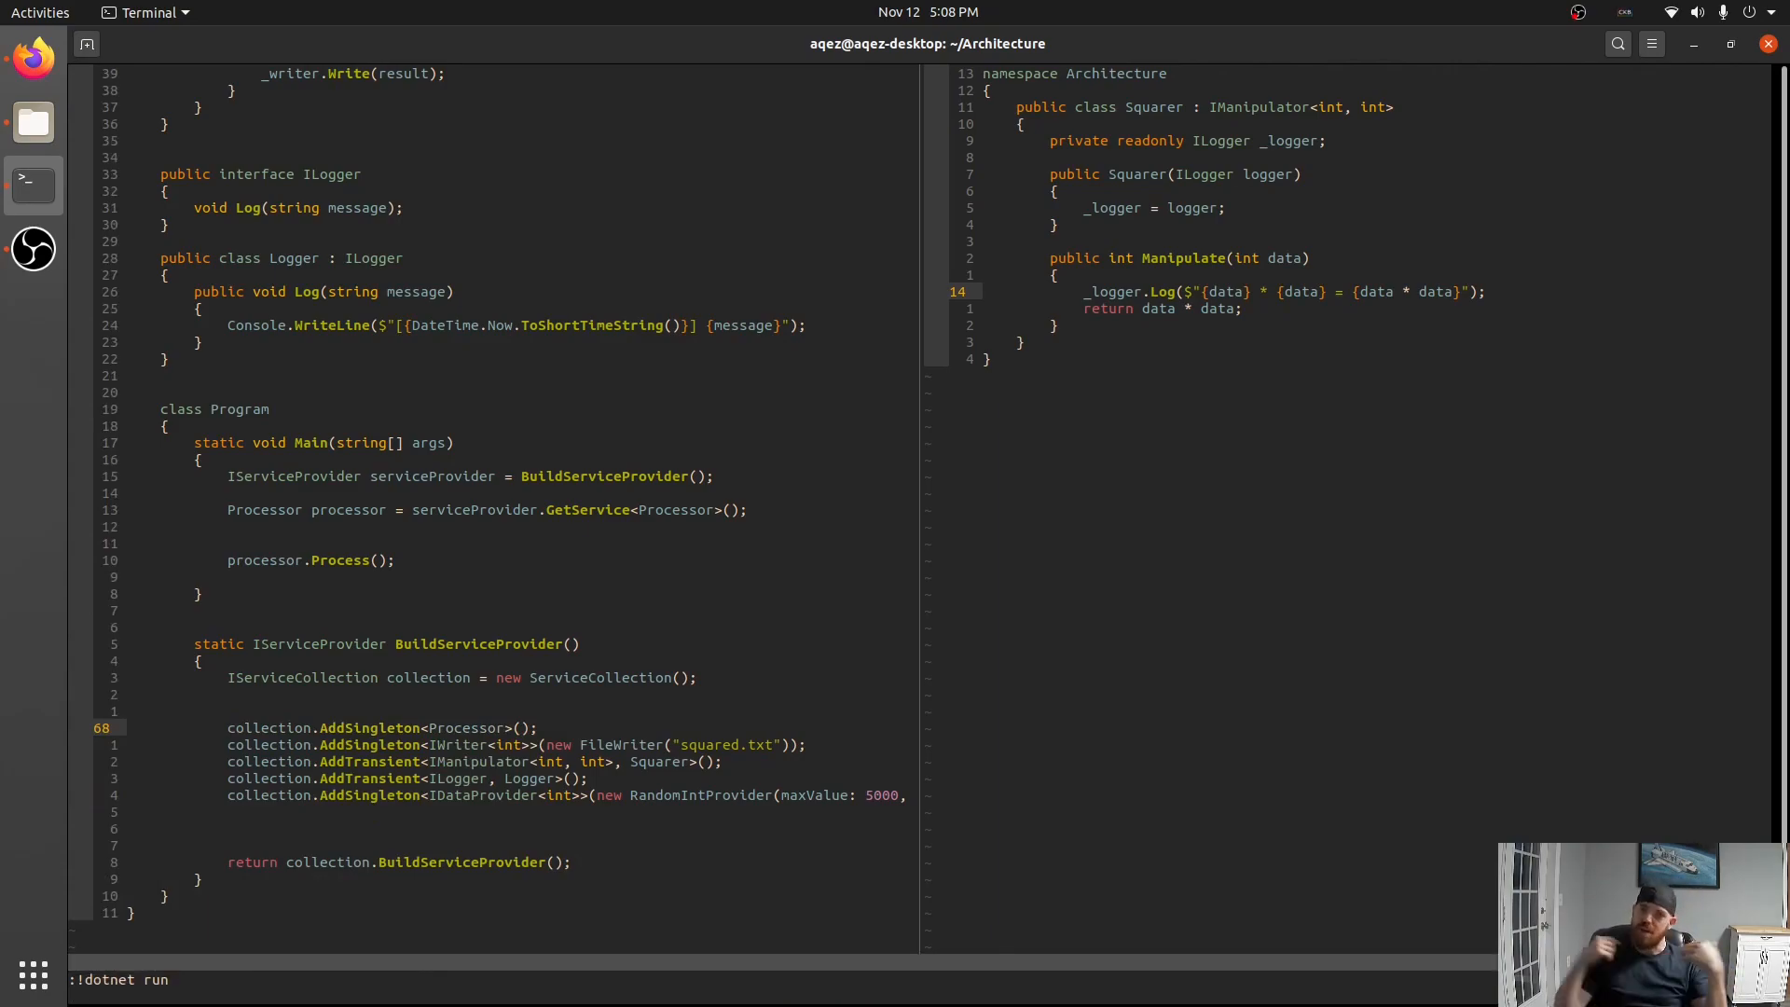
key("Return")
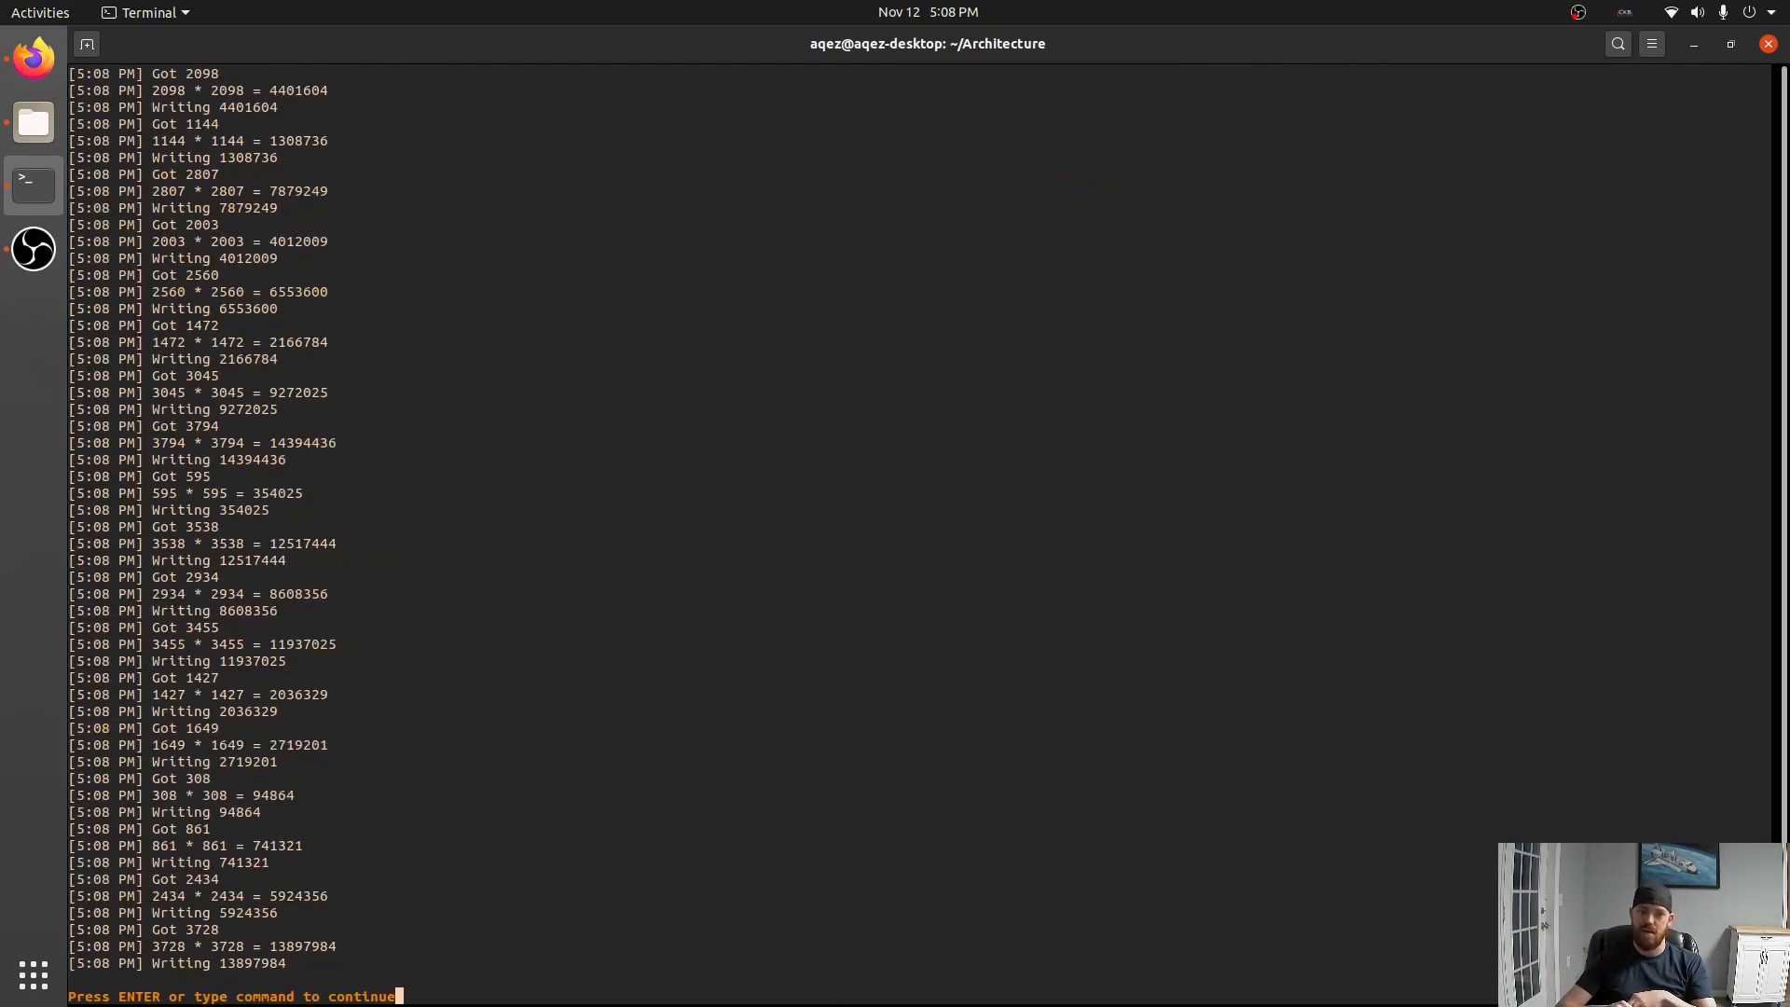